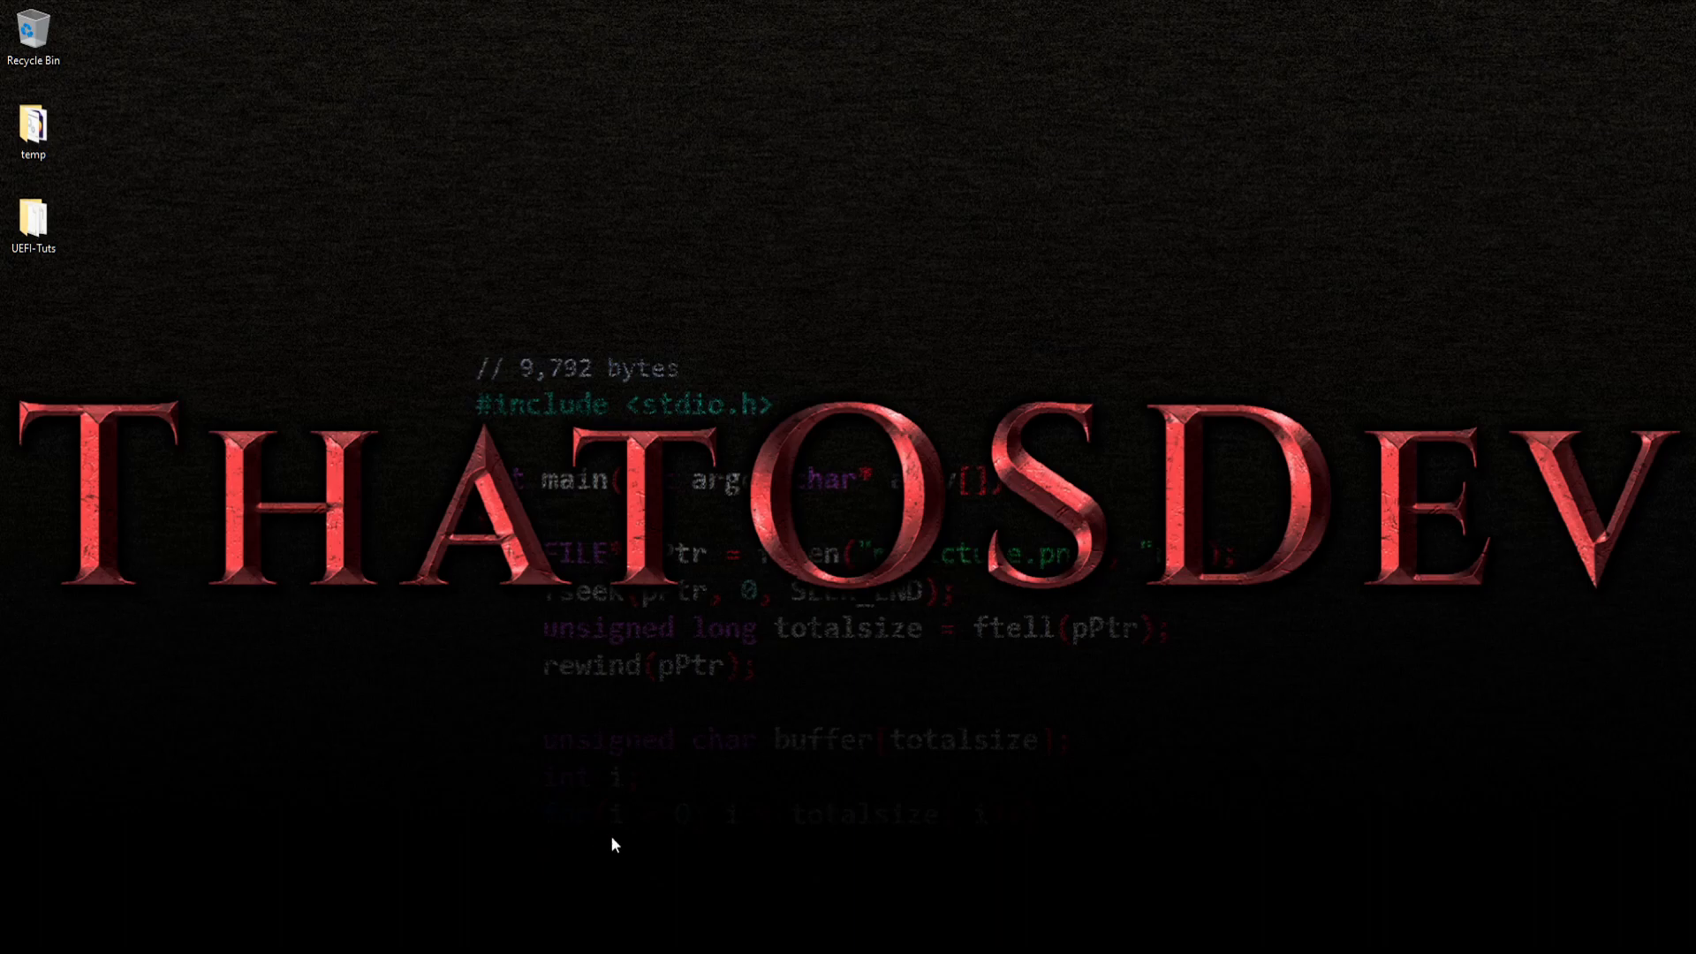
mouse_move(512, 917)
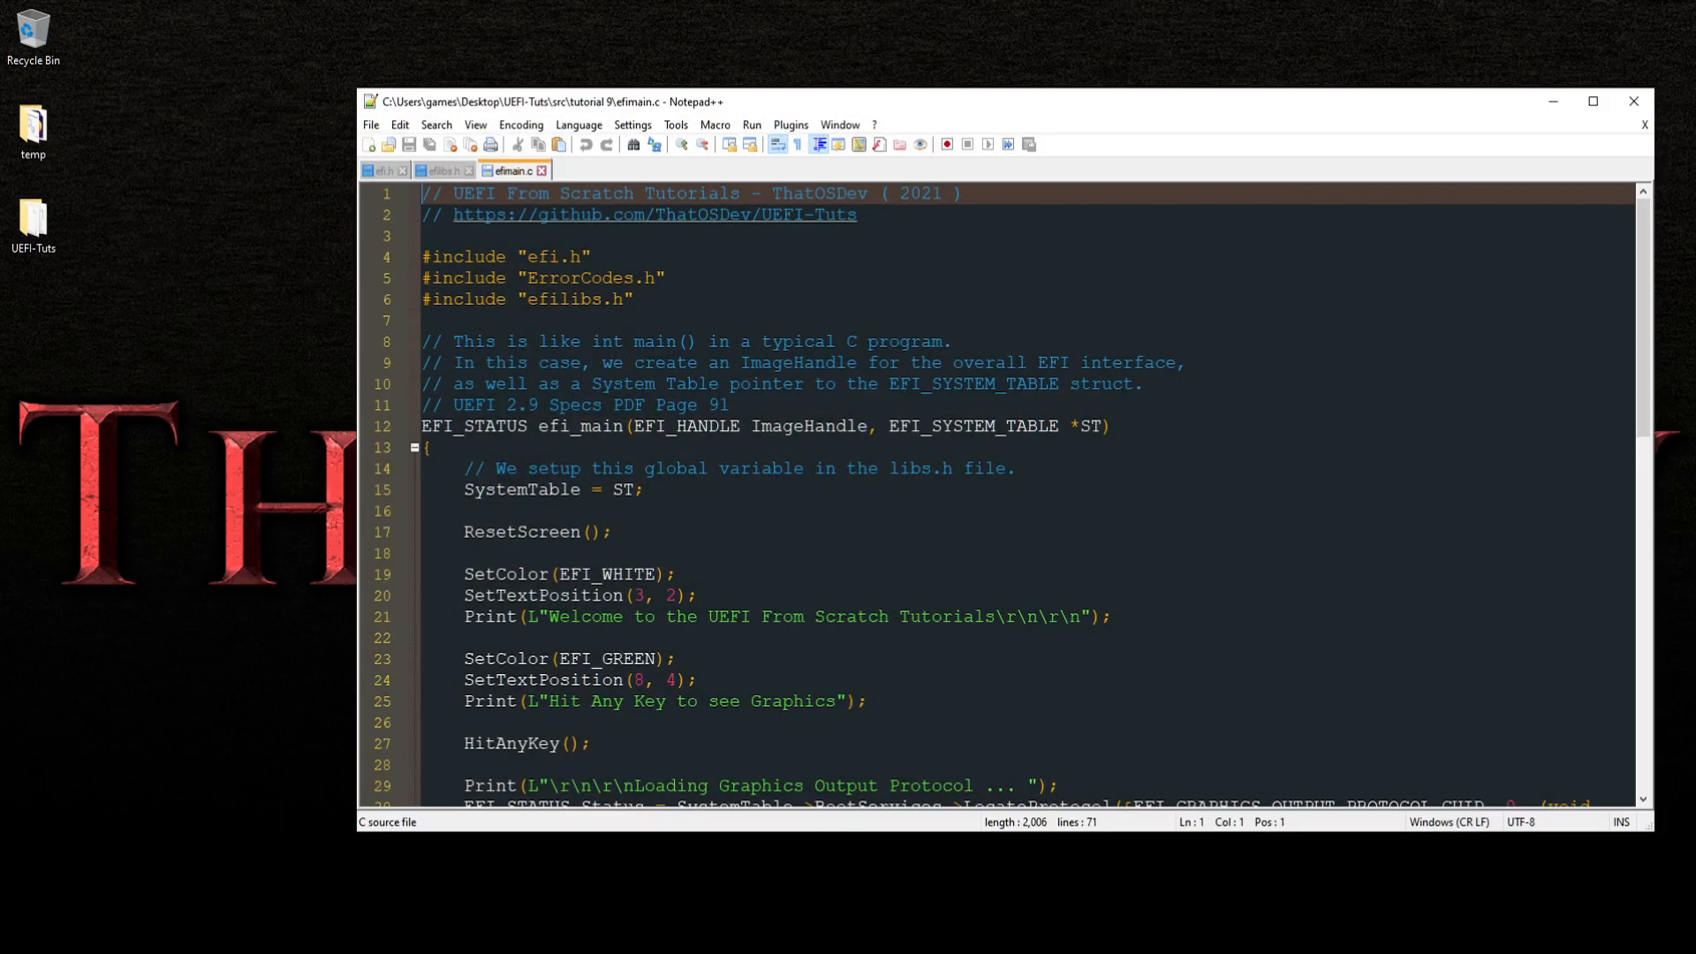
Scroll down through efimain.c's main function and mark the COLD_REBOOT(); line near the end
click(674, 657)
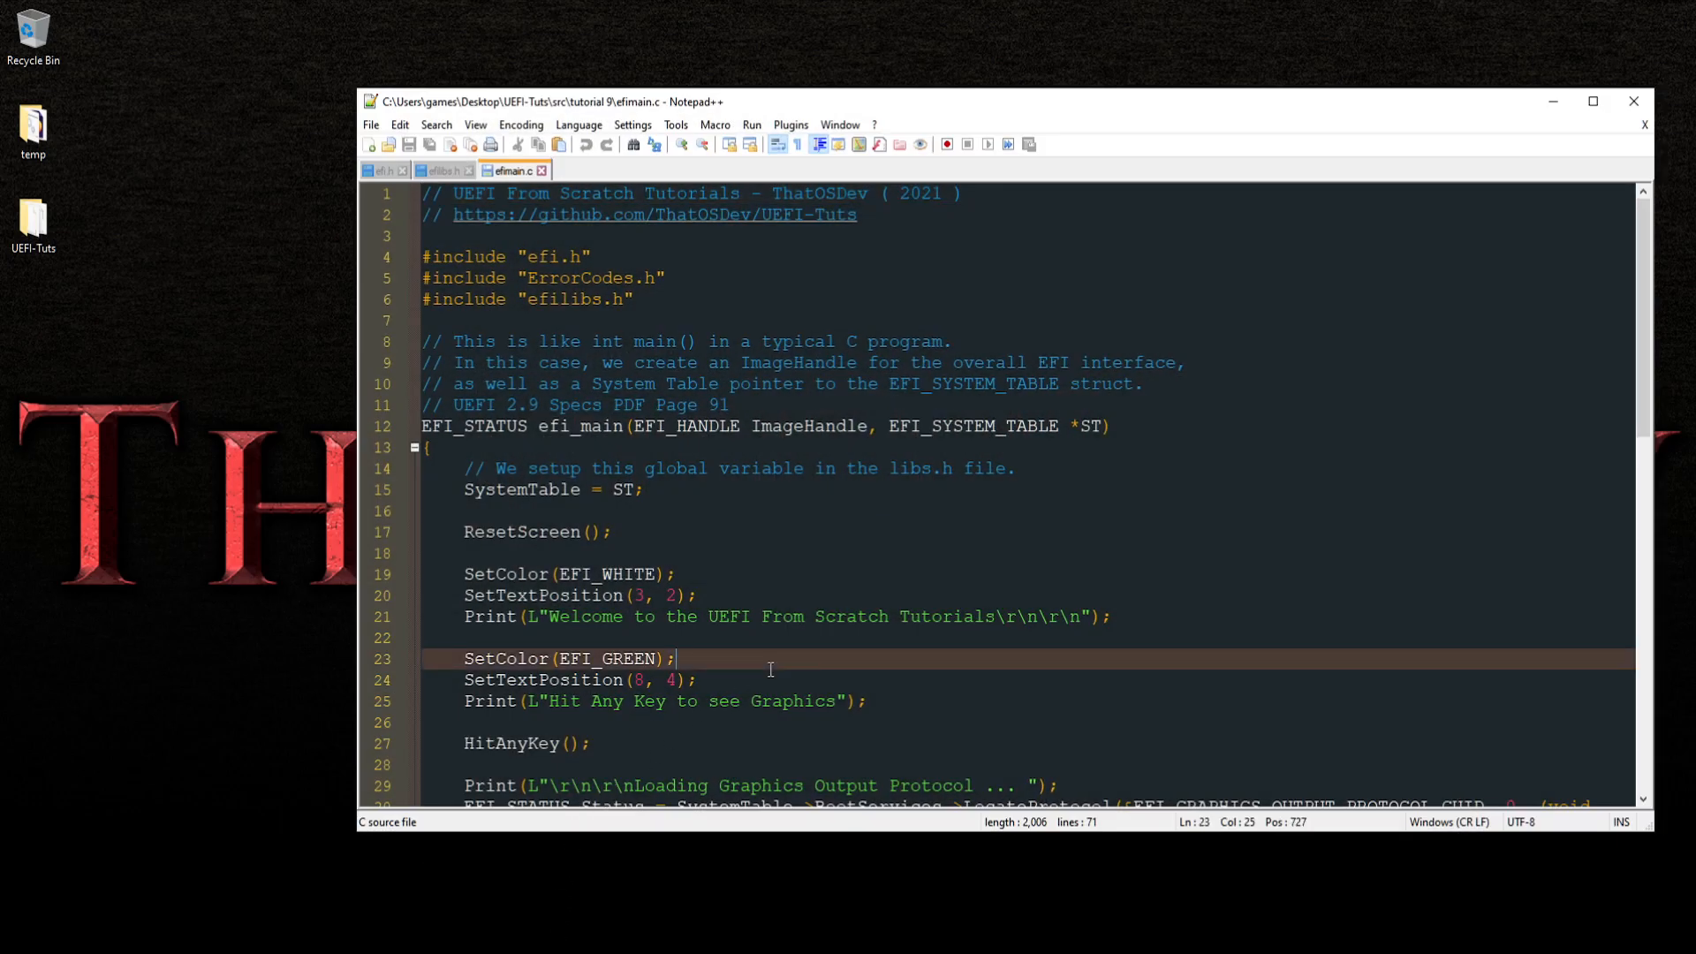
scroll(down, 3)
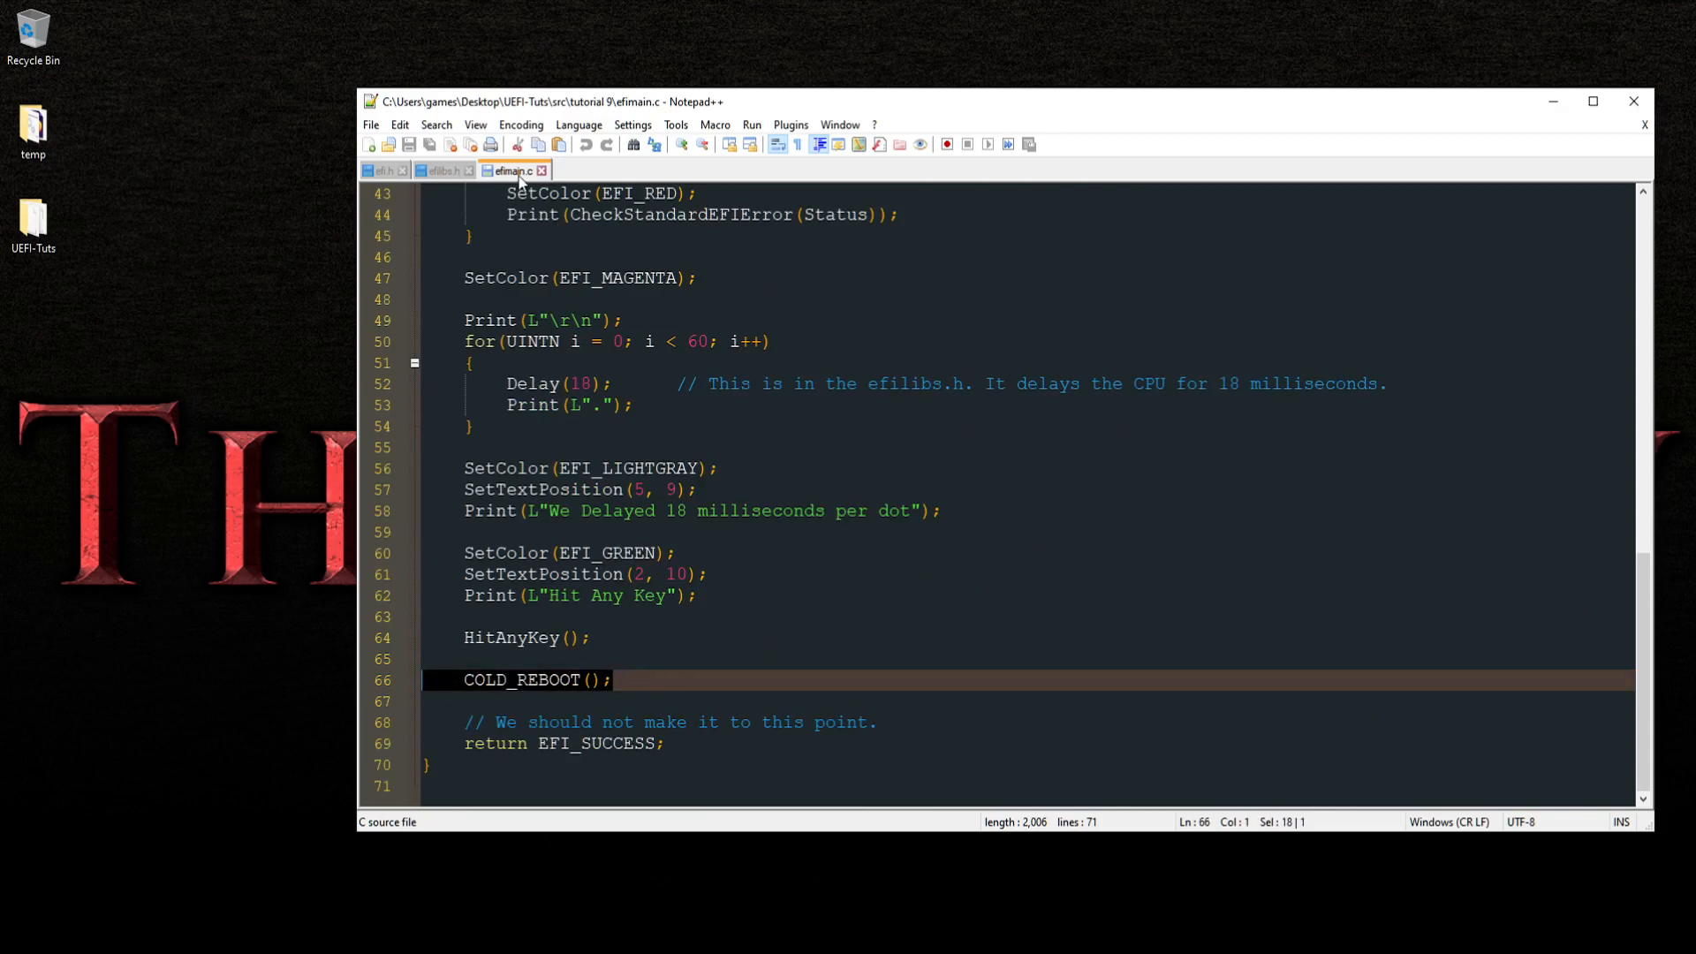
mouse_move(440, 622)
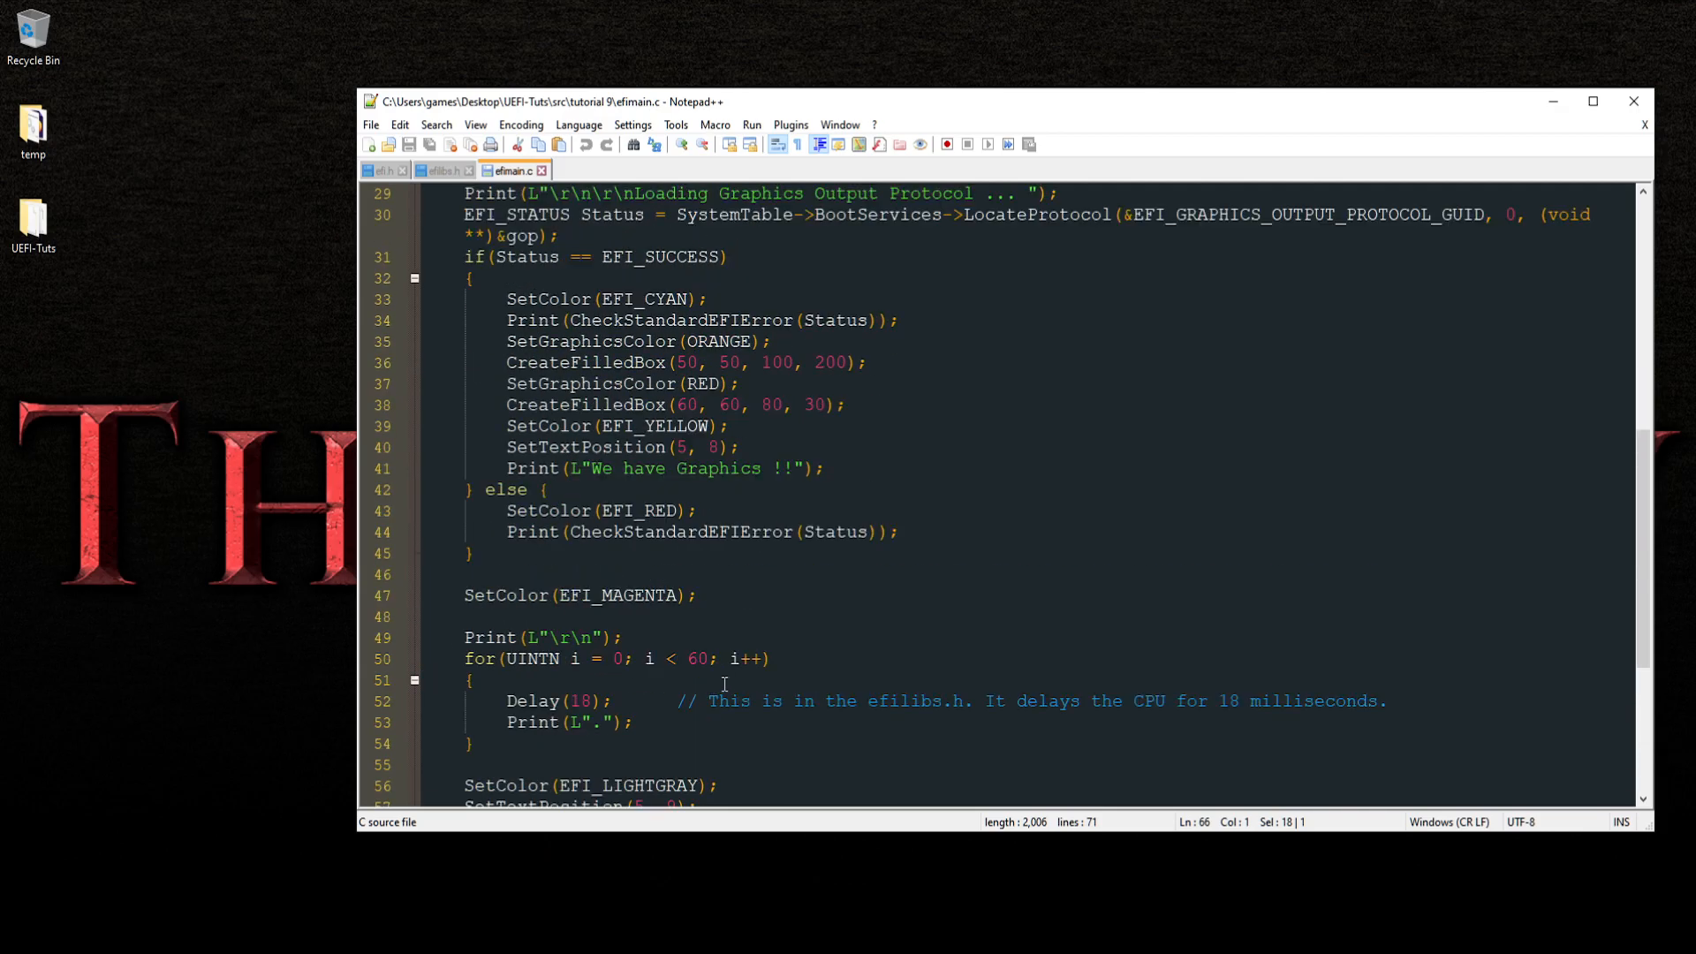
scroll(down, 3)
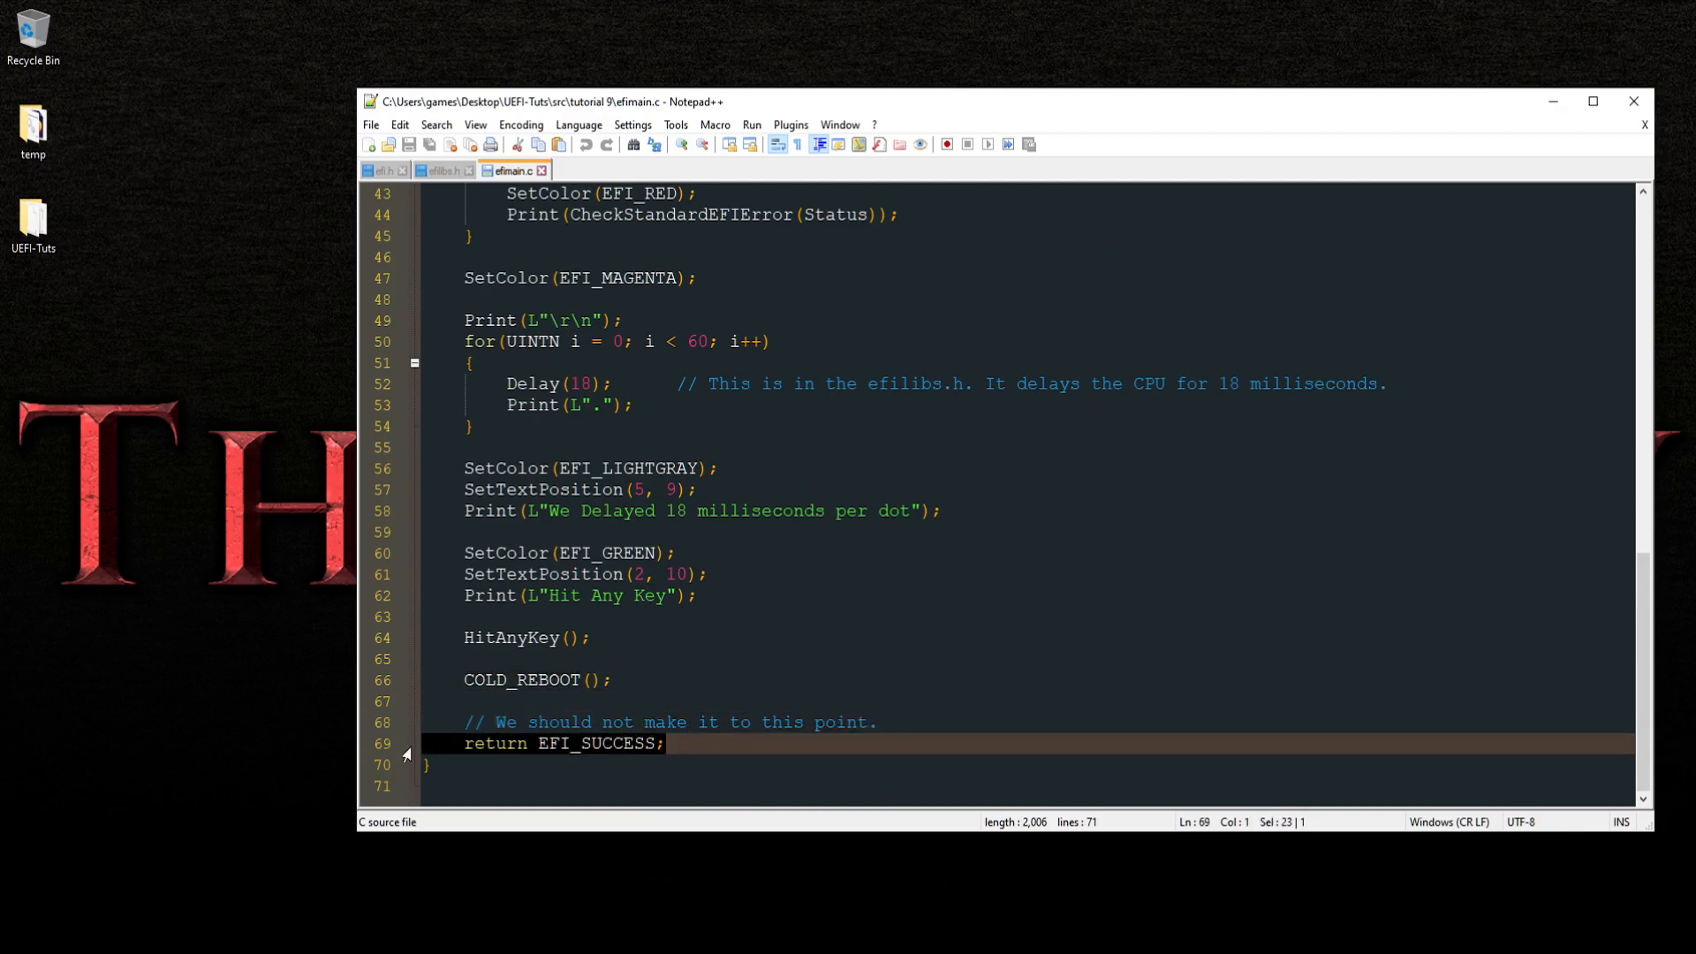
click(565, 691)
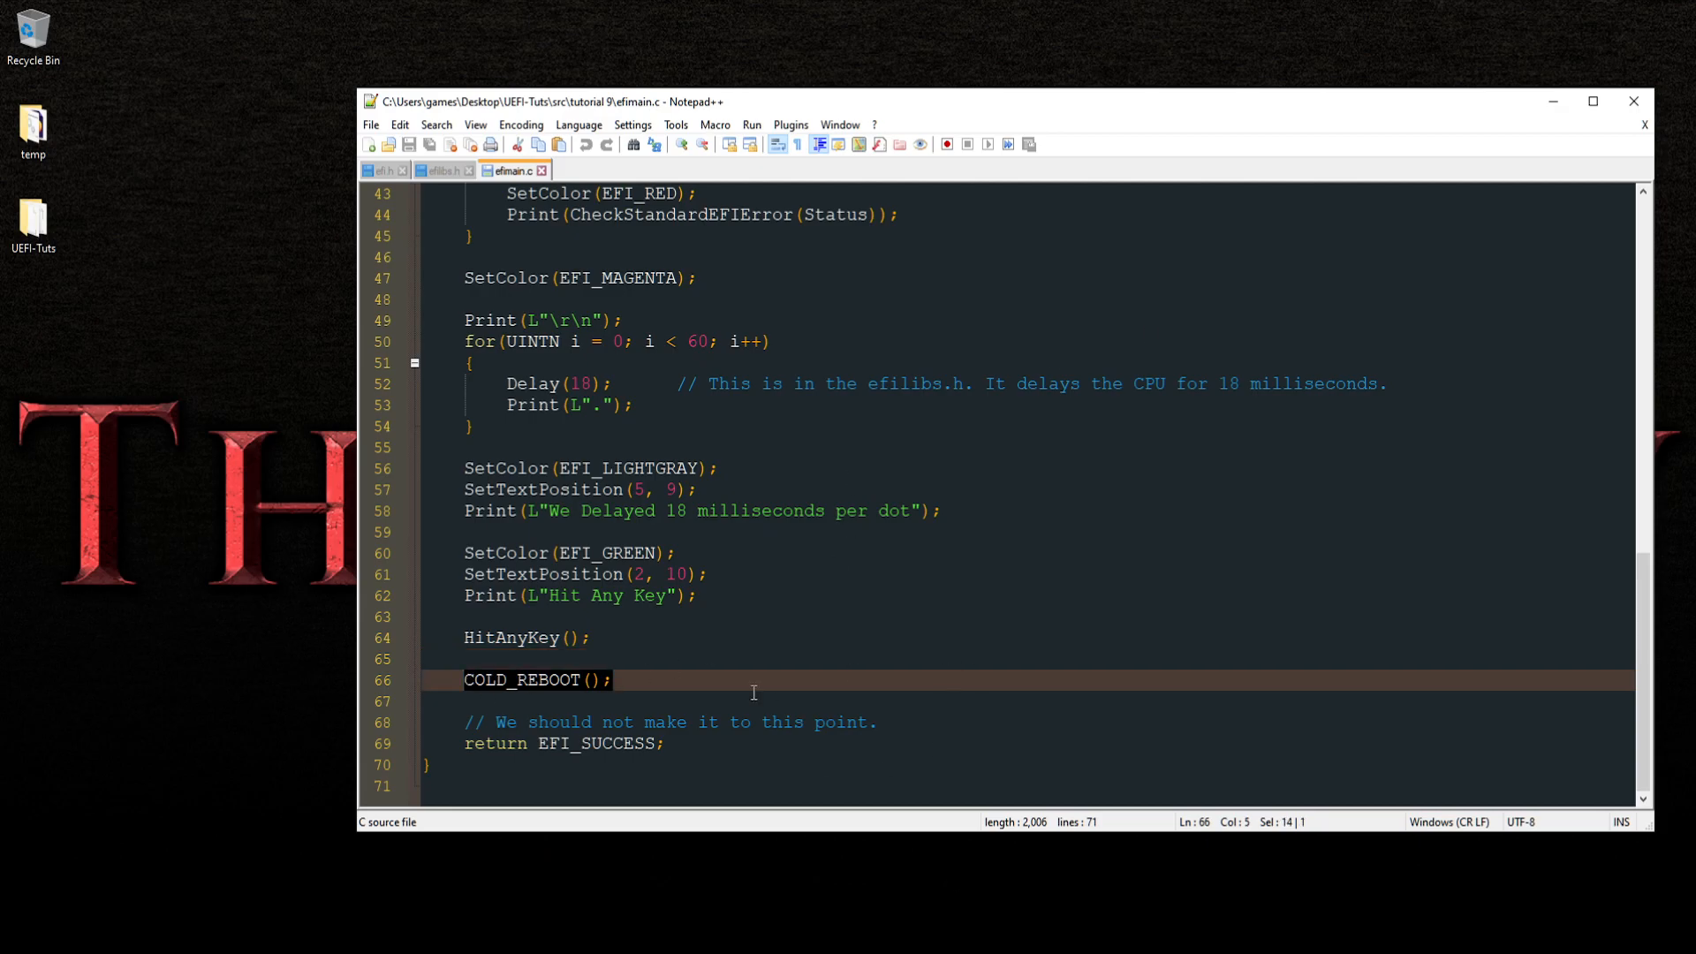
mouse_move(438, 171)
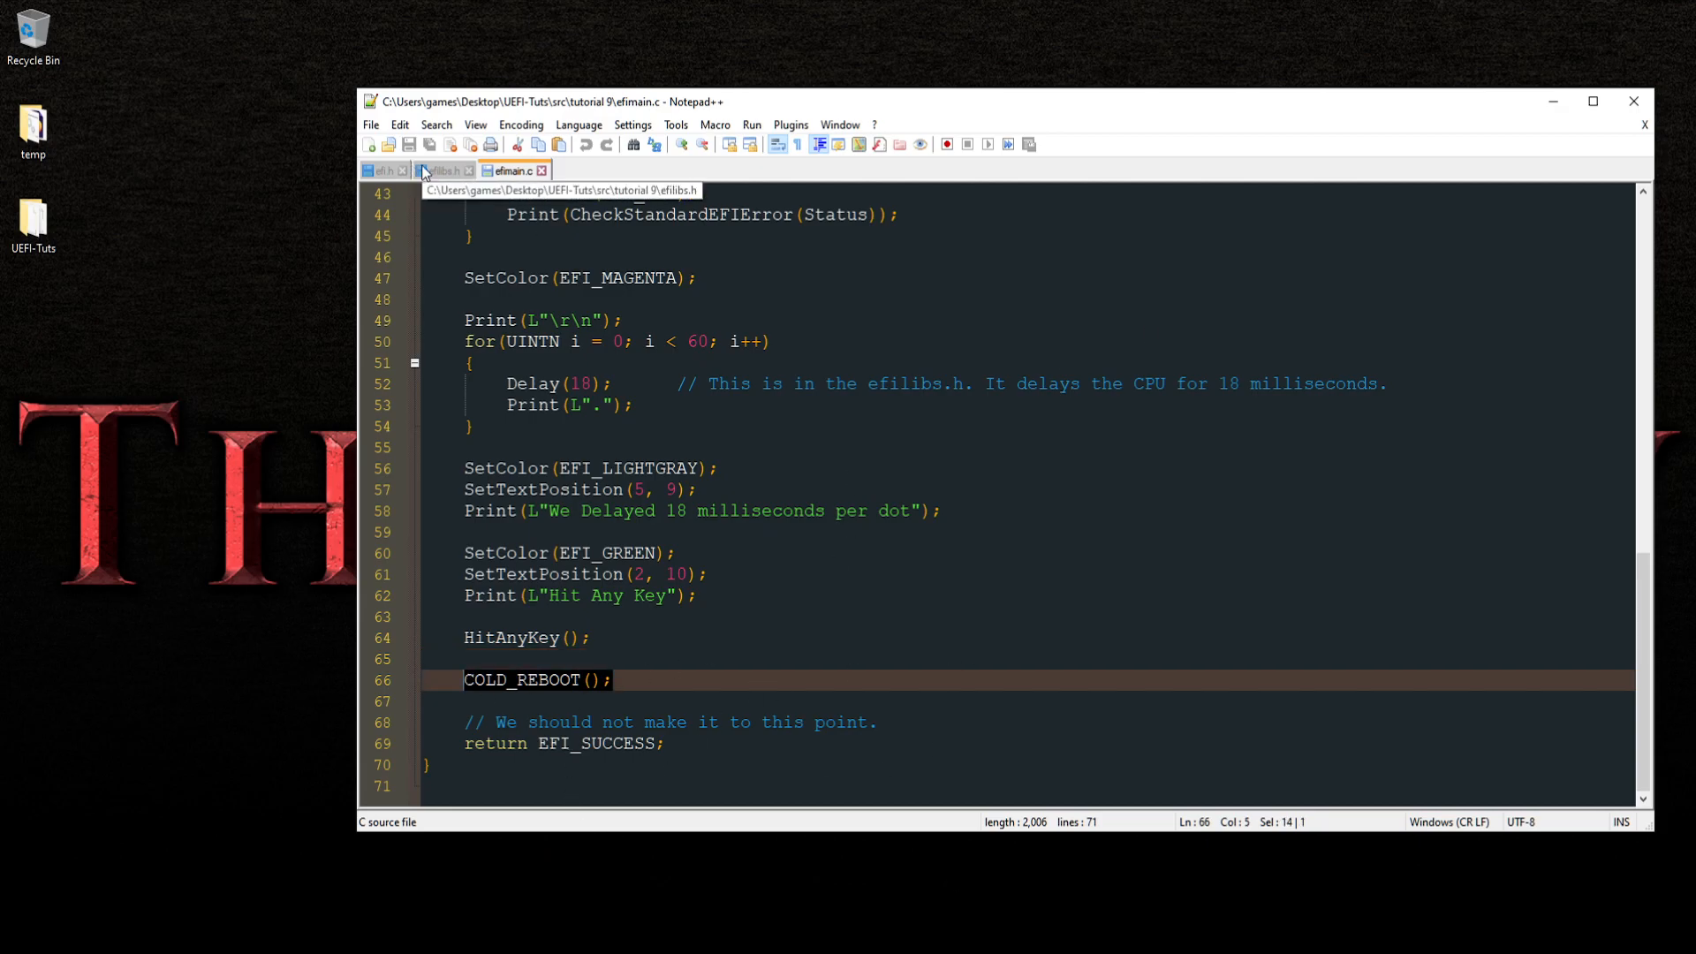
Show the COLD_REBOOT, WARM_REBOOT and SHUTDOWN definitions near the end of efilibs.h
click(438, 169)
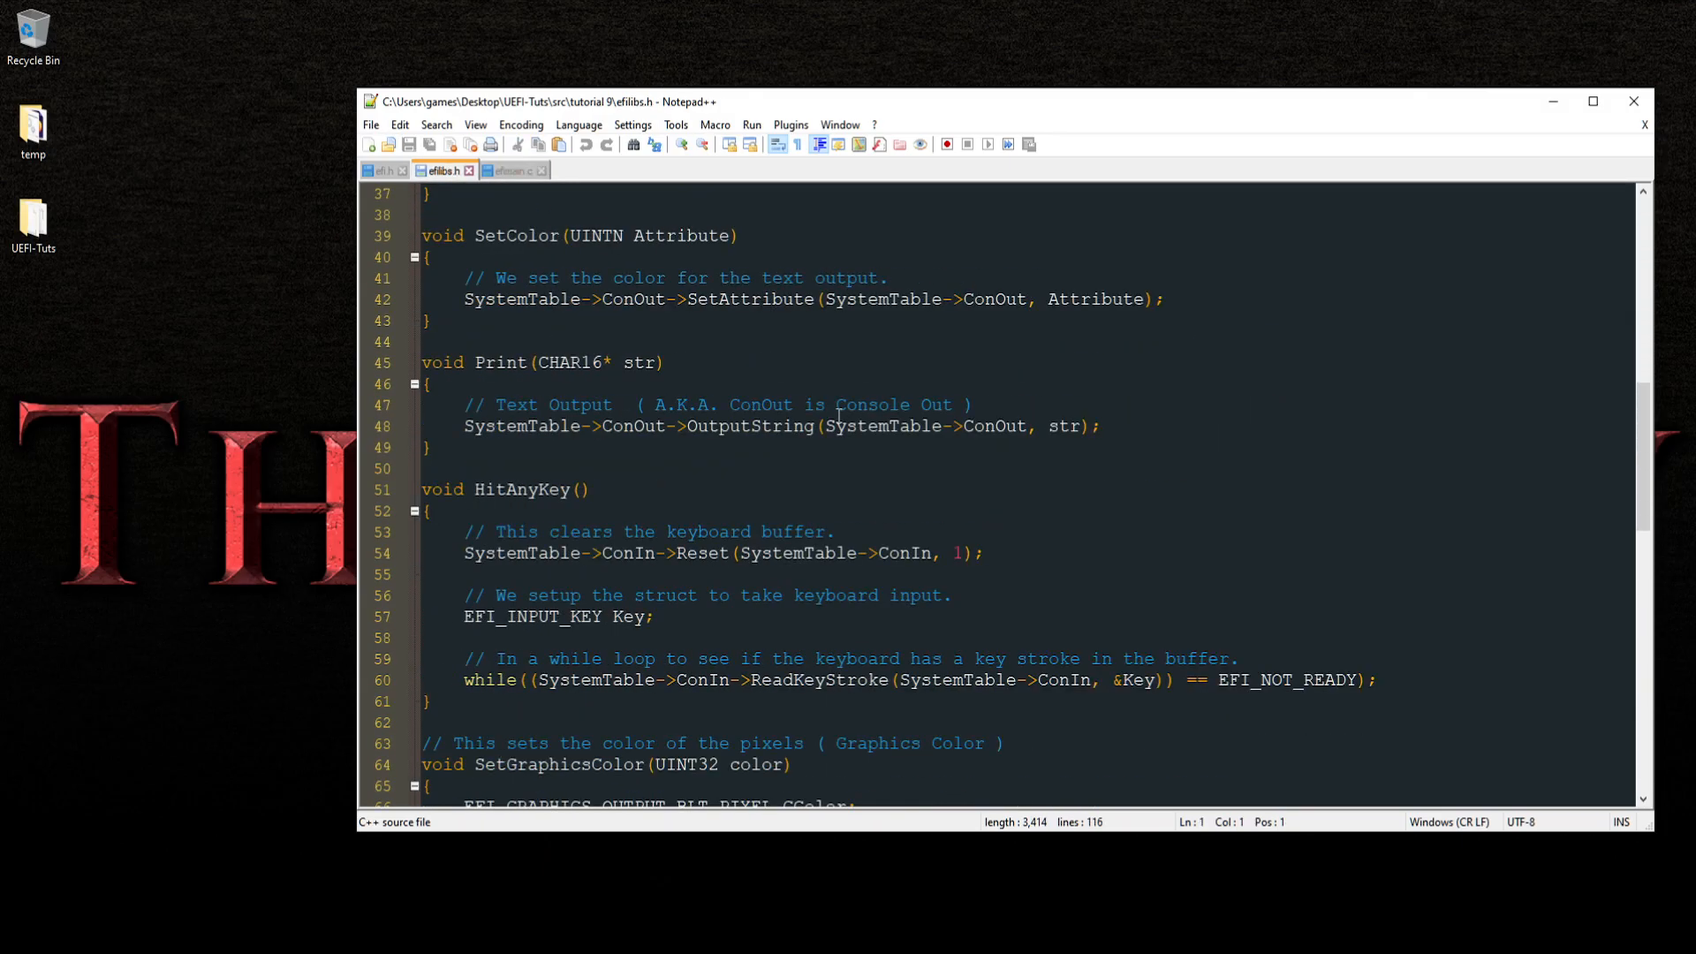
scroll(down, 3)
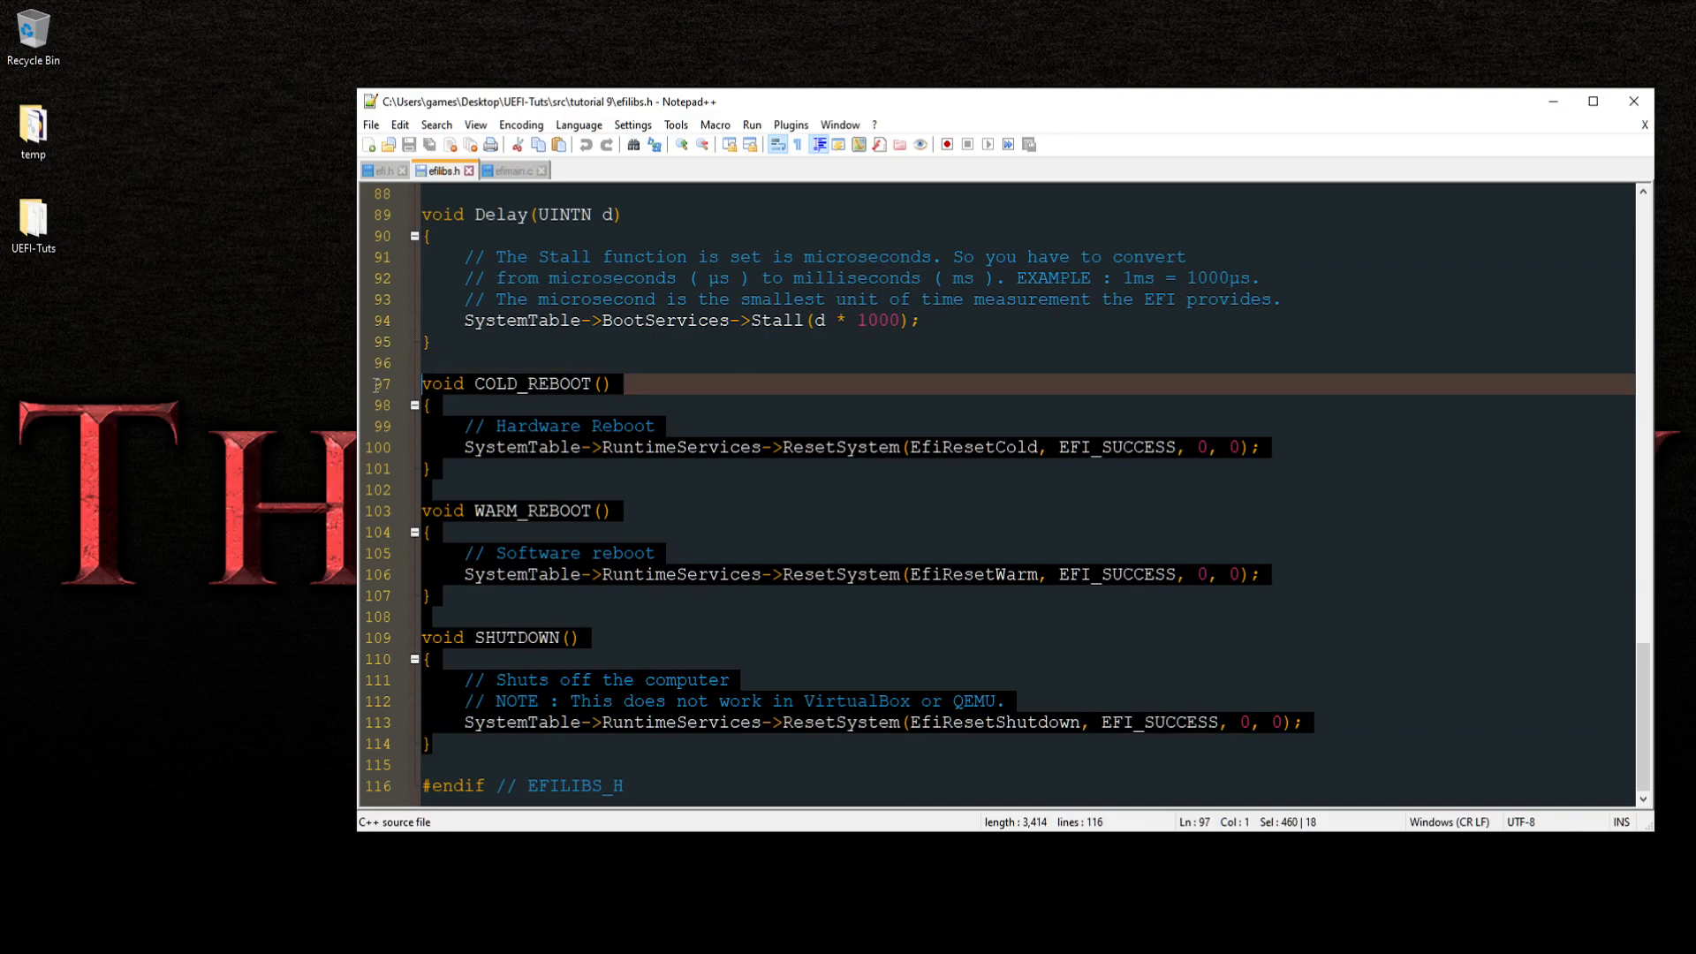
mouse_move(703, 518)
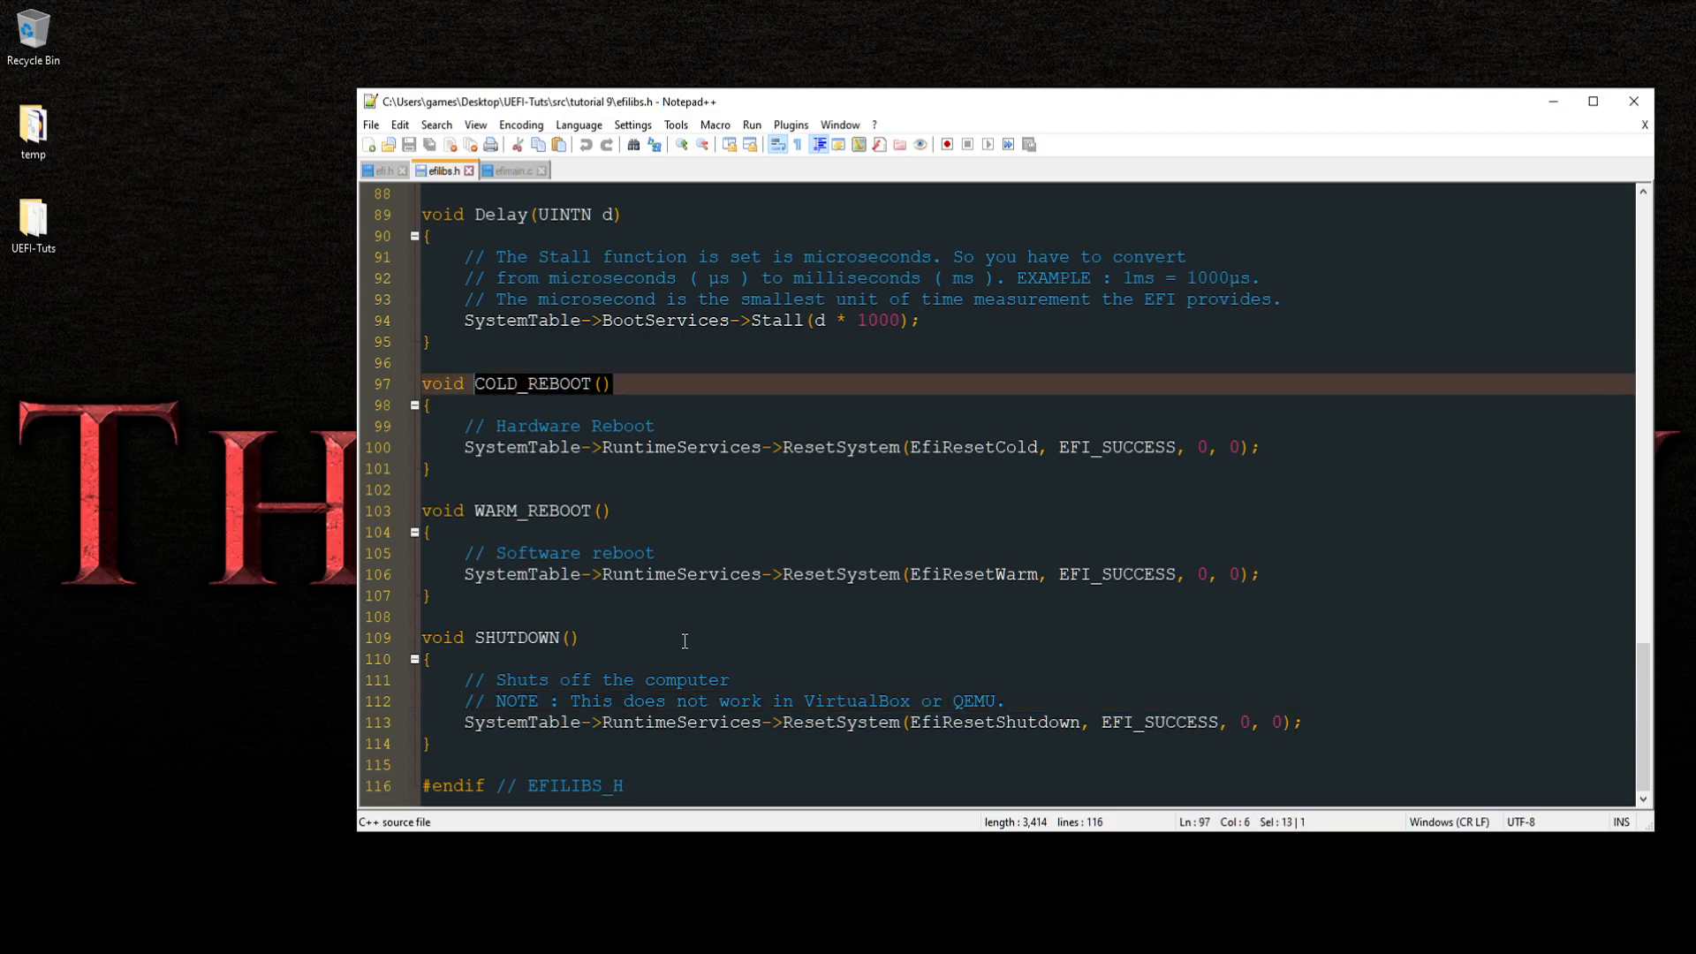
Glance at efi.h, return to efimain.c and highlight every COLD_REBOOT occurrence
click(382, 169)
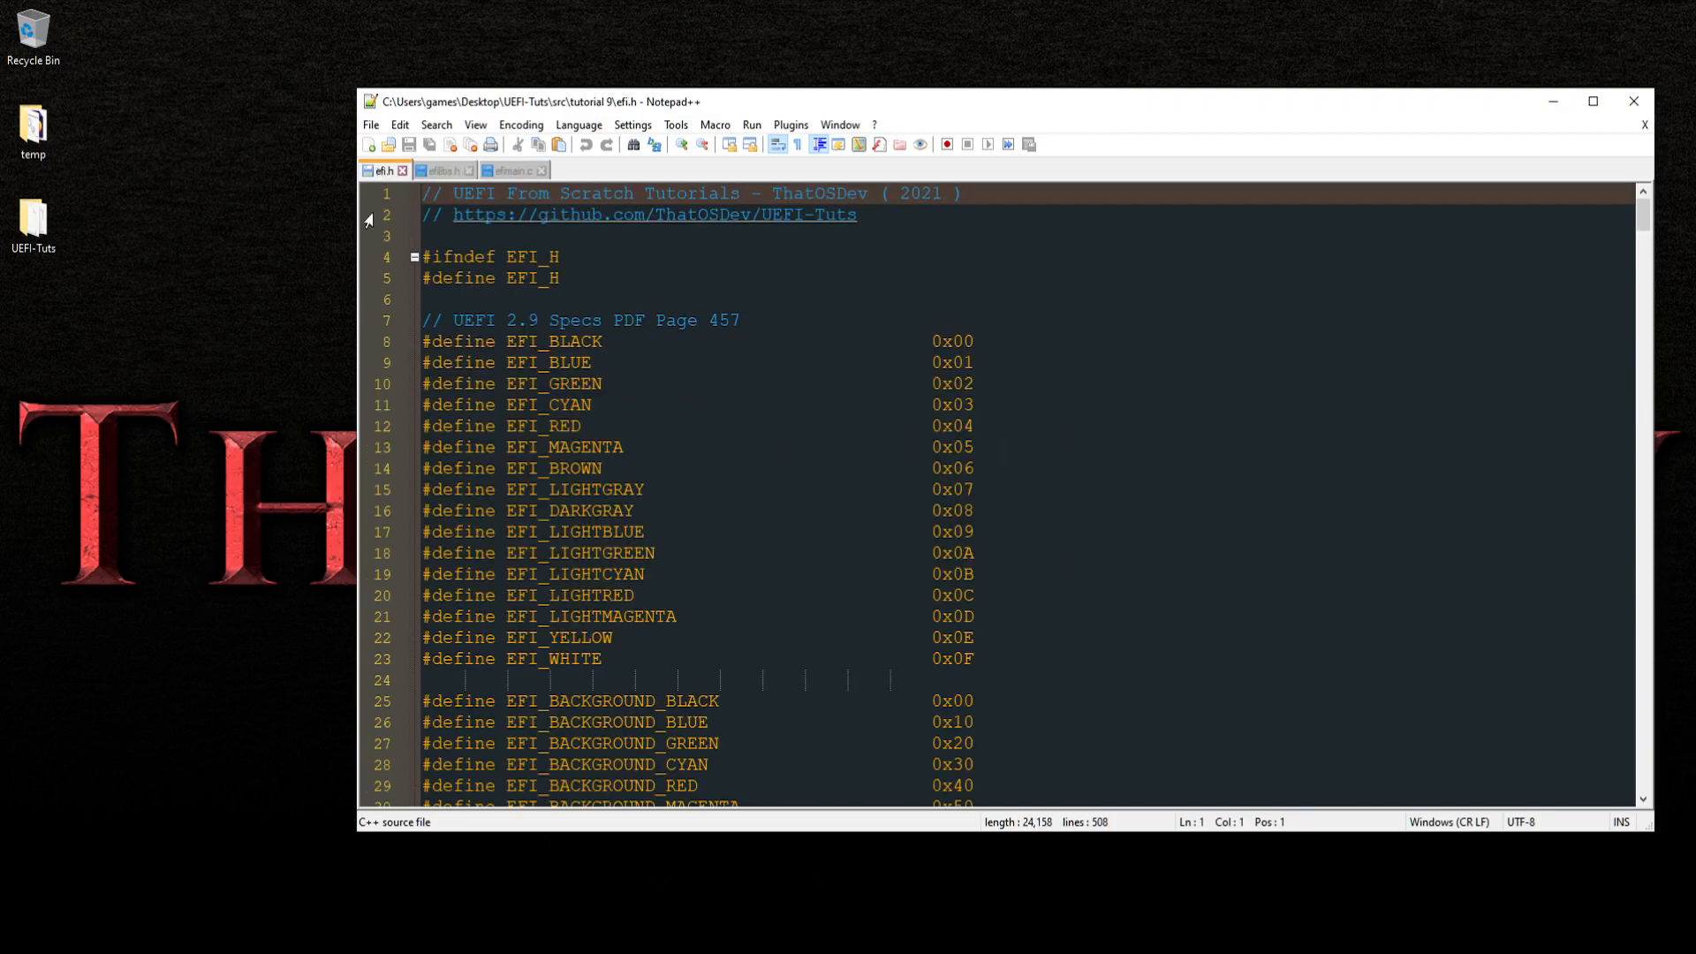
click(507, 170)
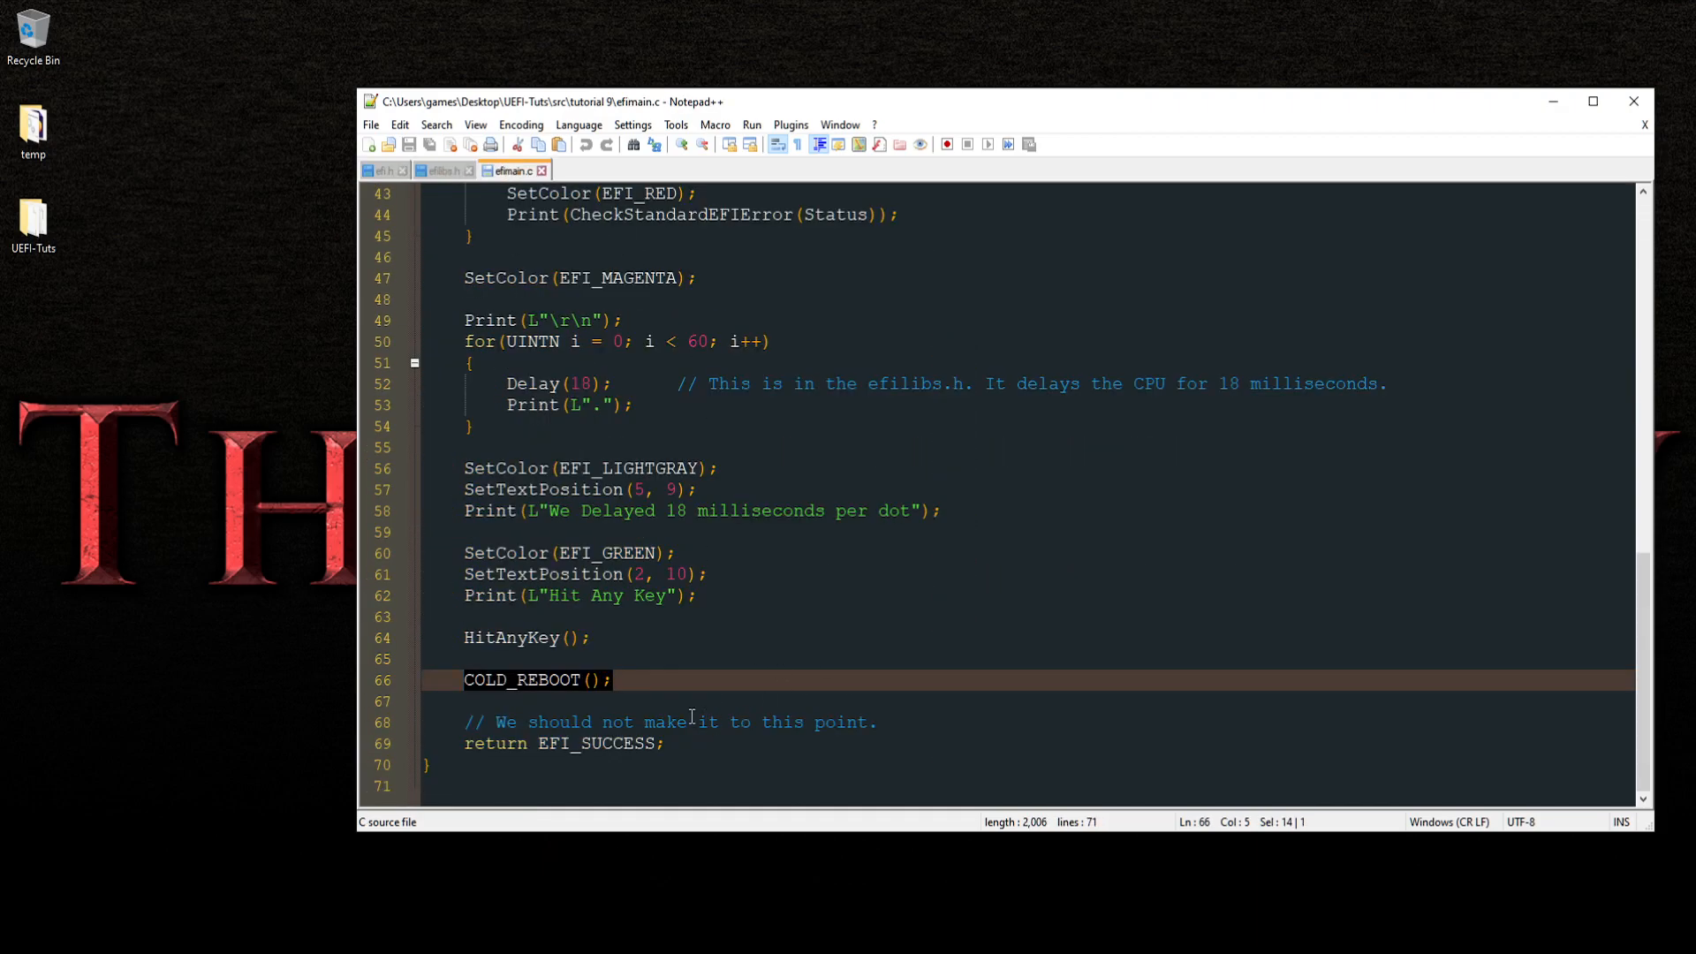
double_click(519, 678)
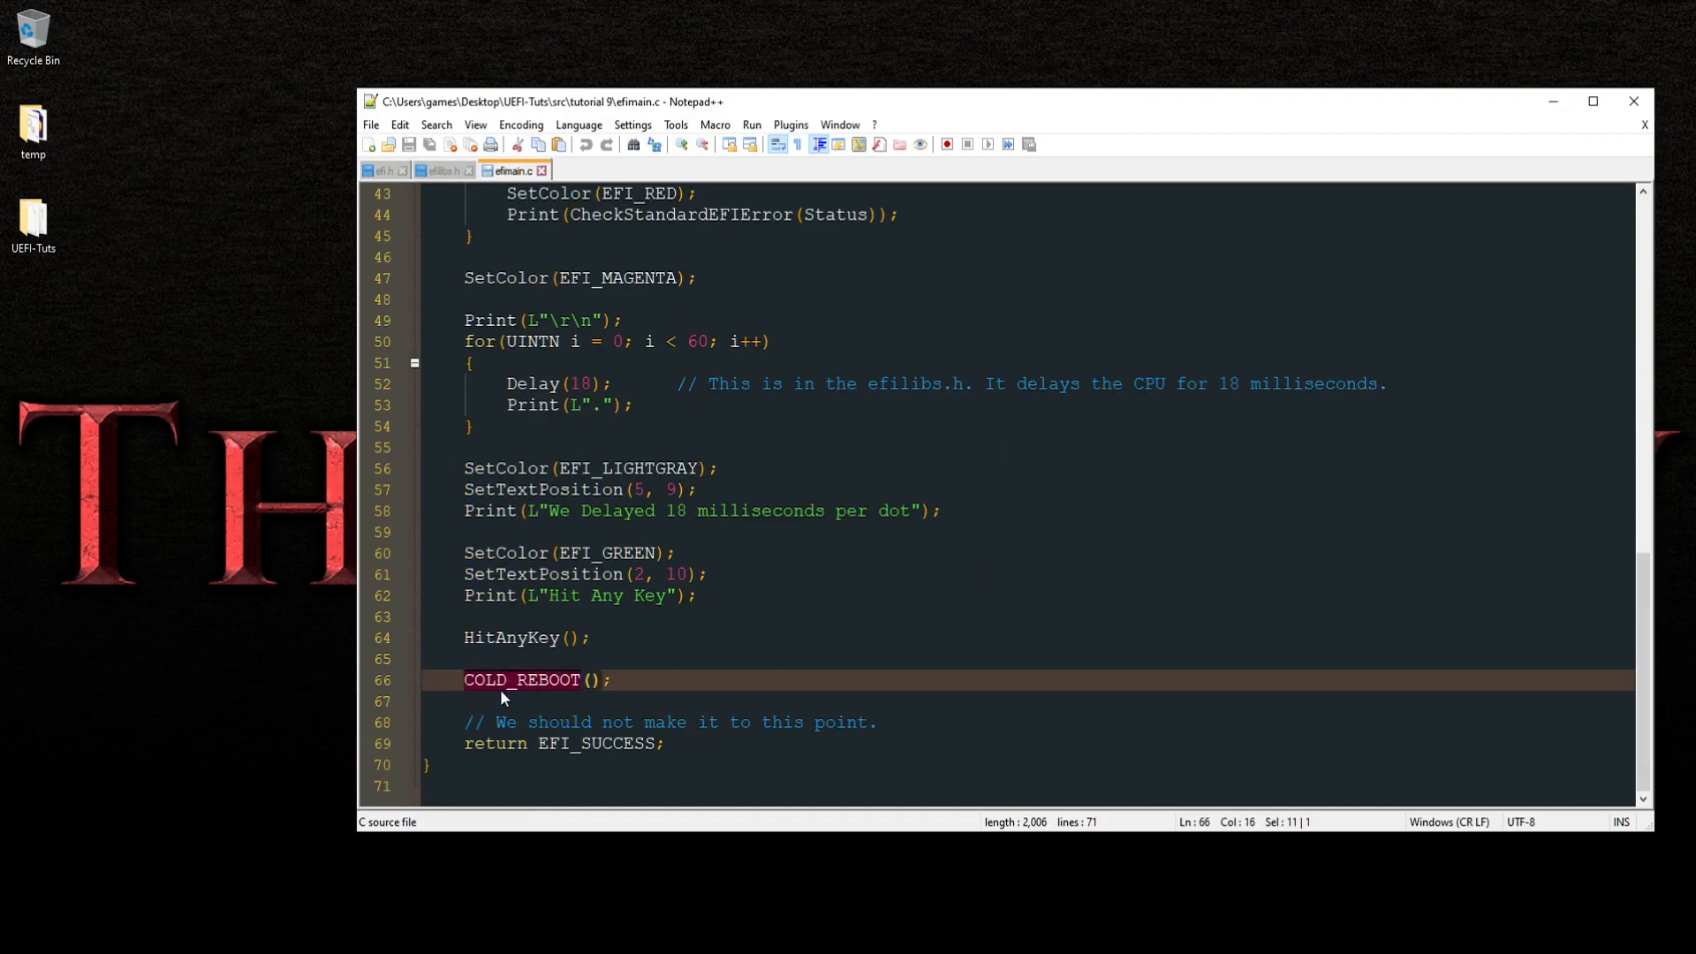
mouse_move(679, 668)
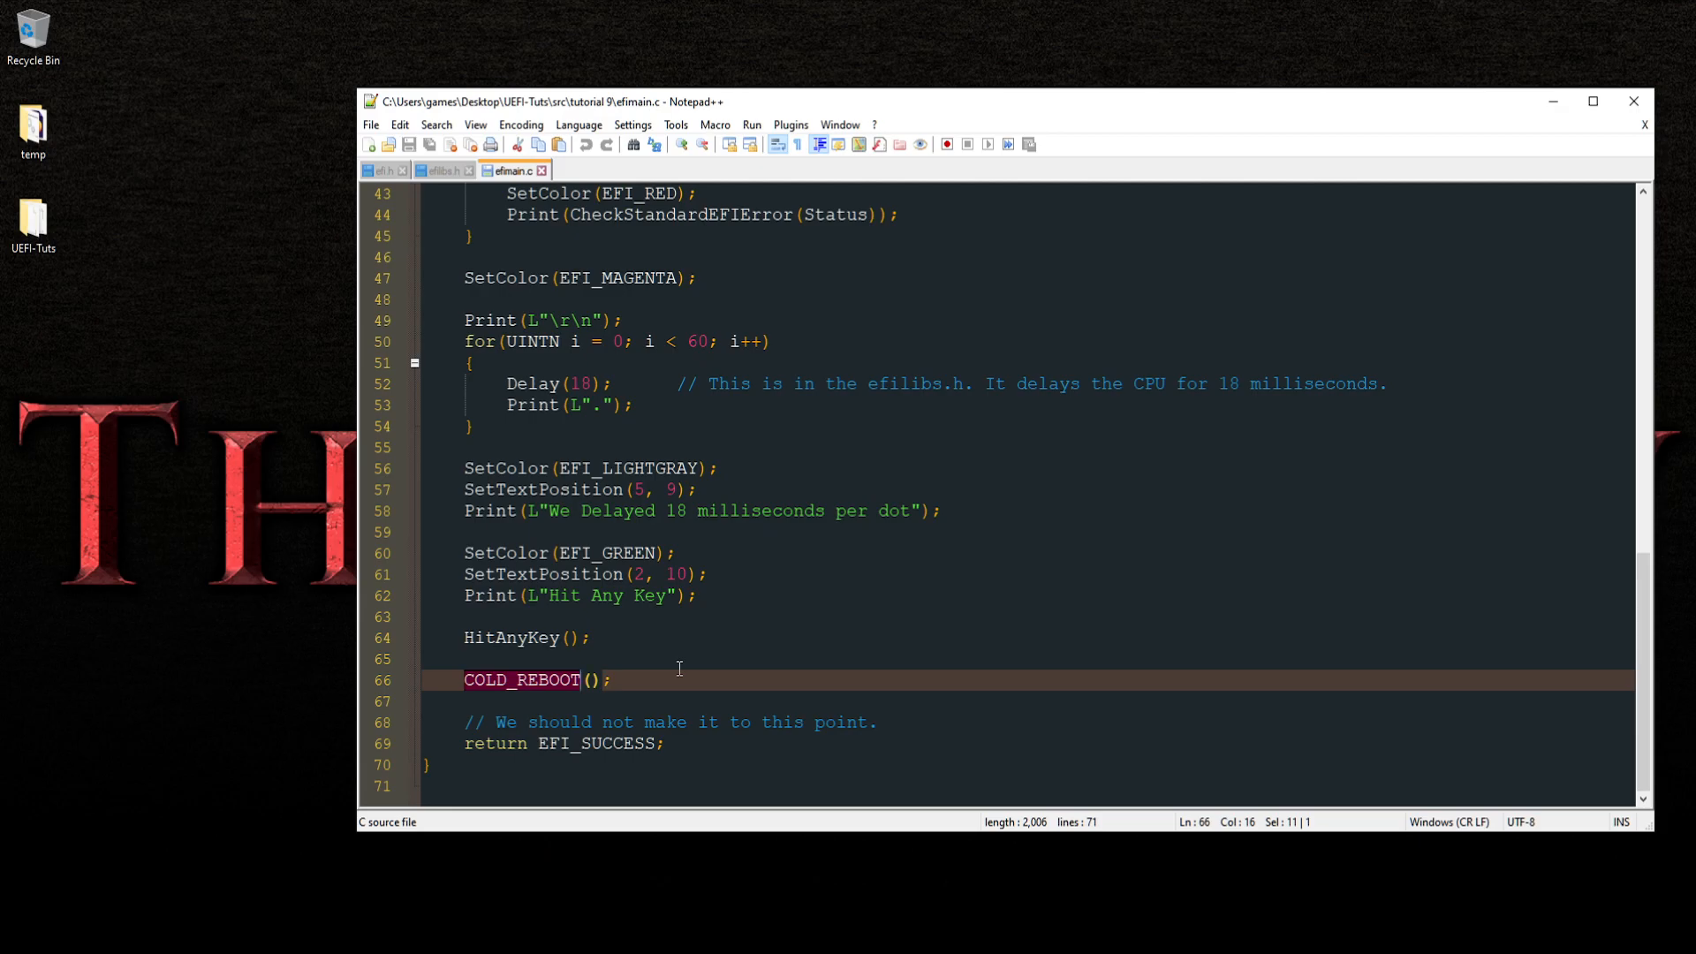
mouse_move(680, 443)
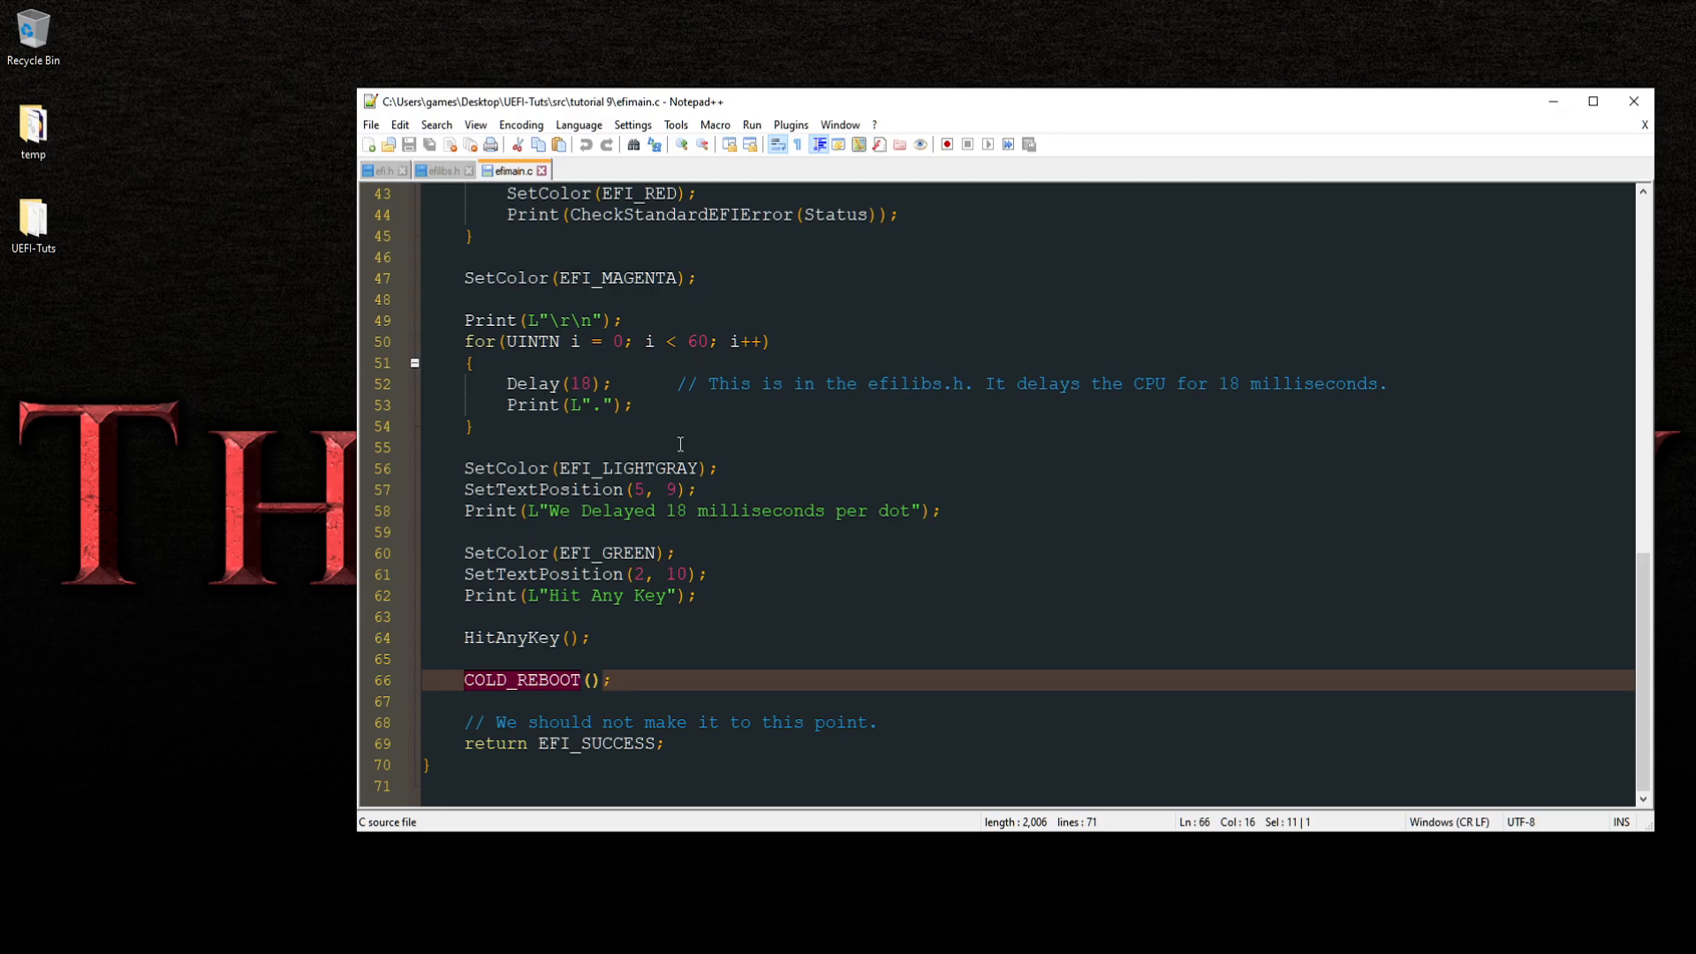
mouse_move(770, 673)
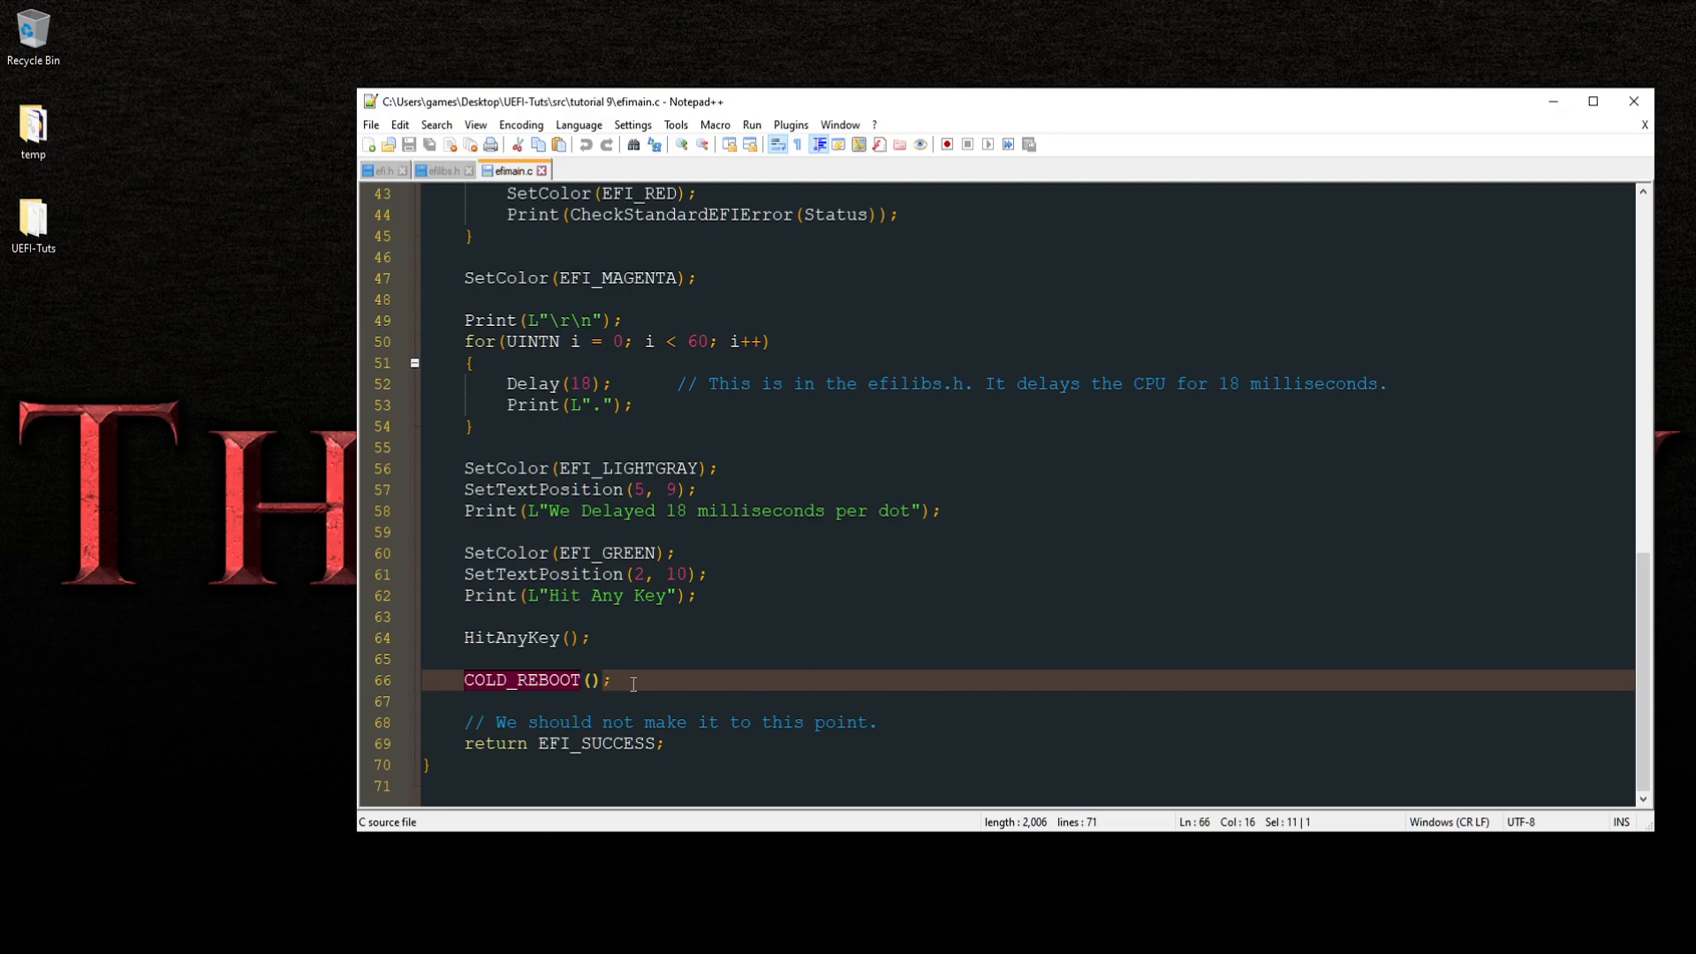
mouse_move(382, 173)
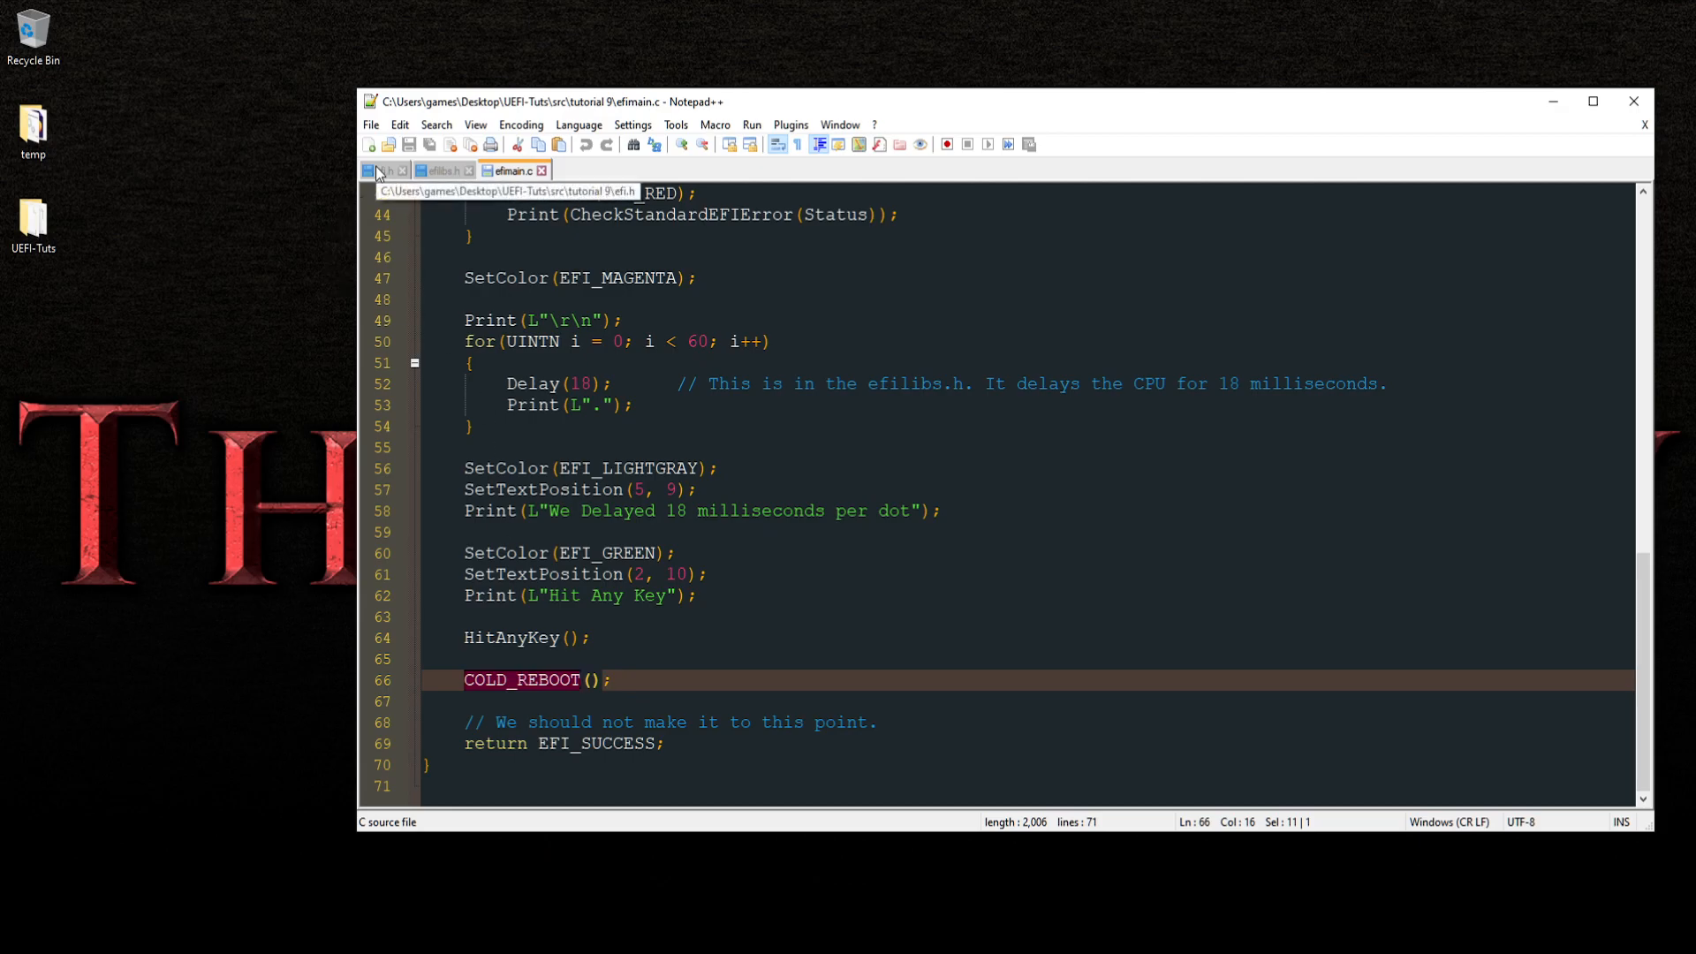
Highlight BootServices in Delay and RuntimeServices in the reboot functions of efilibs.h, then show efi.h
click(438, 170)
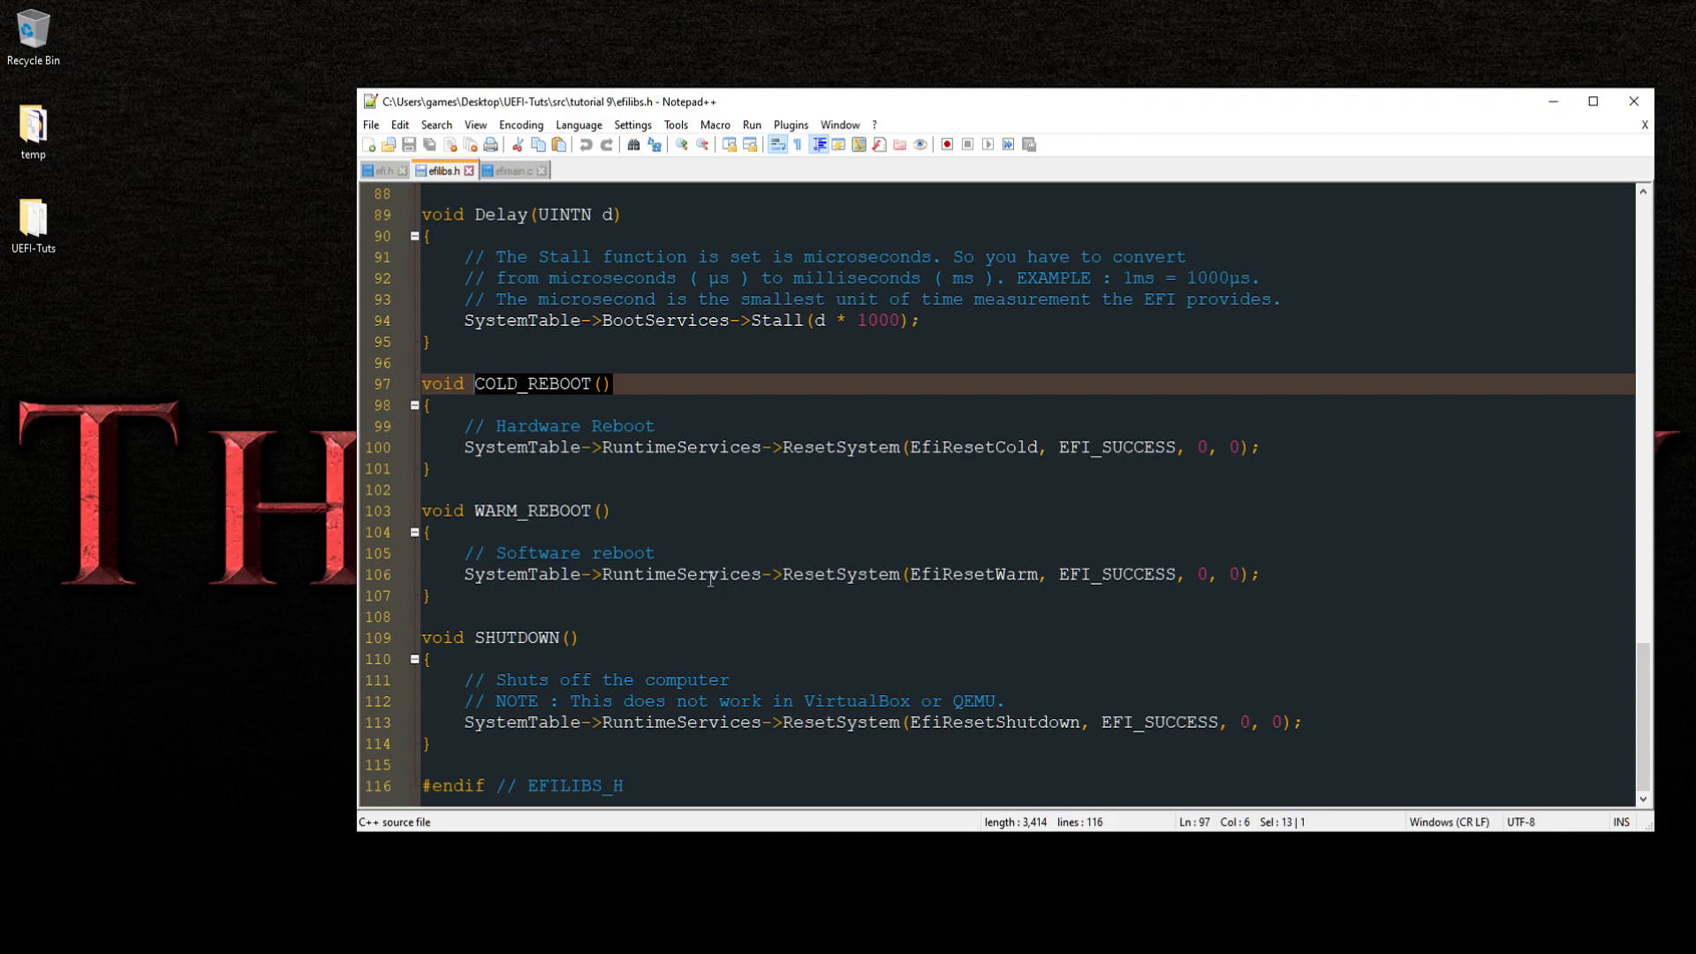
double_click(680, 575)
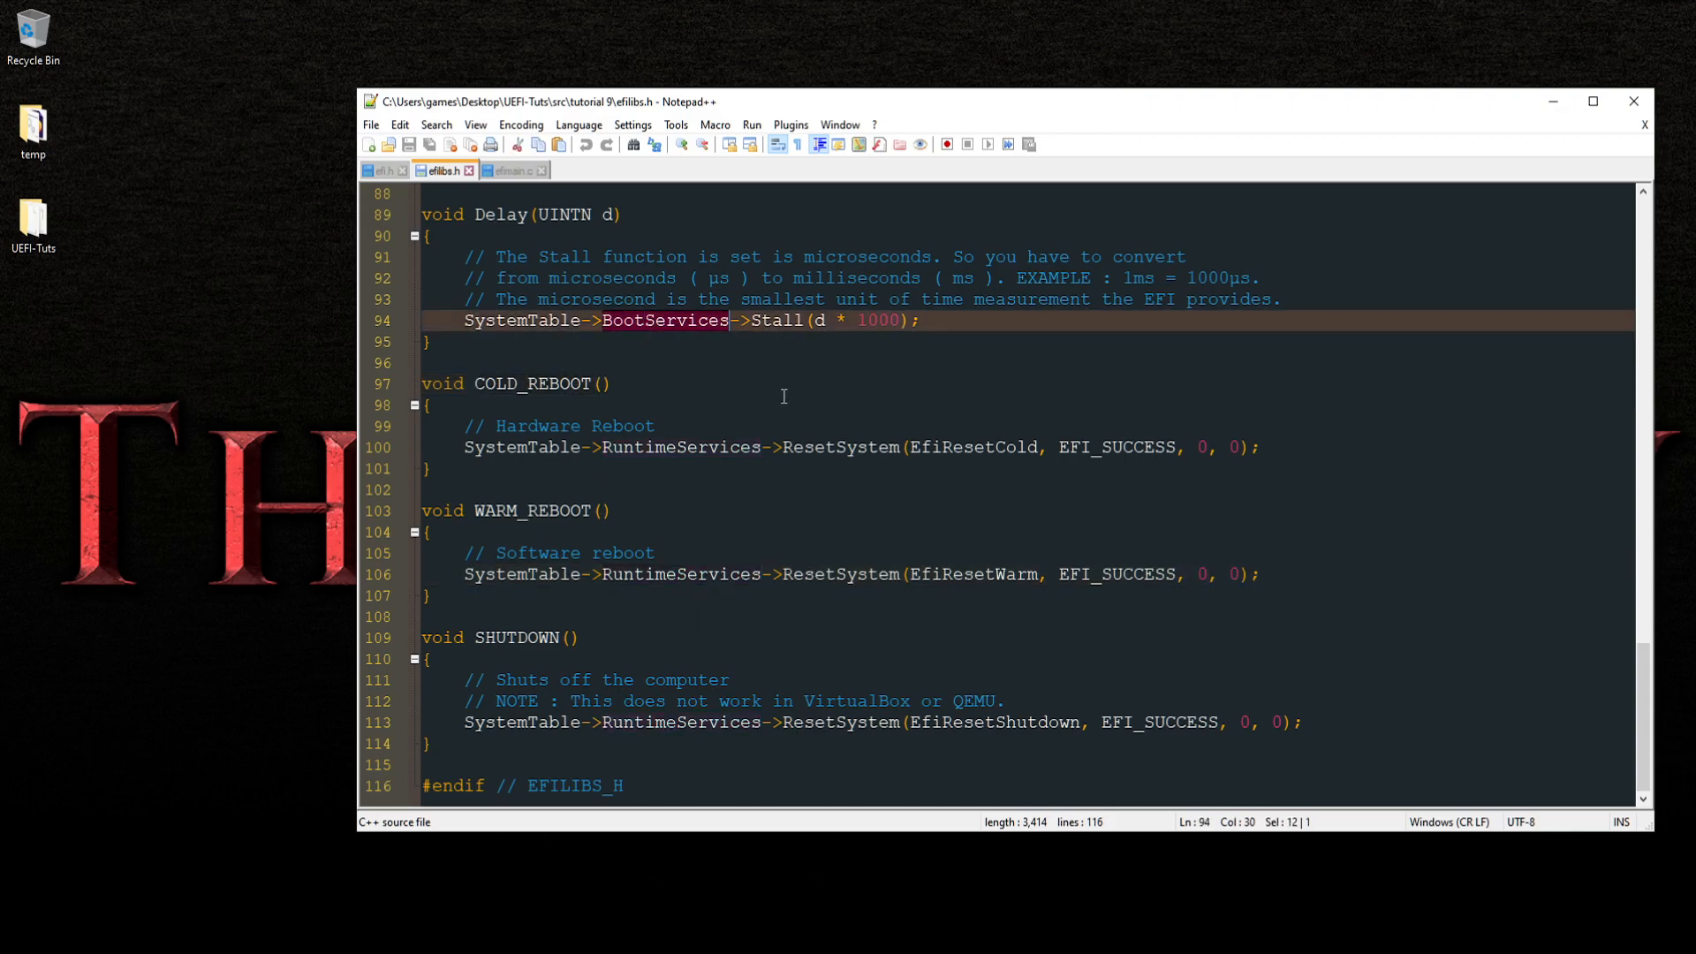
mouse_move(685, 438)
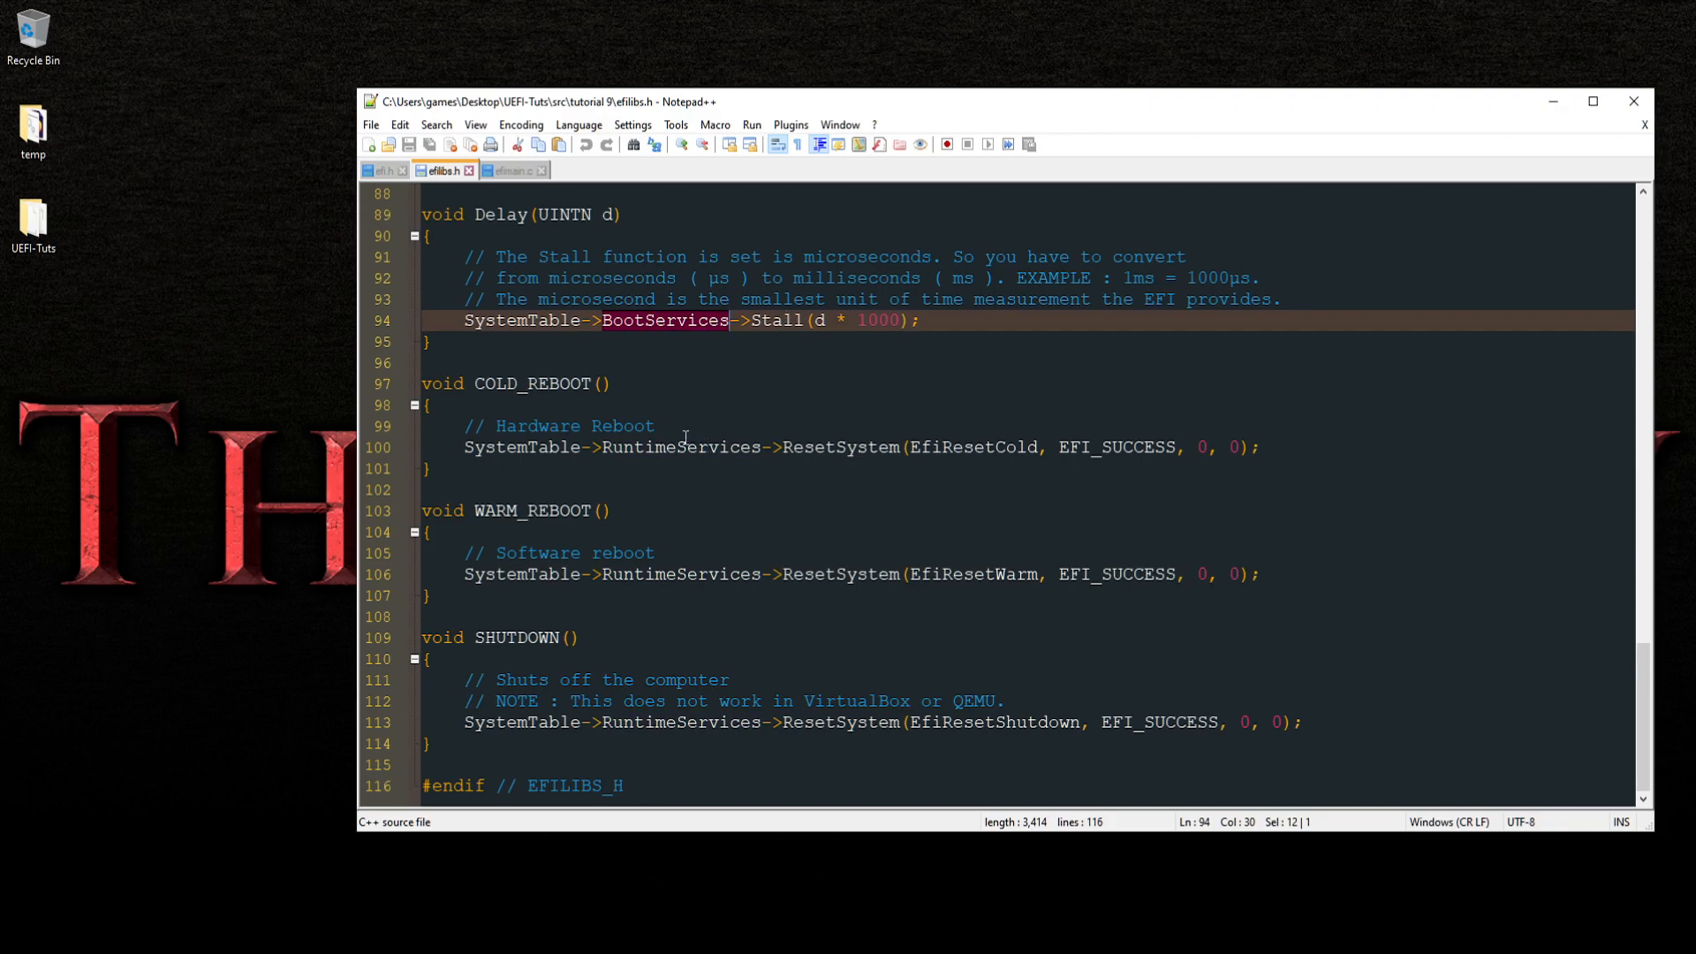
double_click(680, 447)
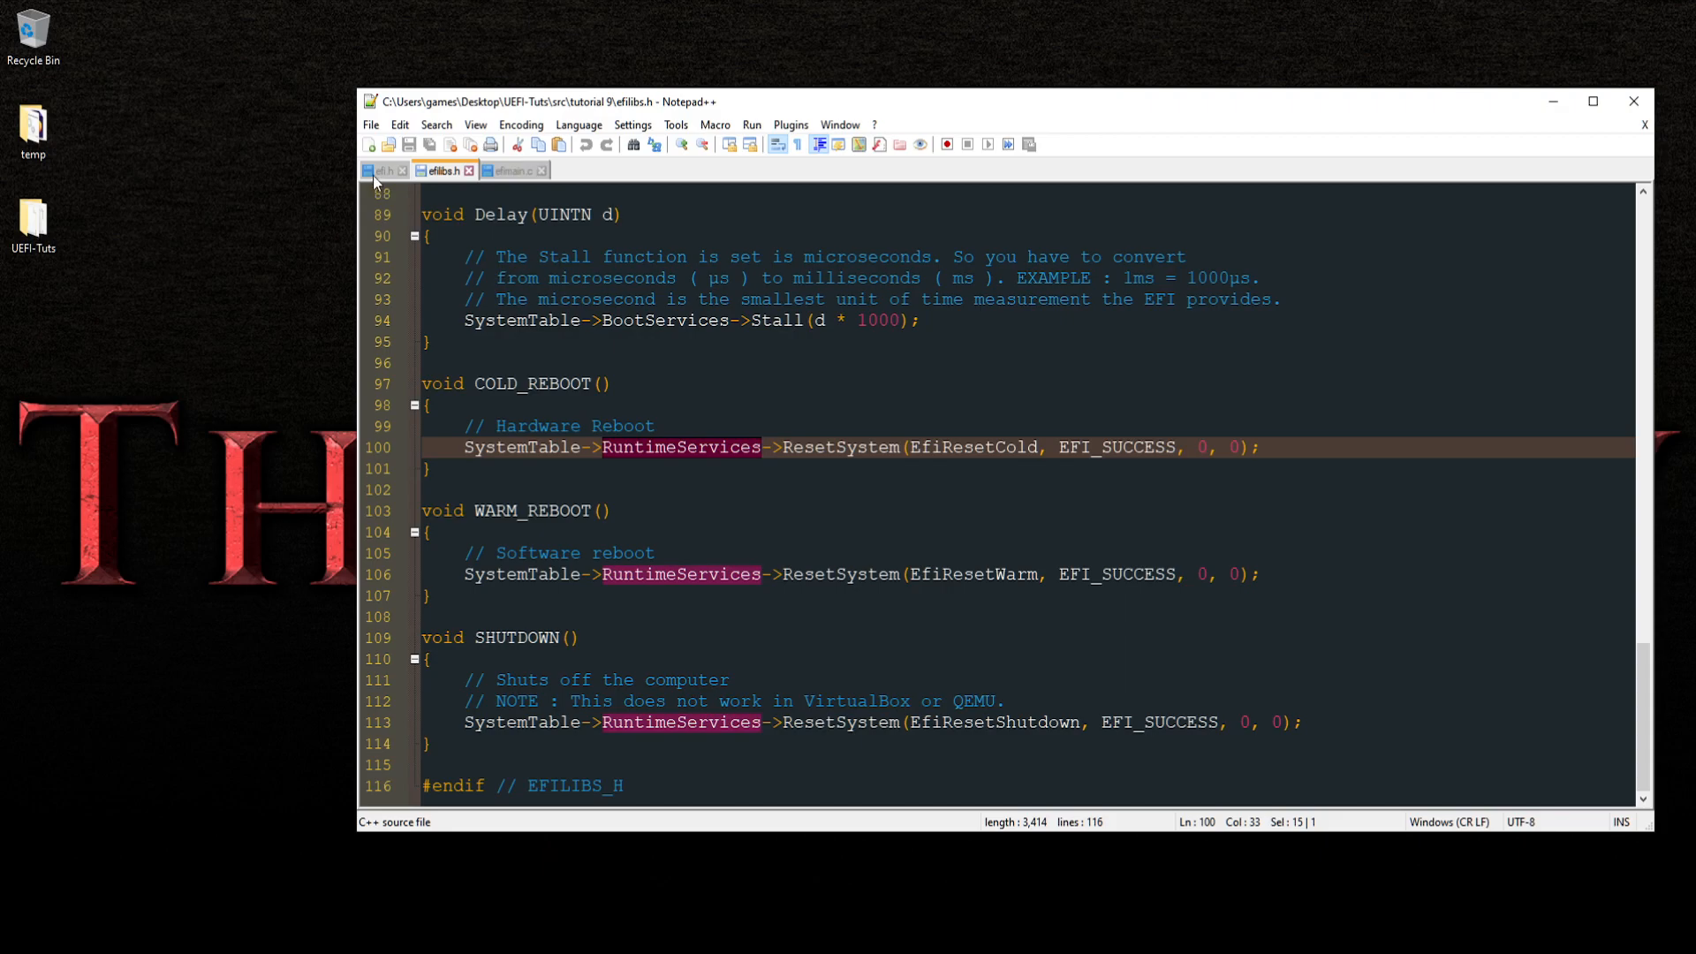
click(379, 170)
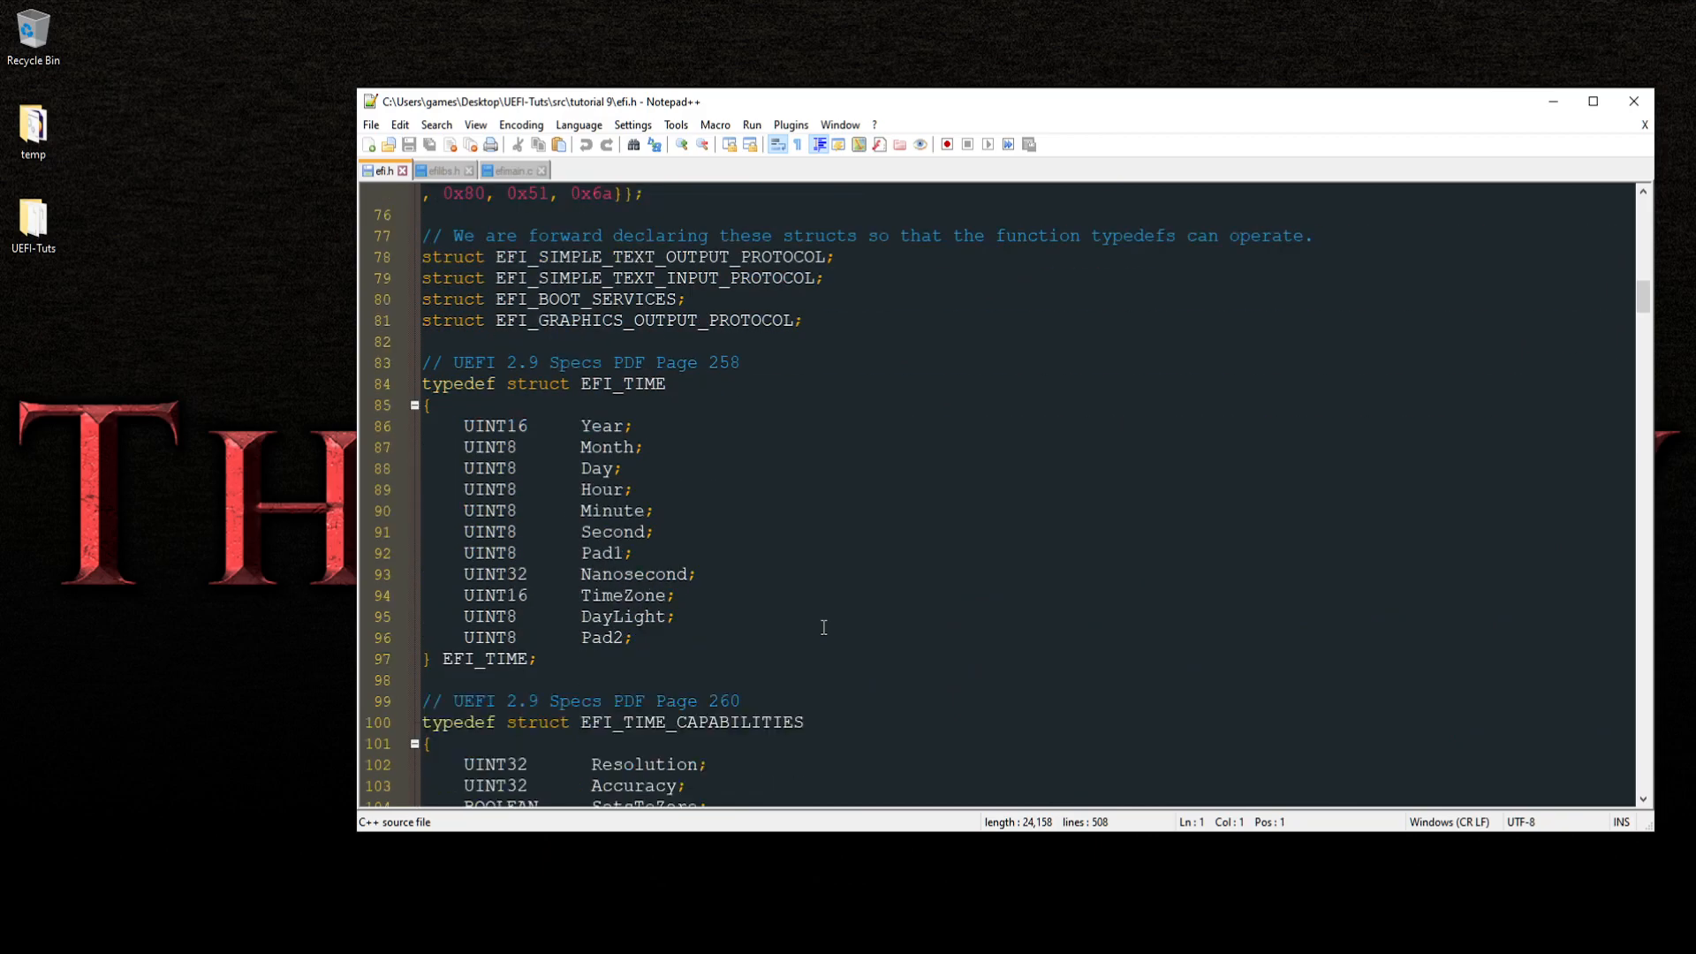
scroll(down, 3)
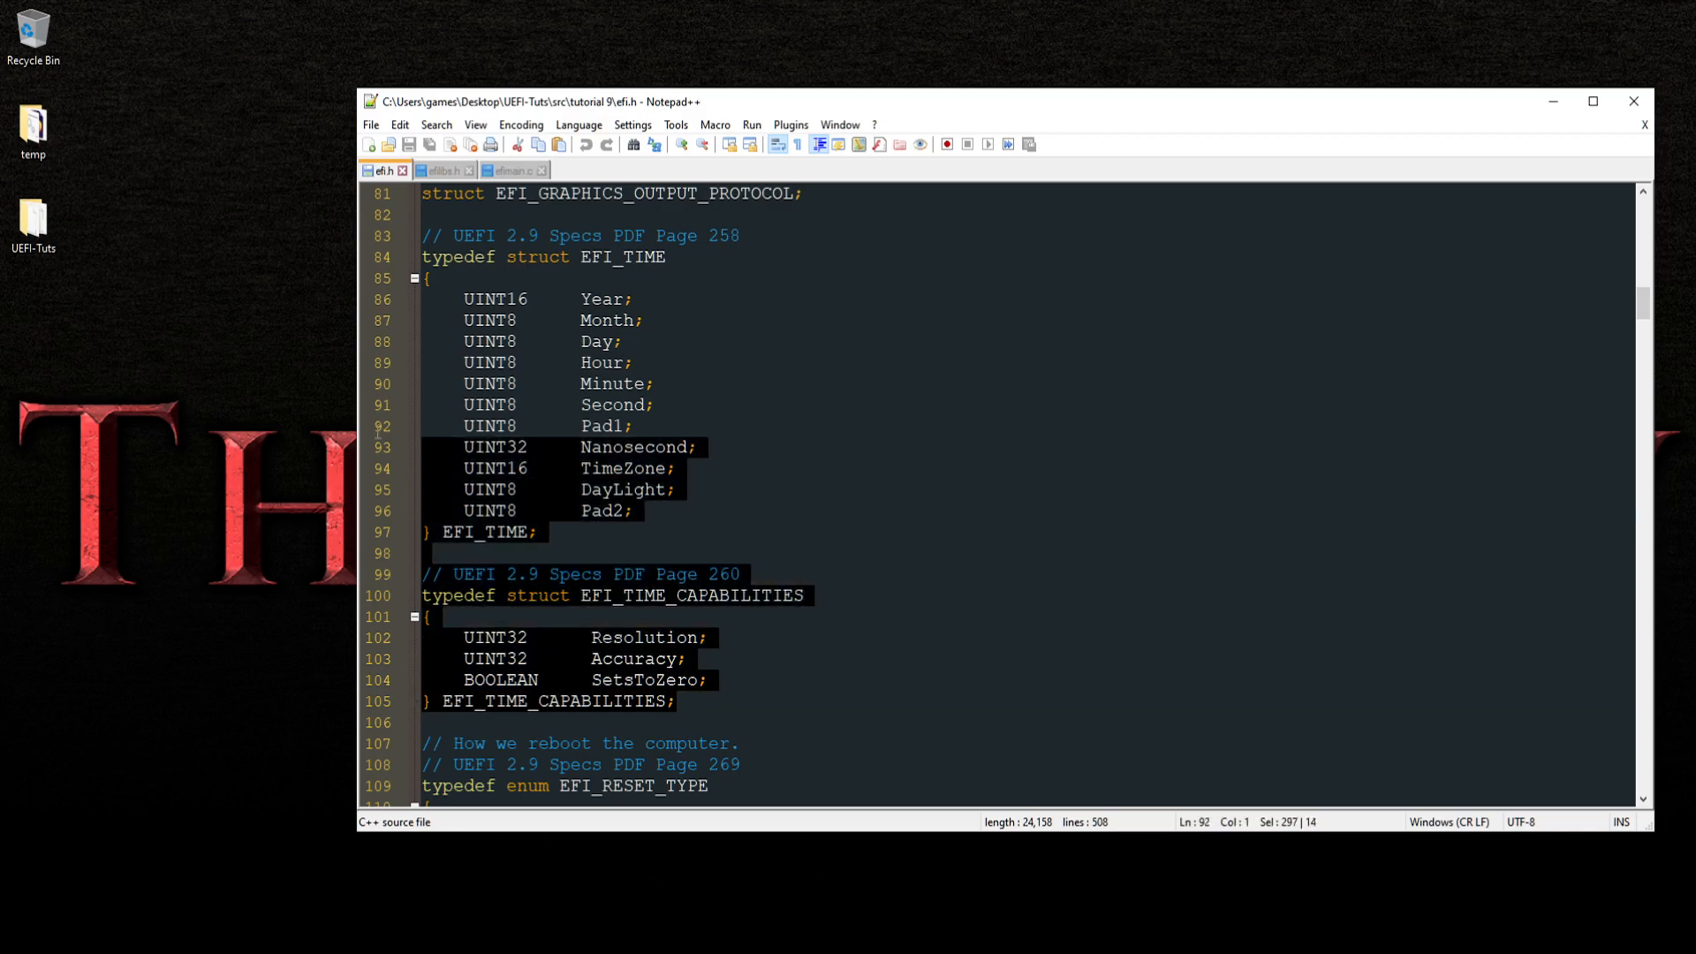
scroll(down, 3)
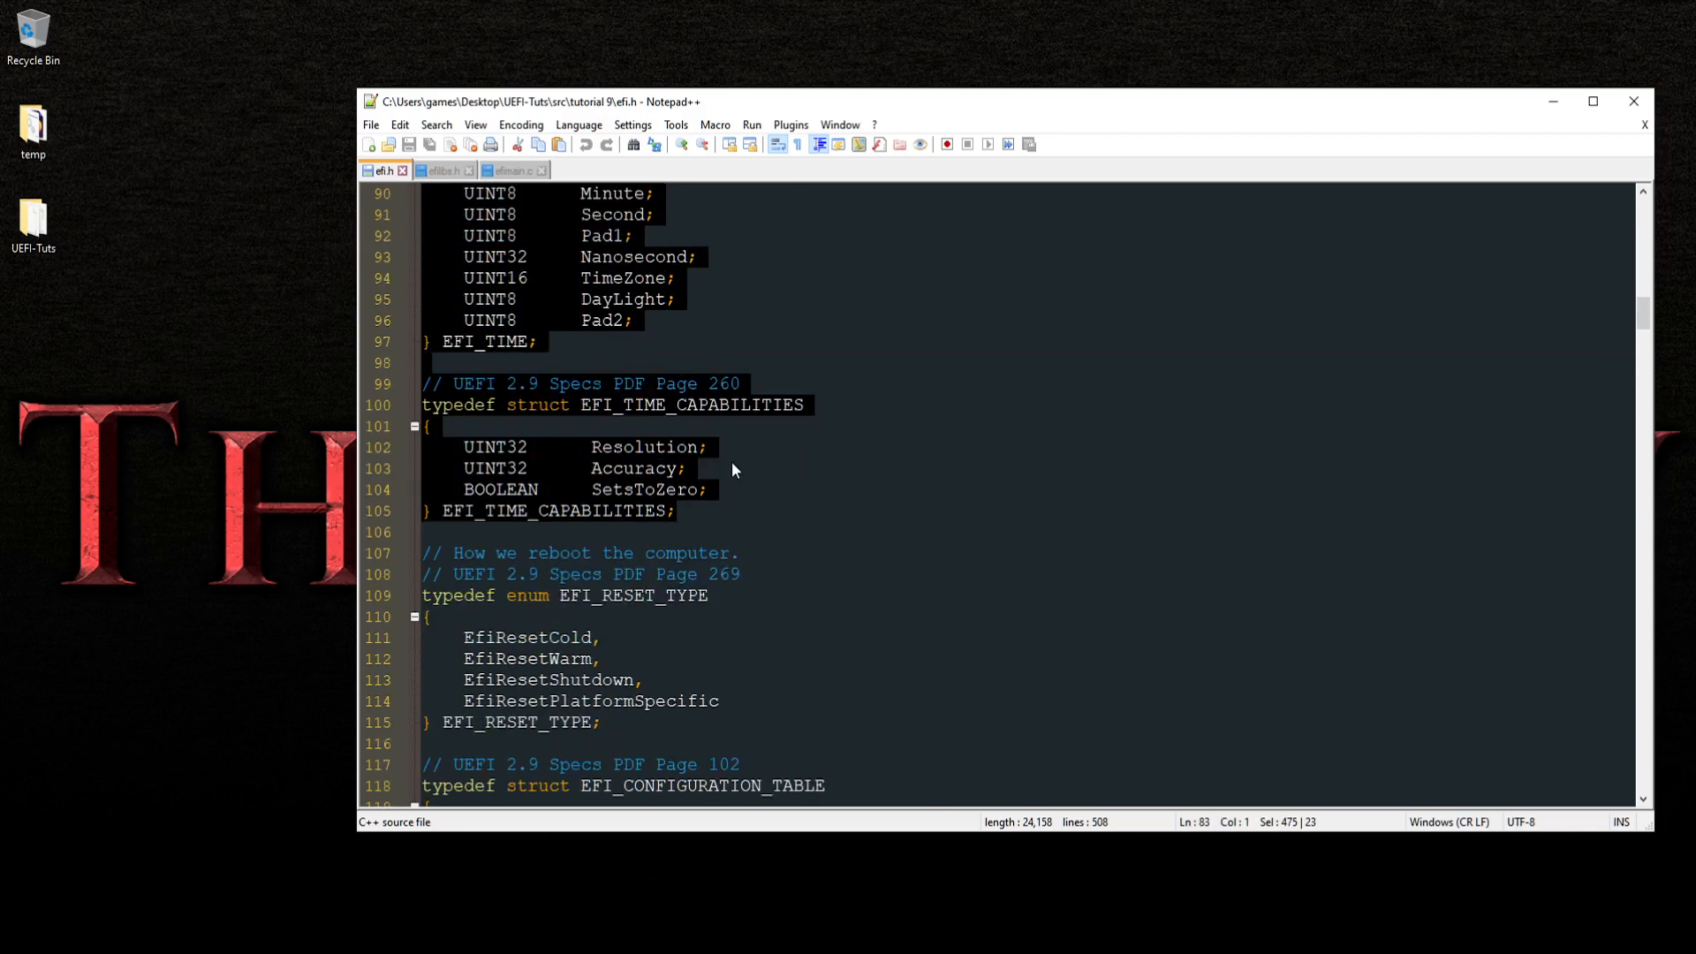
scroll(down, 3)
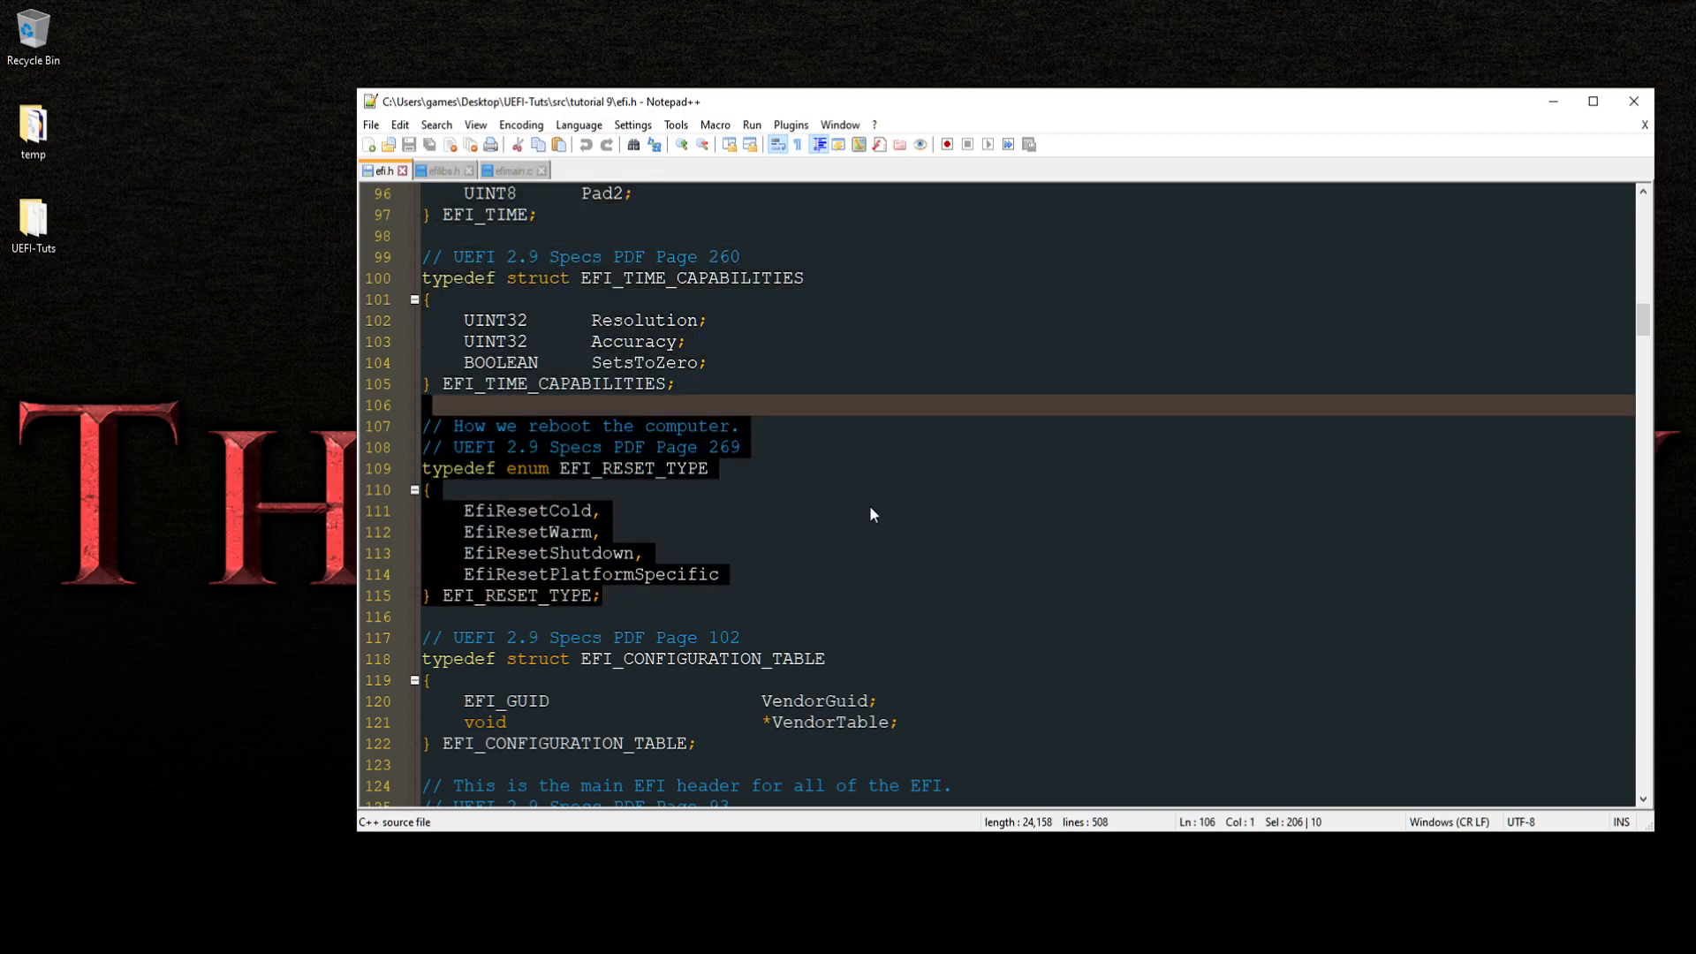
scroll(down, 3)
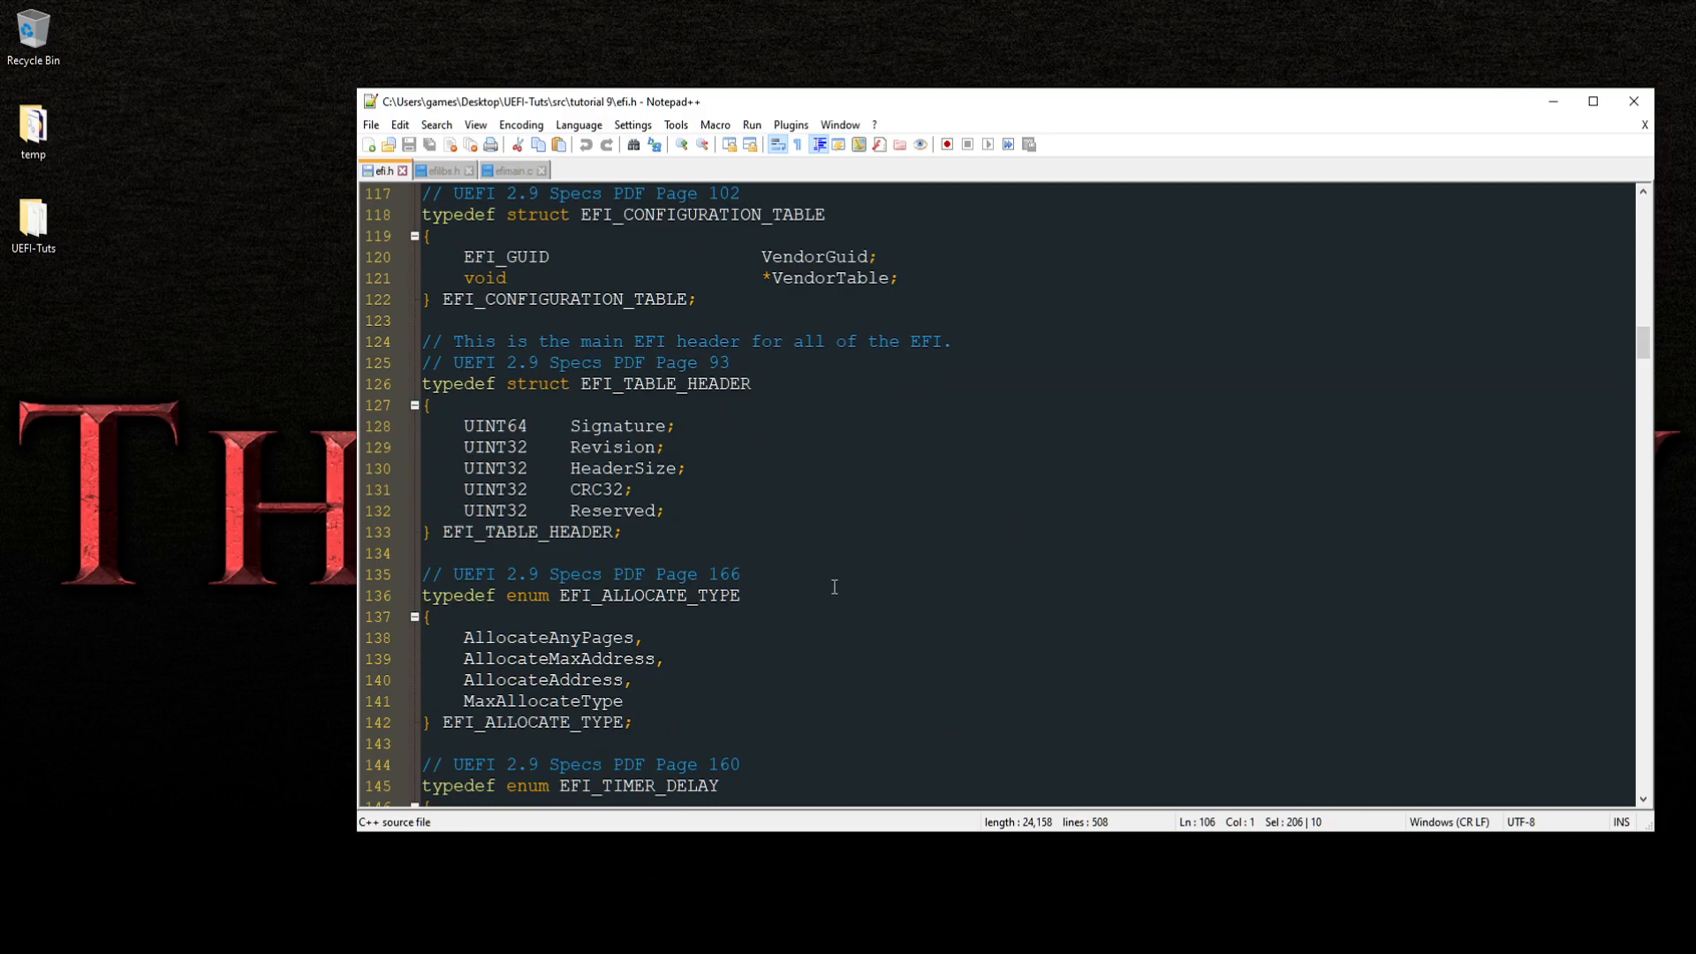
scroll(down, 3)
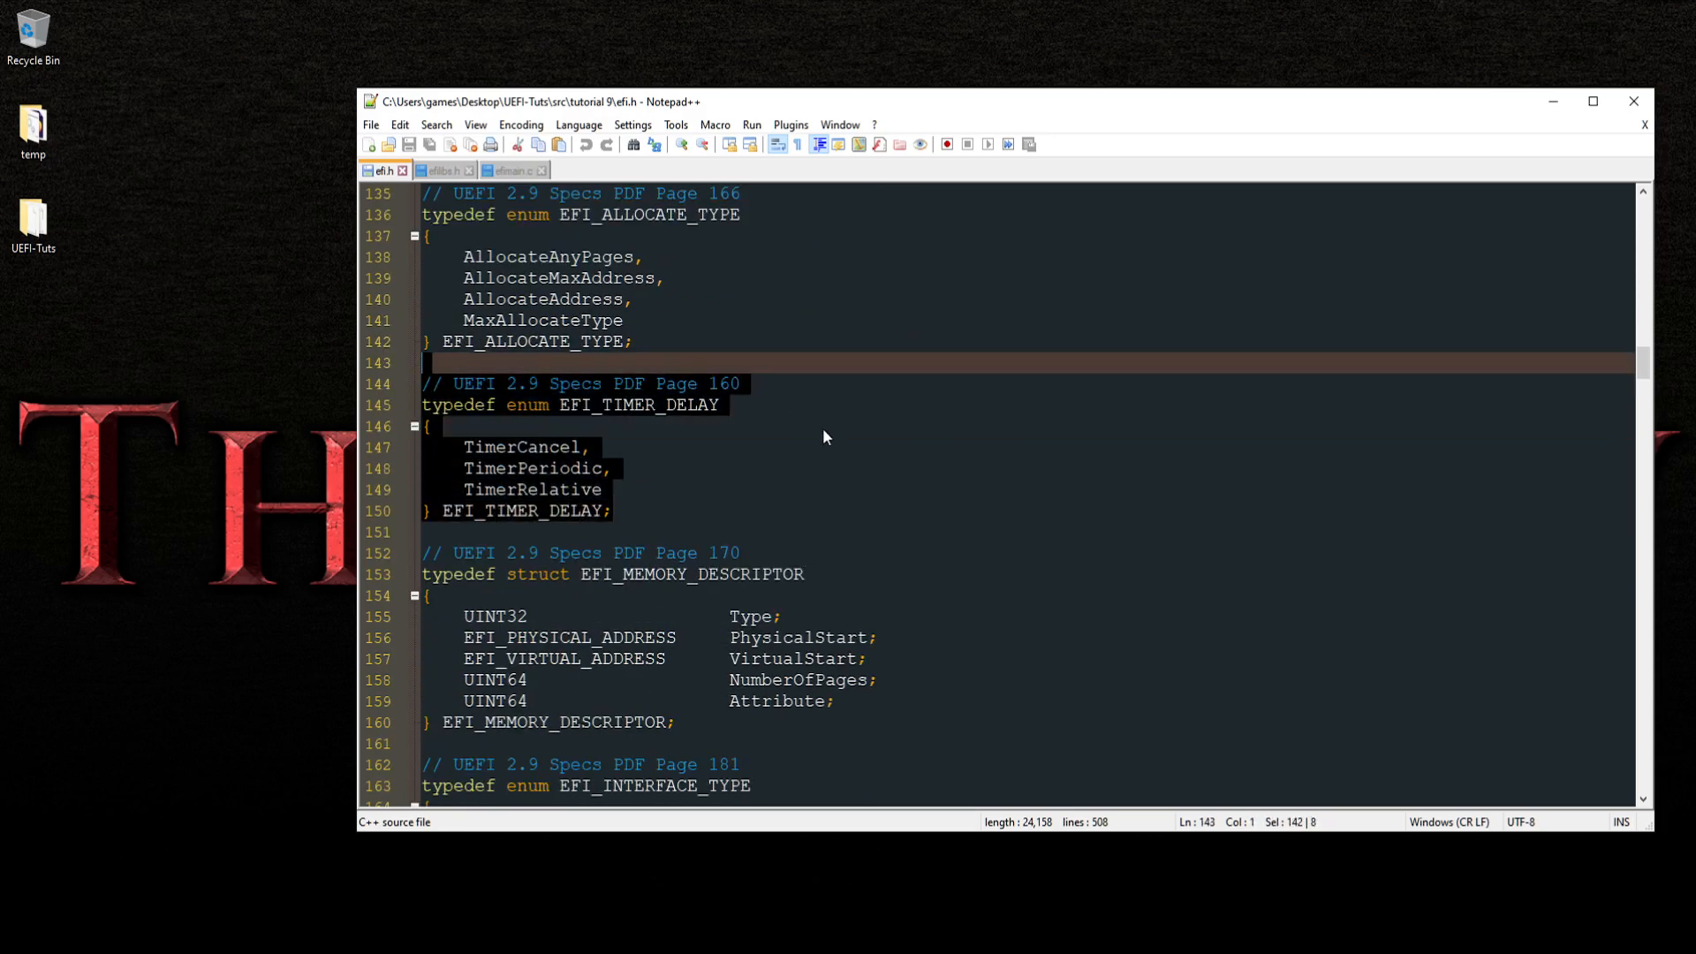
scroll(down, 3)
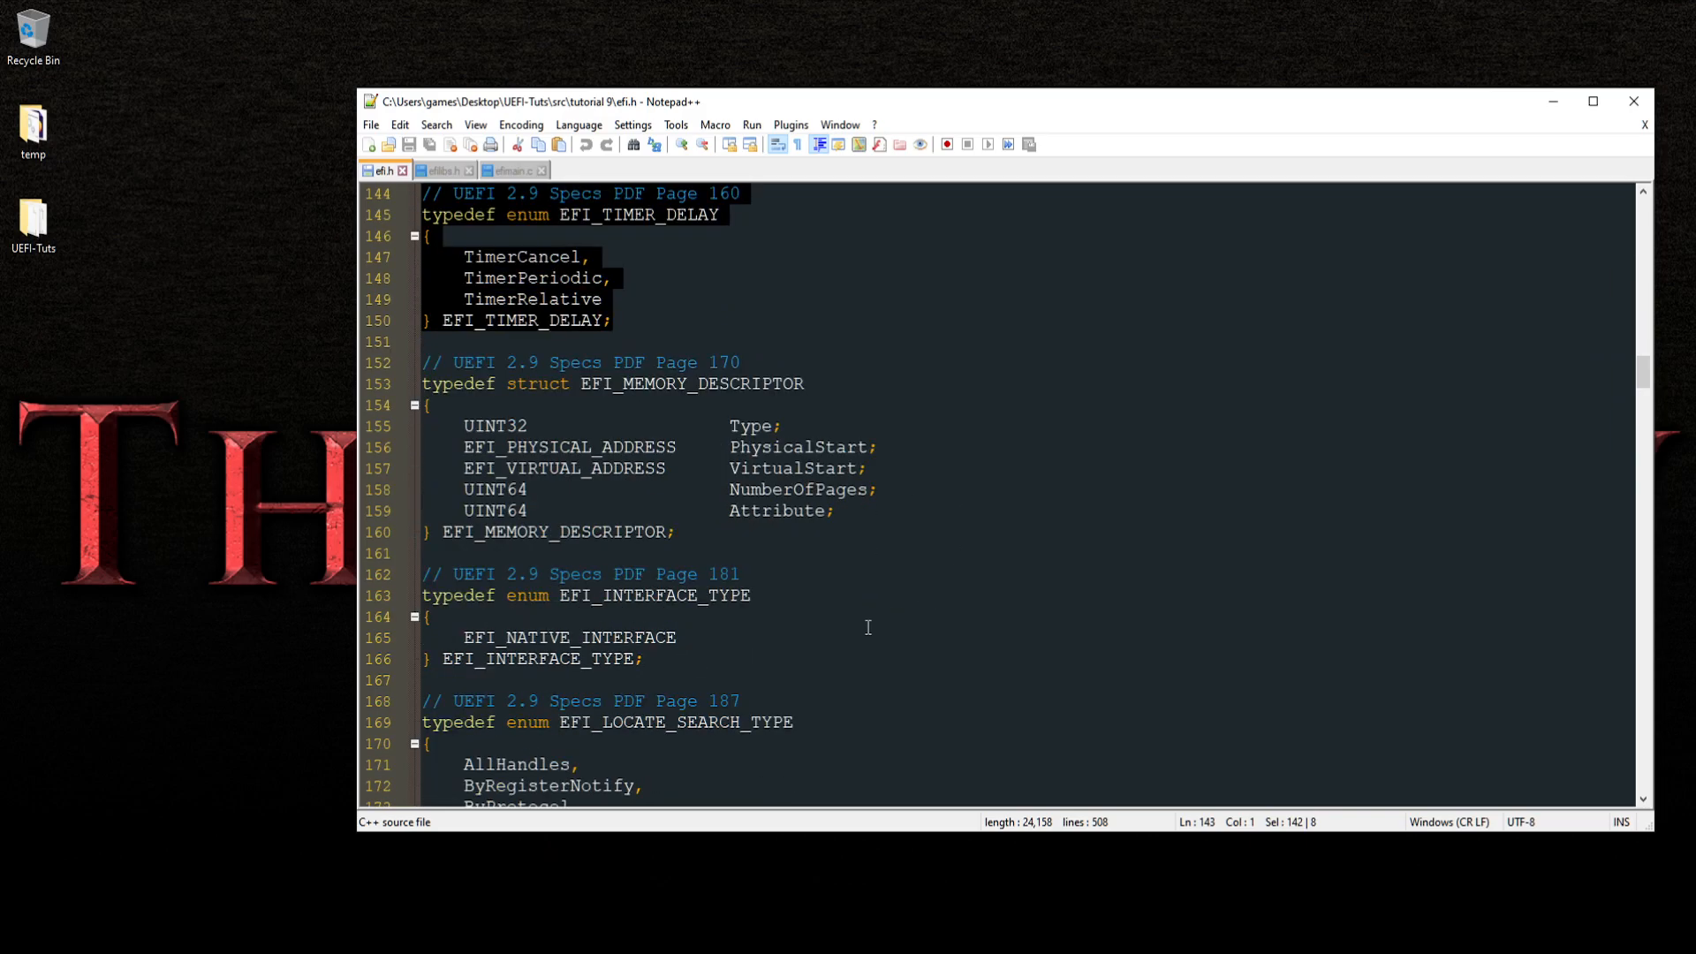
scroll(down, 3)
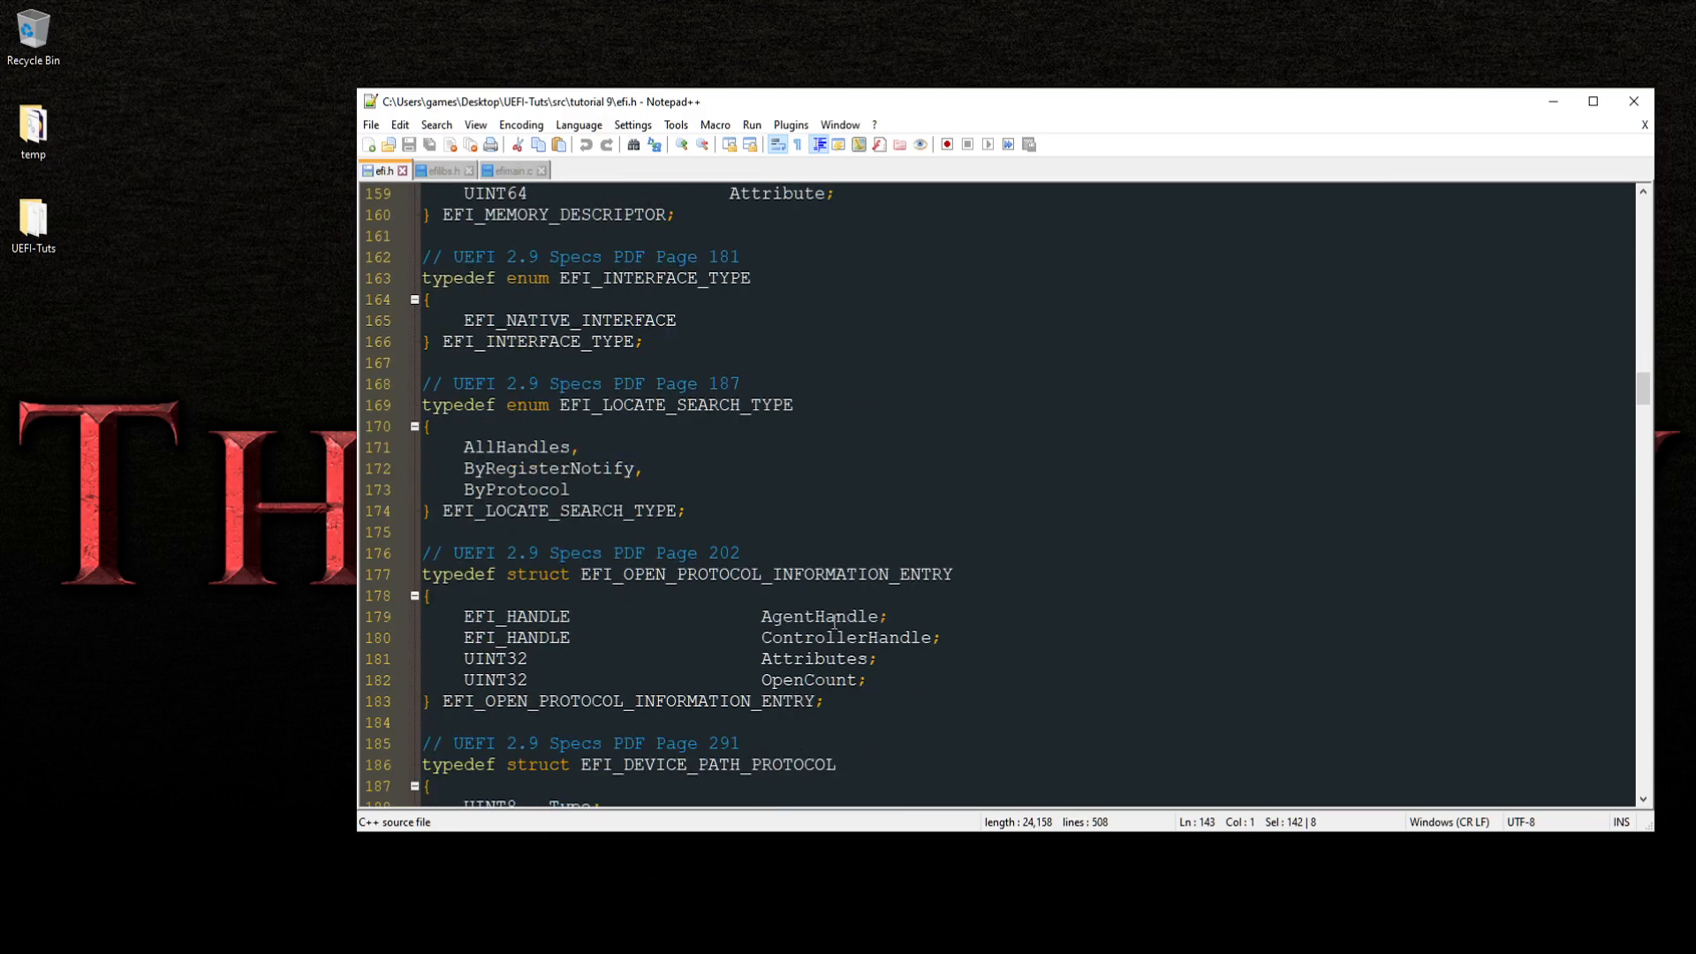
scroll(down, 3)
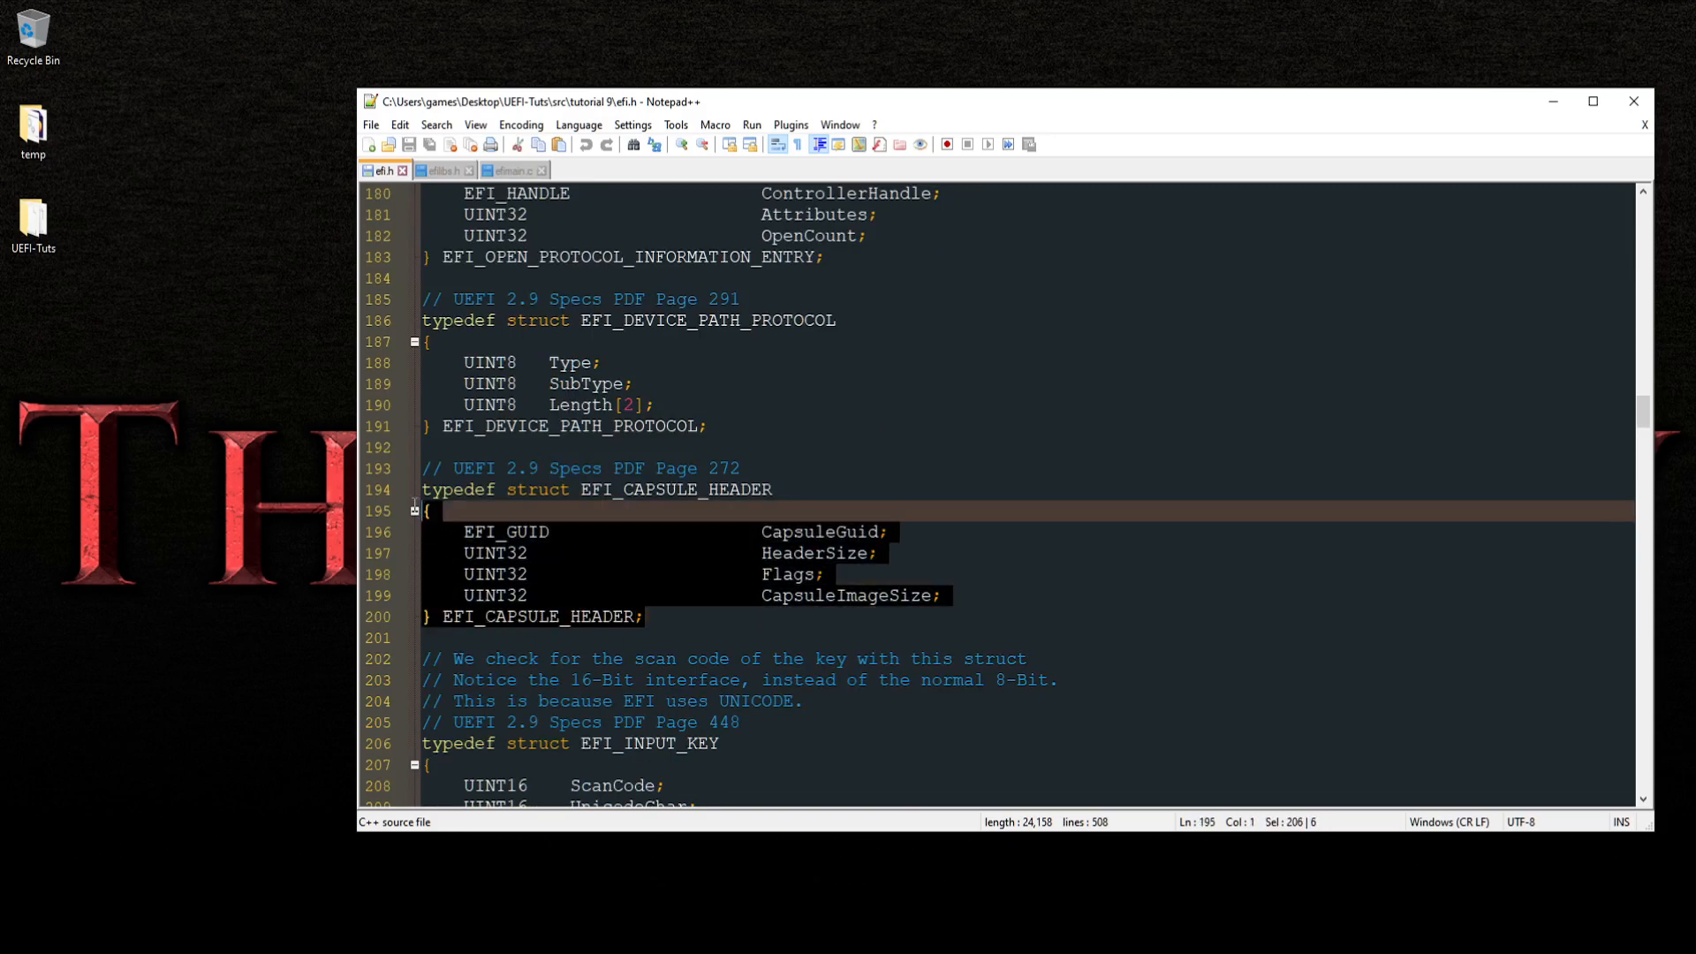
scroll(down, 3)
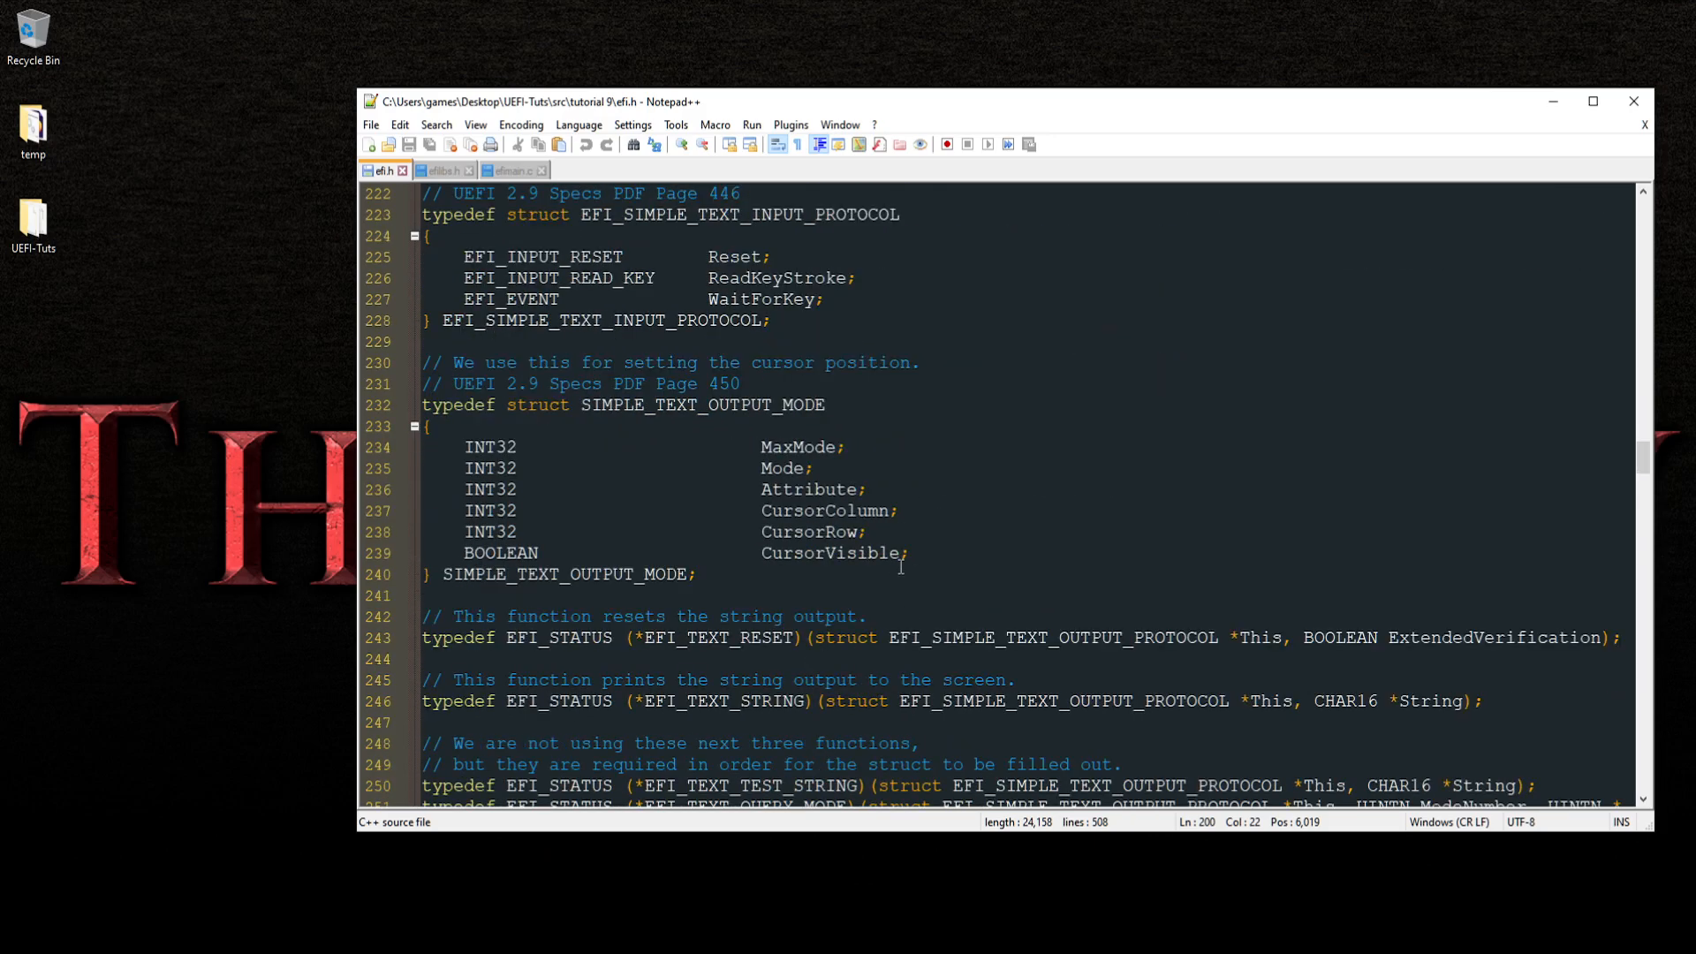
scroll(down, 3)
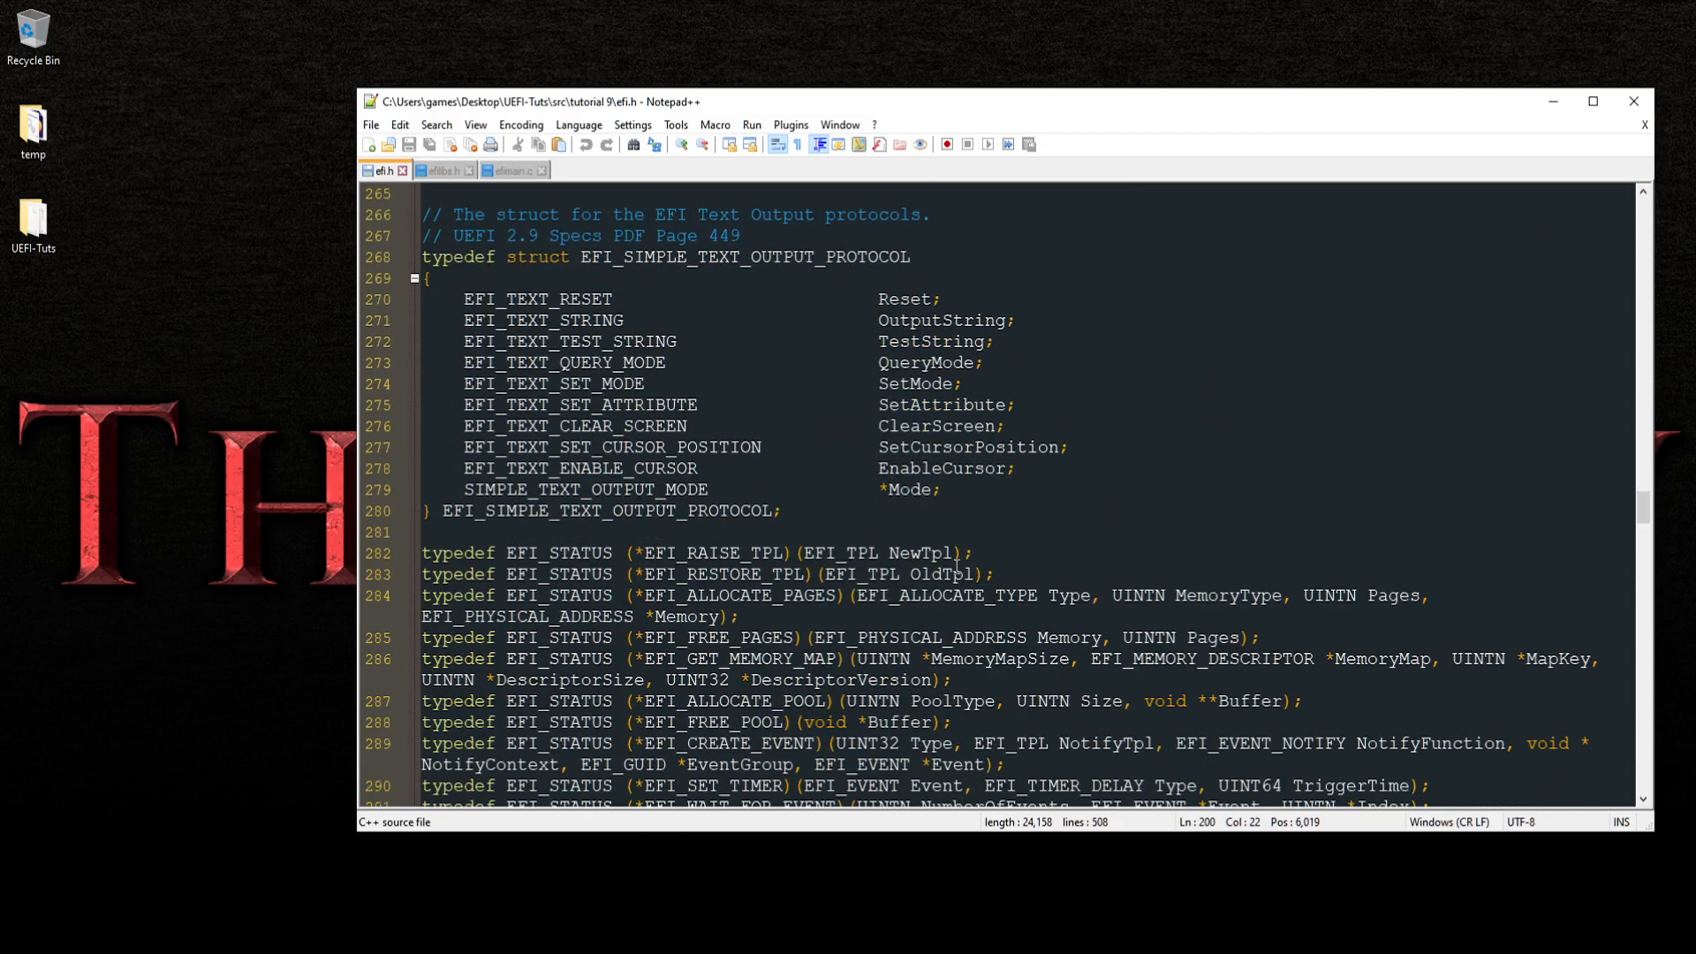
scroll(down, 3)
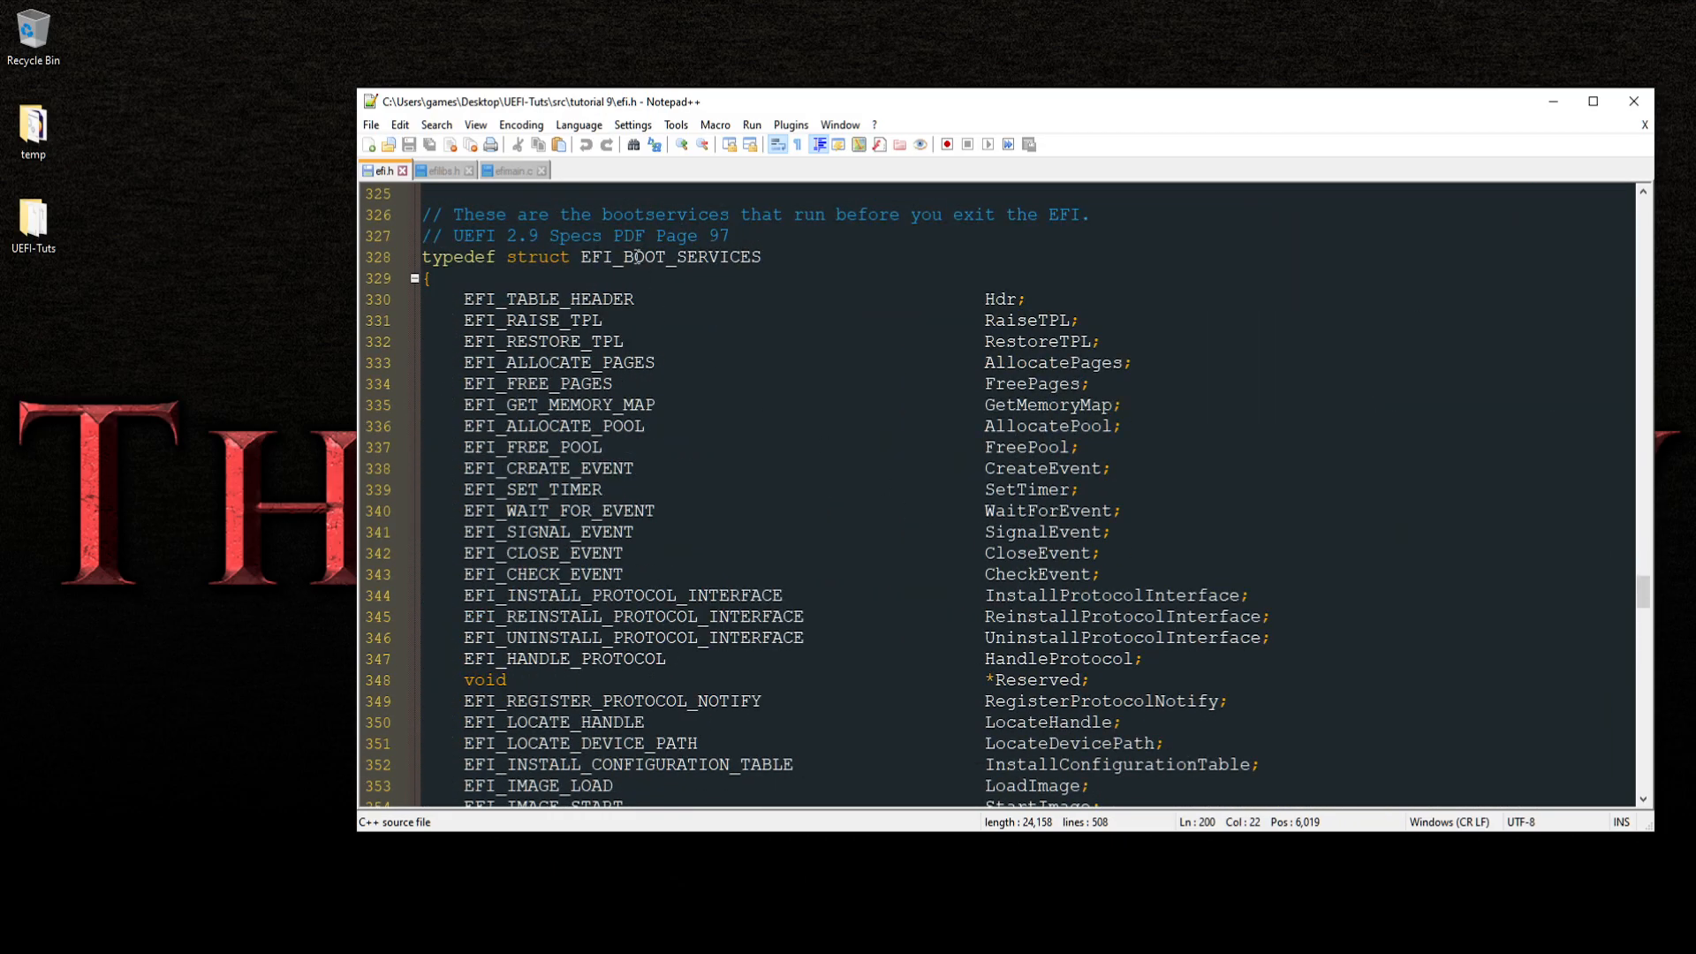
scroll(down, 3)
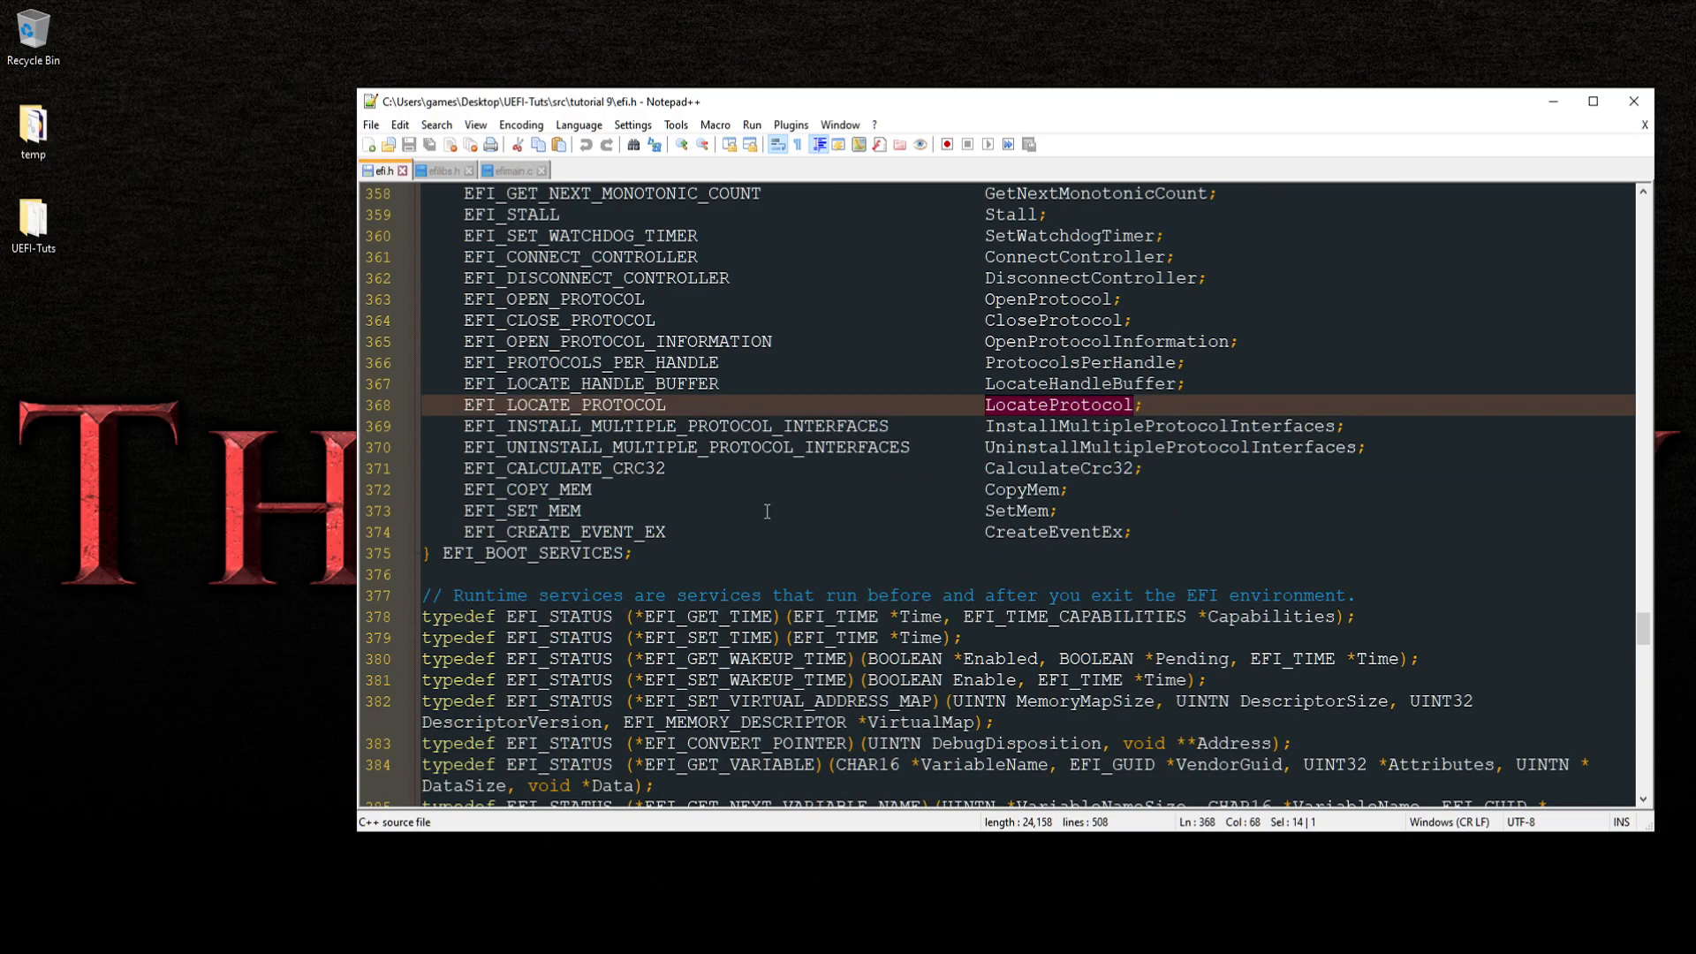
scroll(down, 3)
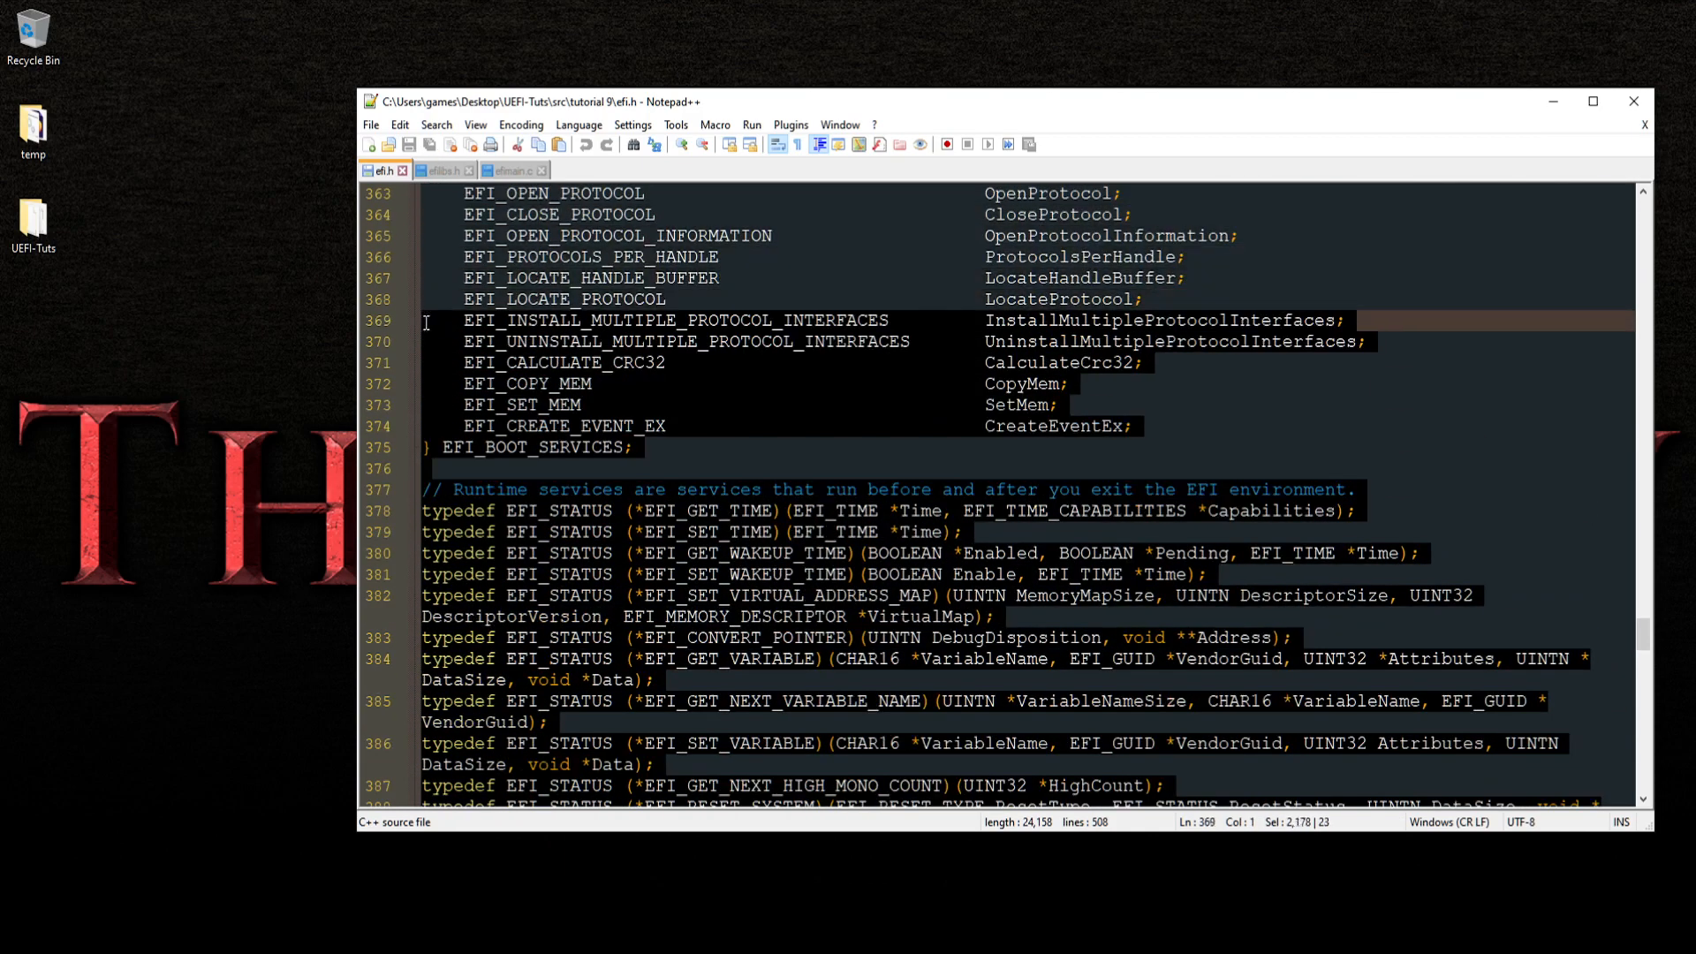
click(784, 470)
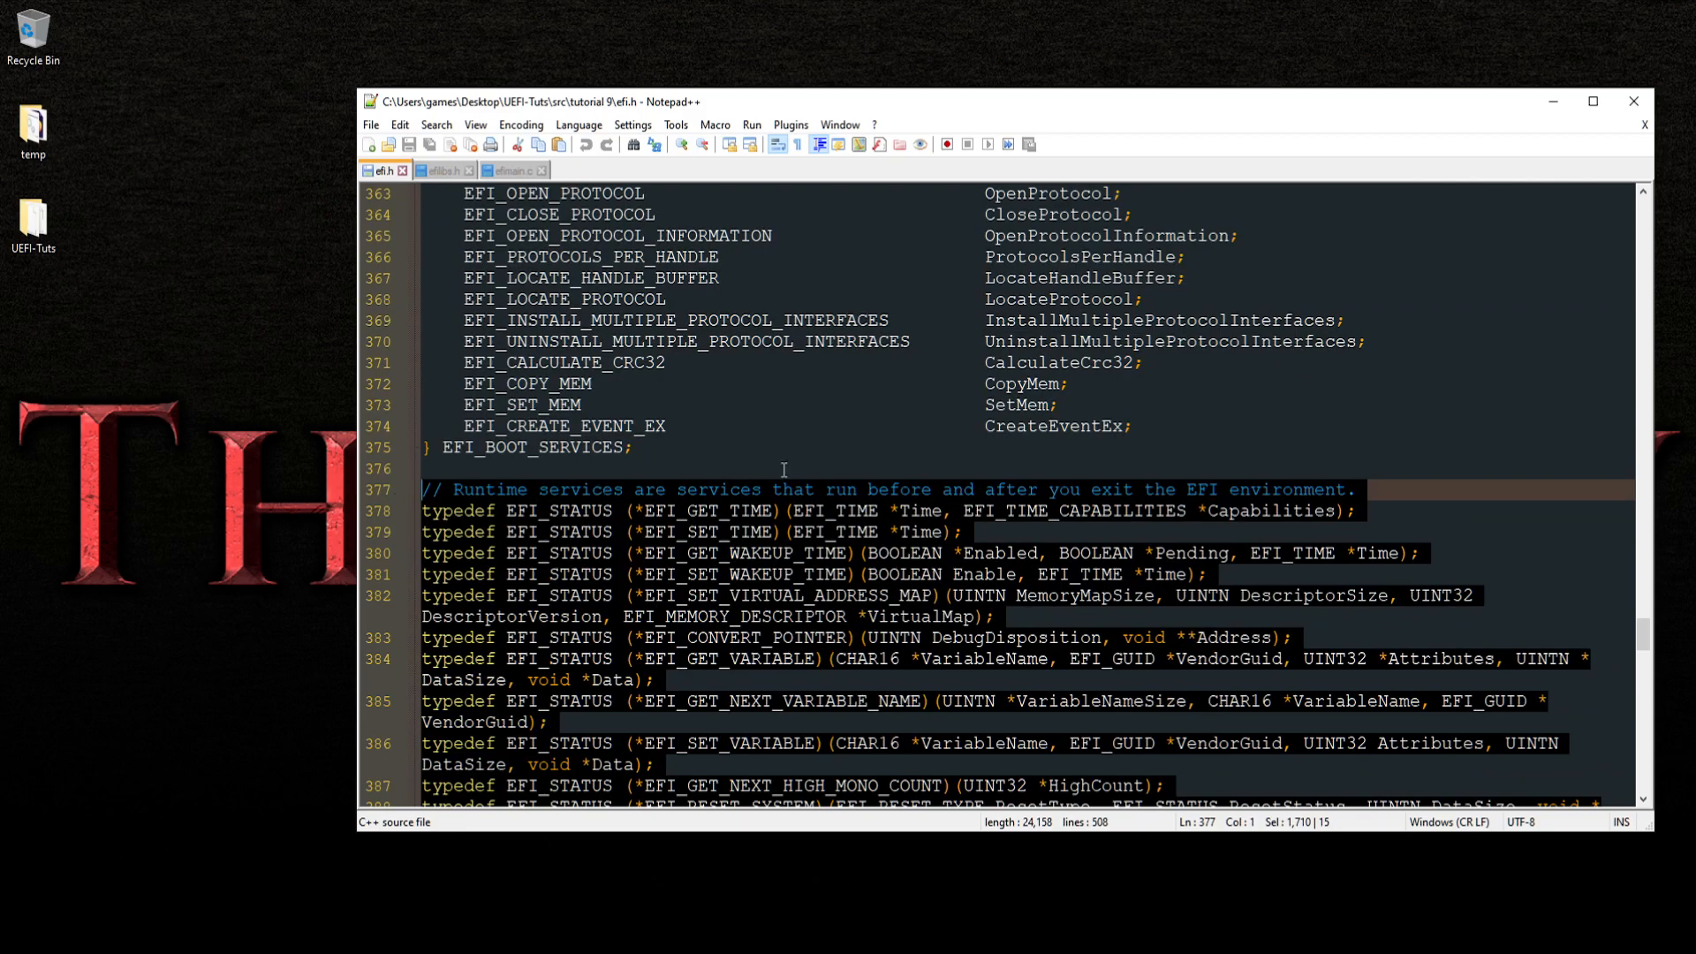
scroll(down, 3)
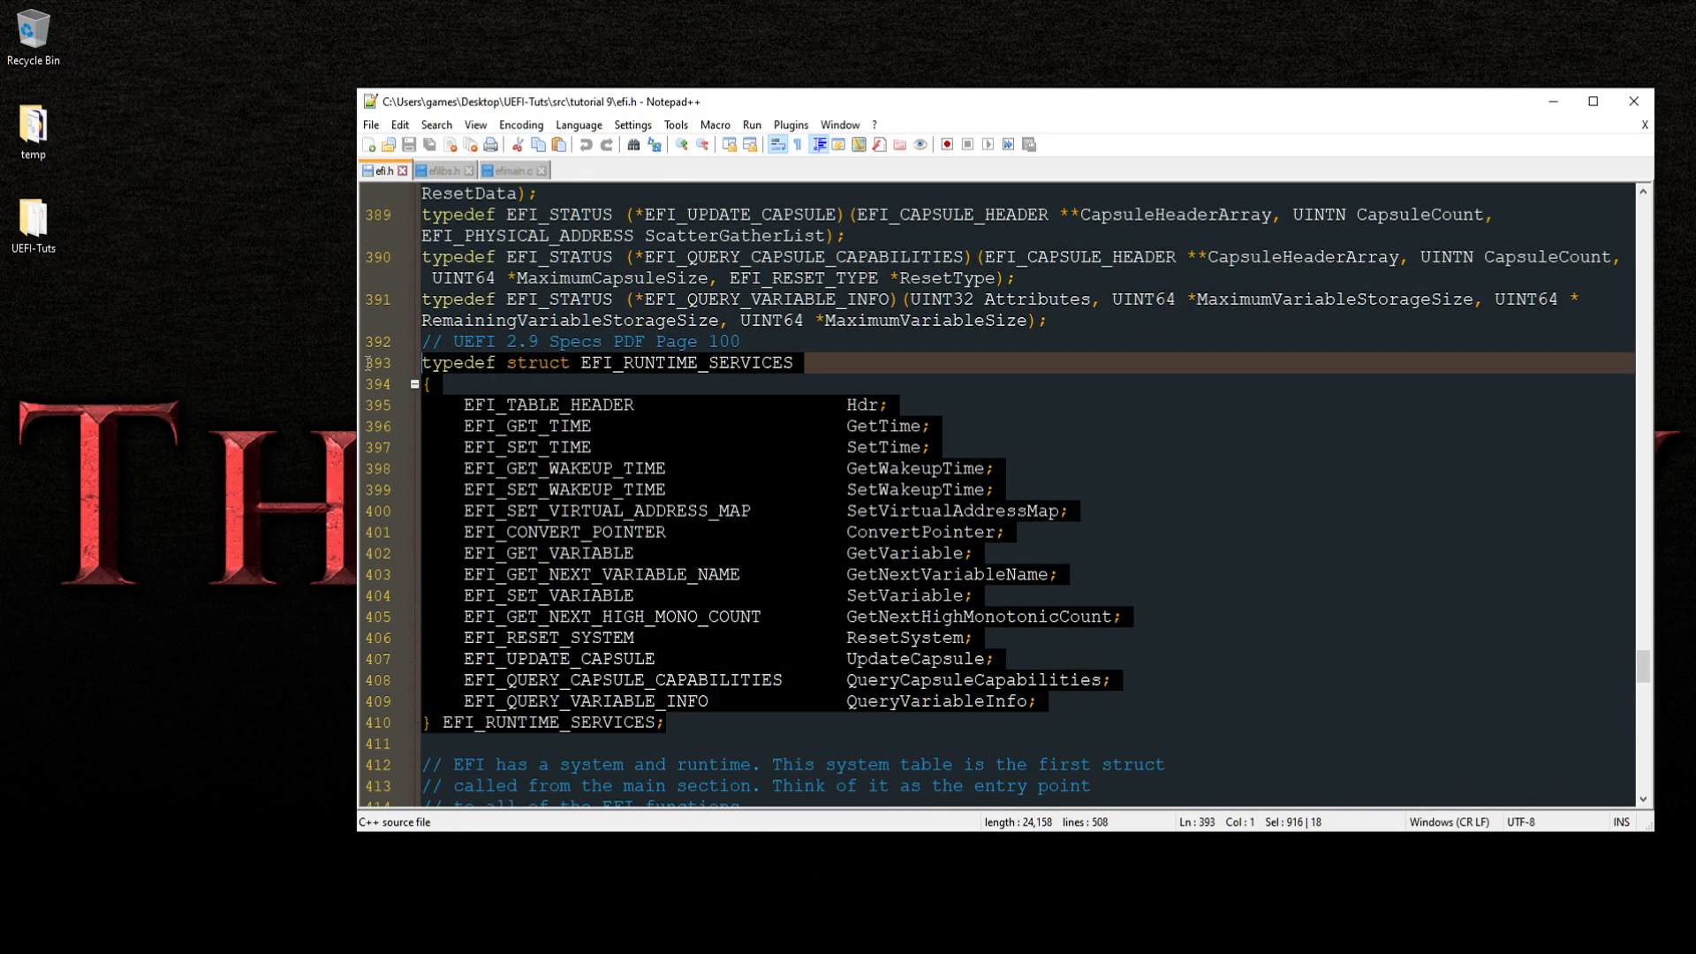
mouse_move(841, 617)
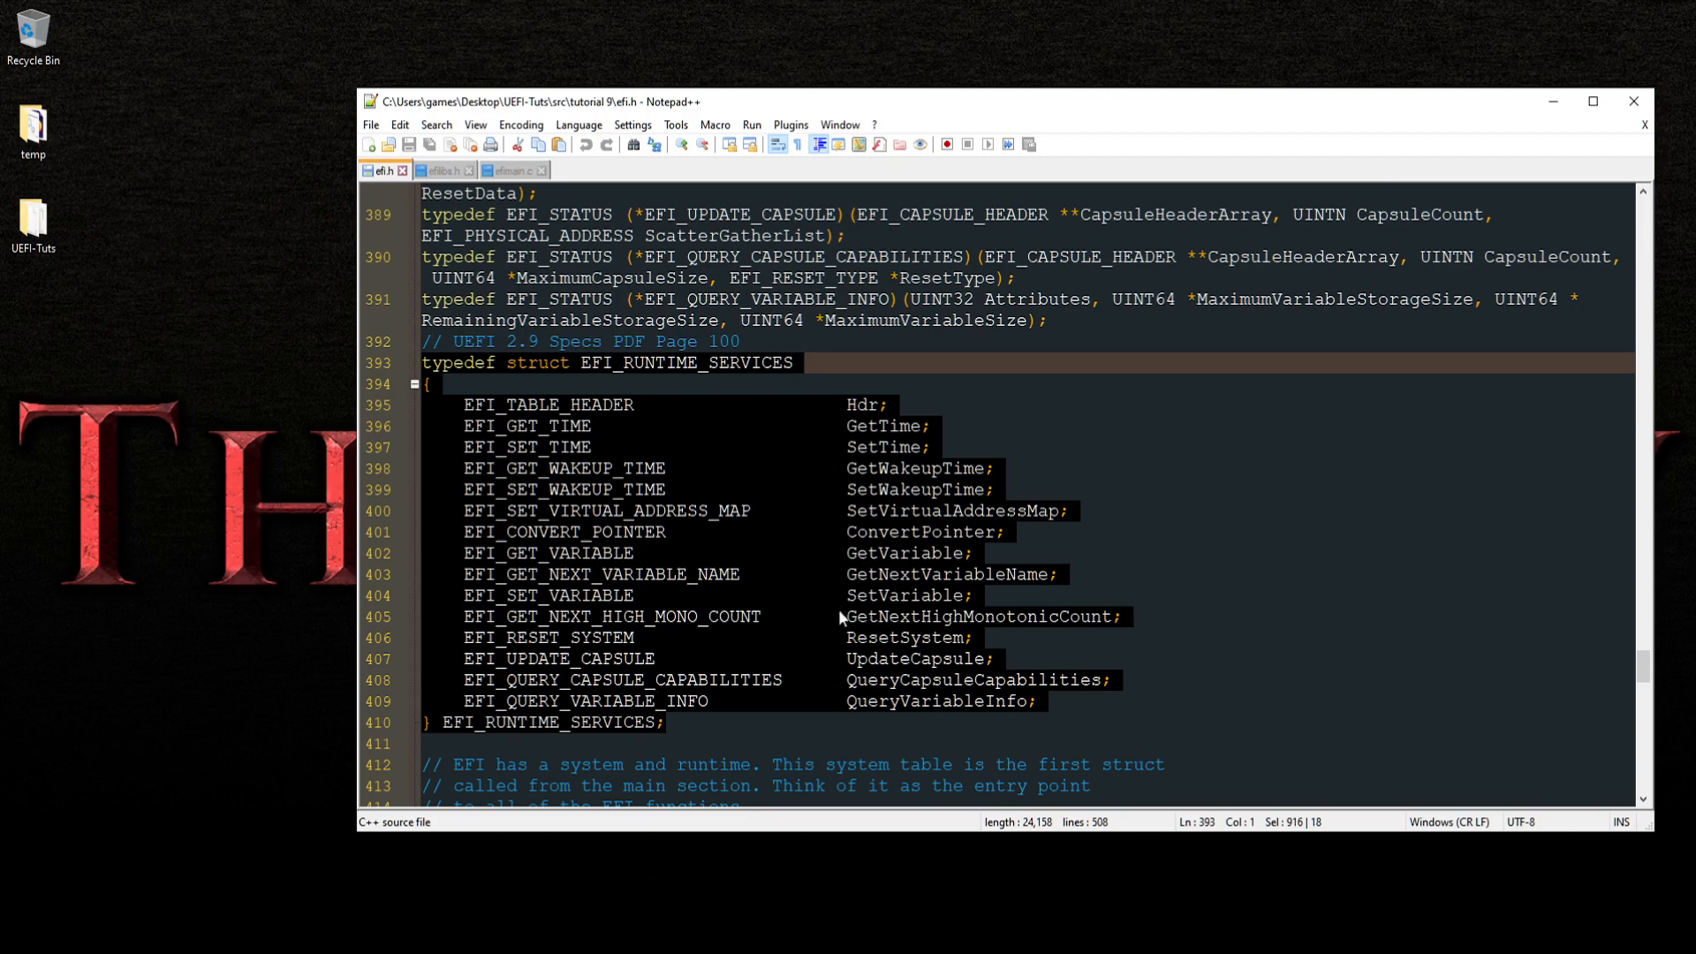
click(931, 511)
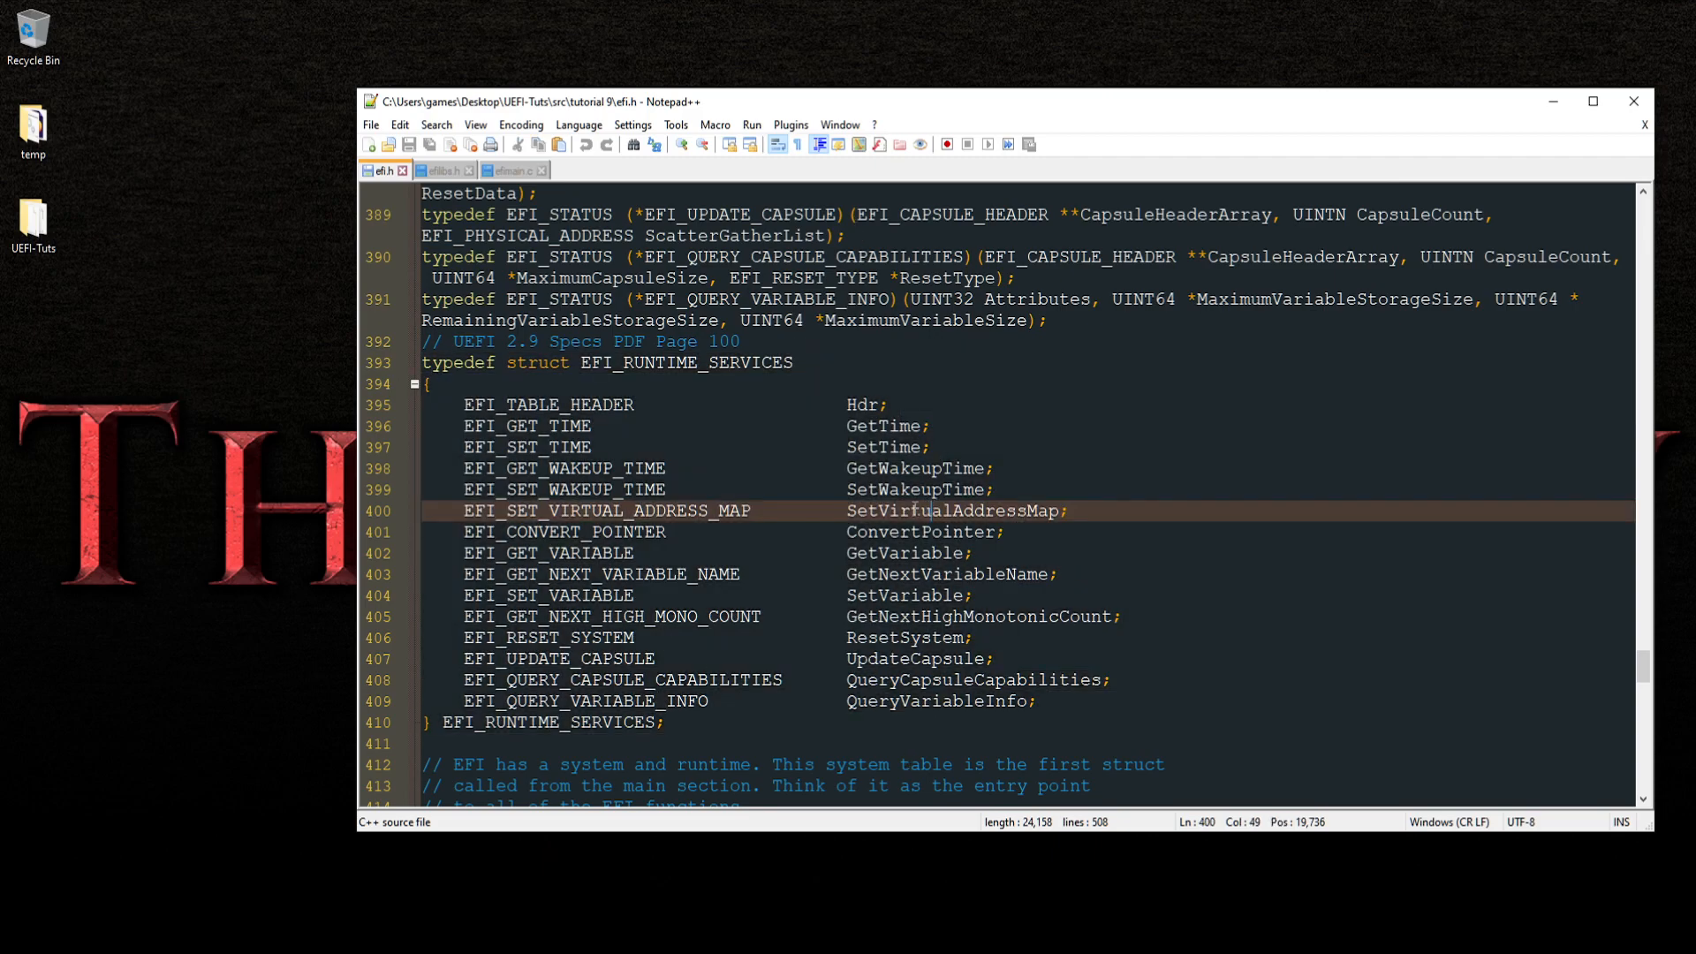
mouse_move(906, 679)
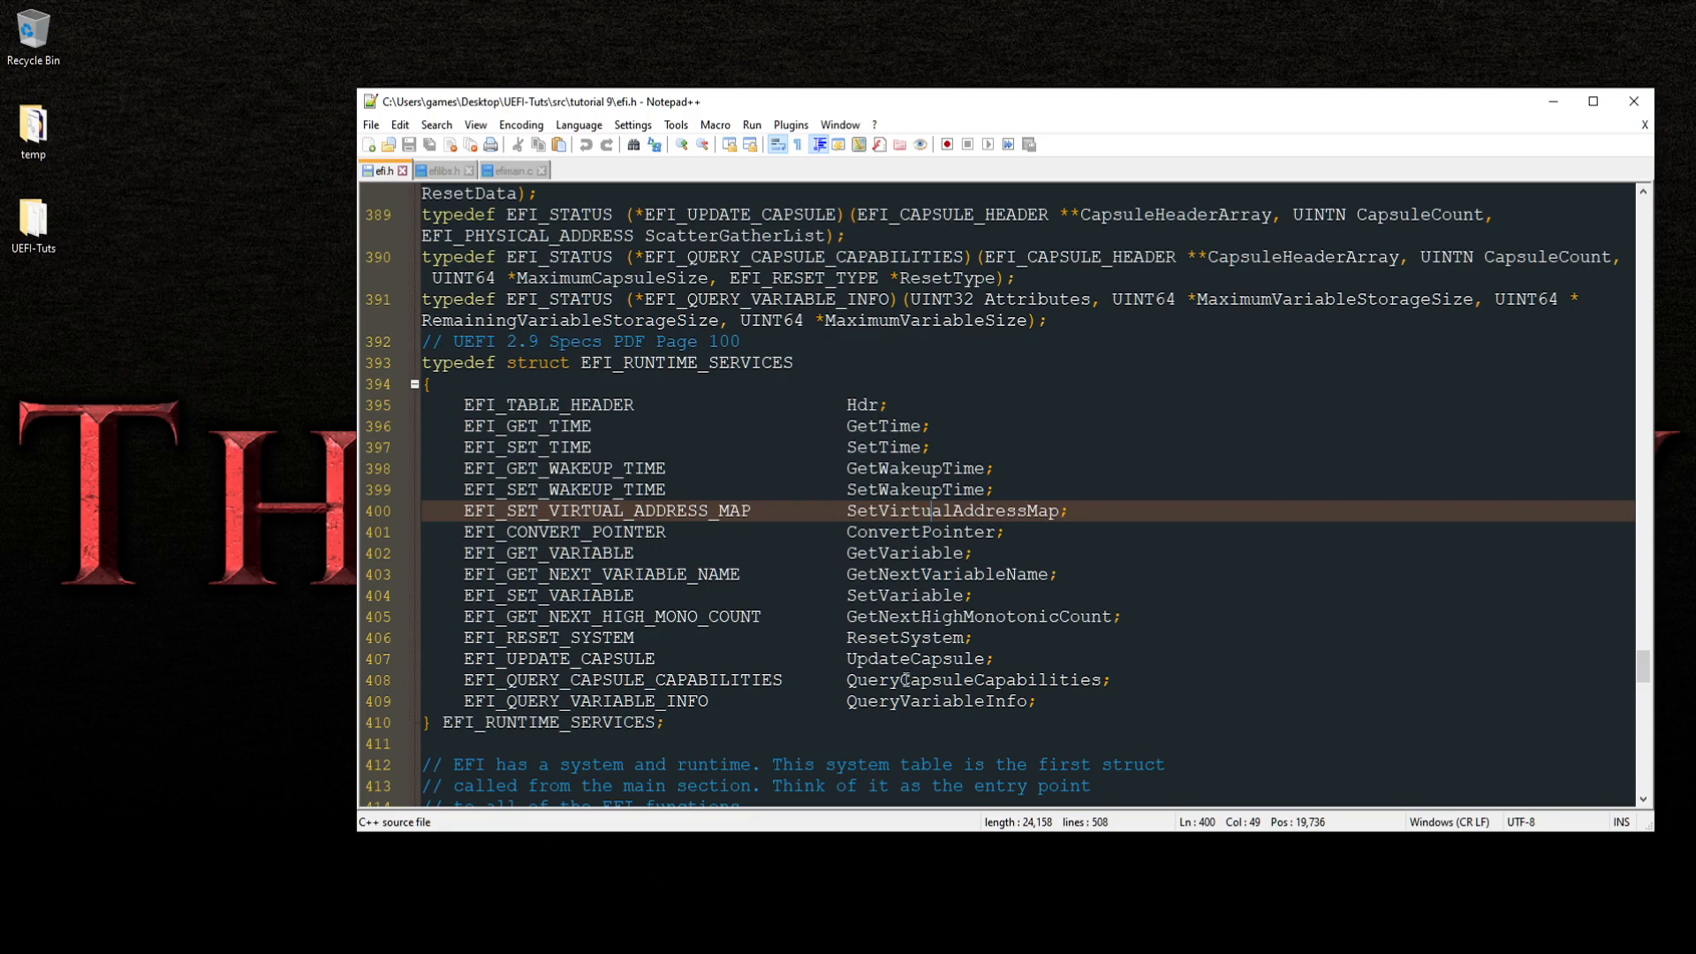
double_click(904, 637)
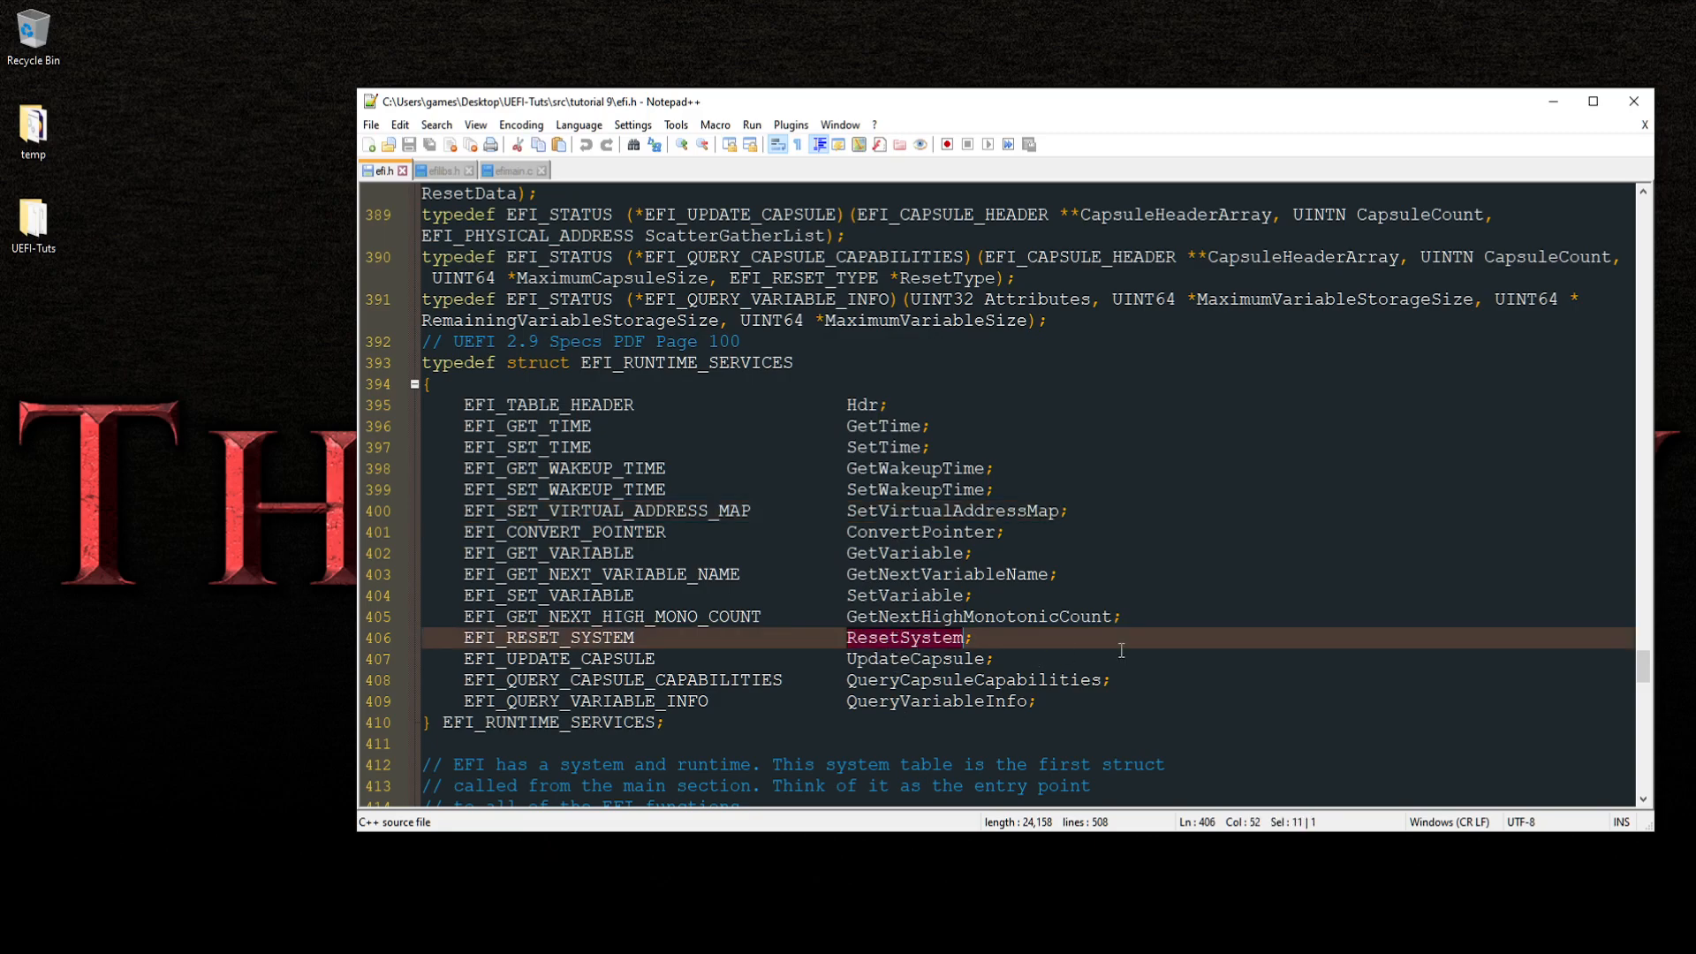
double_click(548, 638)
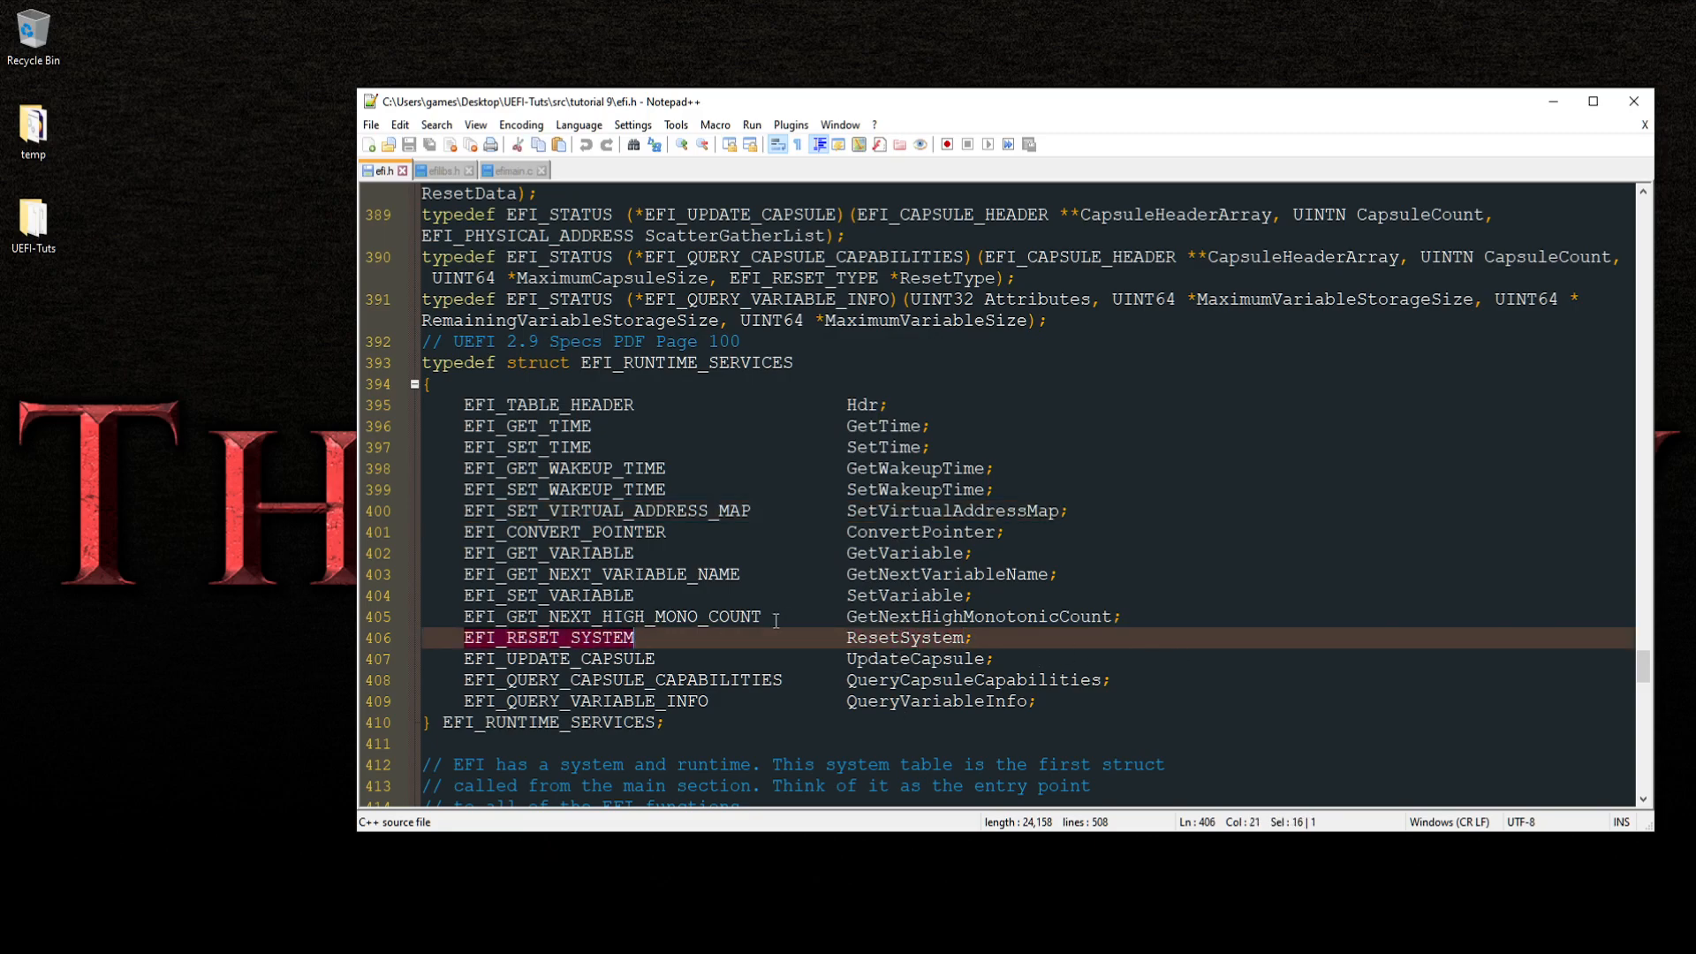
scroll(up, 3)
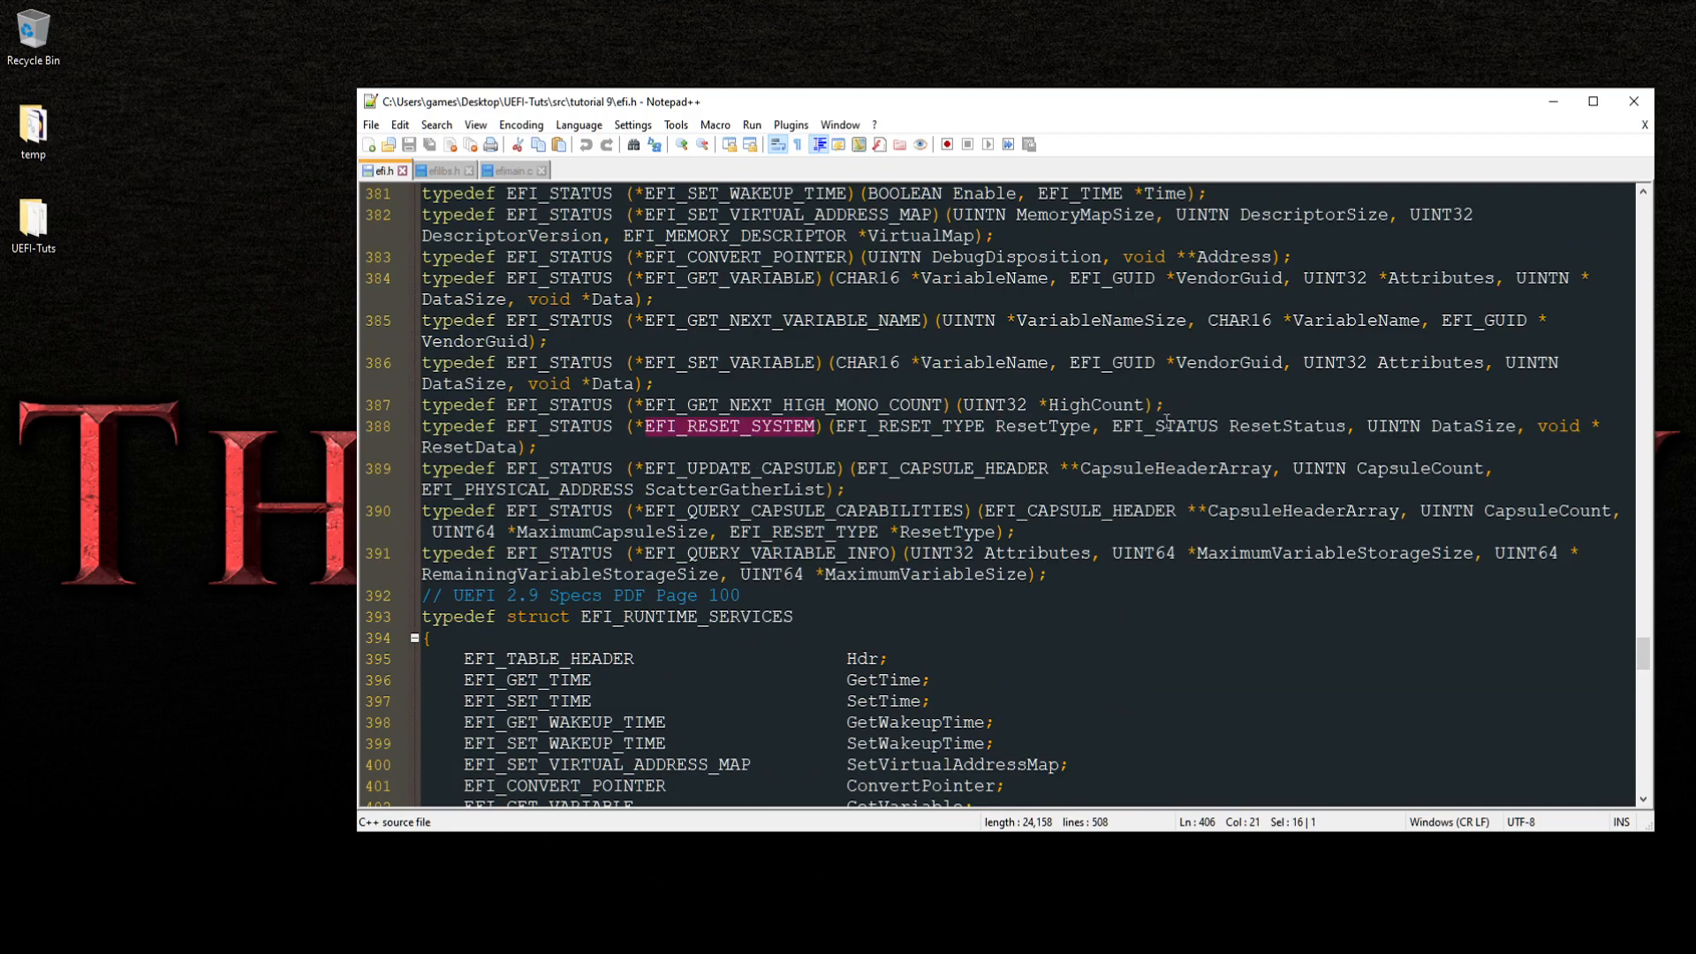
mouse_move(1039, 425)
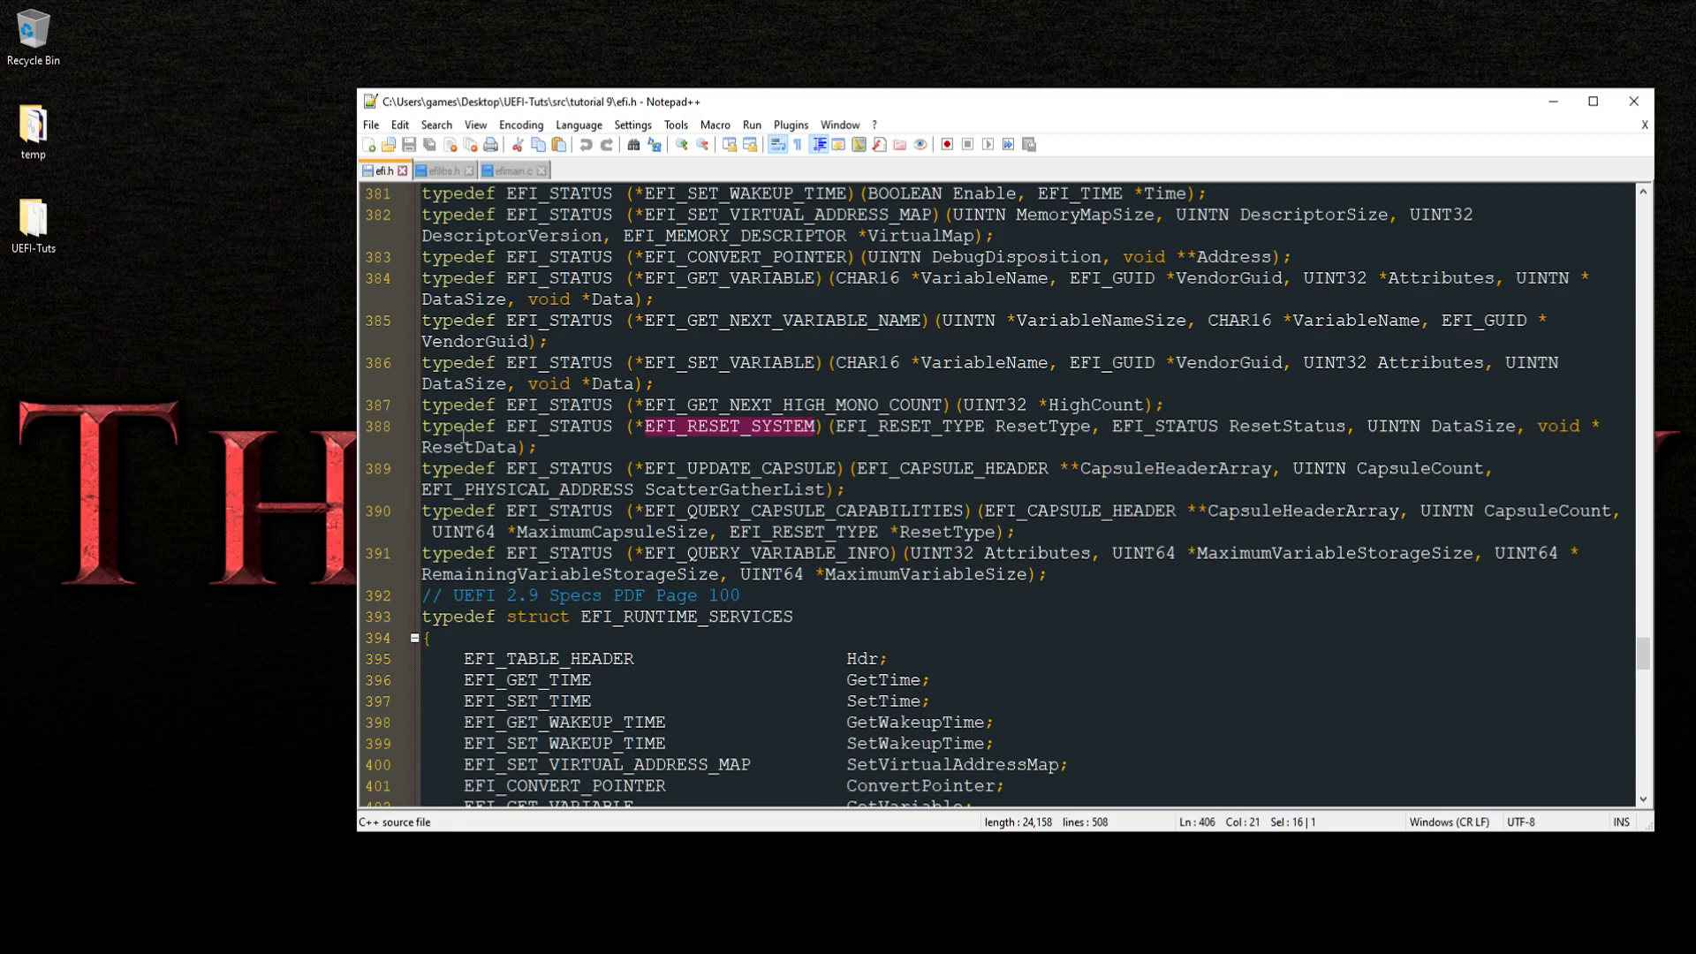
click(1050, 426)
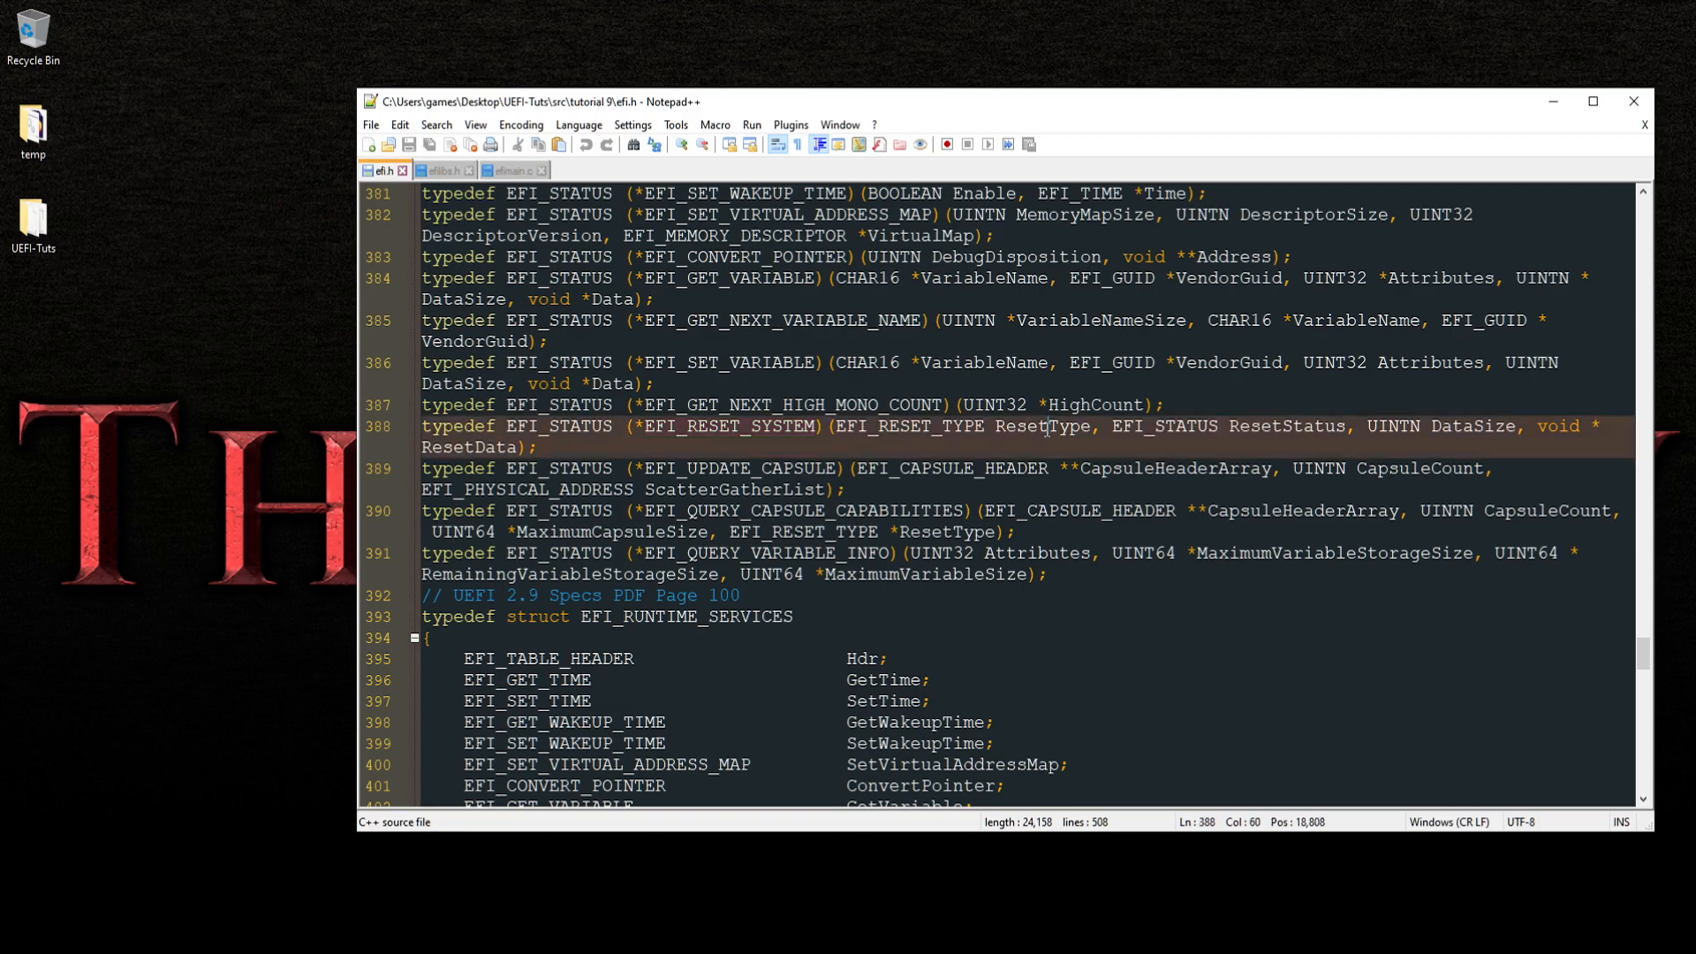
double_click(1042, 426)
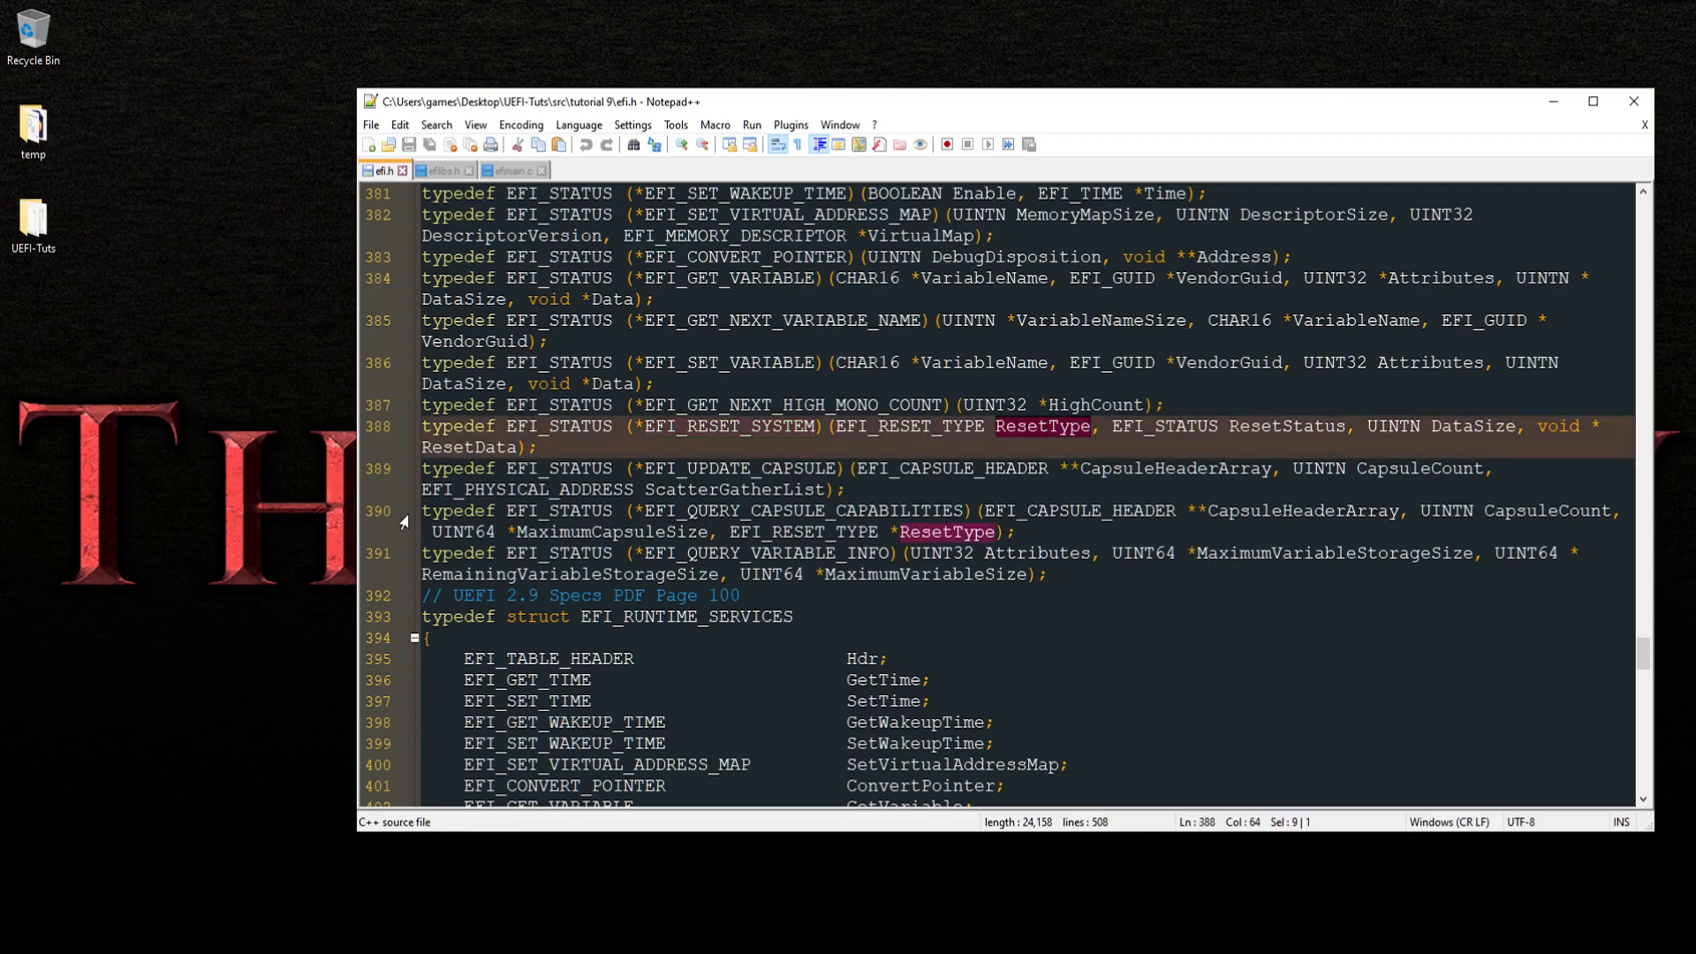
double_click(1473, 426)
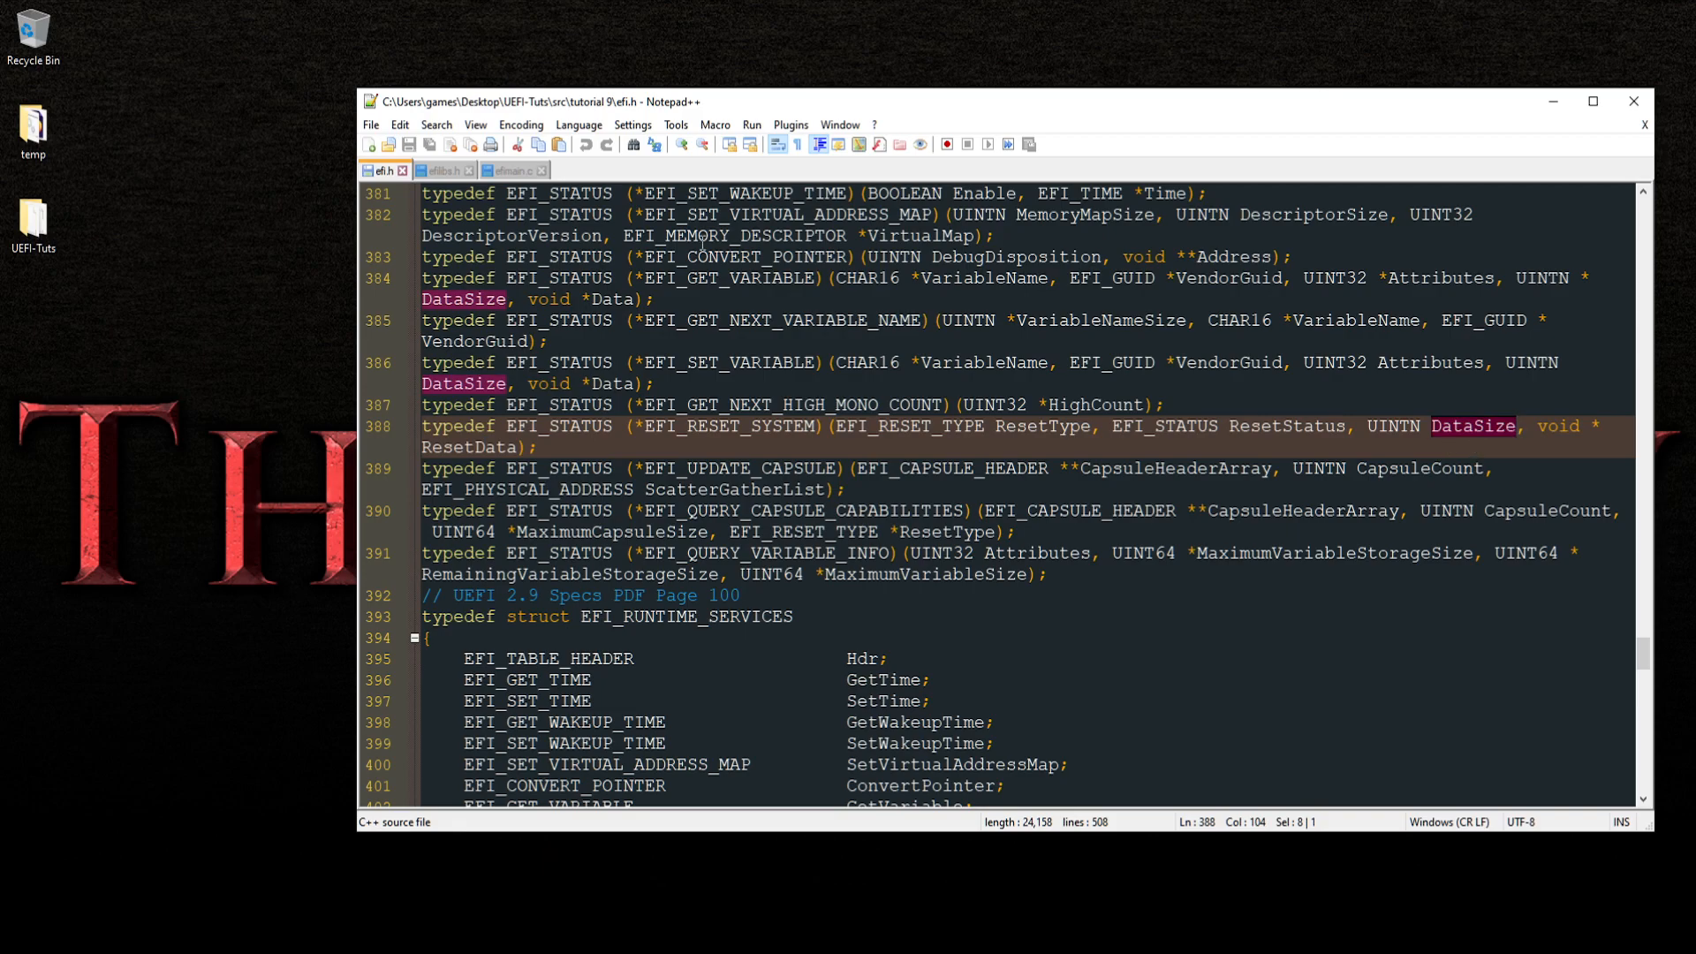
click(442, 170)
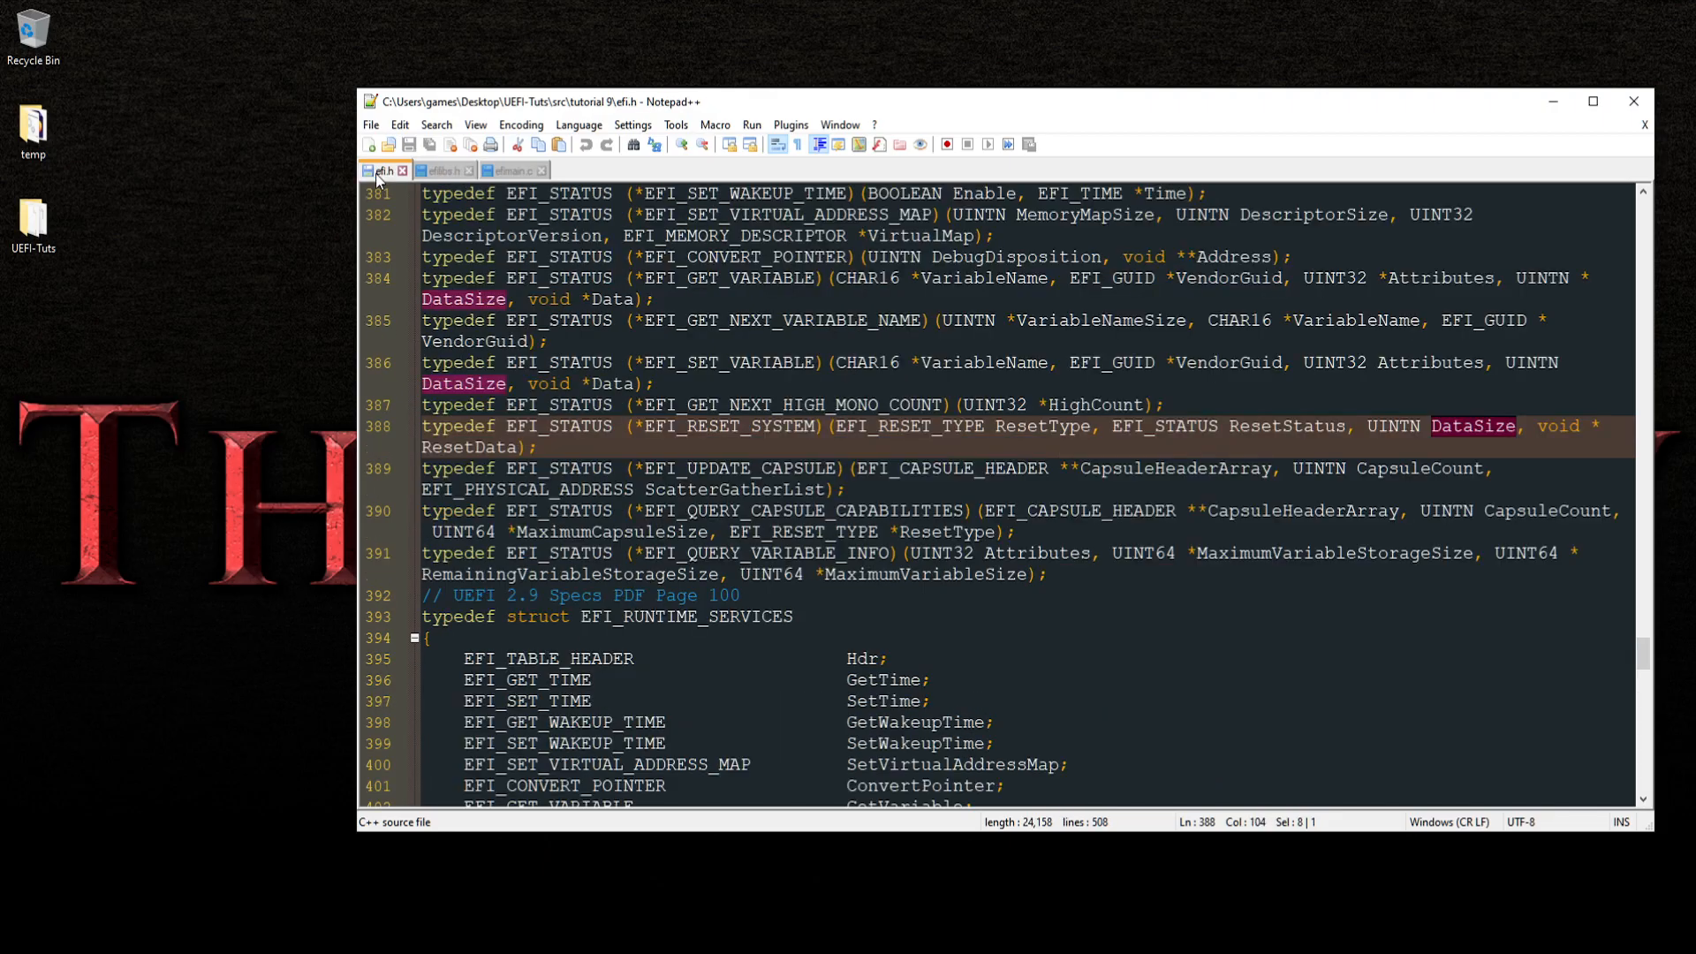
scroll(down, 3)
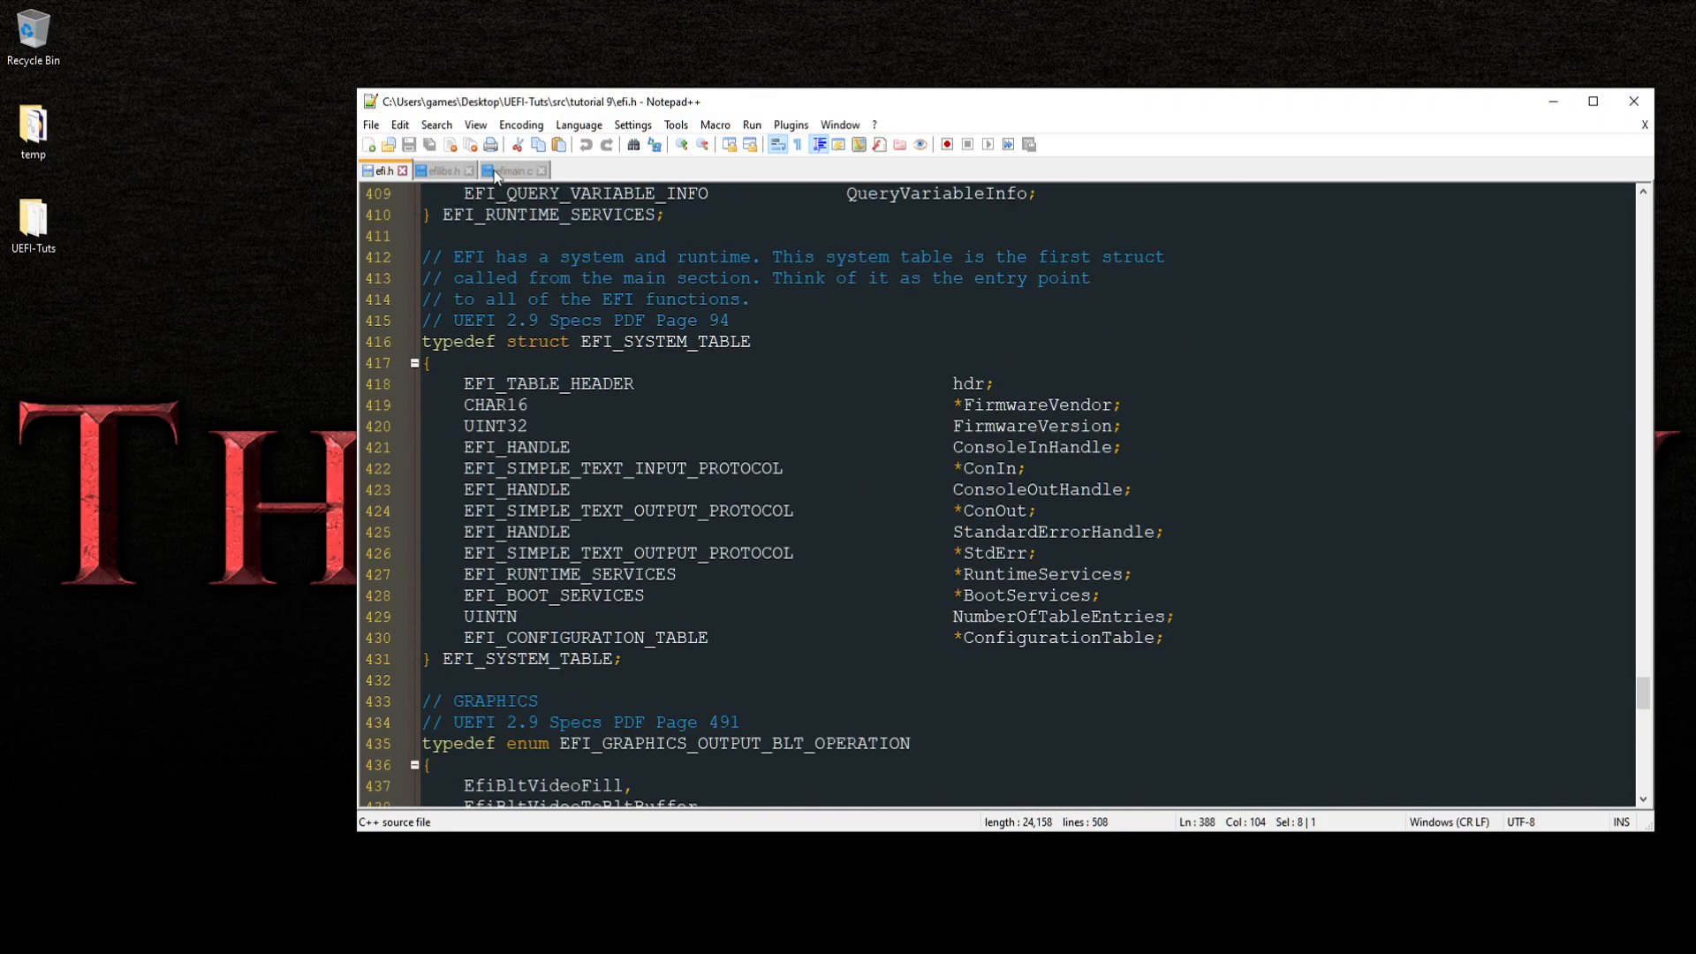
Show efilibs.h's COLD_REBOOT, WARM_REBOOT and SHUTDOWN functions with their ResetSystem calls
click(505, 170)
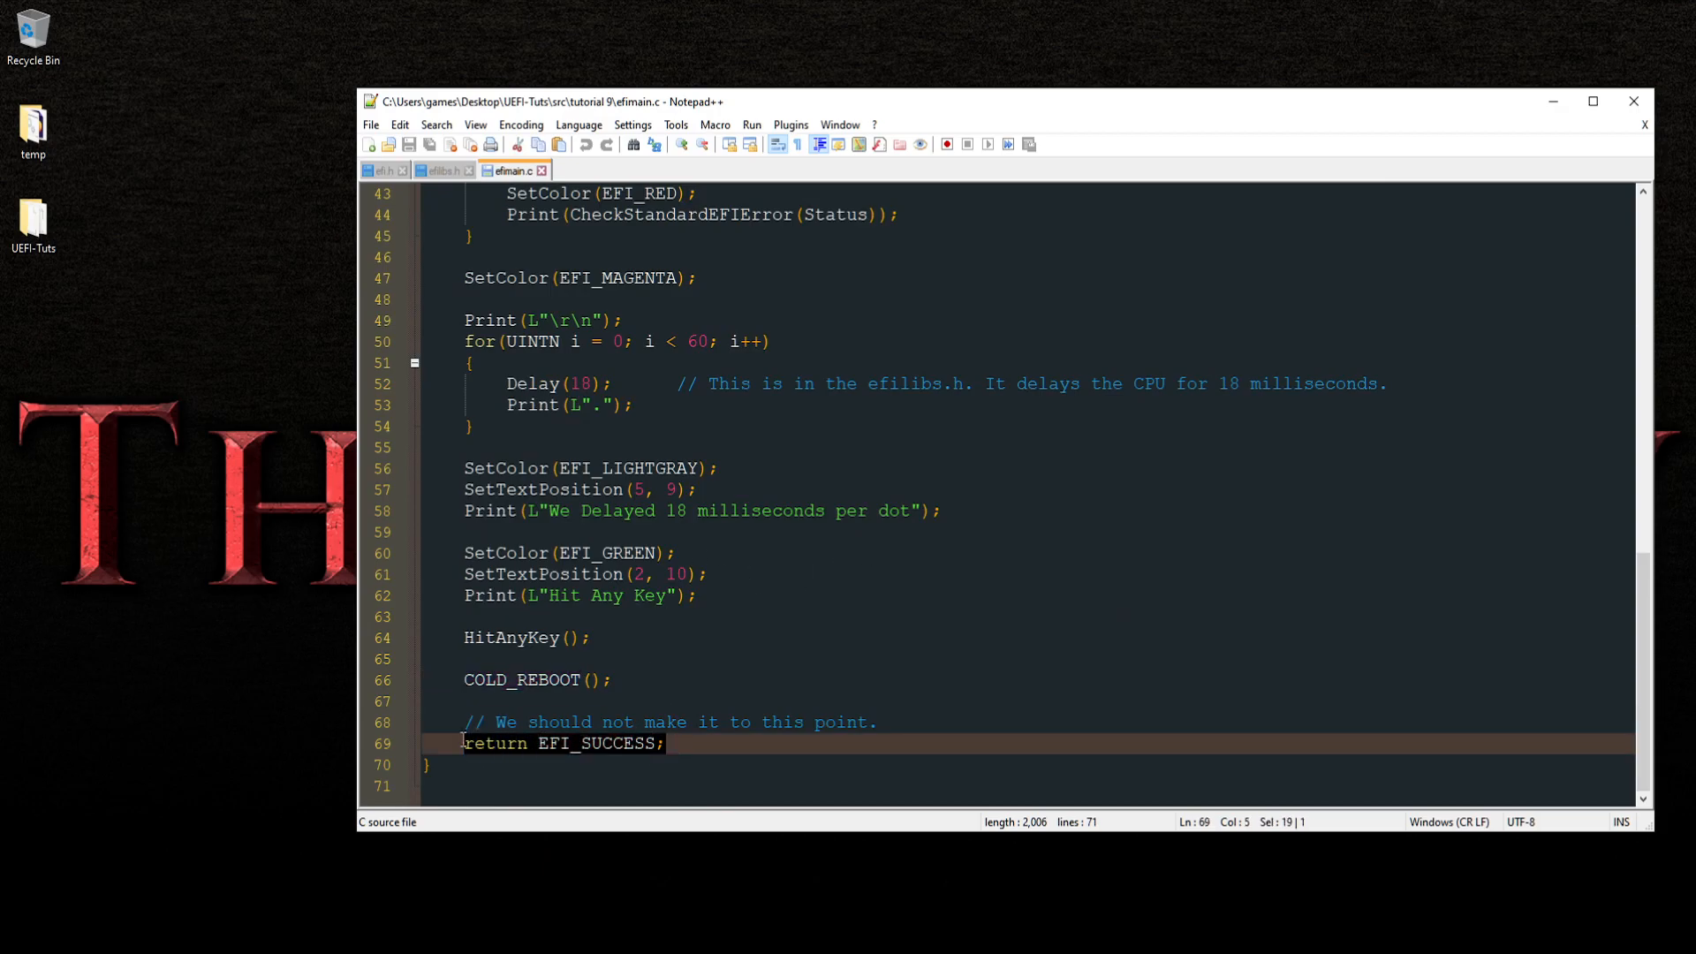
mouse_move(443, 172)
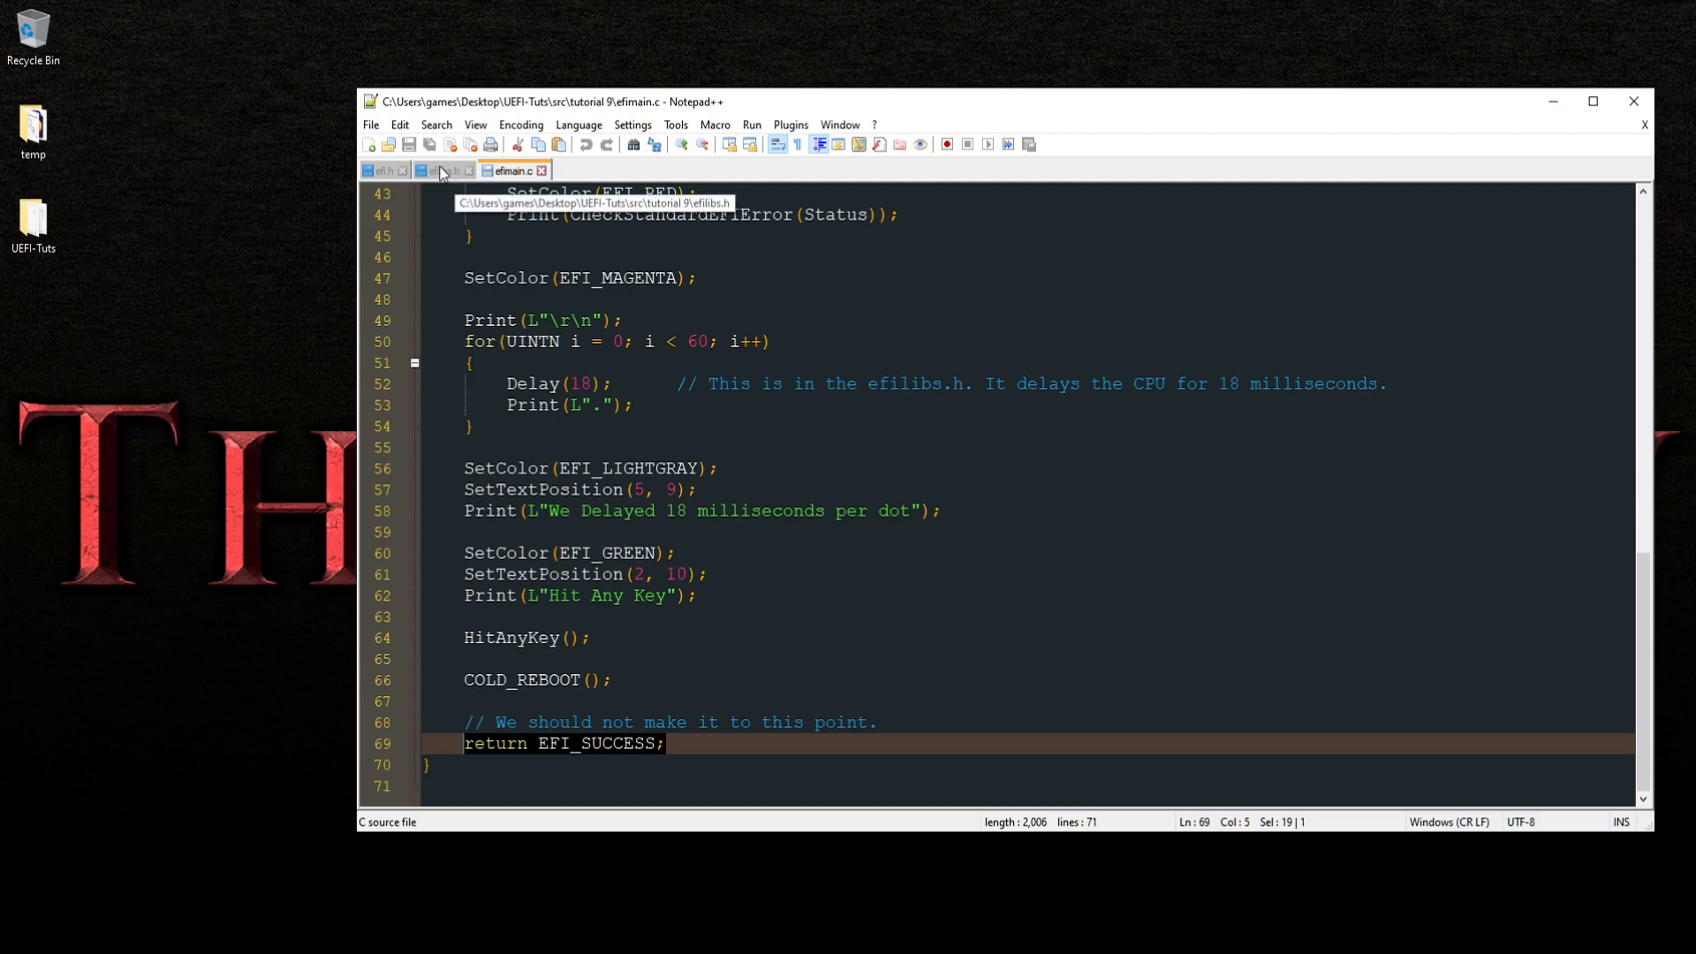
click(442, 170)
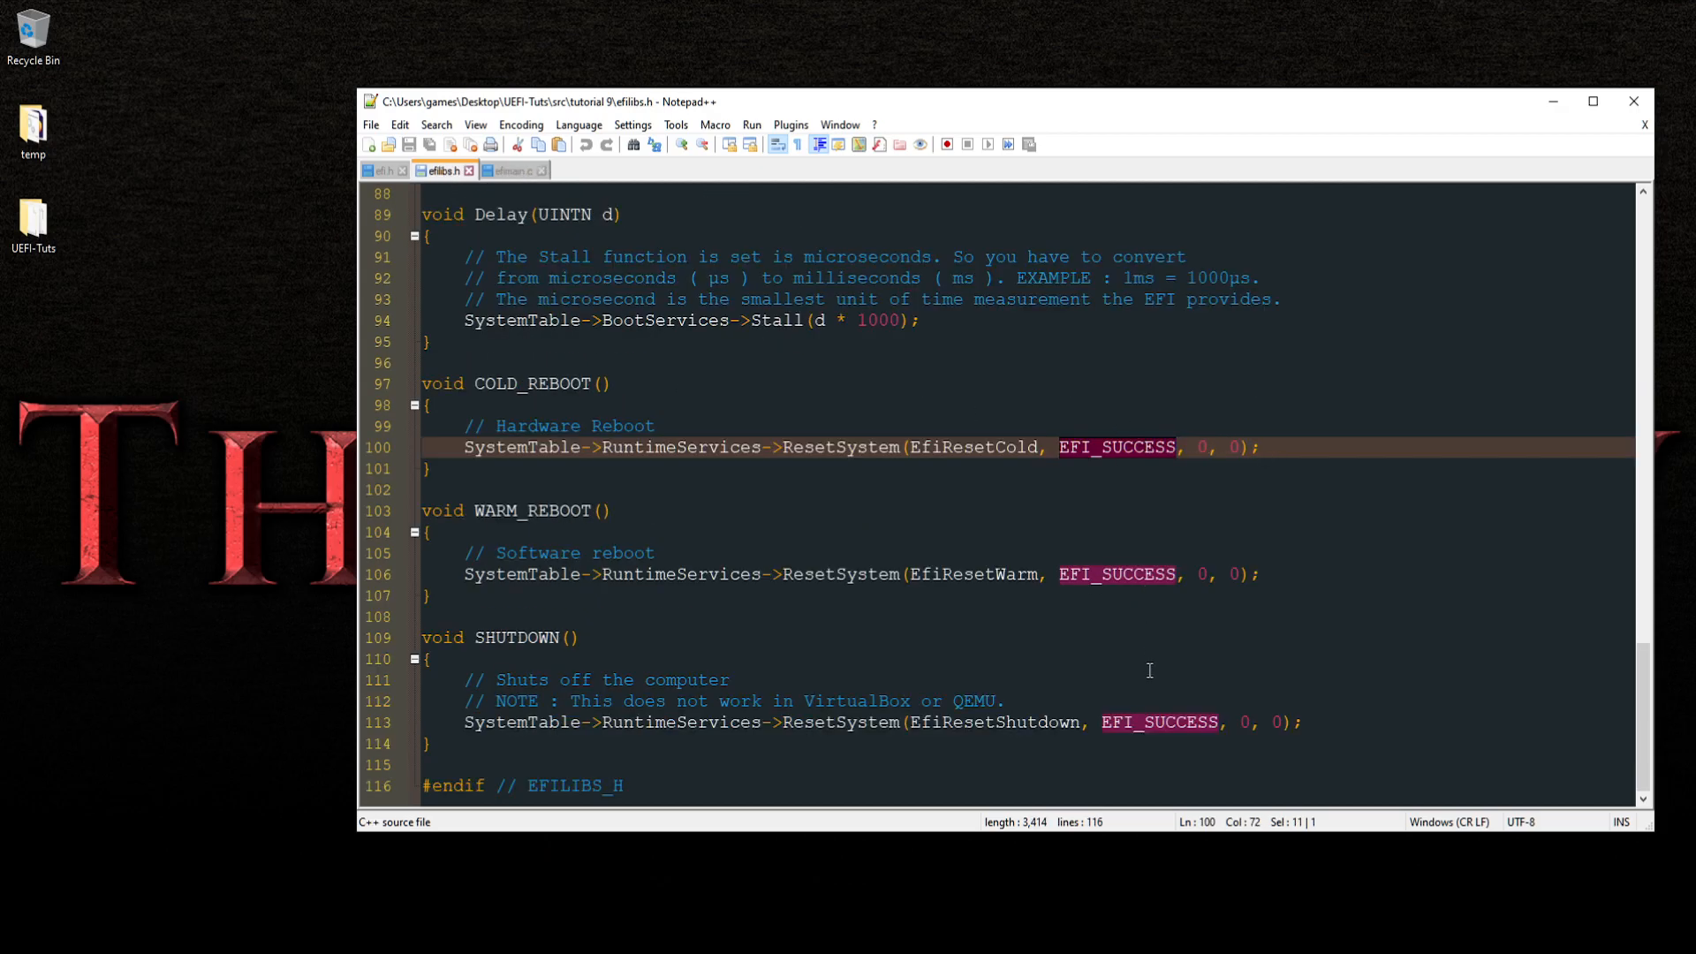
mouse_move(1111, 486)
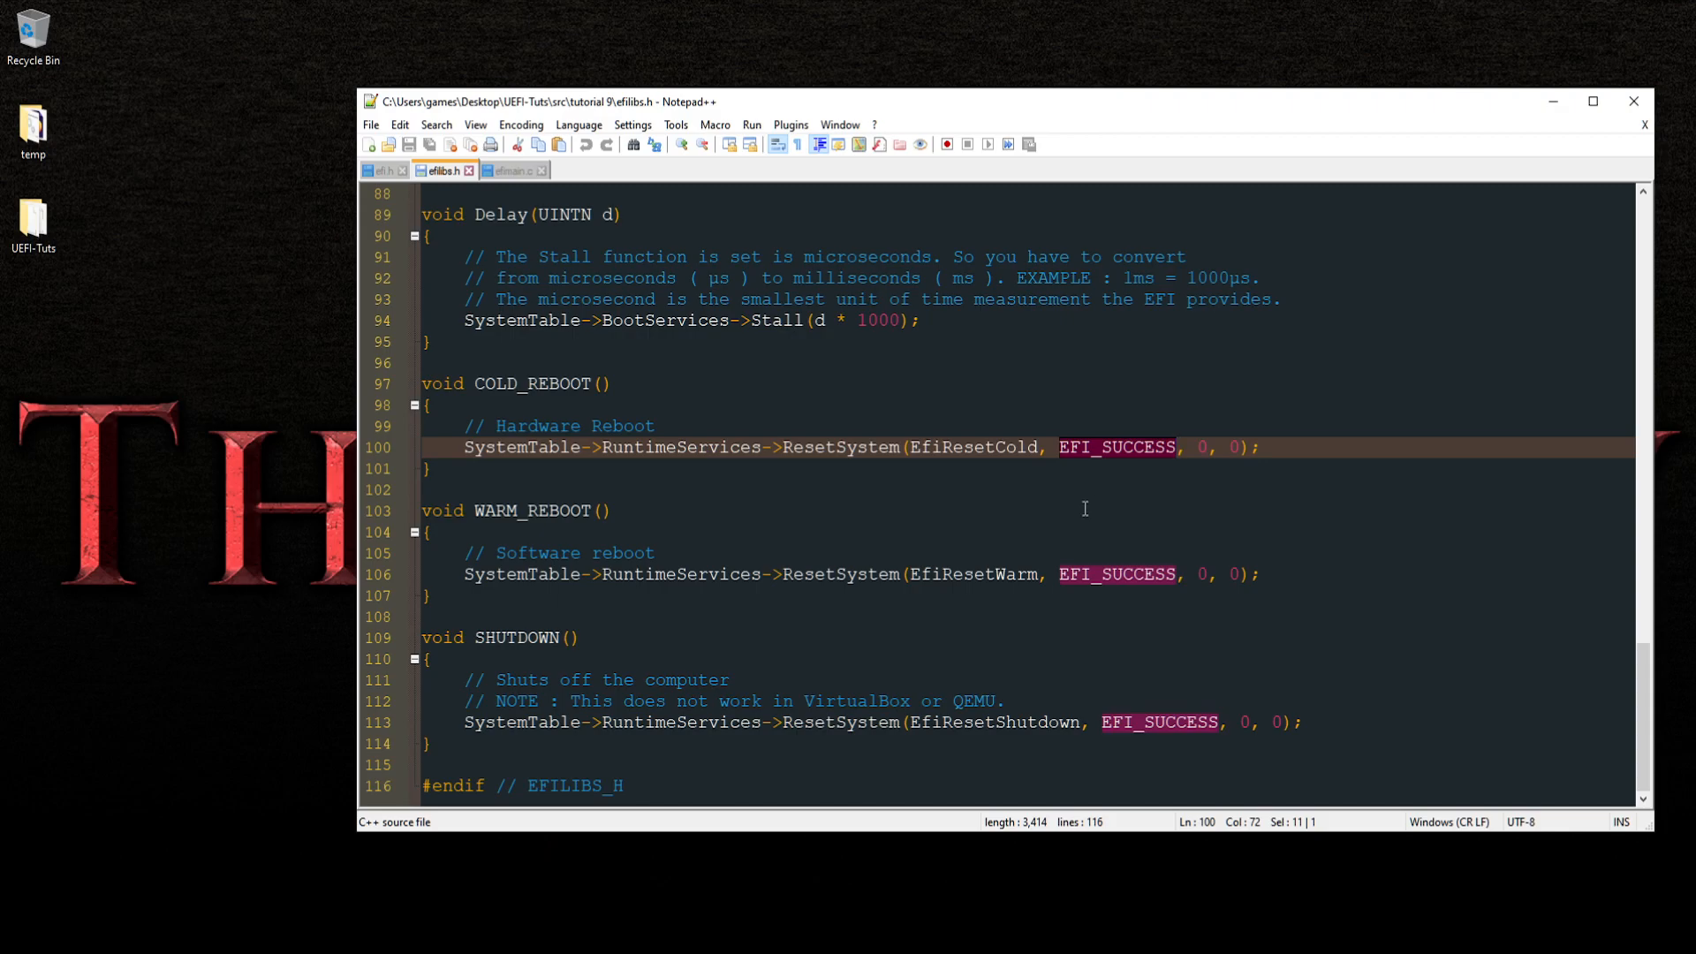
mouse_move(1123, 461)
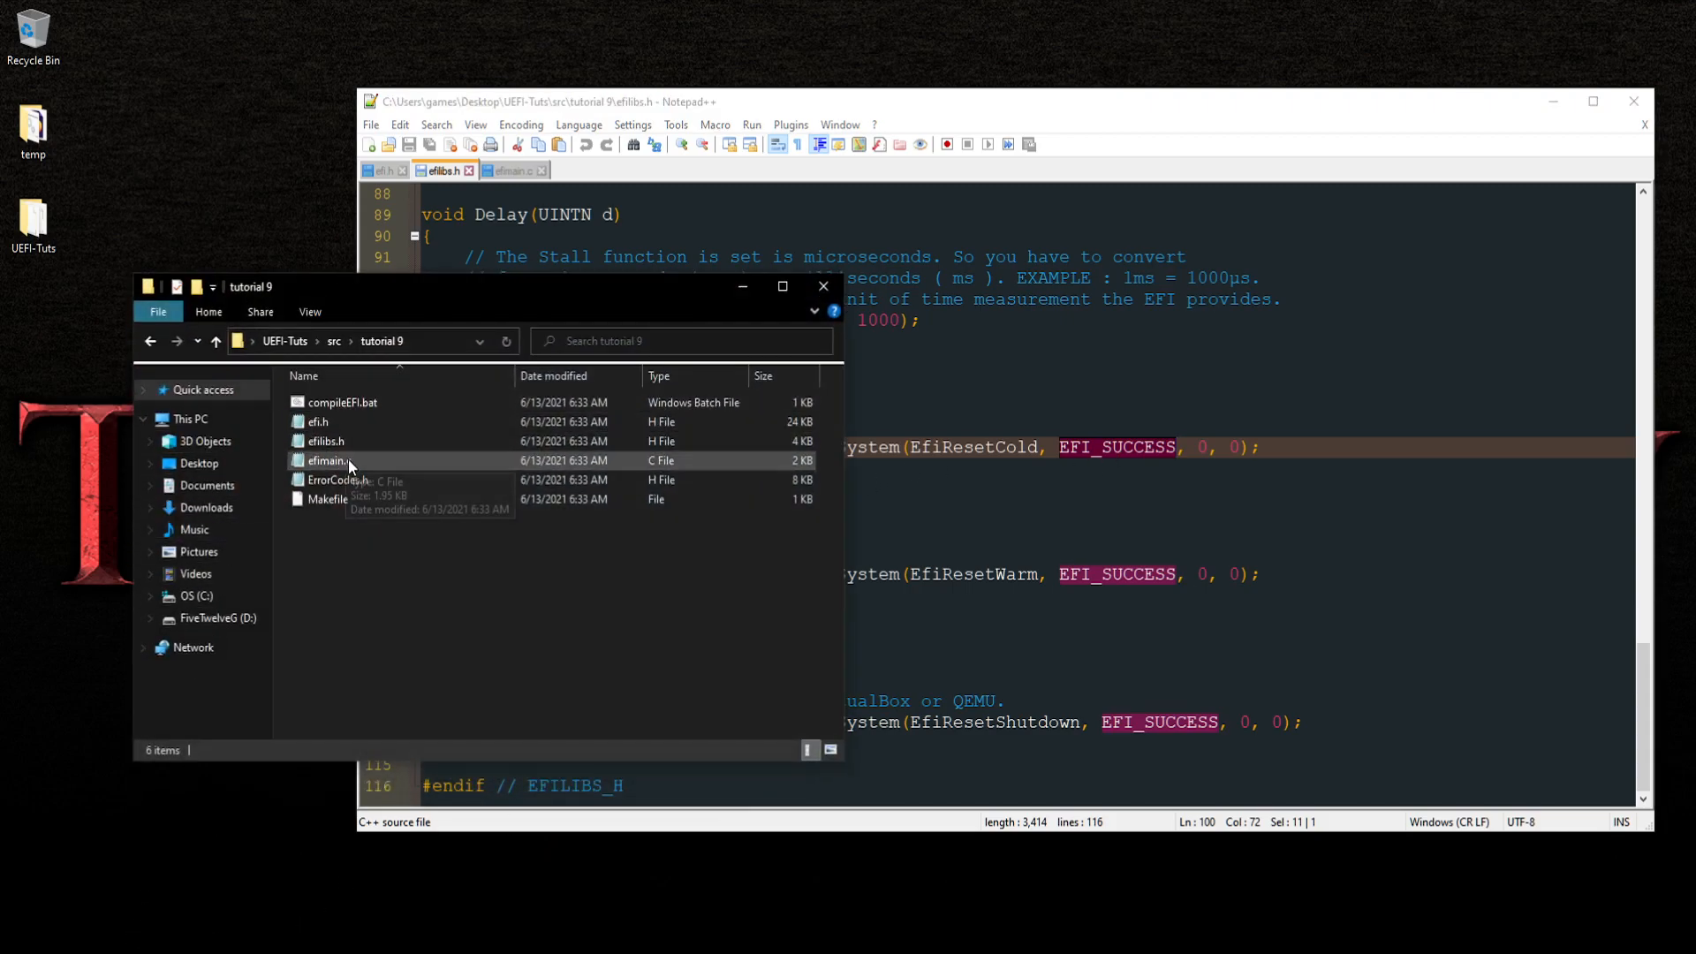
Open ErrorCodes.h in Notepad++, mark EFI_NOT_READY, then return to efimain.c
click(337, 480)
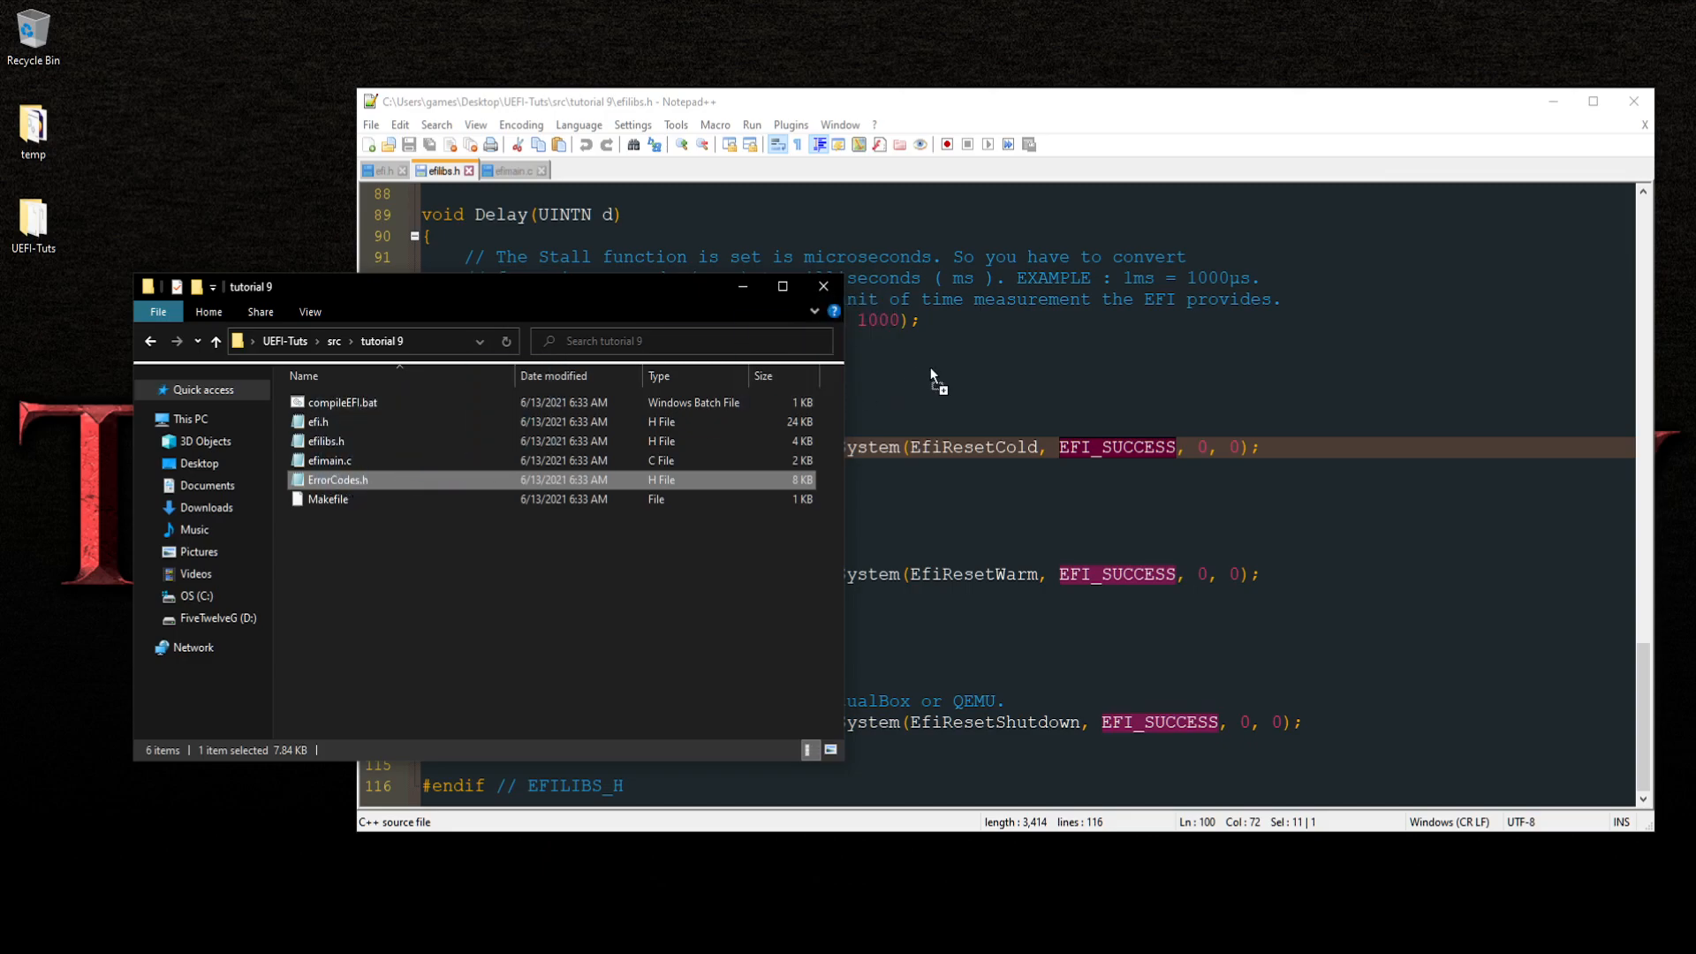
double_click(338, 481)
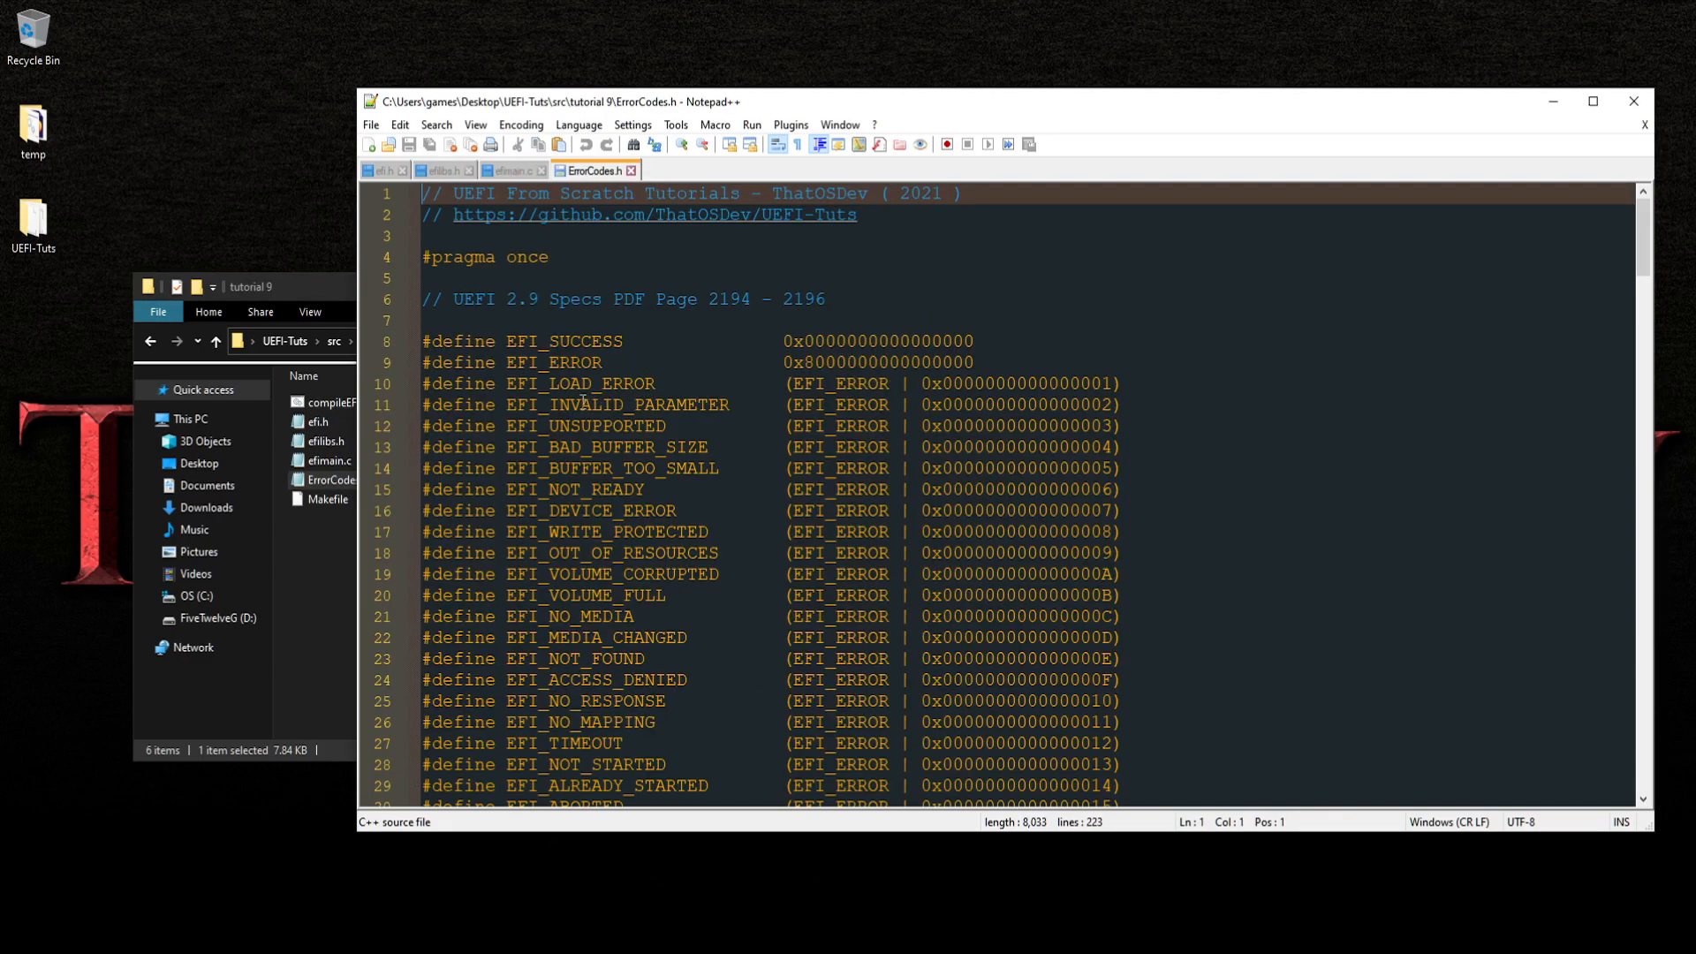
double_click(574, 489)
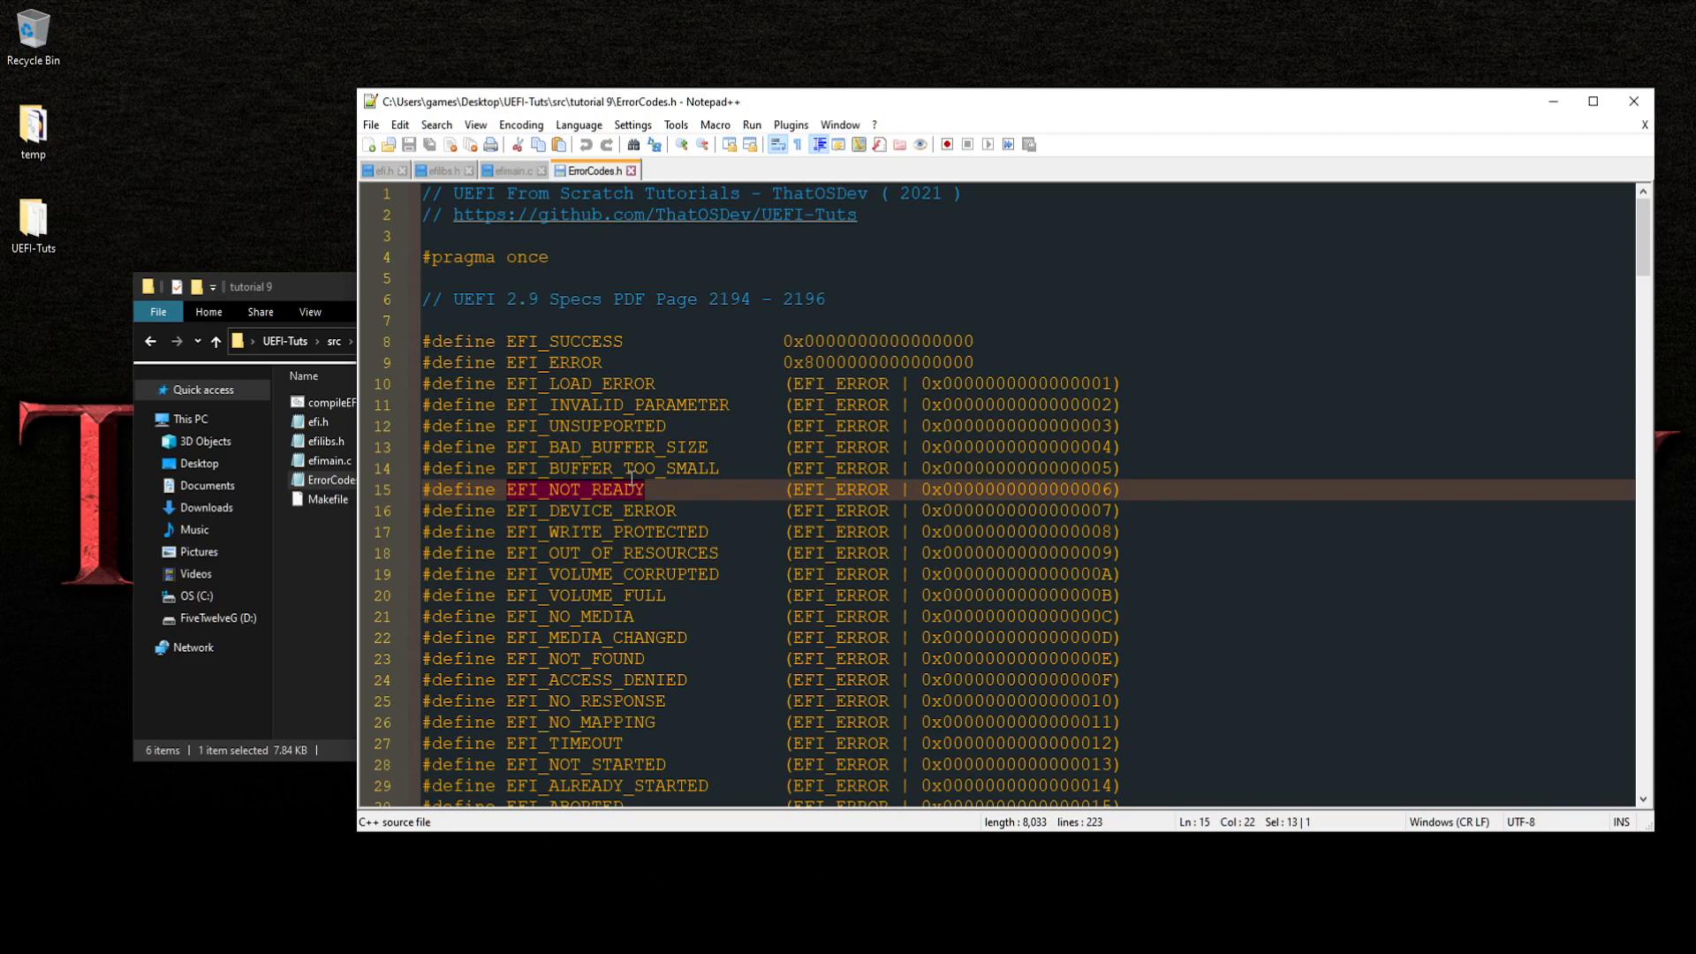
click(508, 169)
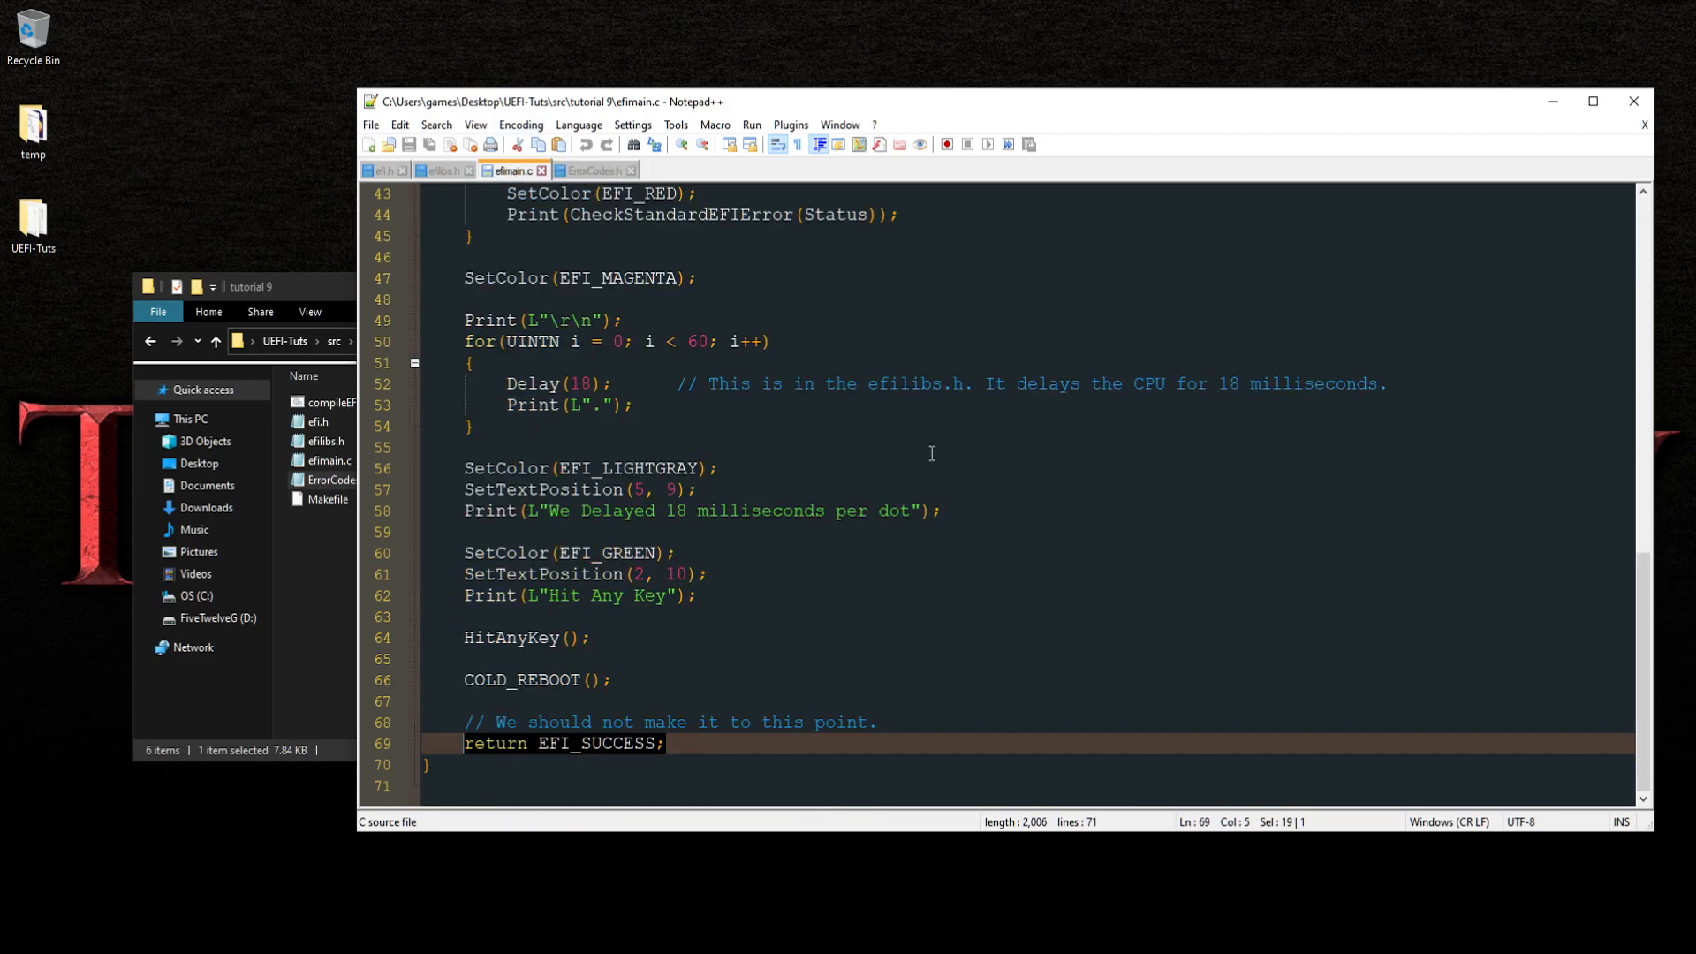
Pick out the EfiResetCold and warm reboot reset types in efilibs.h, then show efi.h
click(442, 170)
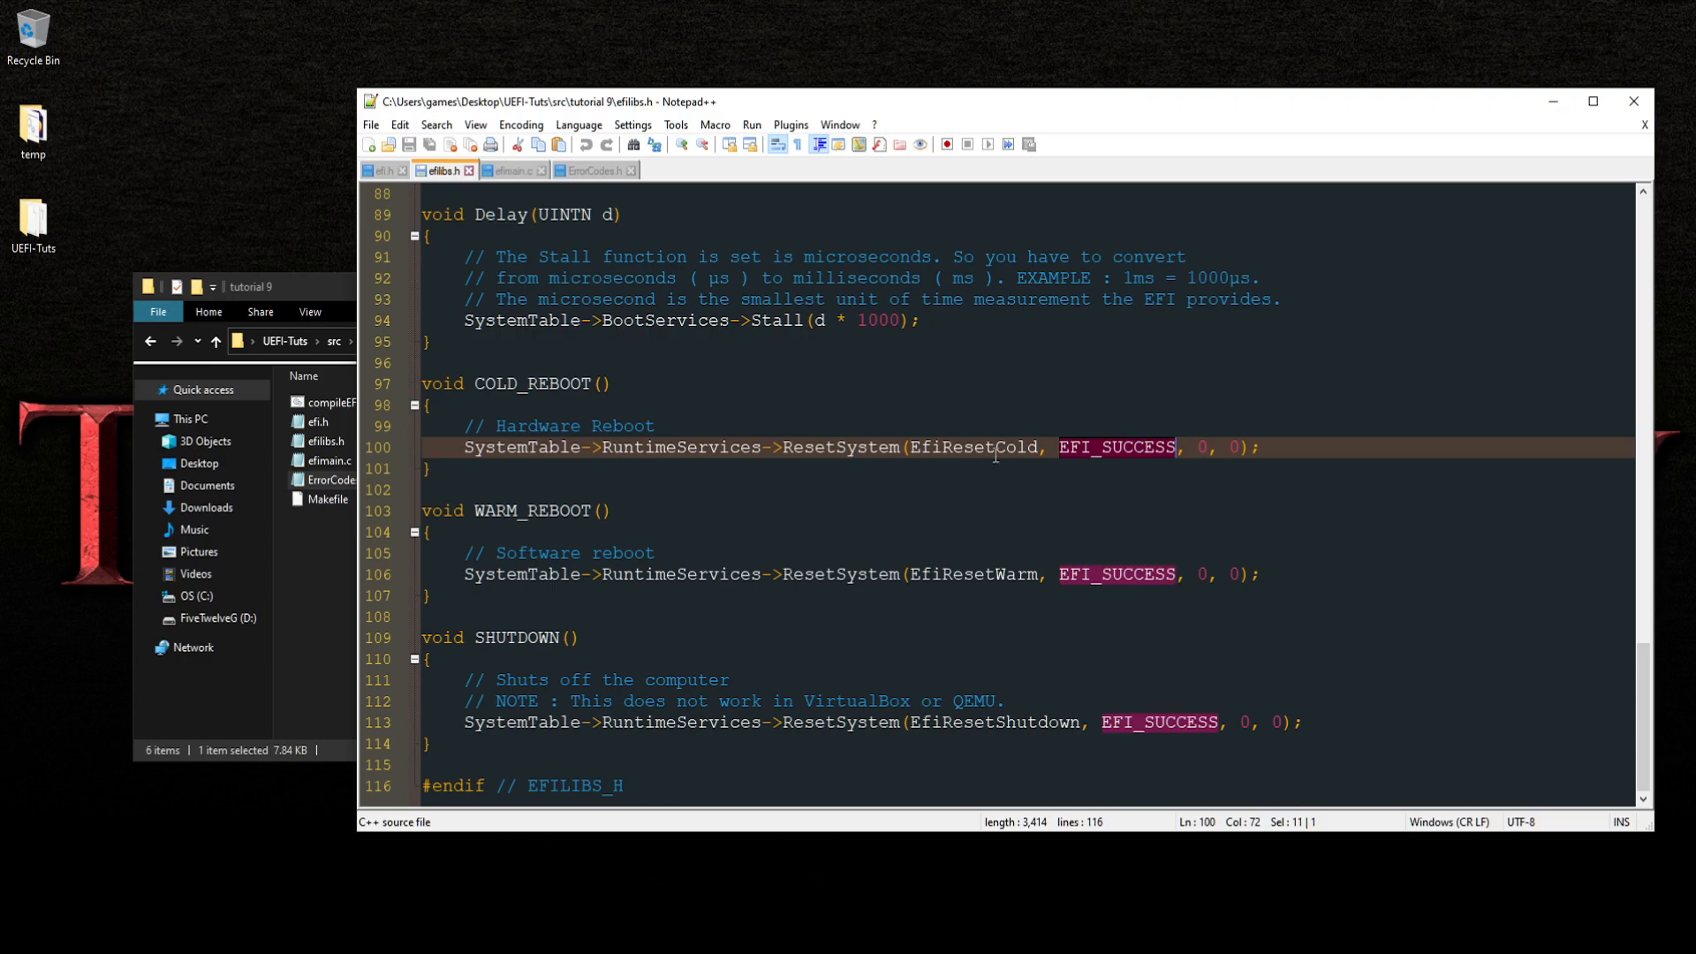
double_click(972, 447)
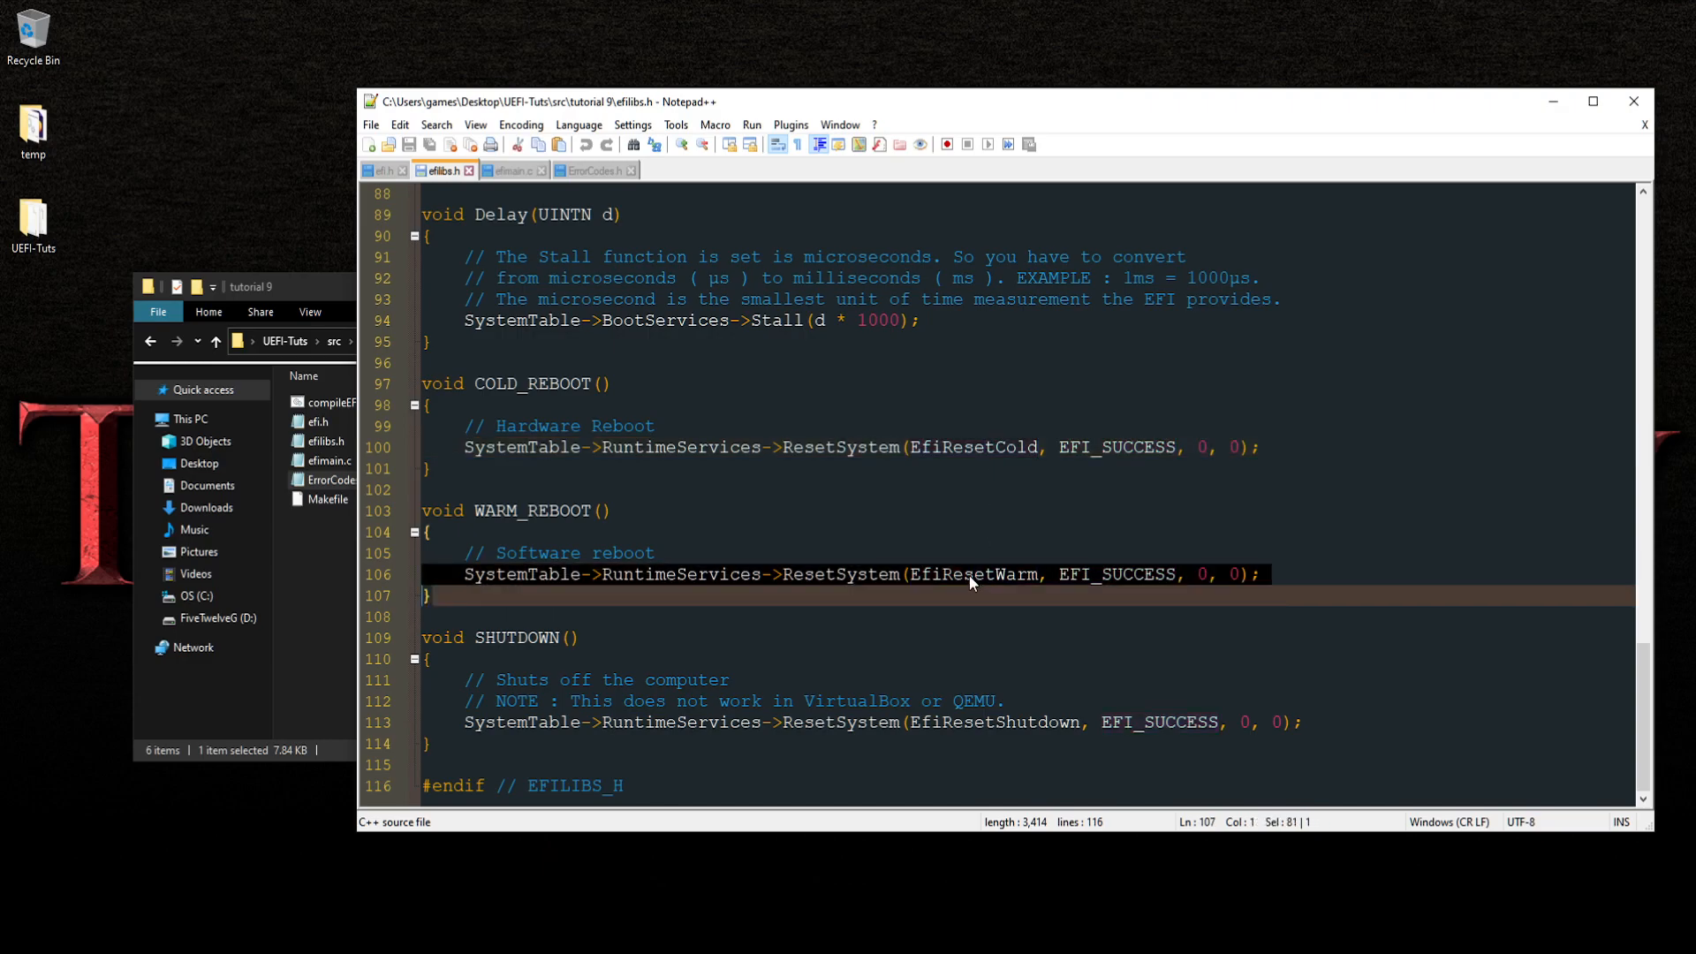
double_click(991, 720)
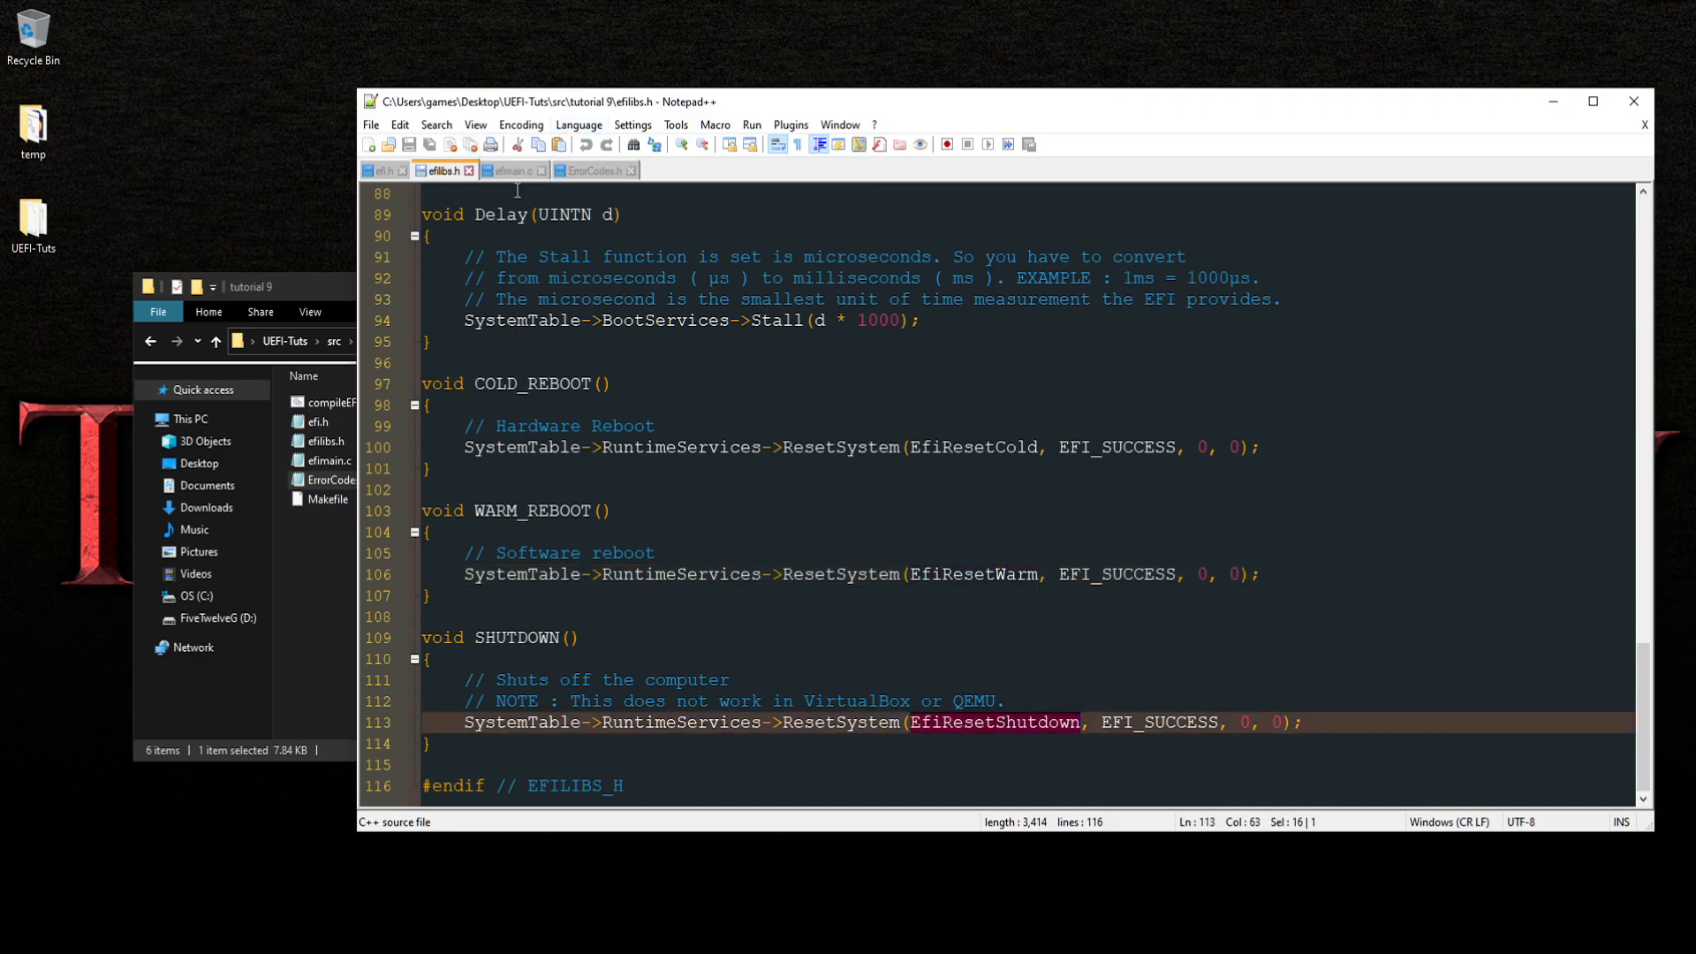
click(378, 170)
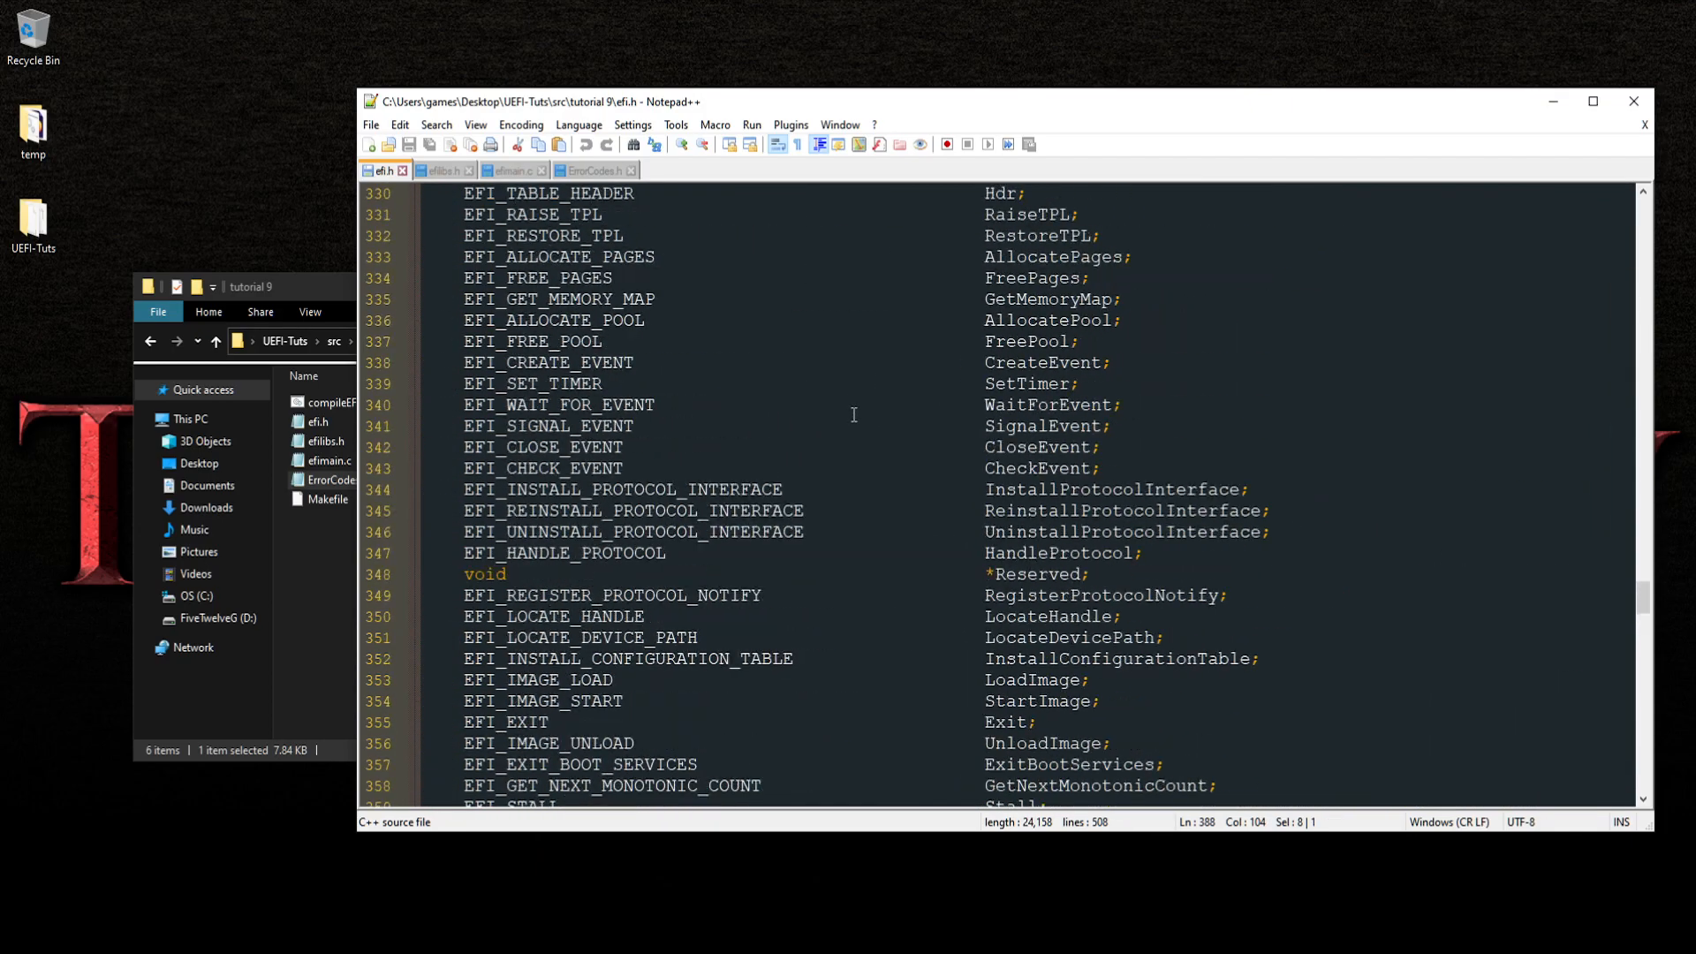
Scroll up to line 109 in efi.h and highlight the EFI_RESET_TYPE enum name
scroll(up, 3)
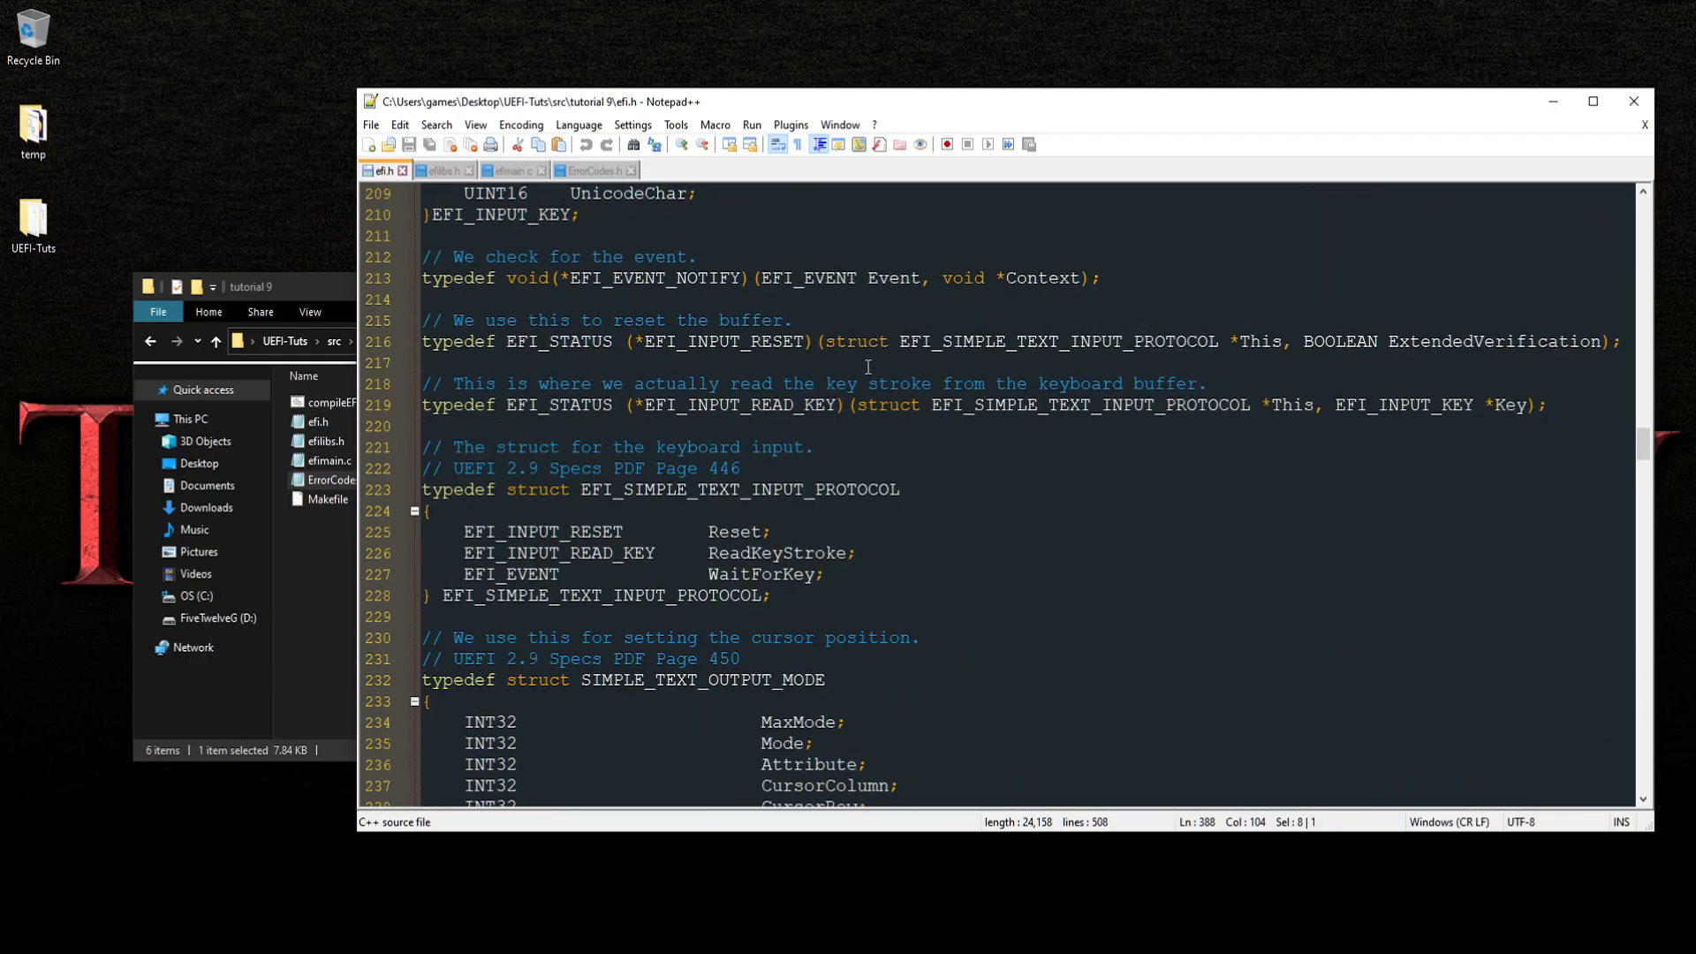
scroll(up, 3)
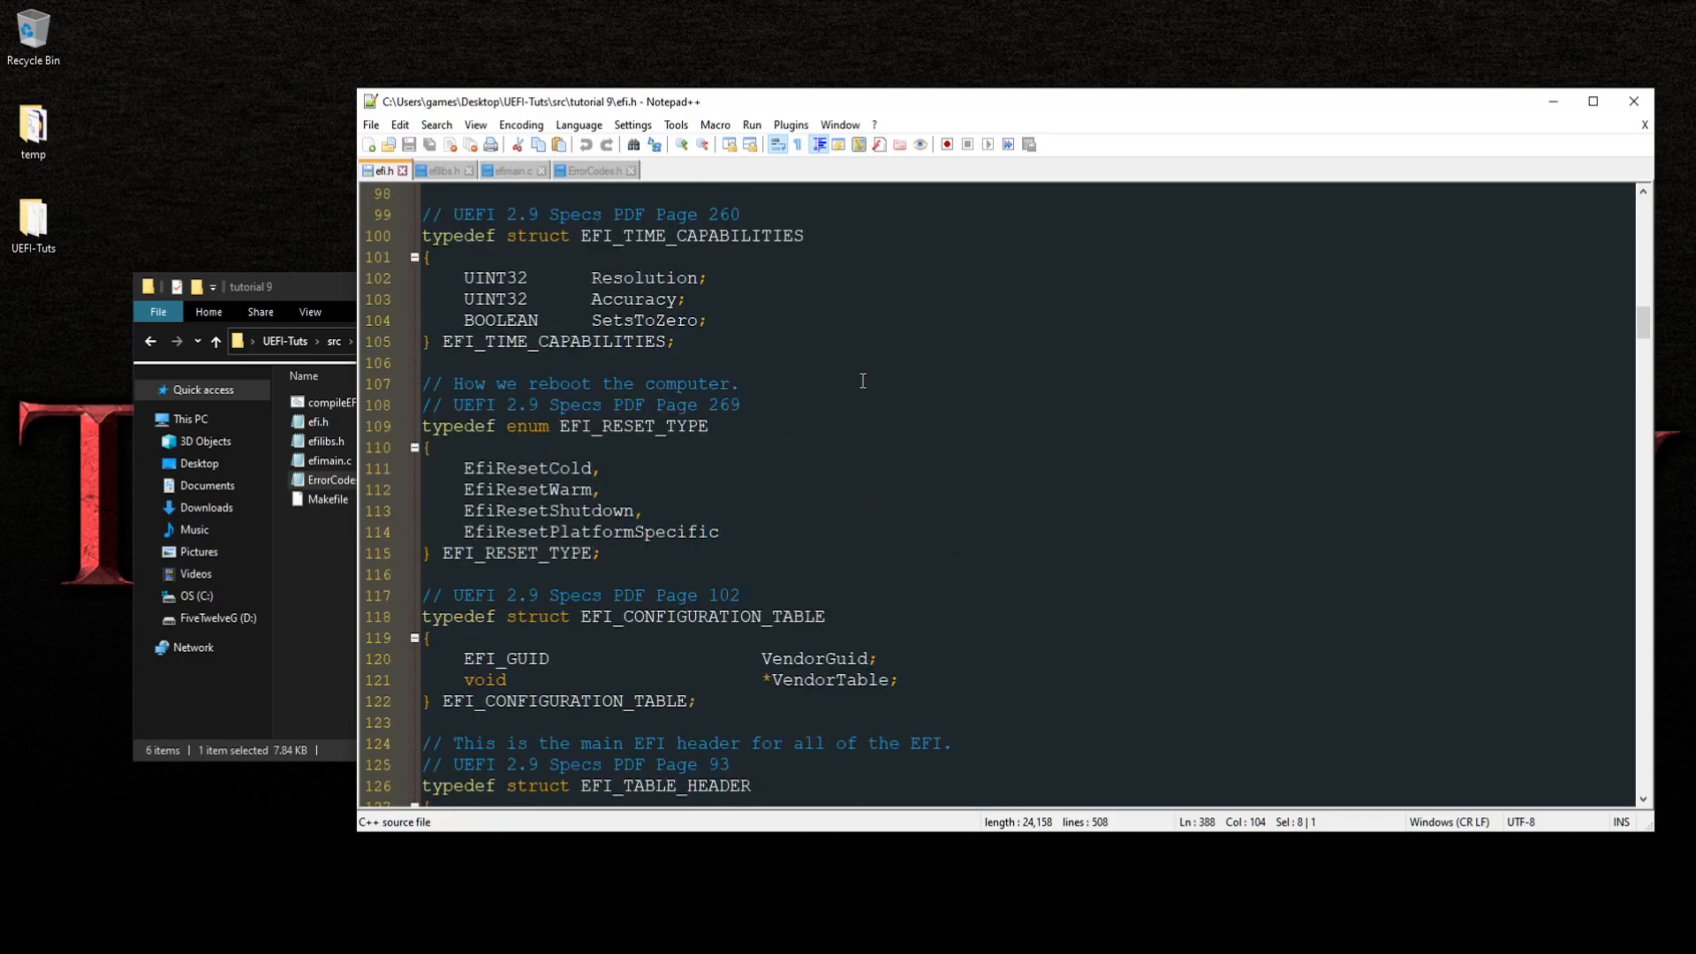
click(625, 426)
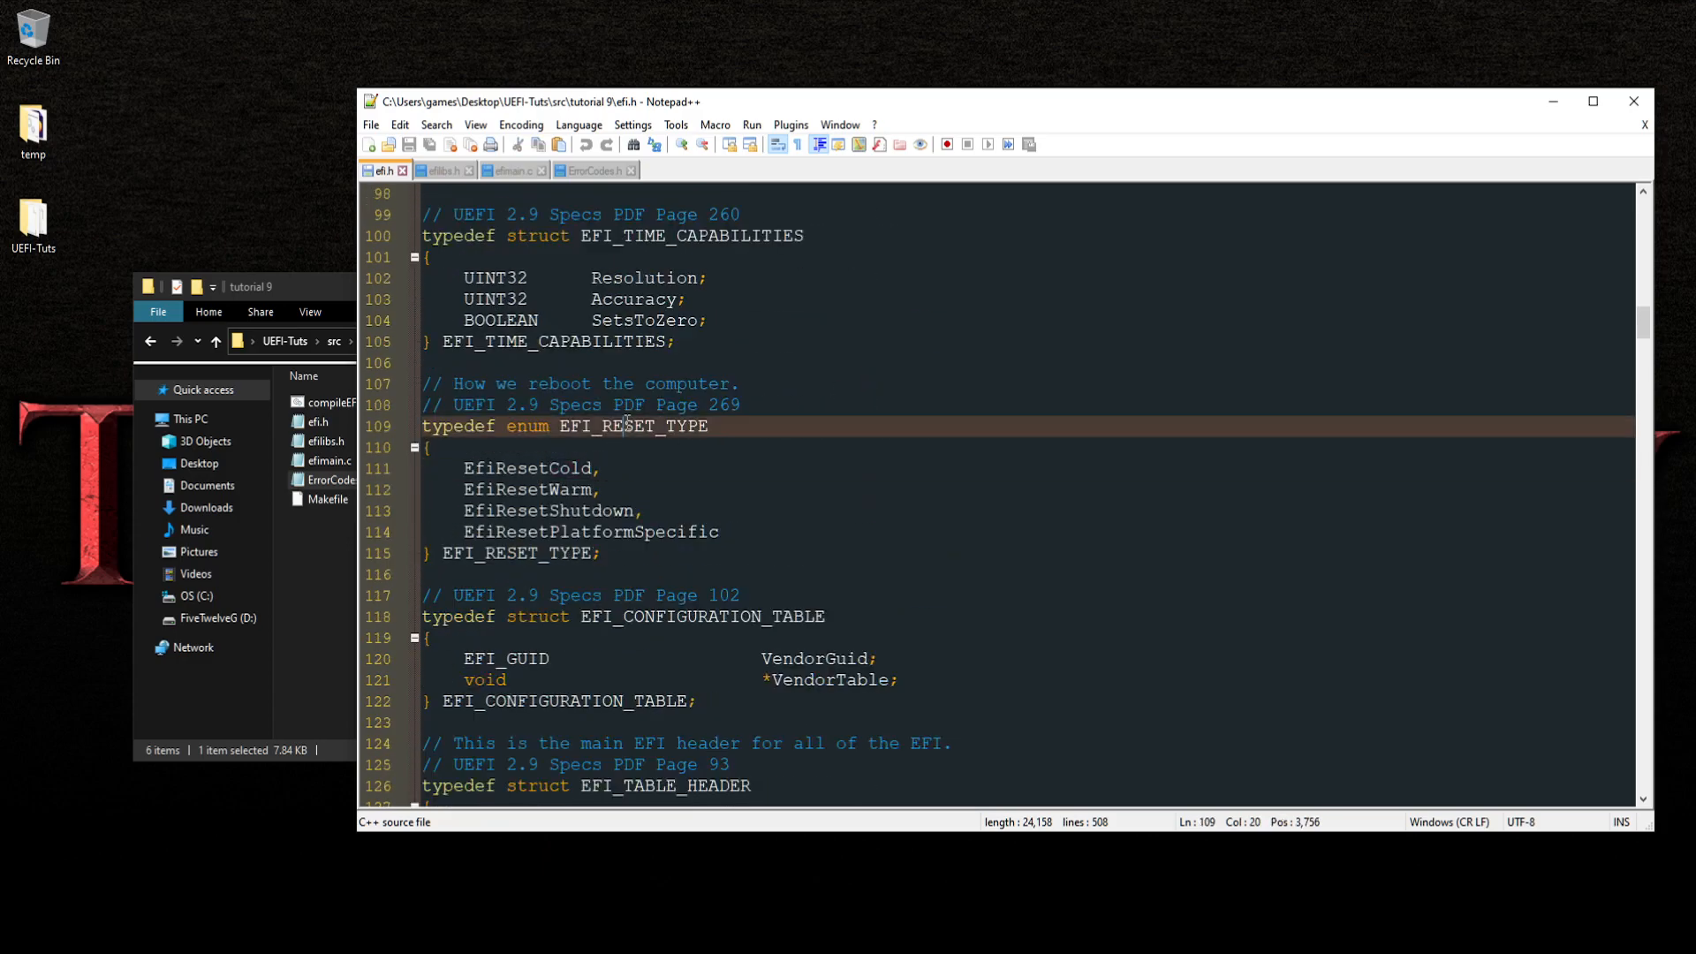
double_click(633, 426)
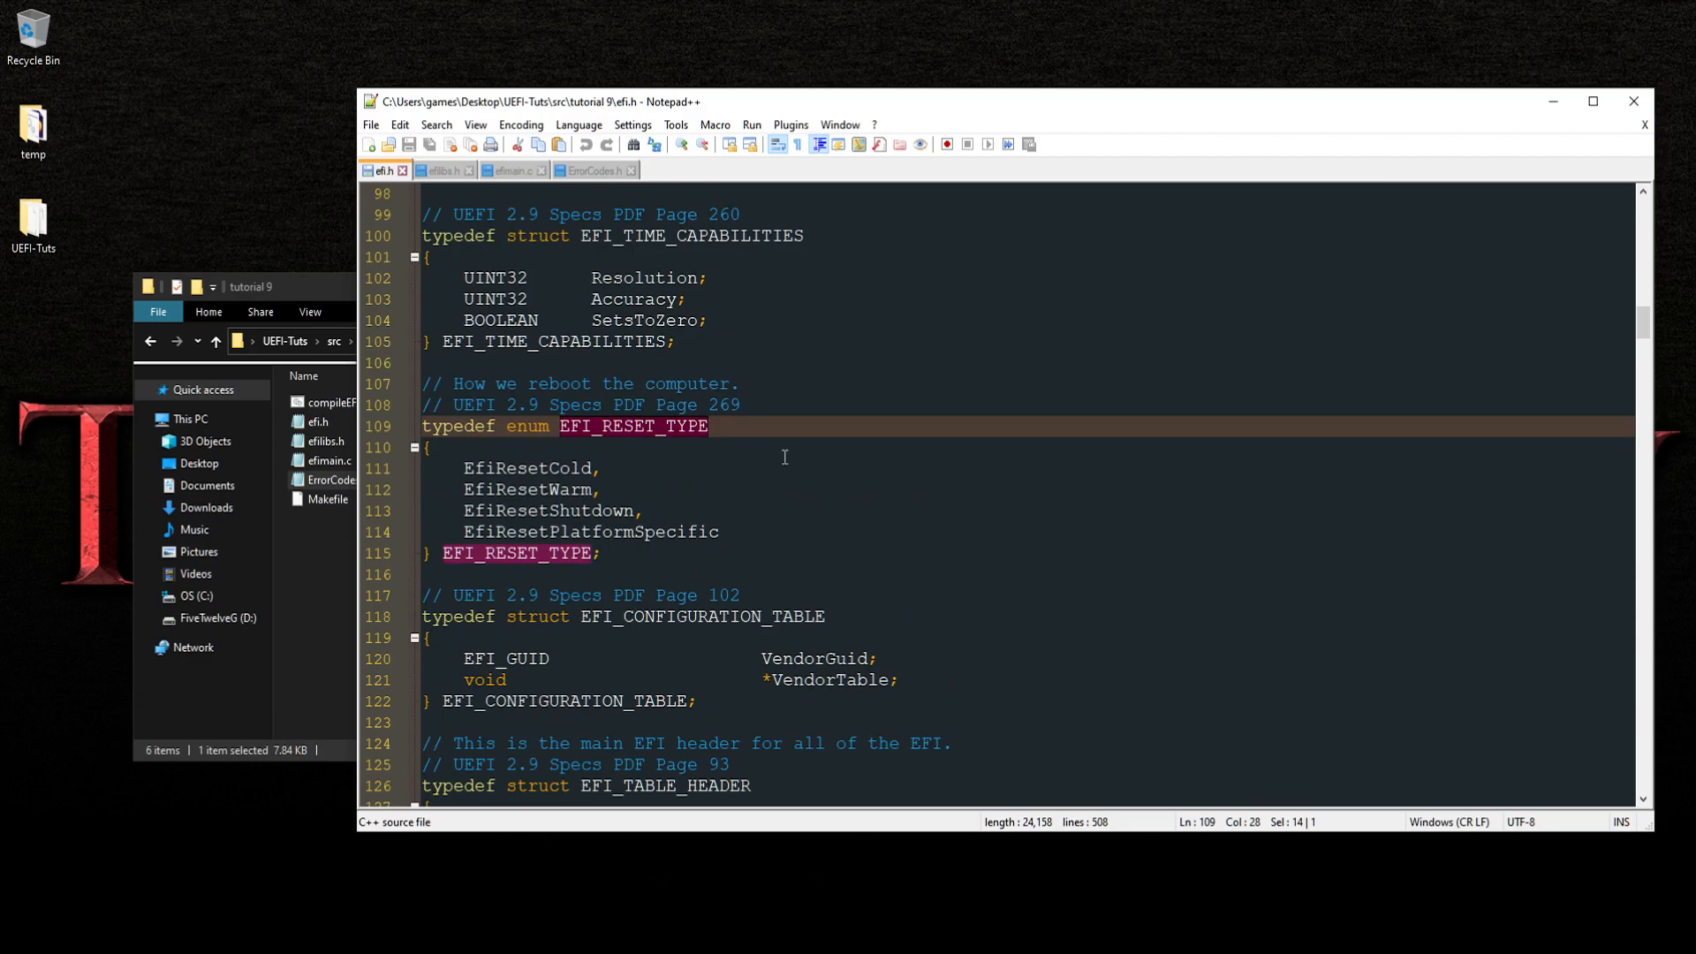
mouse_move(1634, 100)
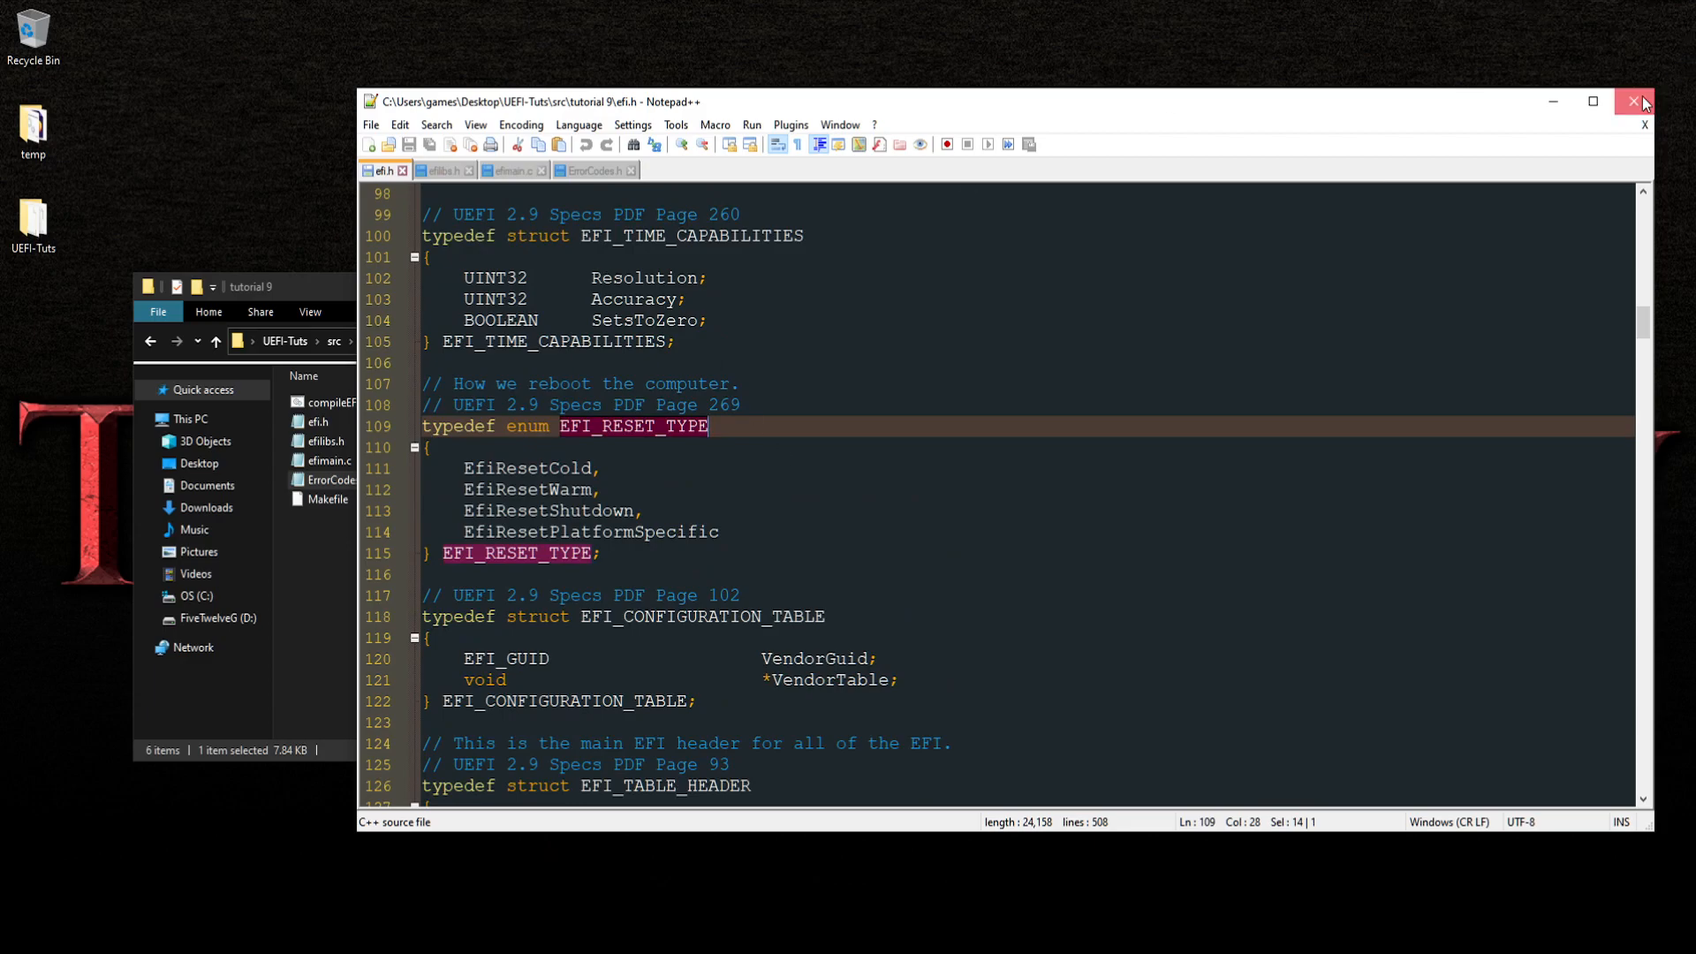
Close Notepad++ and bring up the context menu in the tutorial 9 folder beside BOOTX64.EFI
click(1632, 101)
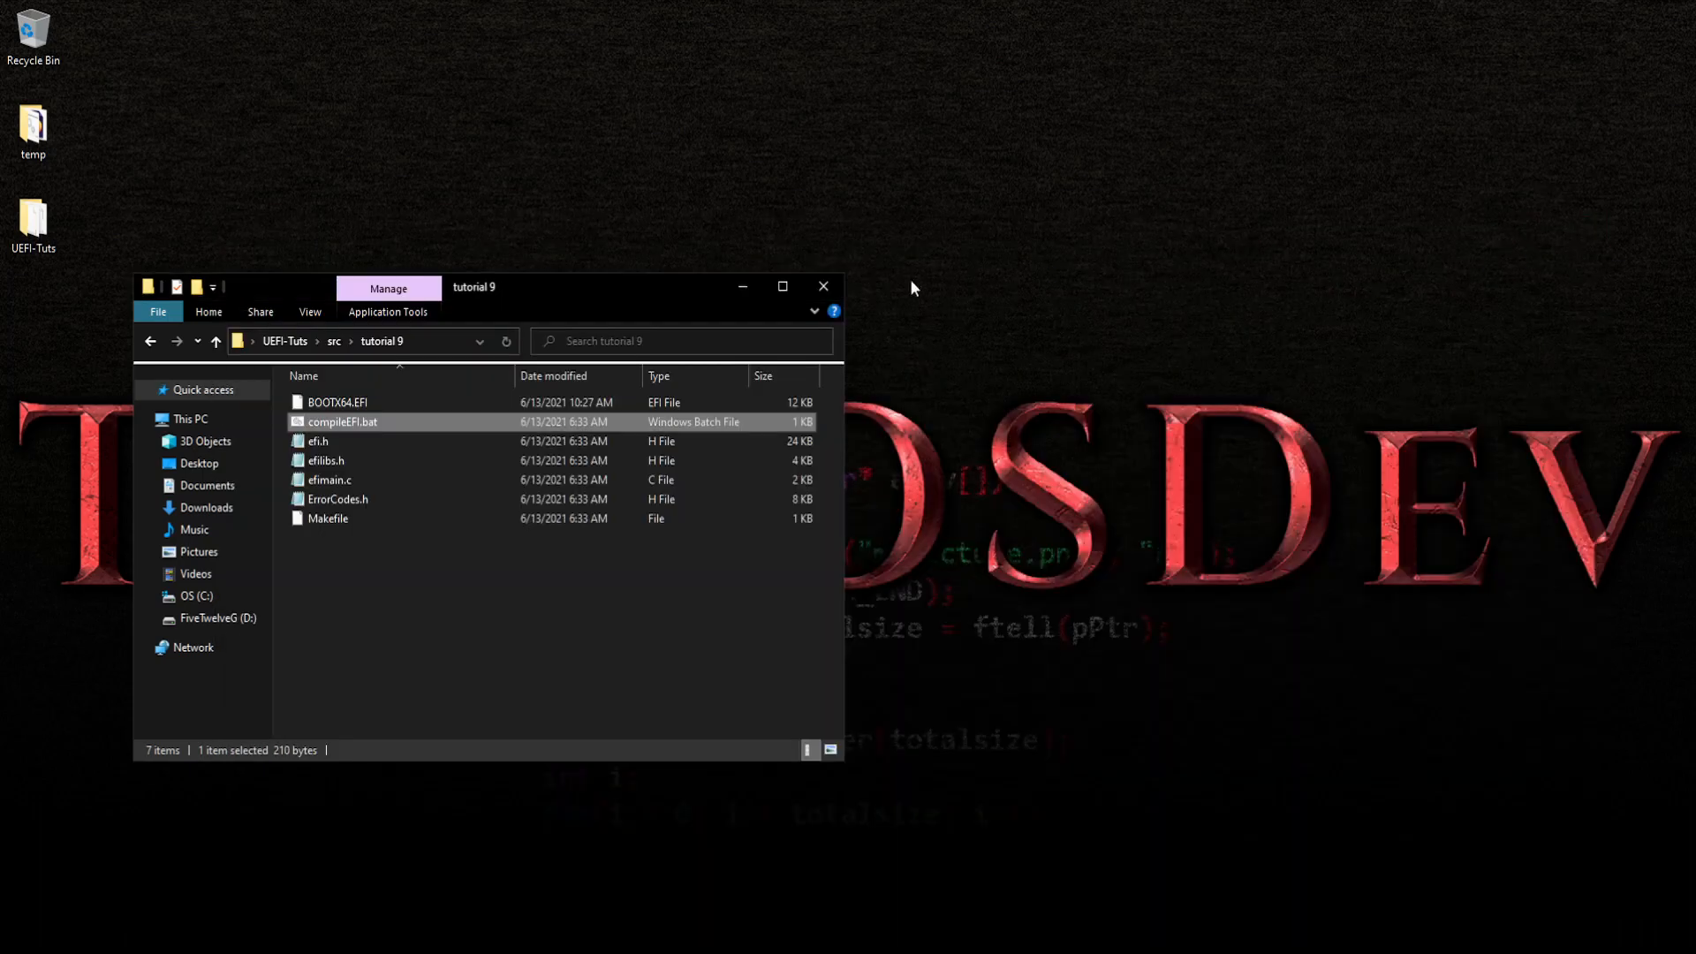
right_click(337, 403)
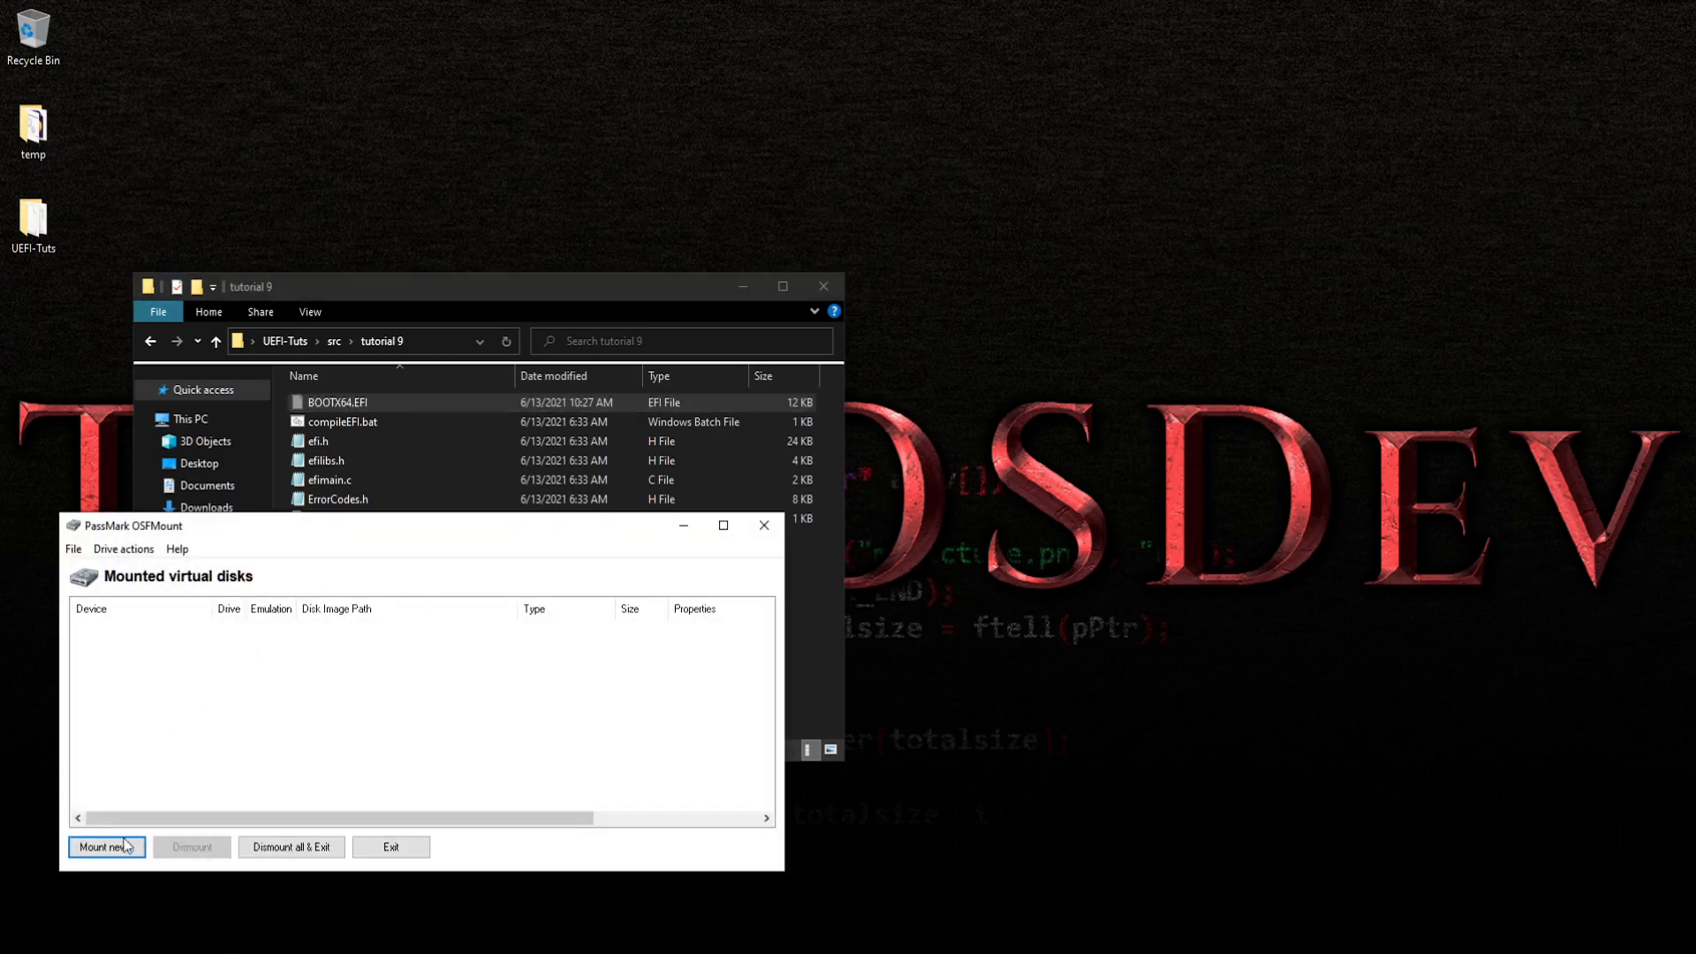
Mount drive.hdd as a writable HDD on F: and open the TESTOS (F:) drive
click(106, 848)
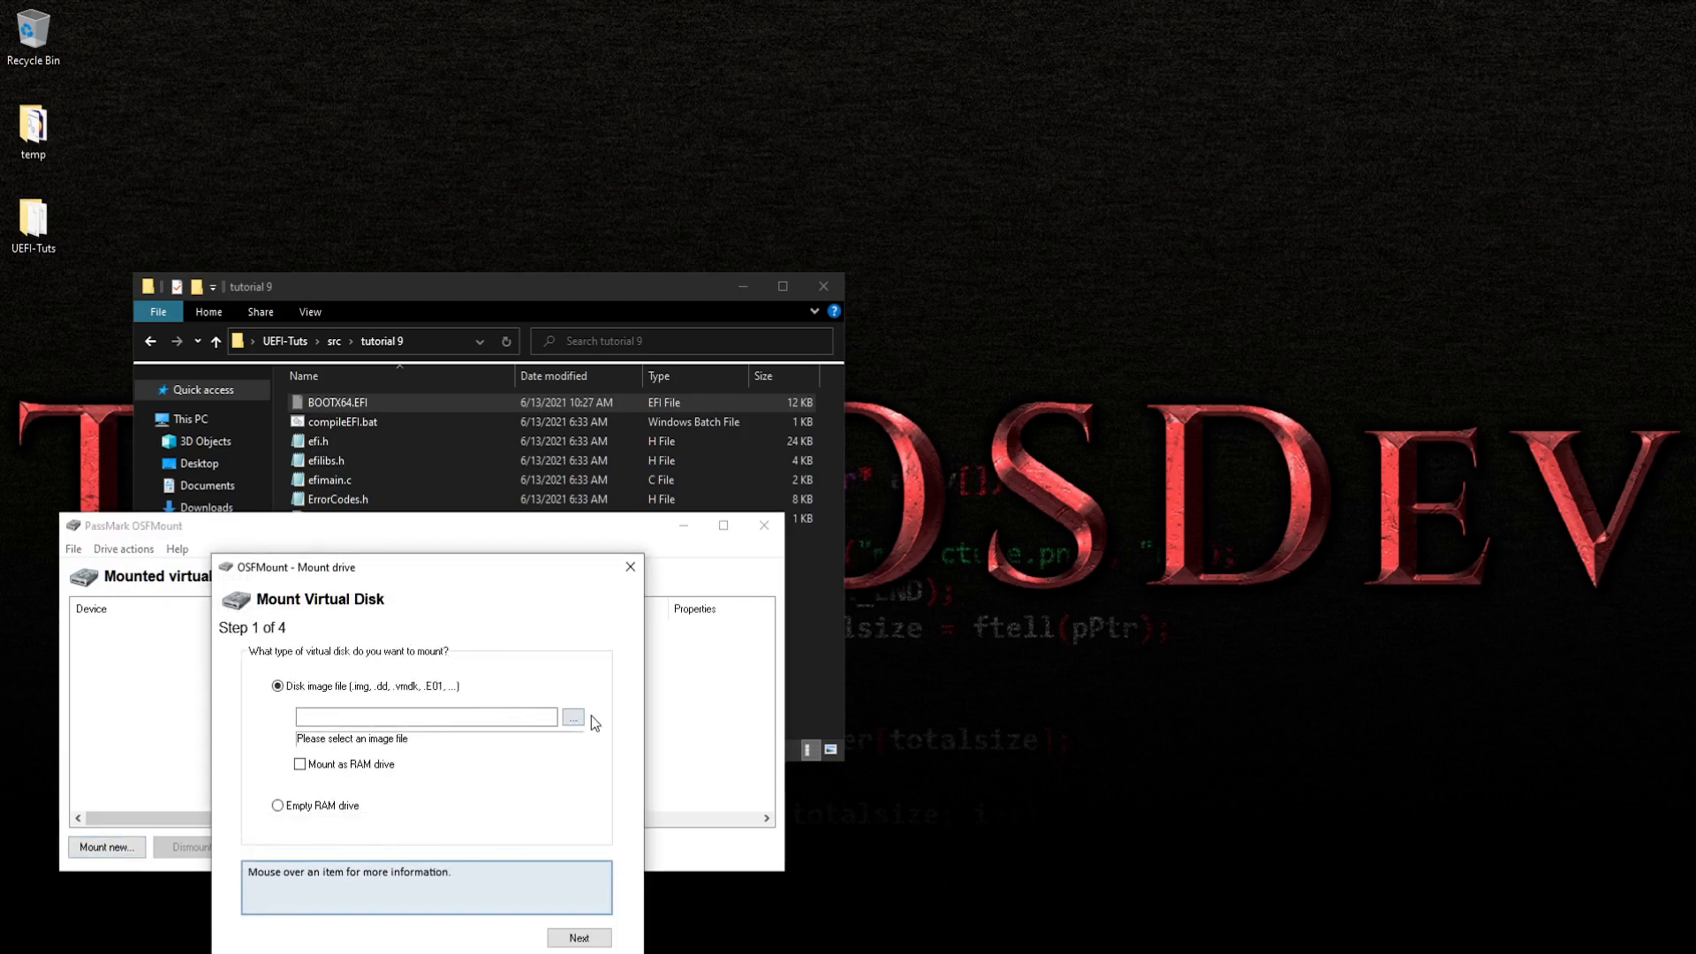
click(572, 717)
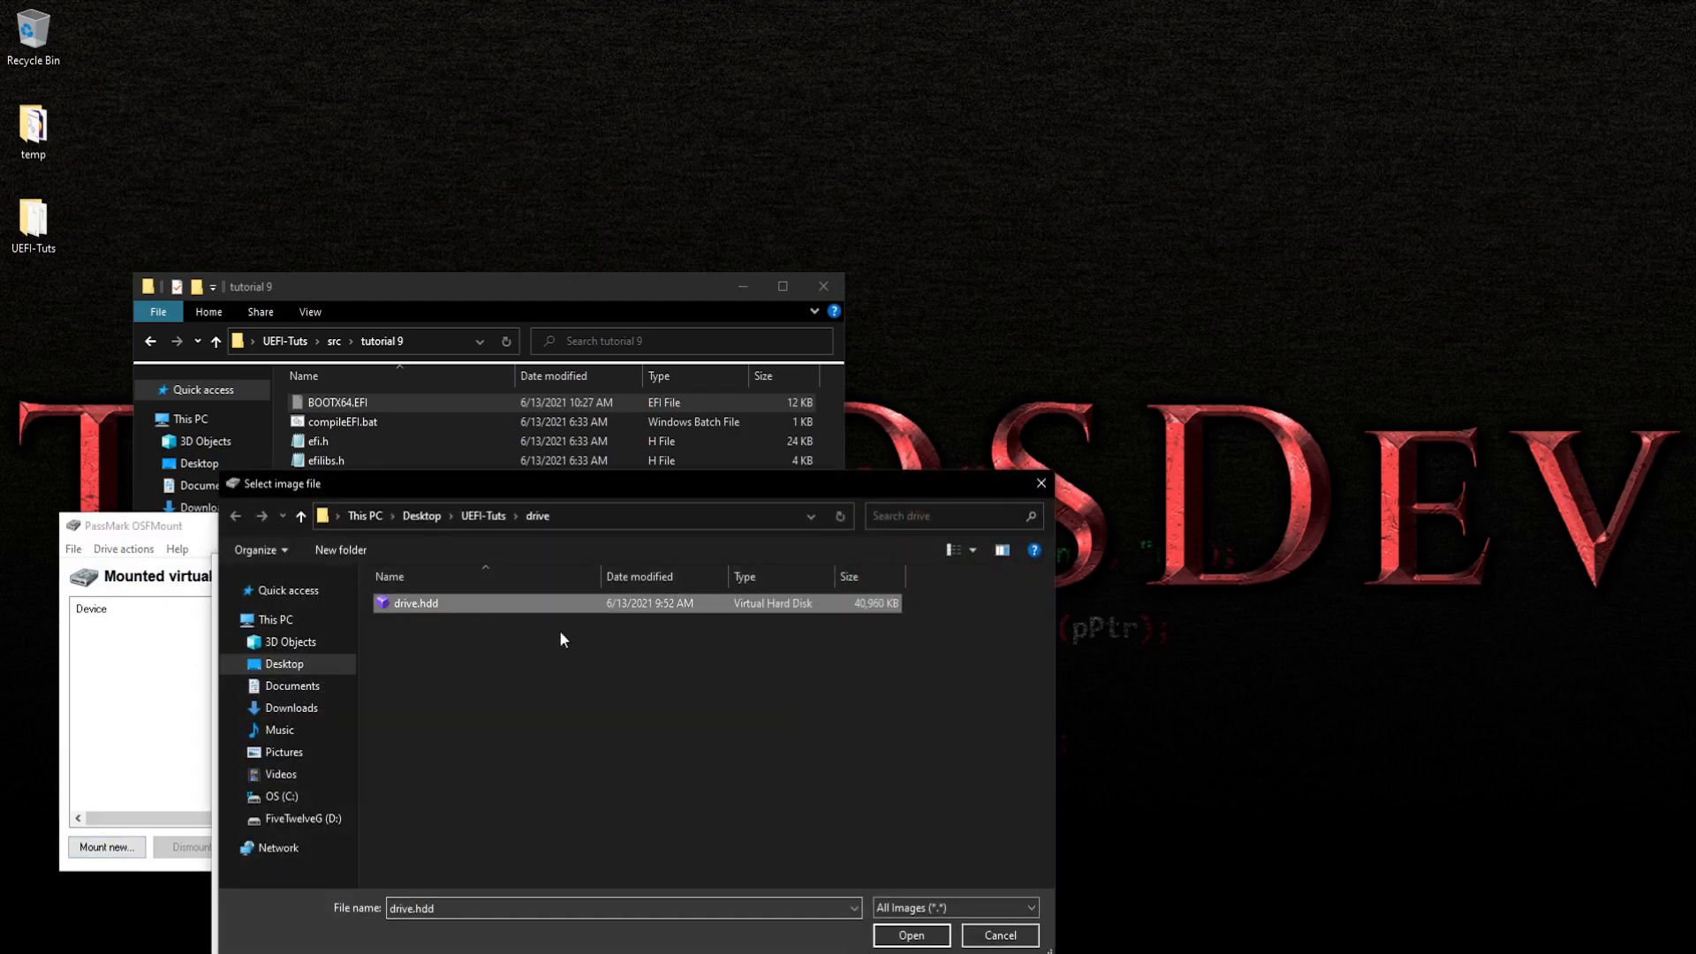
click(912, 936)
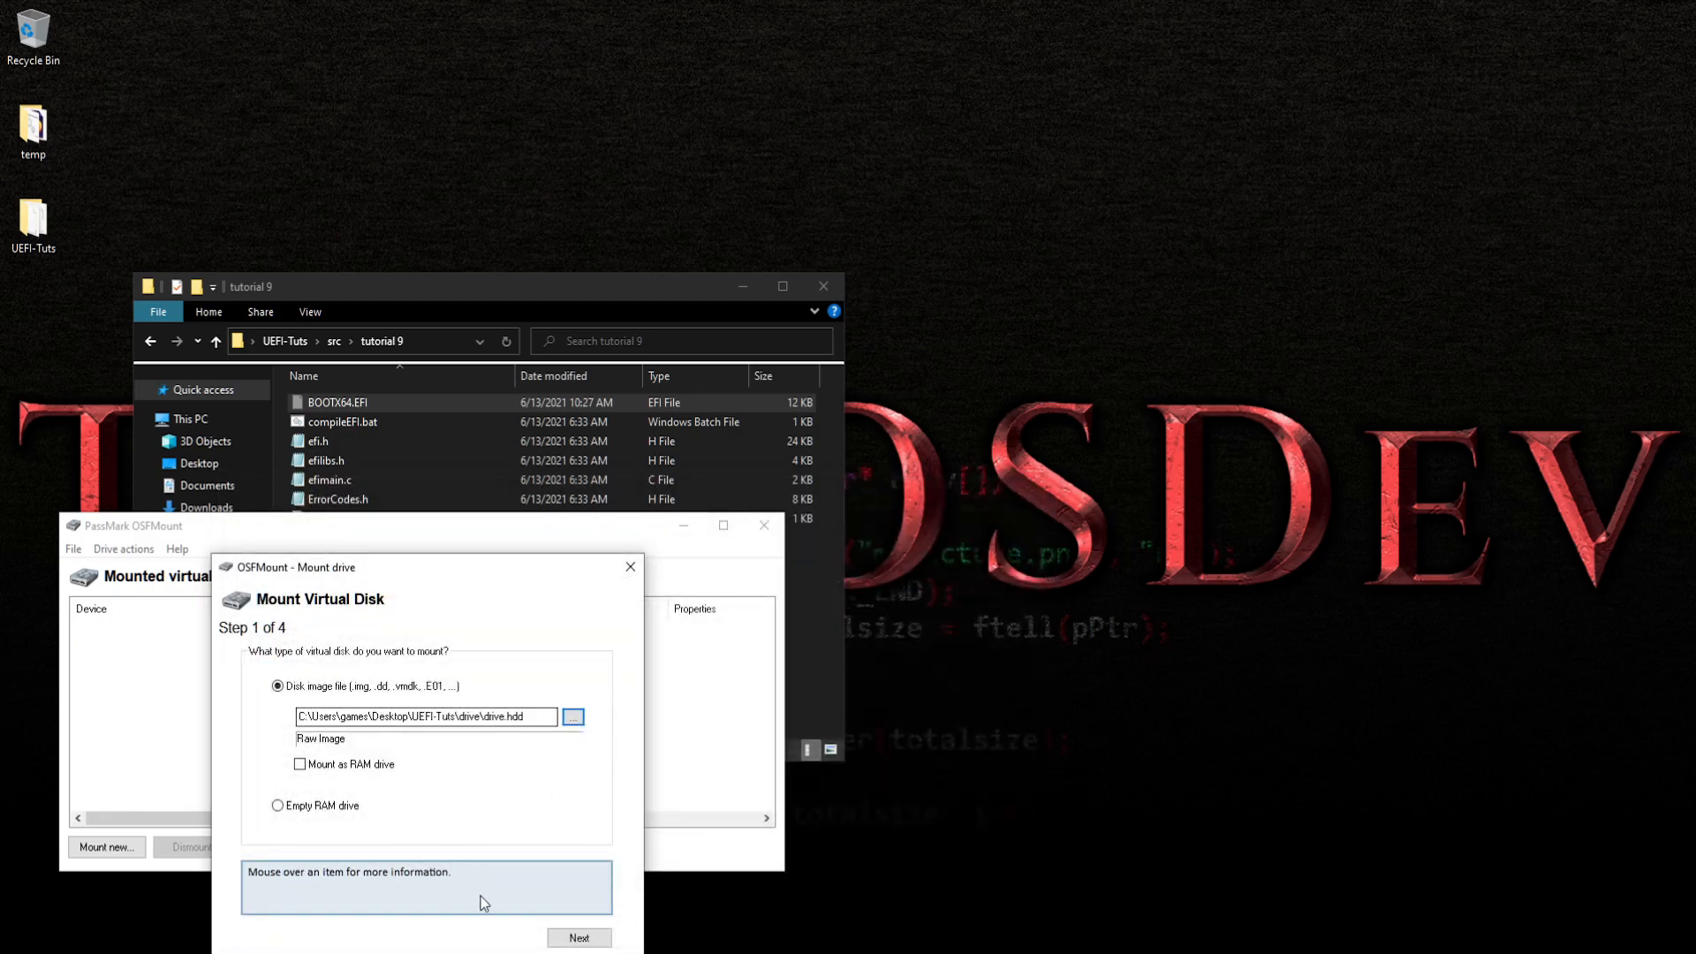
click(579, 936)
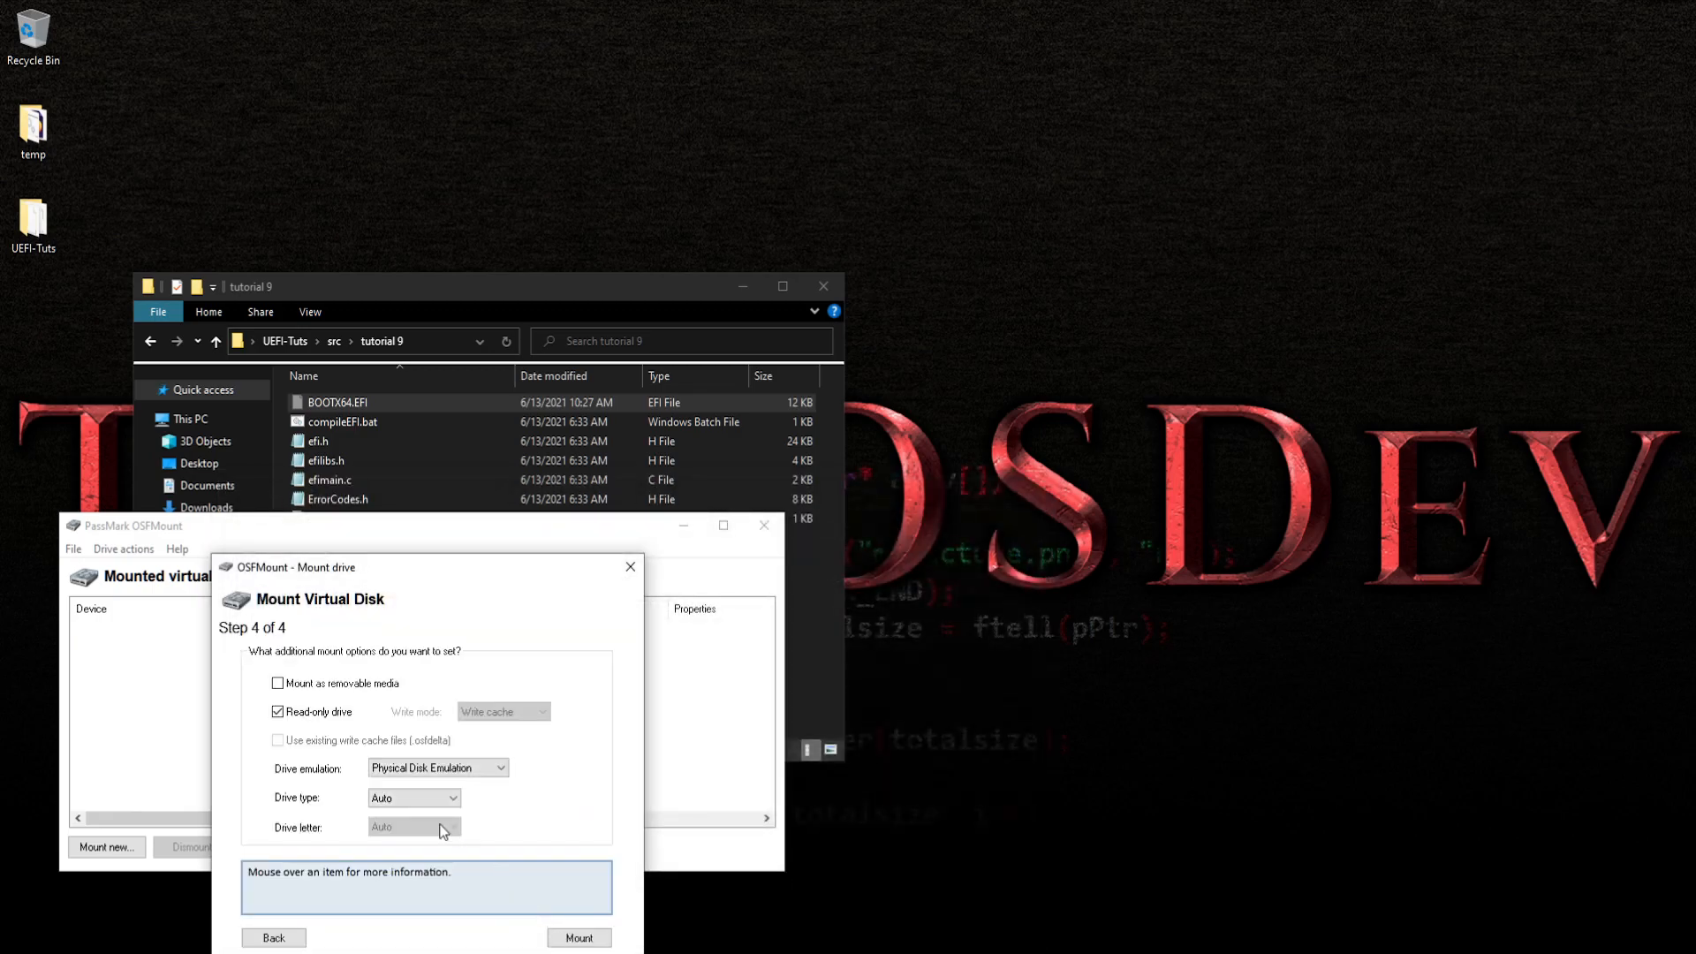
click(272, 711)
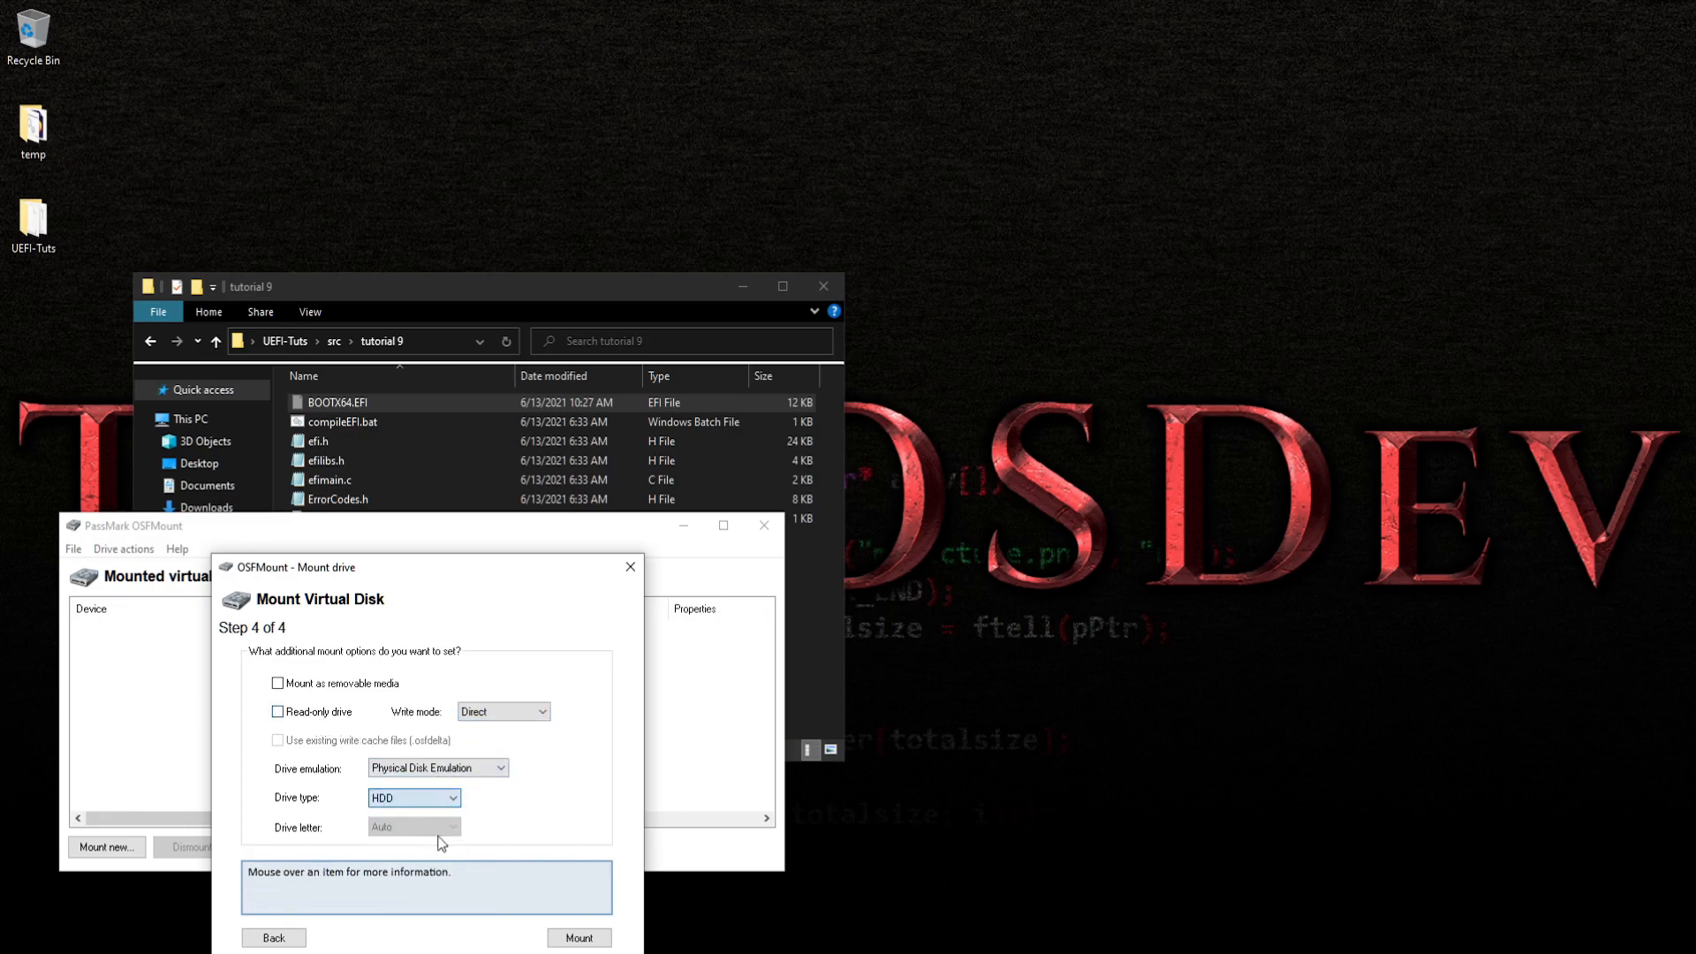
click(580, 936)
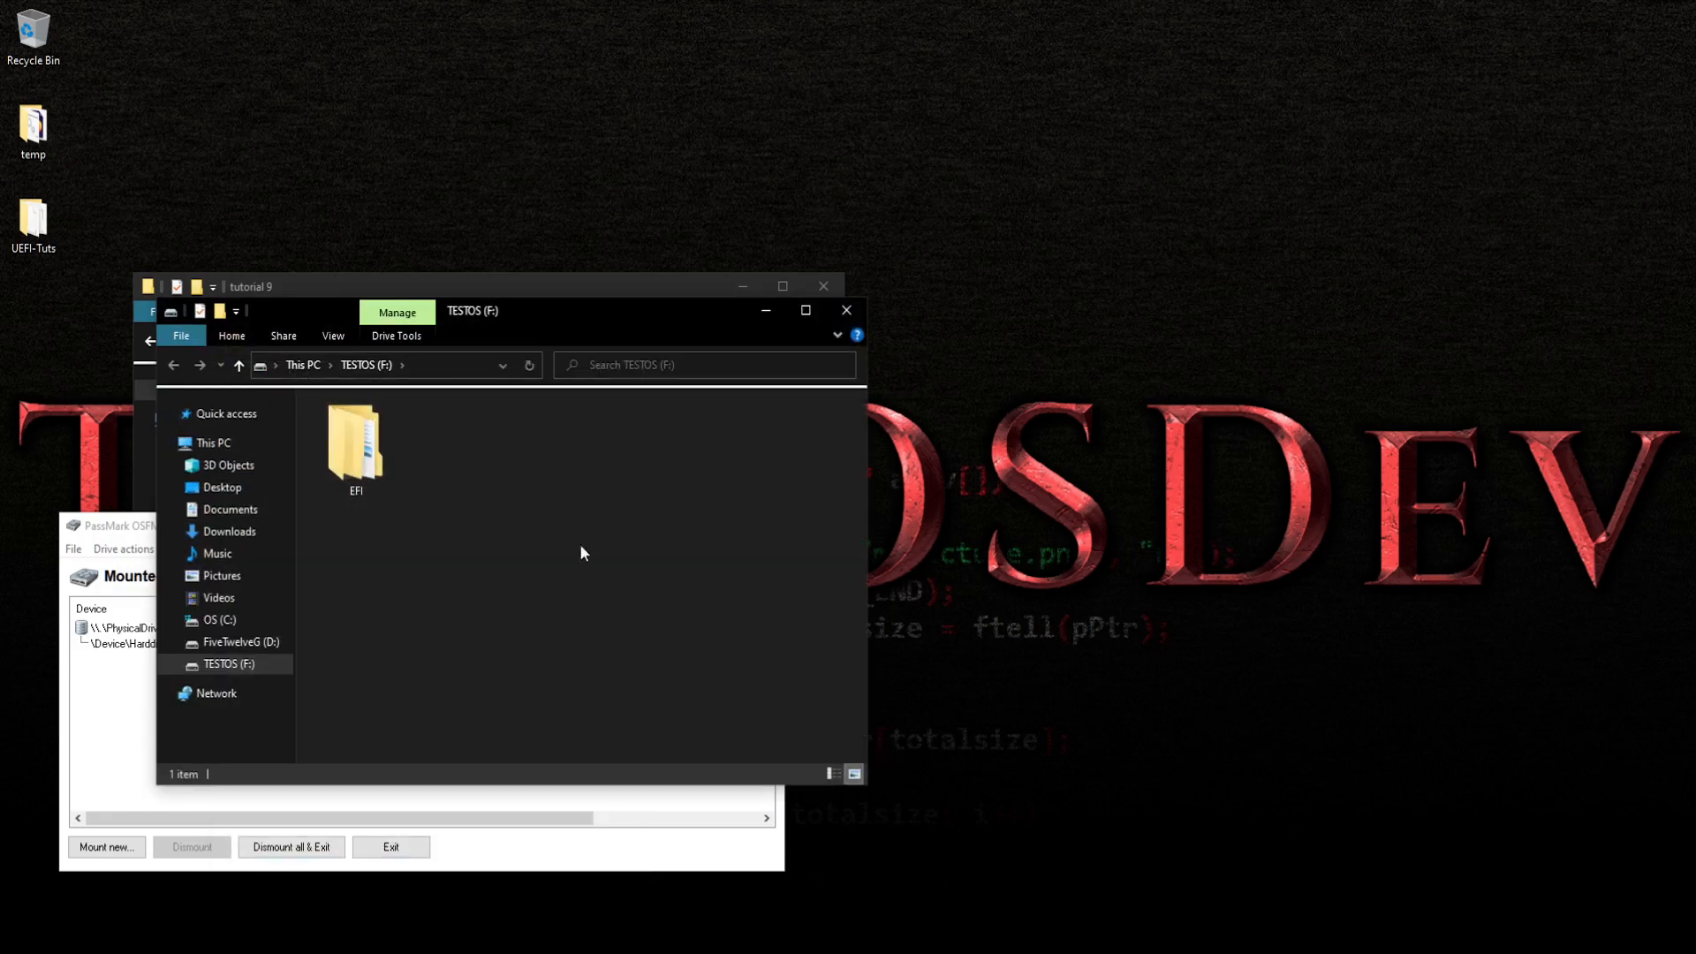
Paste BOOTX64.EFI into F:\EFI\Boot, then dismount the virtual disk and exit OSFMount
double_click(355, 442)
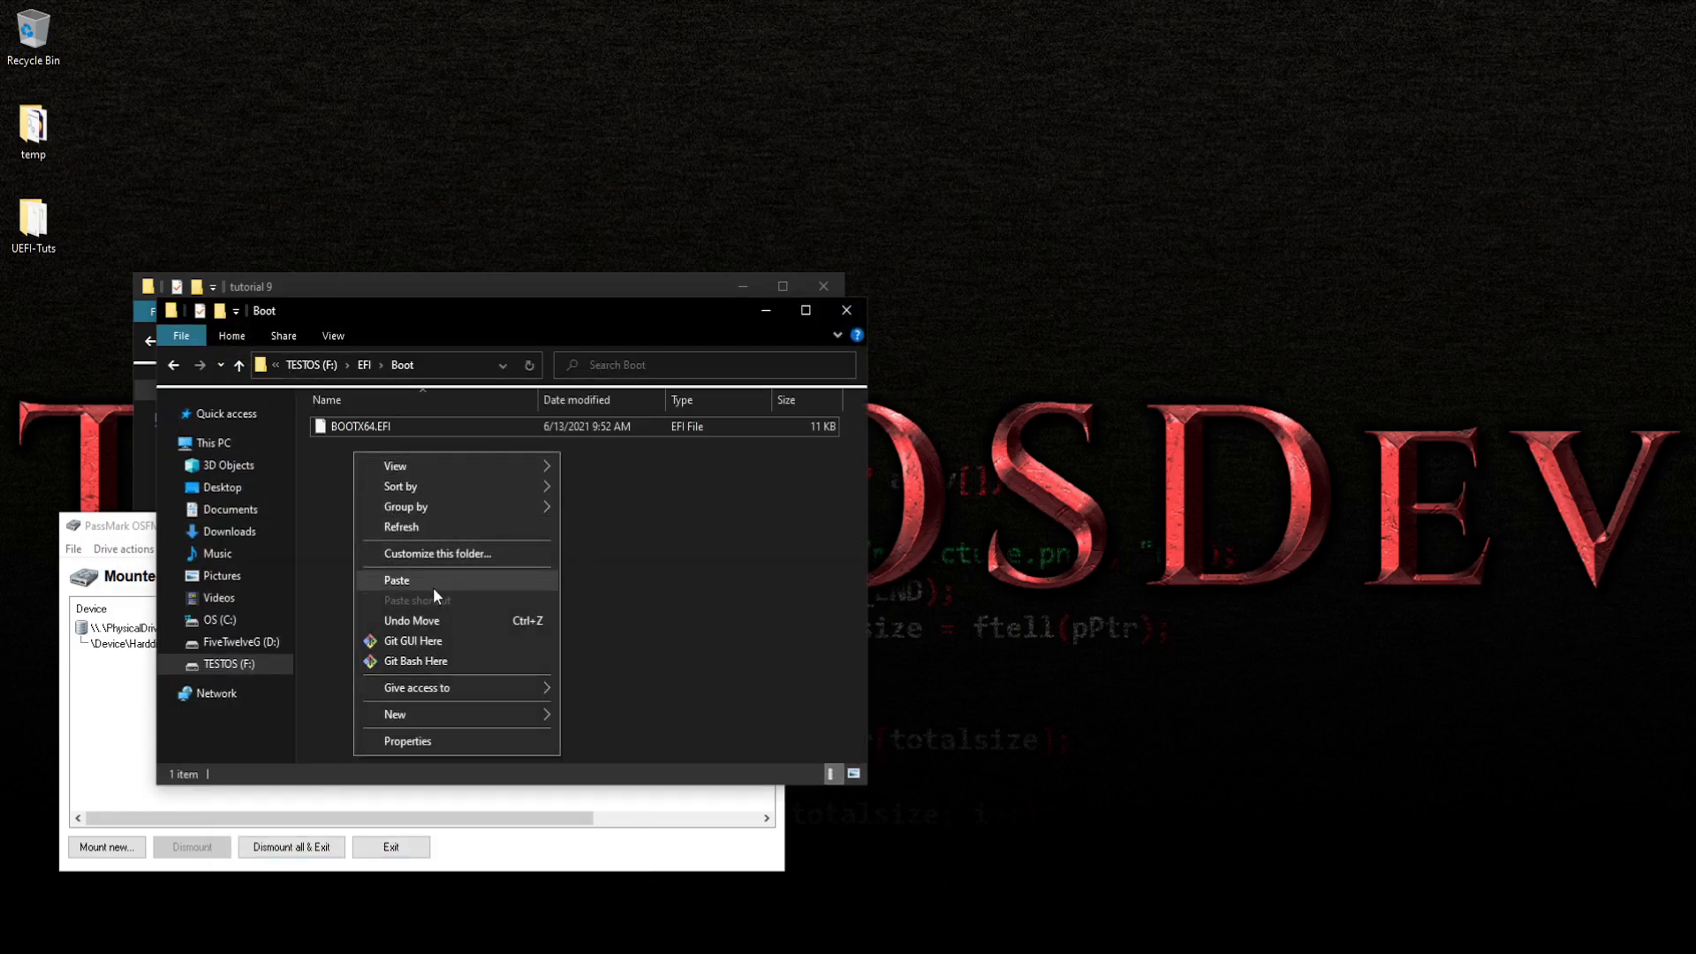
click(396, 579)
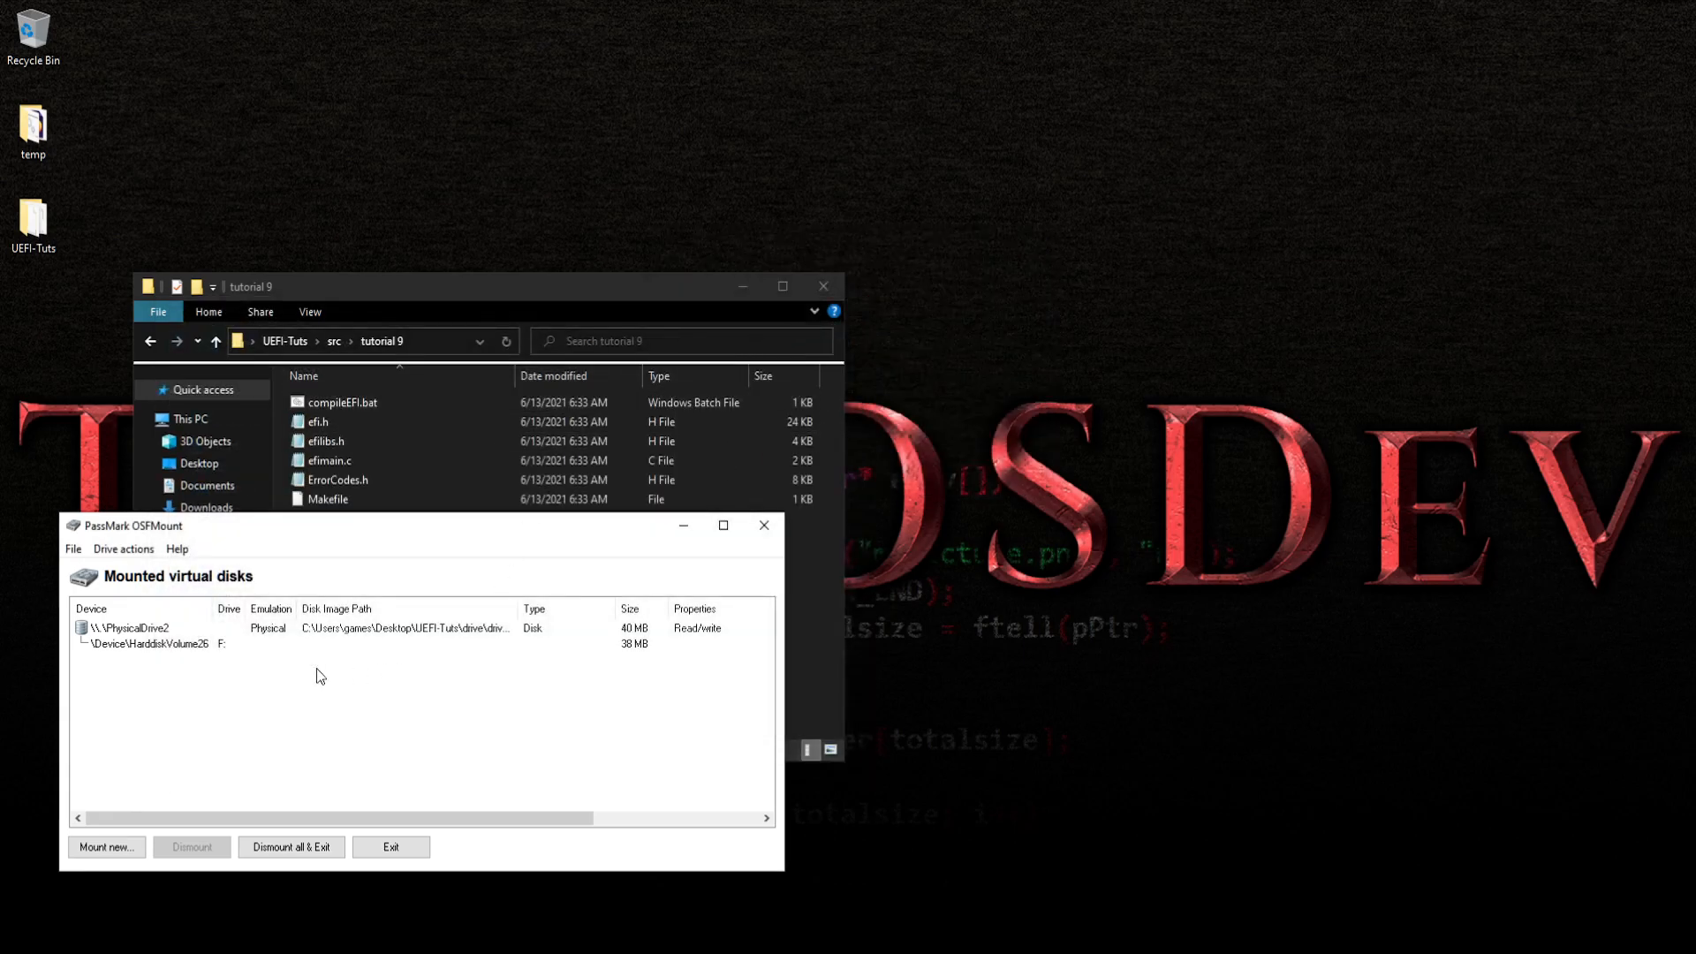
click(124, 629)
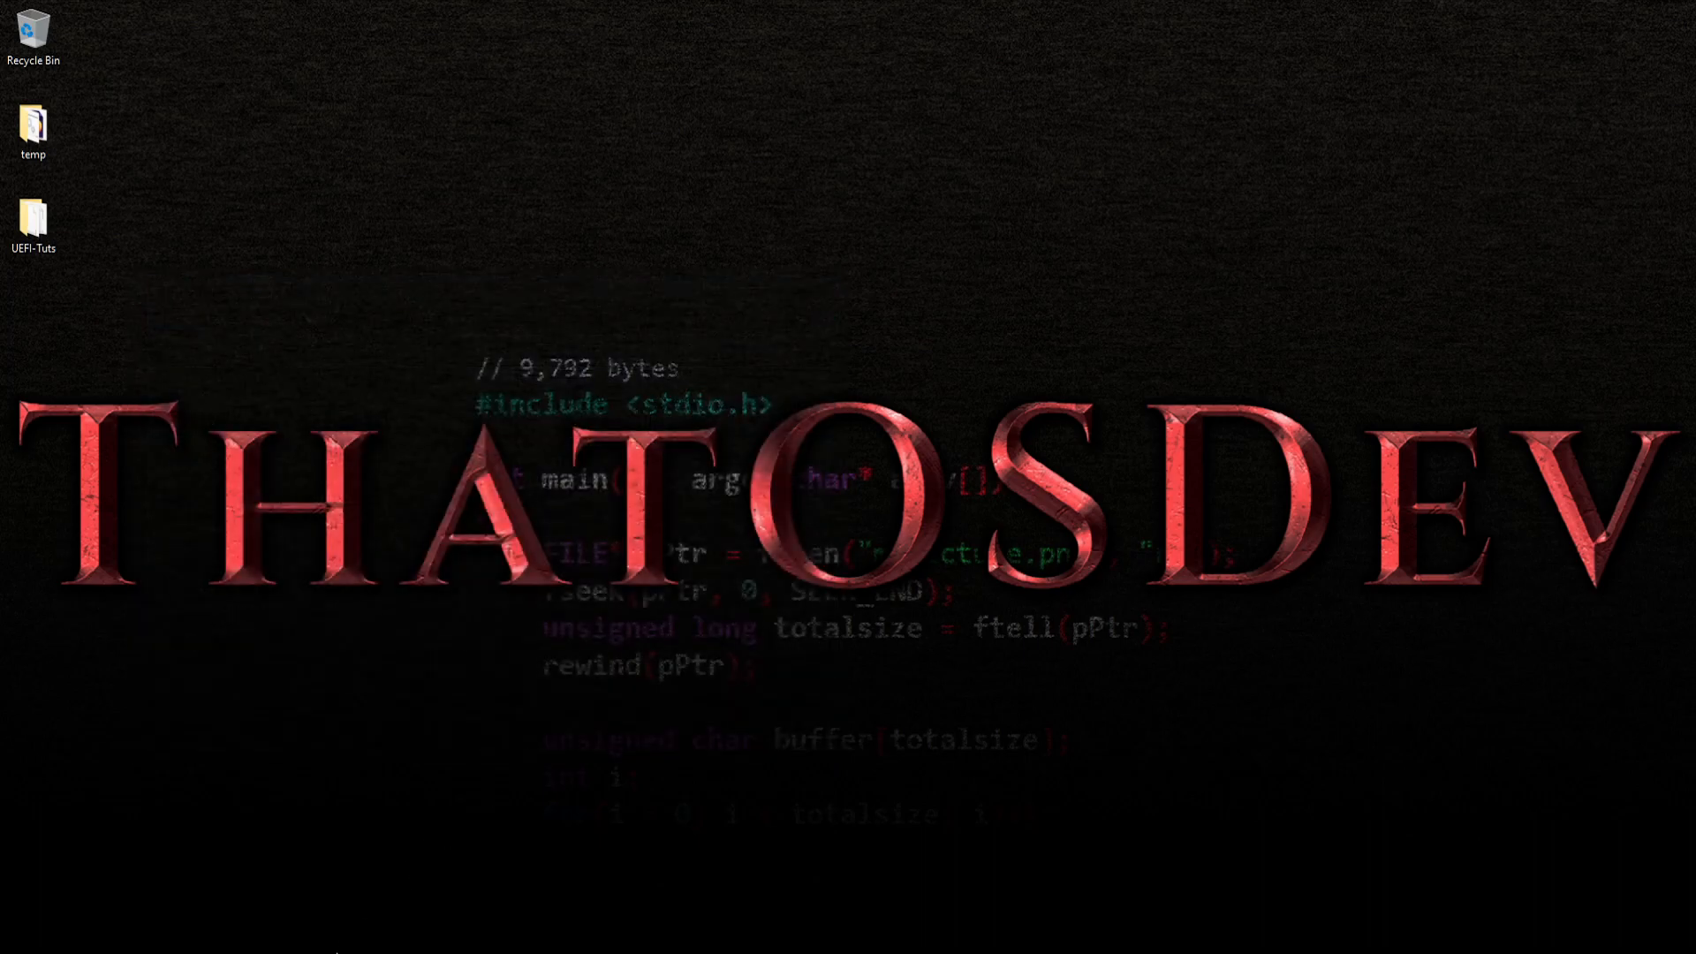
mouse_move(1149, 486)
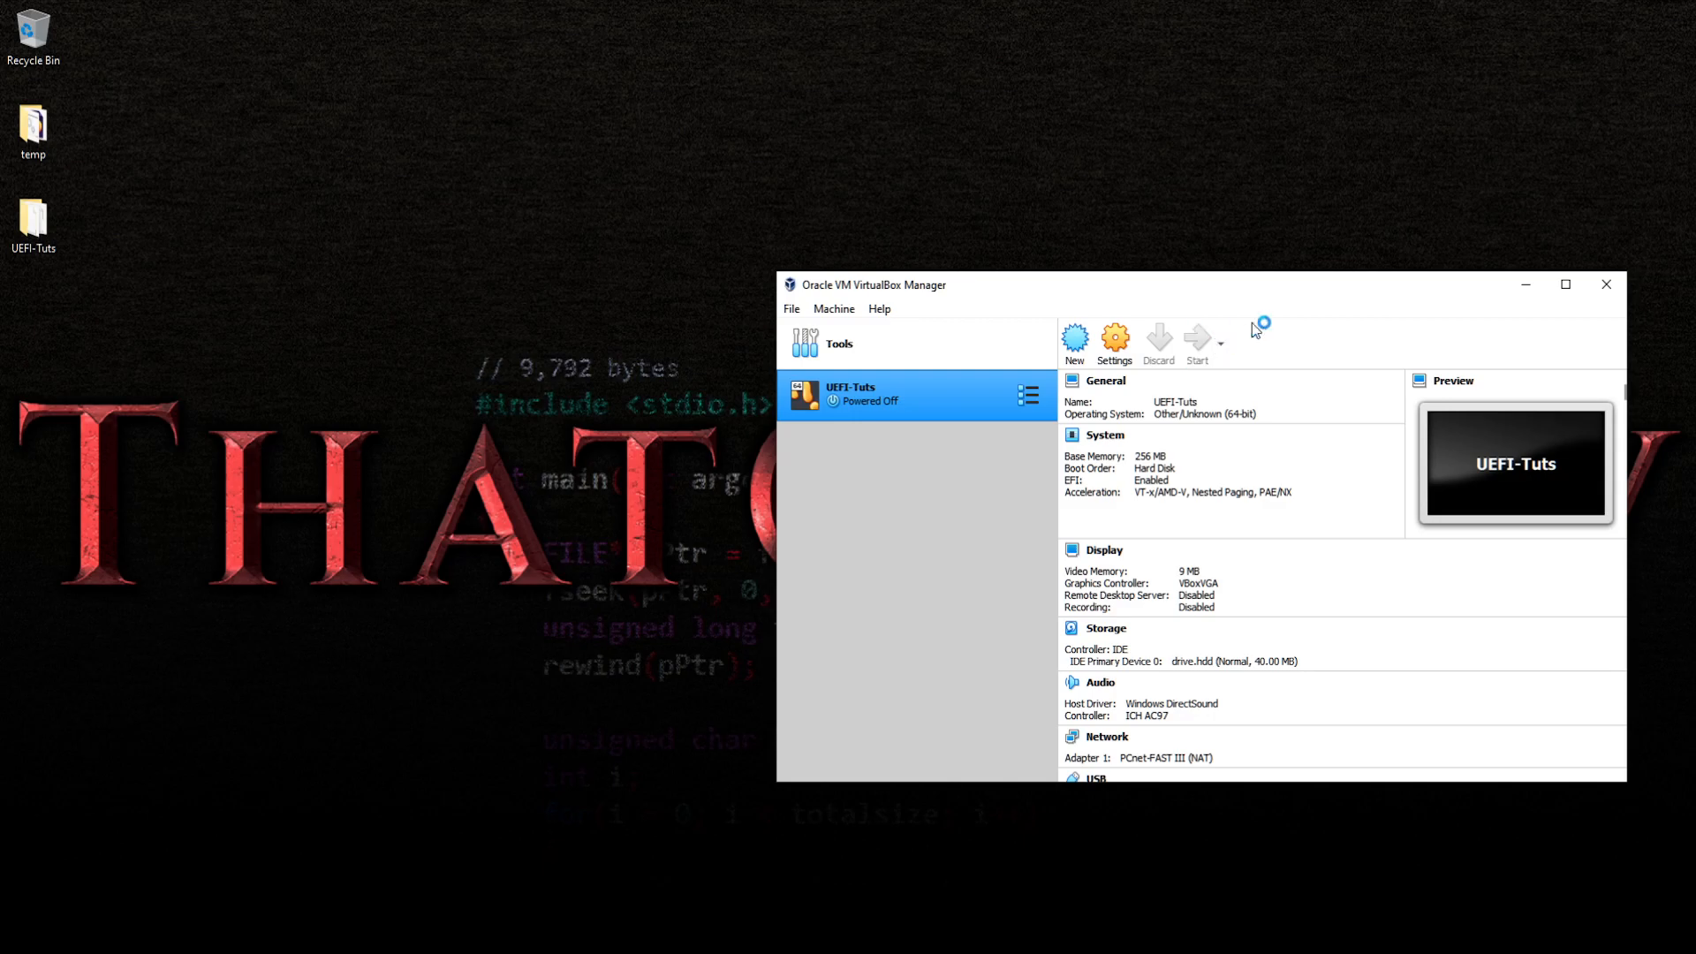
mouse_move(1363, 239)
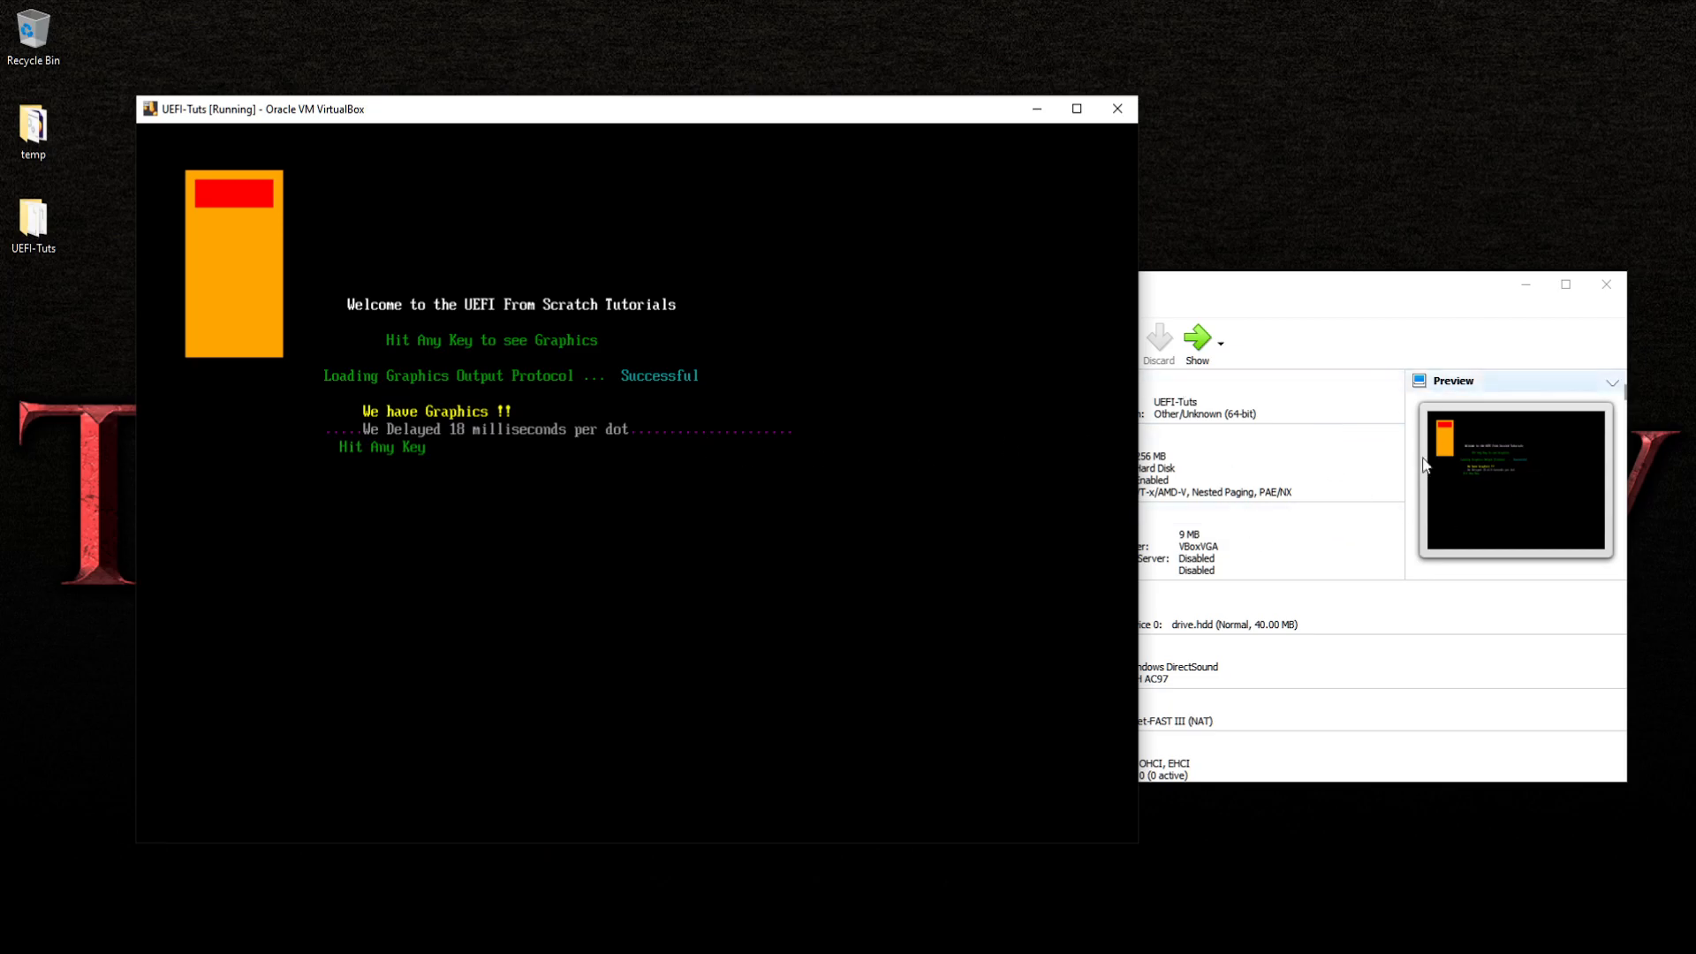
mouse_move(431, 486)
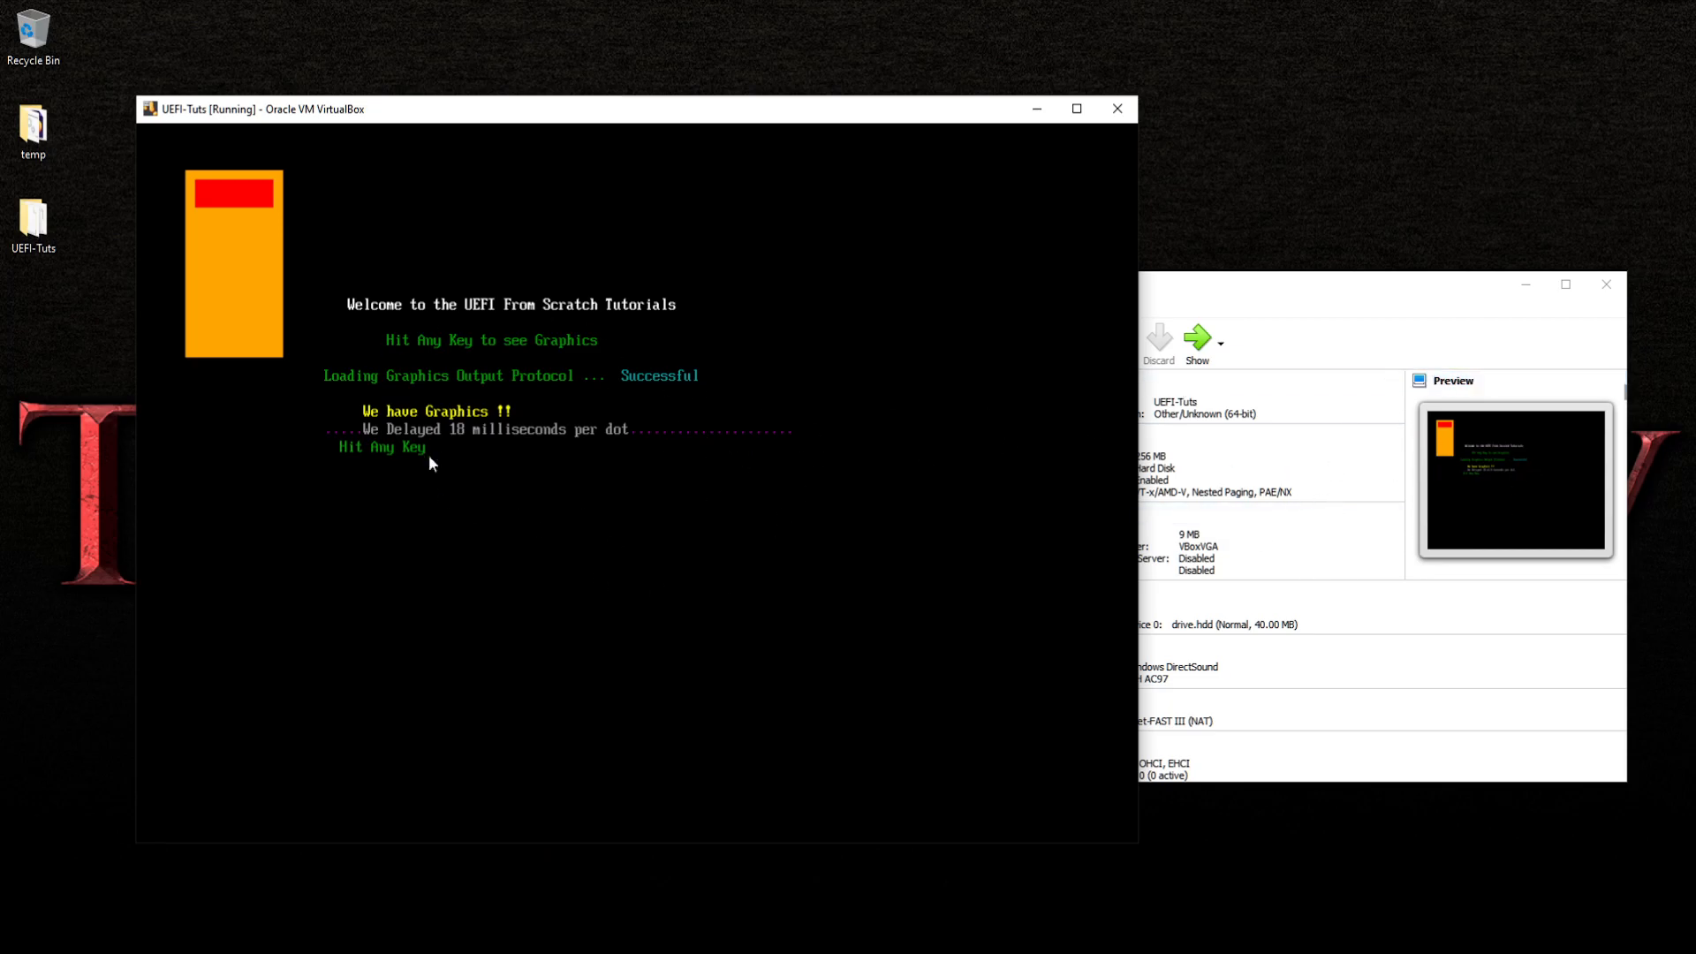
mouse_move(1275, 224)
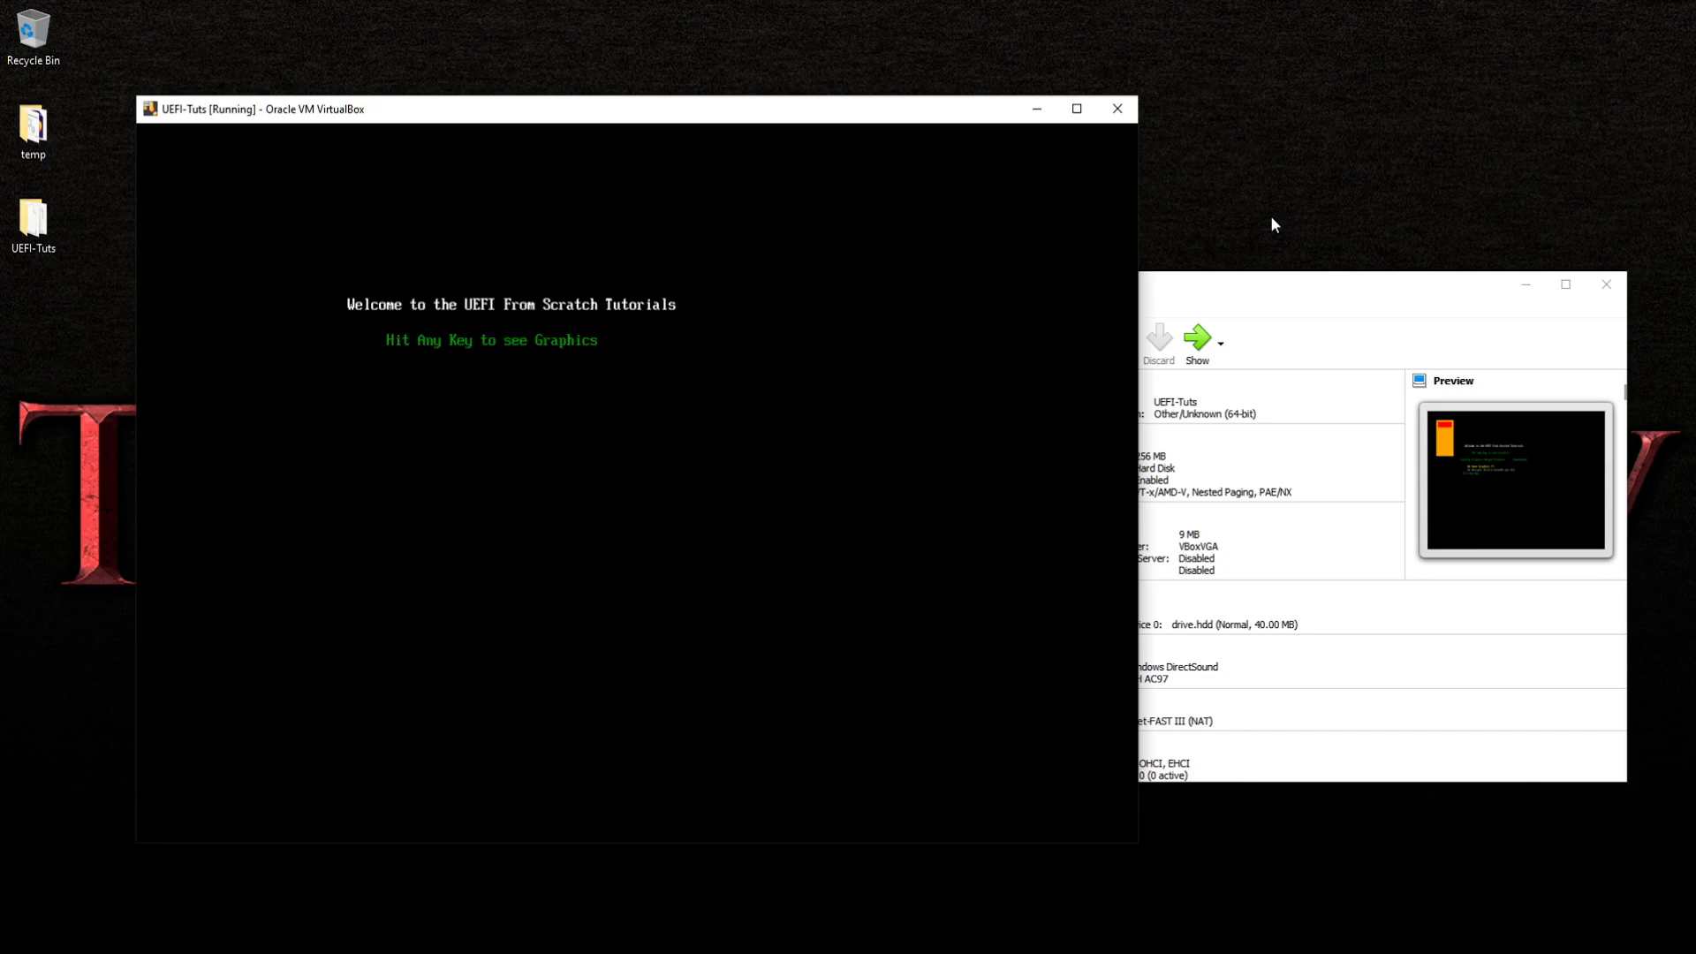
Continue past the prompt to show the graphics demo, then power off the UEFI-Tuts machine
key(enter)
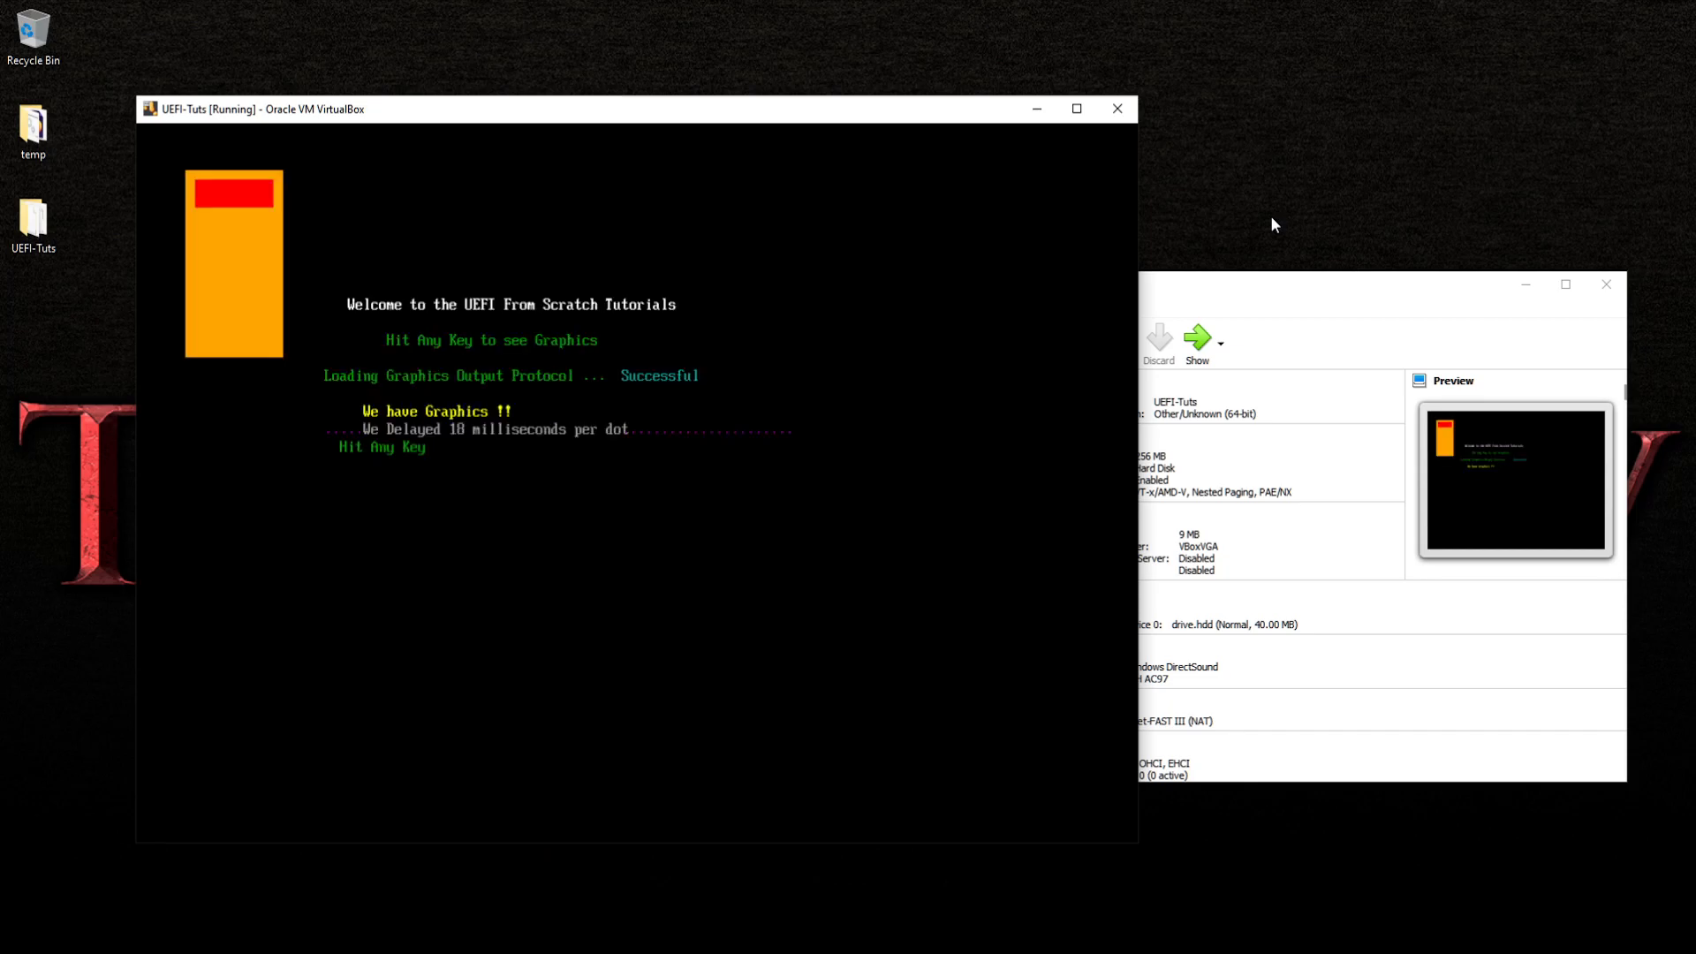
mouse_move(1116, 110)
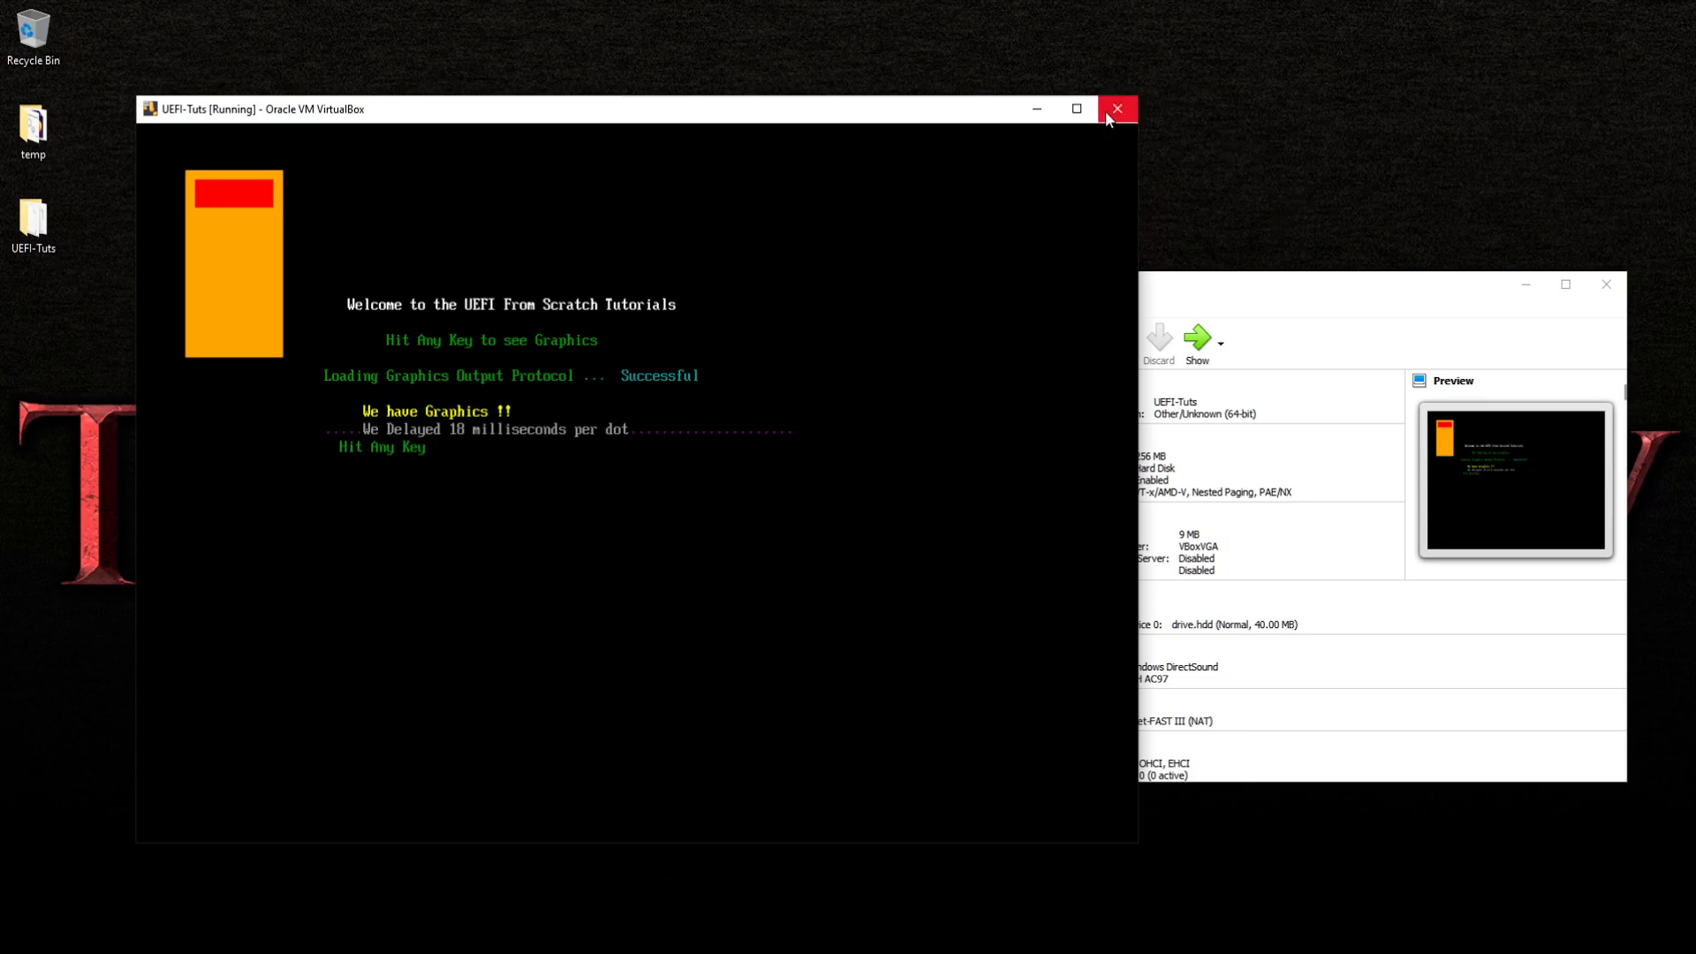
click(1116, 107)
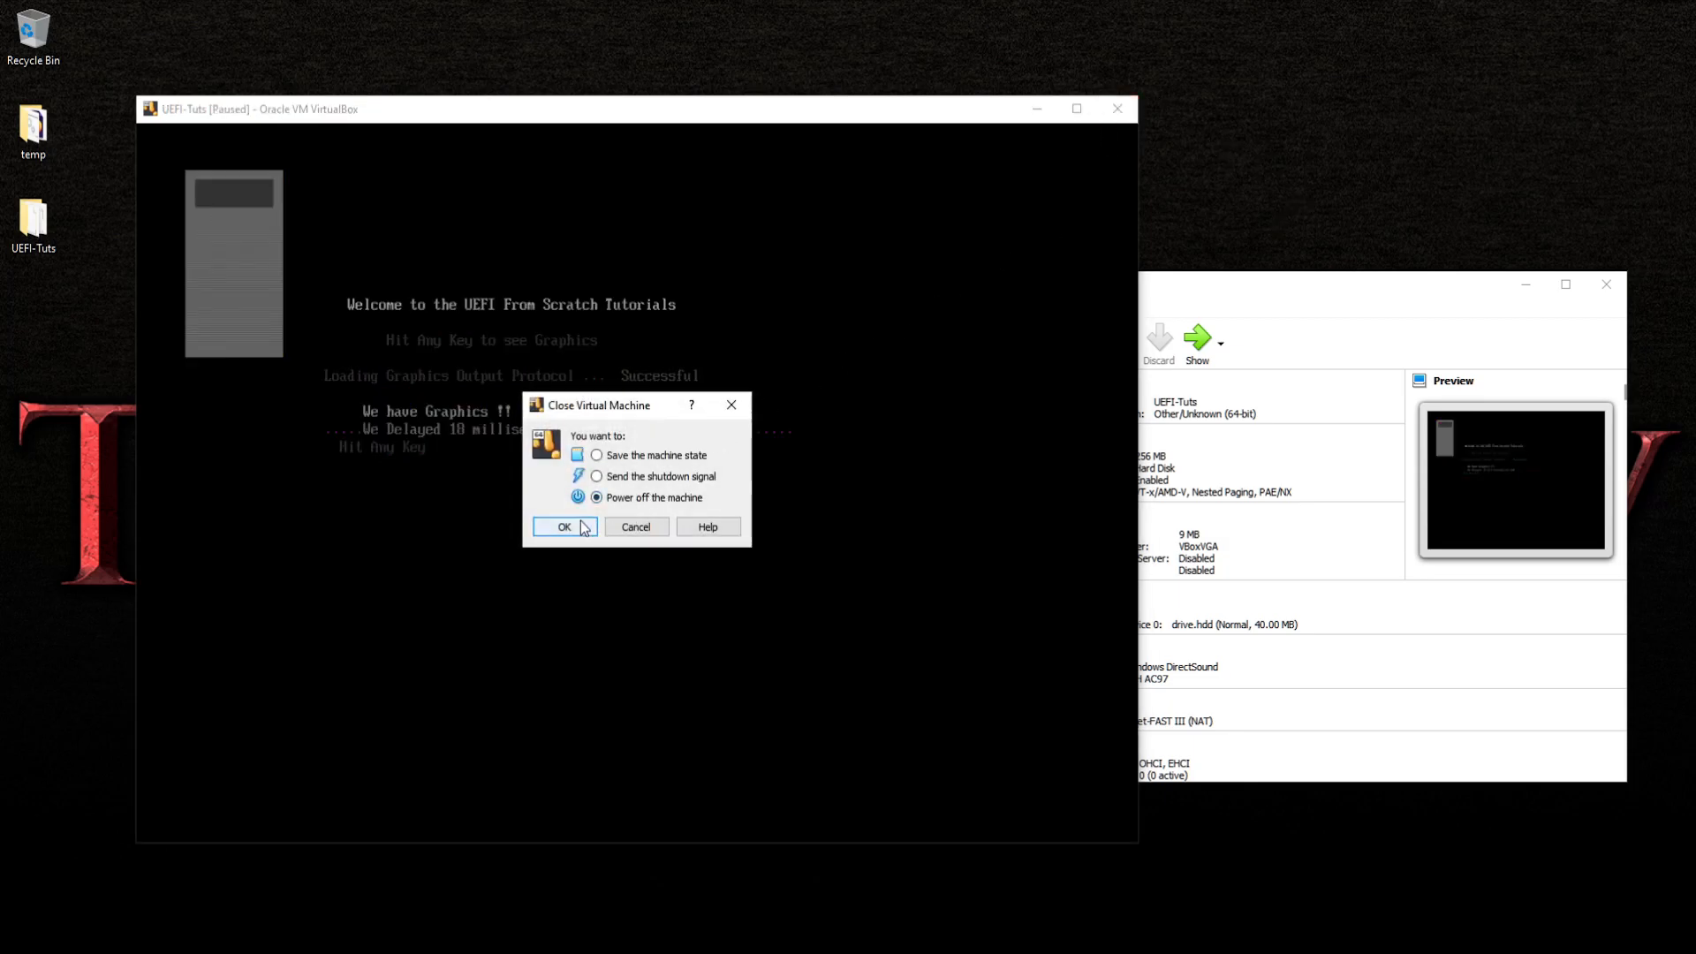
click(566, 526)
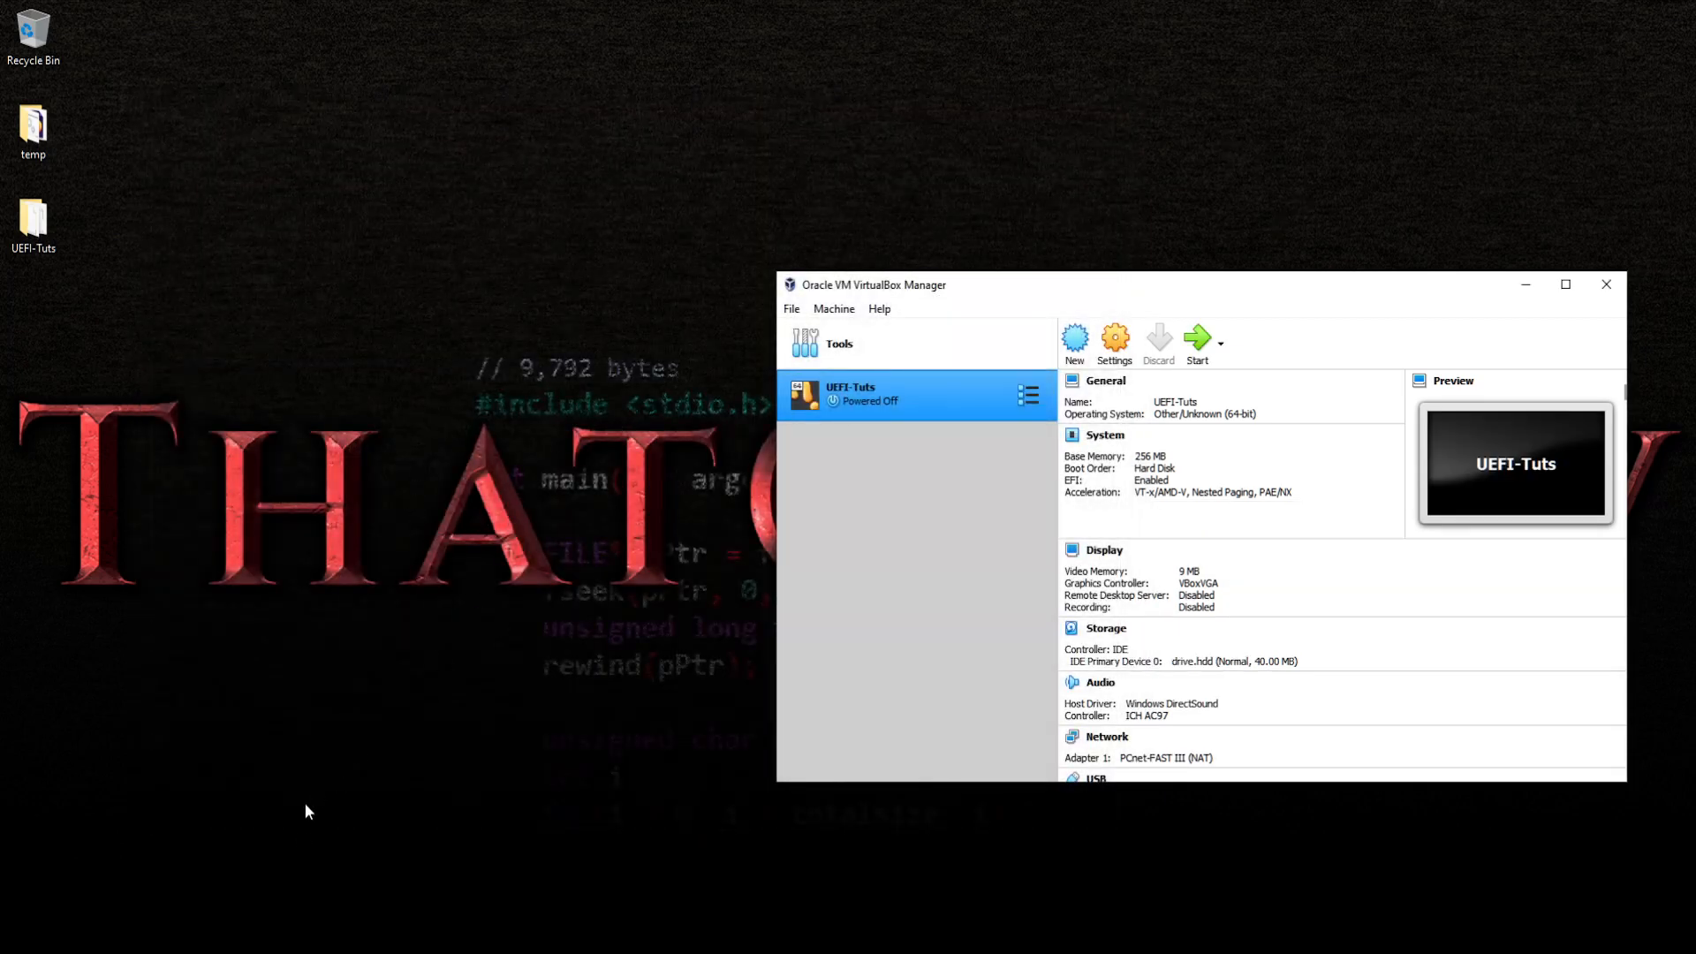
click(34, 216)
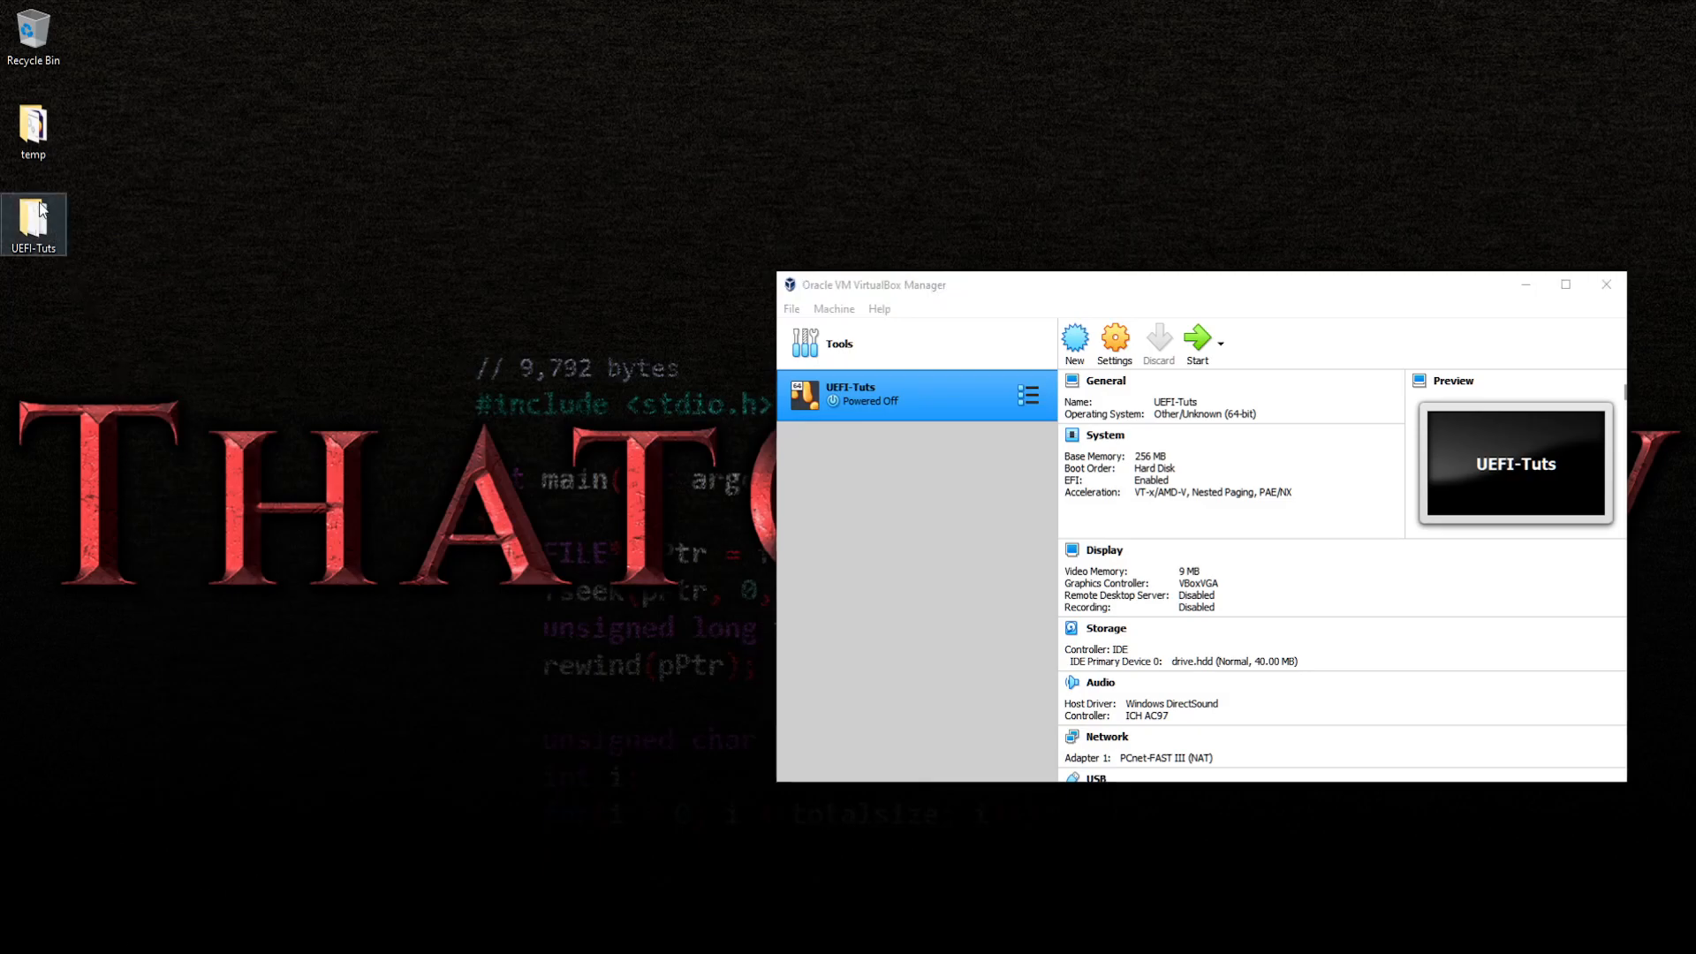
double_click(34, 212)
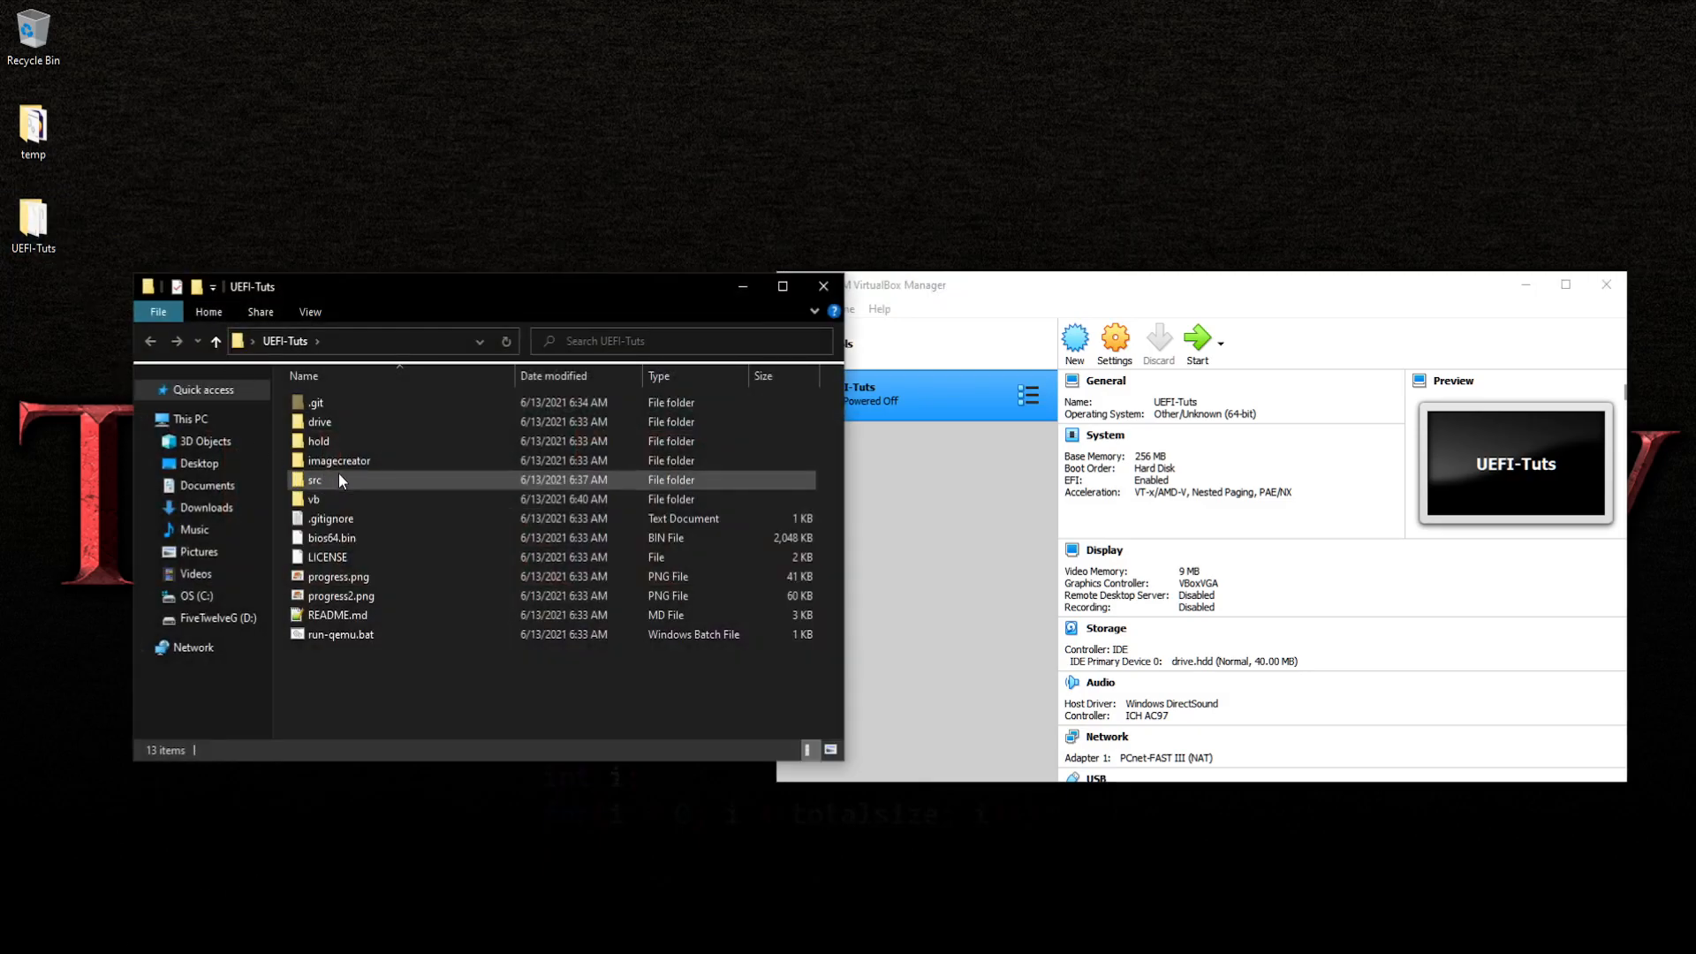
double_click(315, 481)
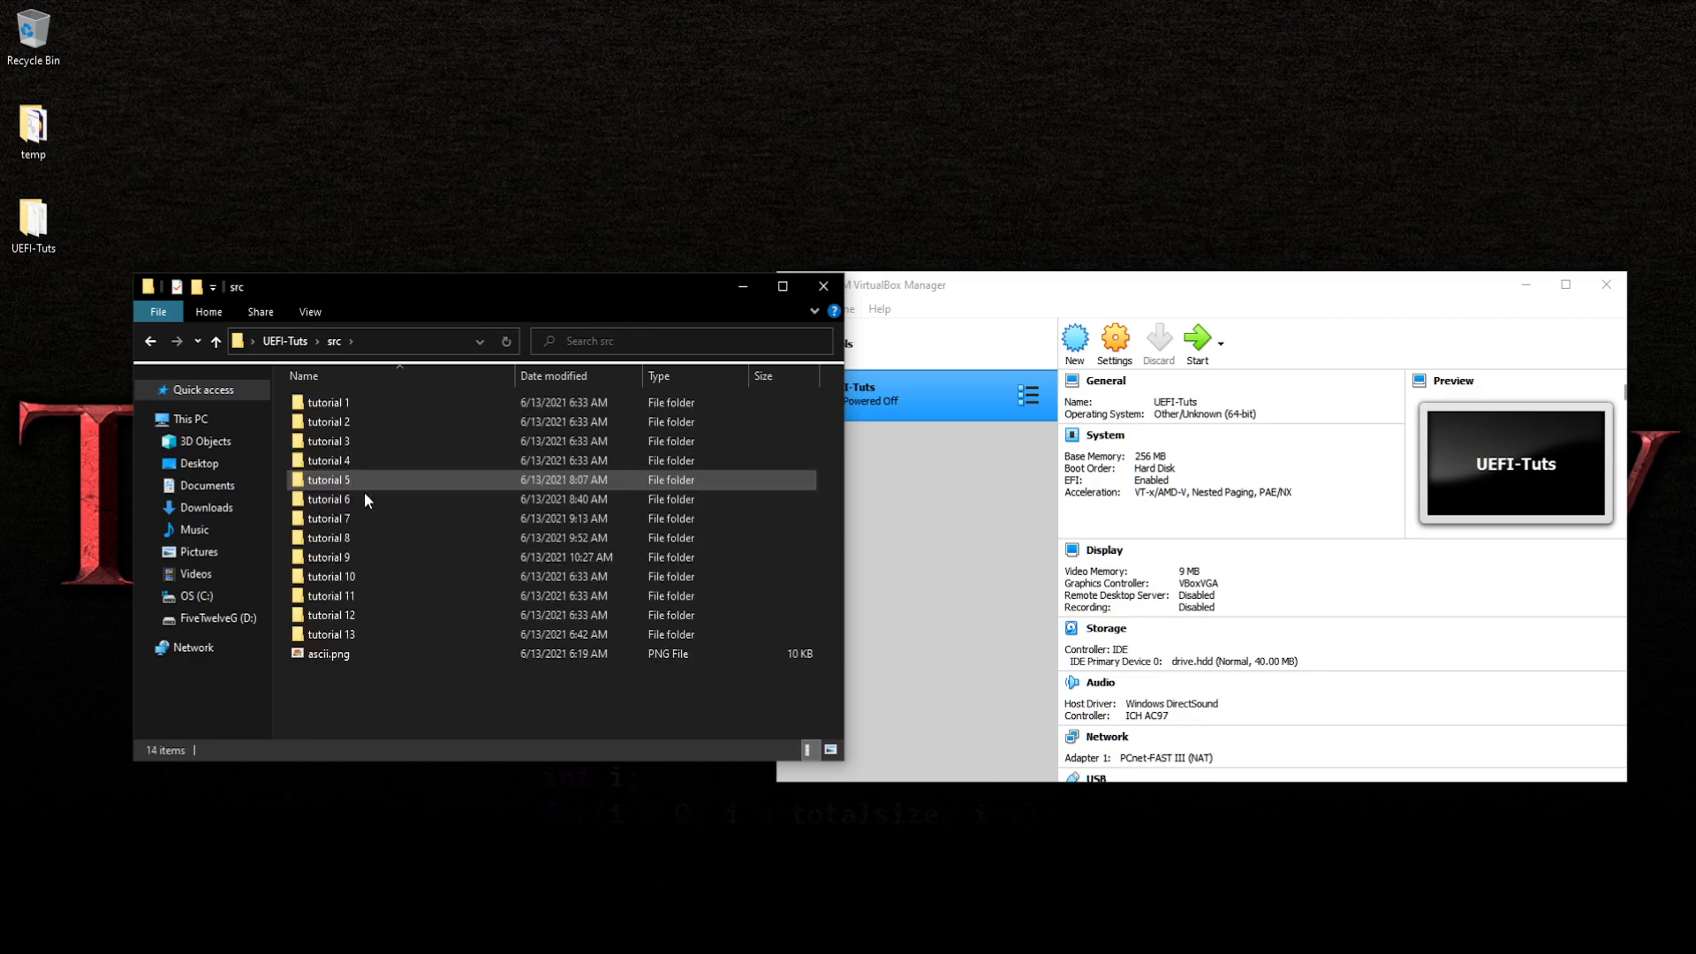
double_click(329, 556)
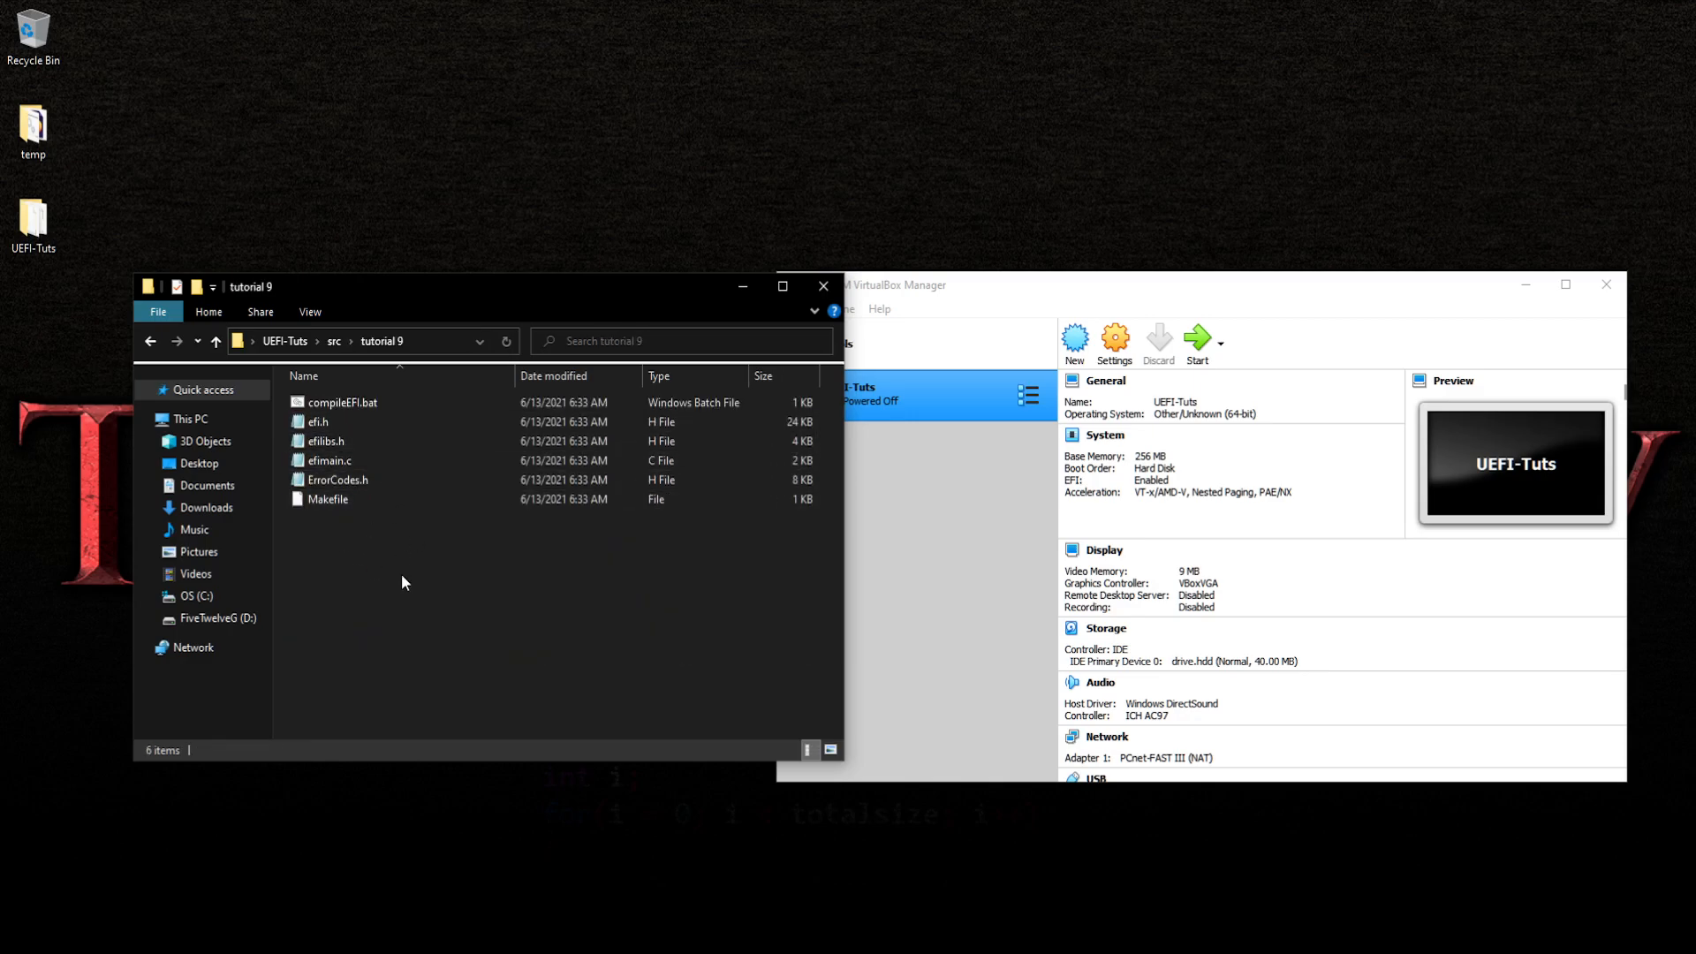
mouse_move(399, 406)
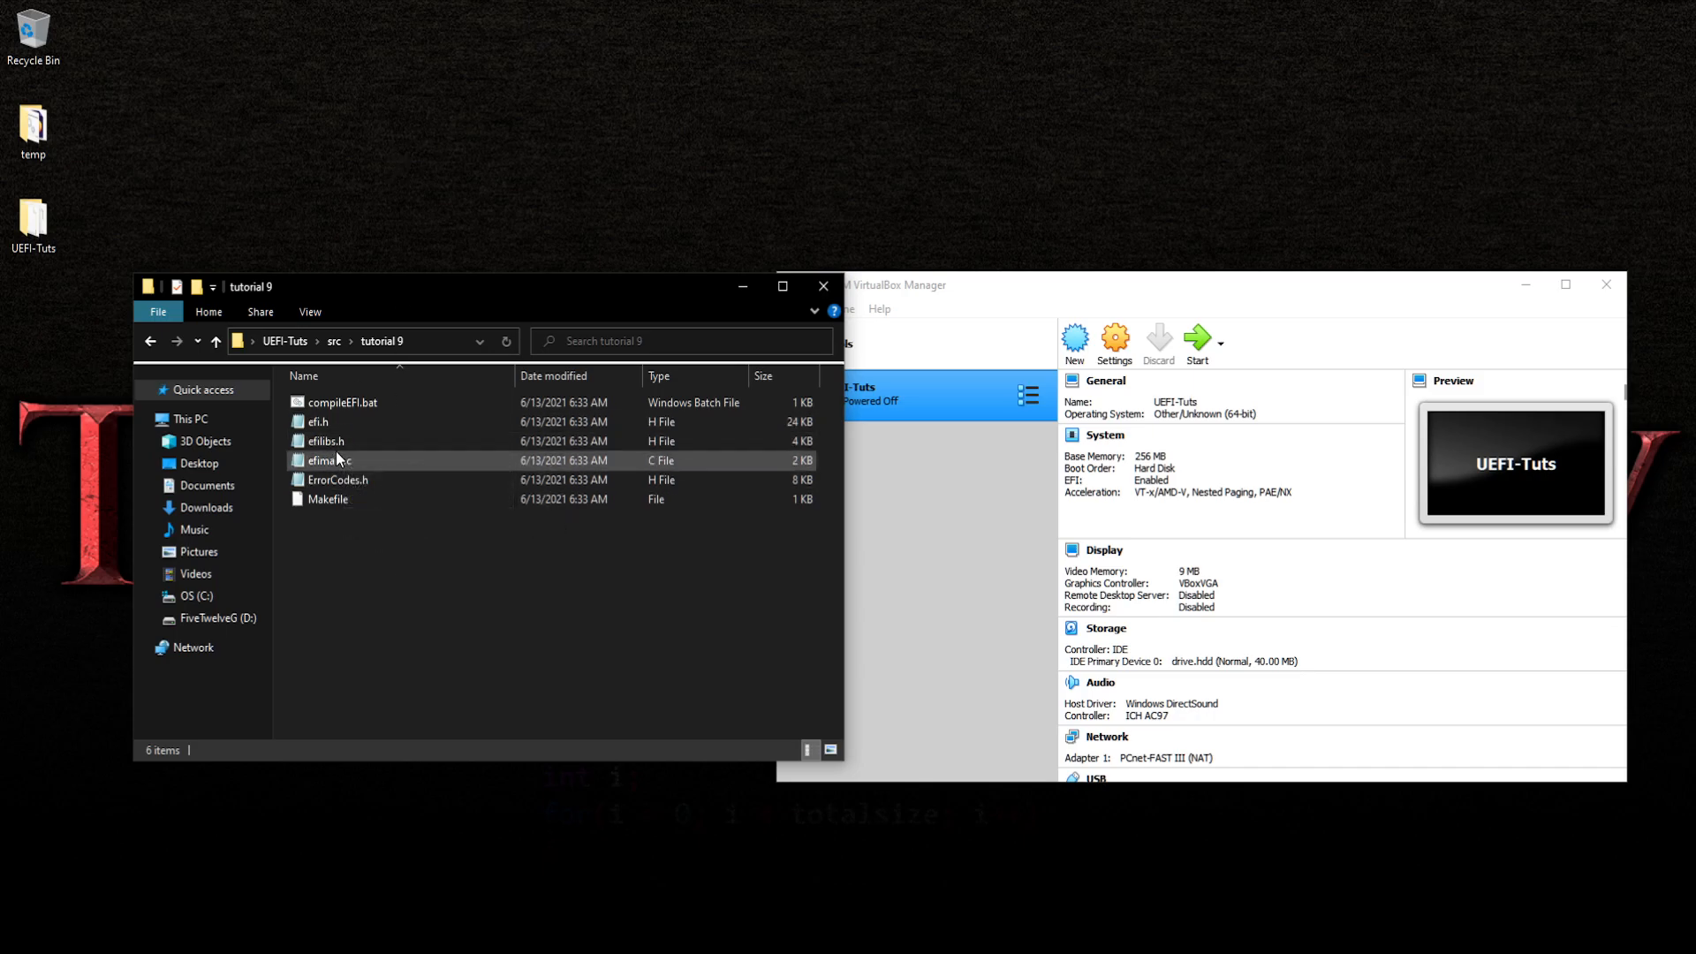
double_click(325, 442)
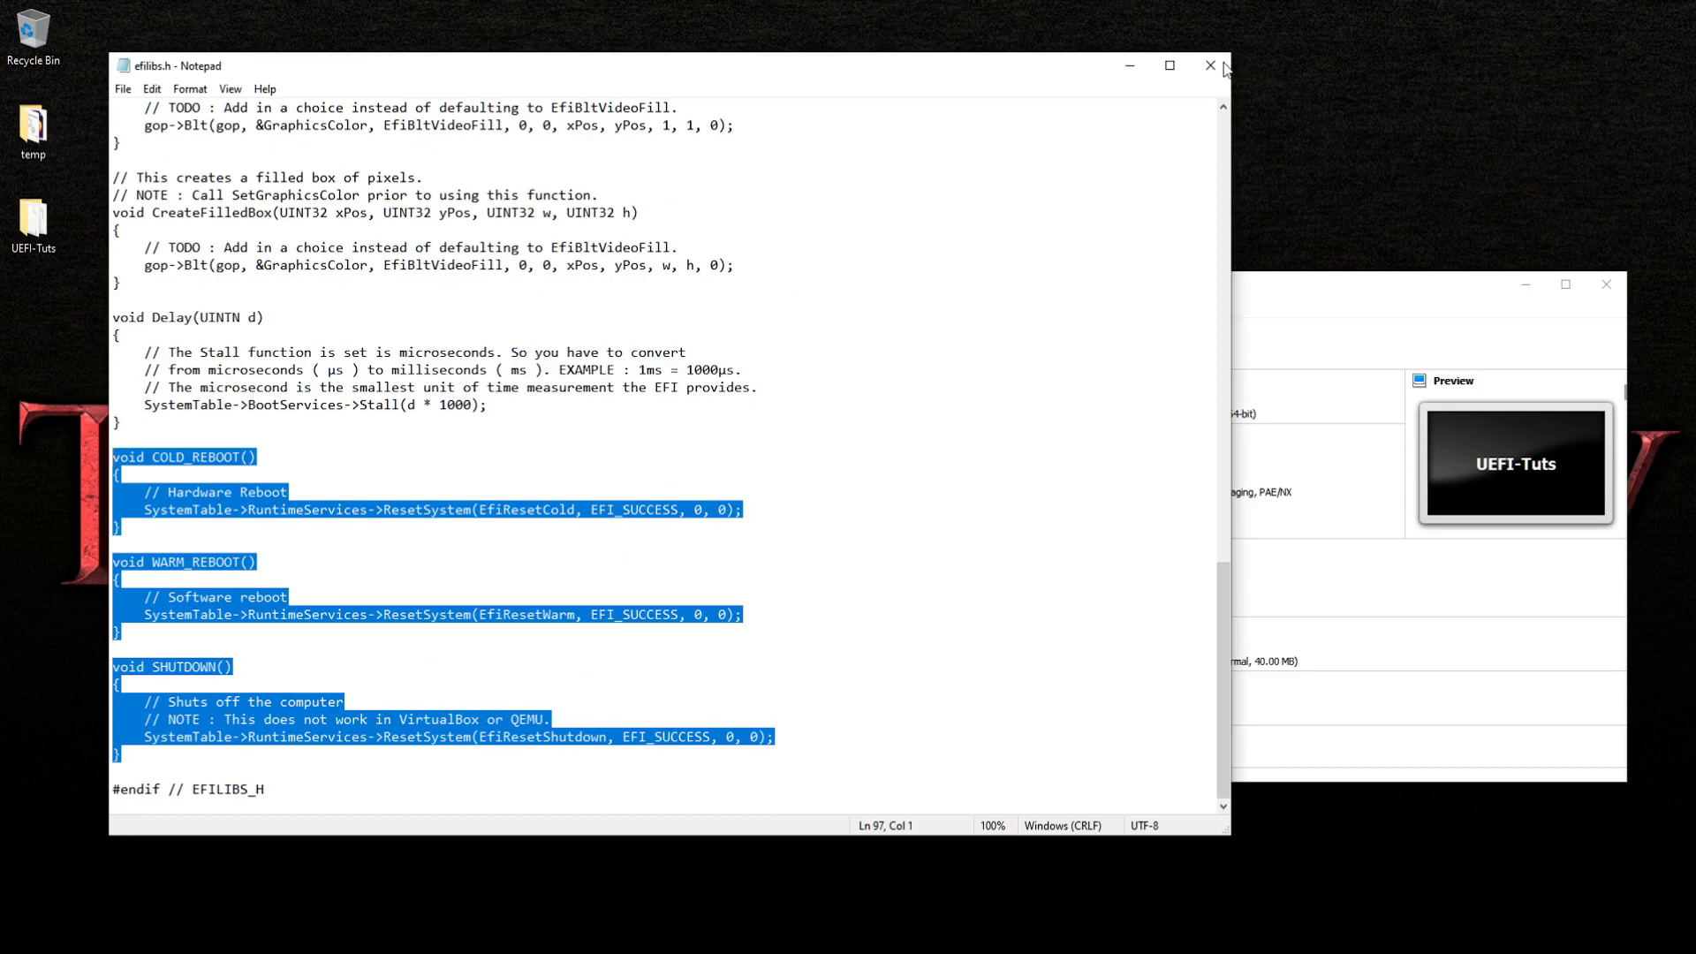
click(1210, 66)
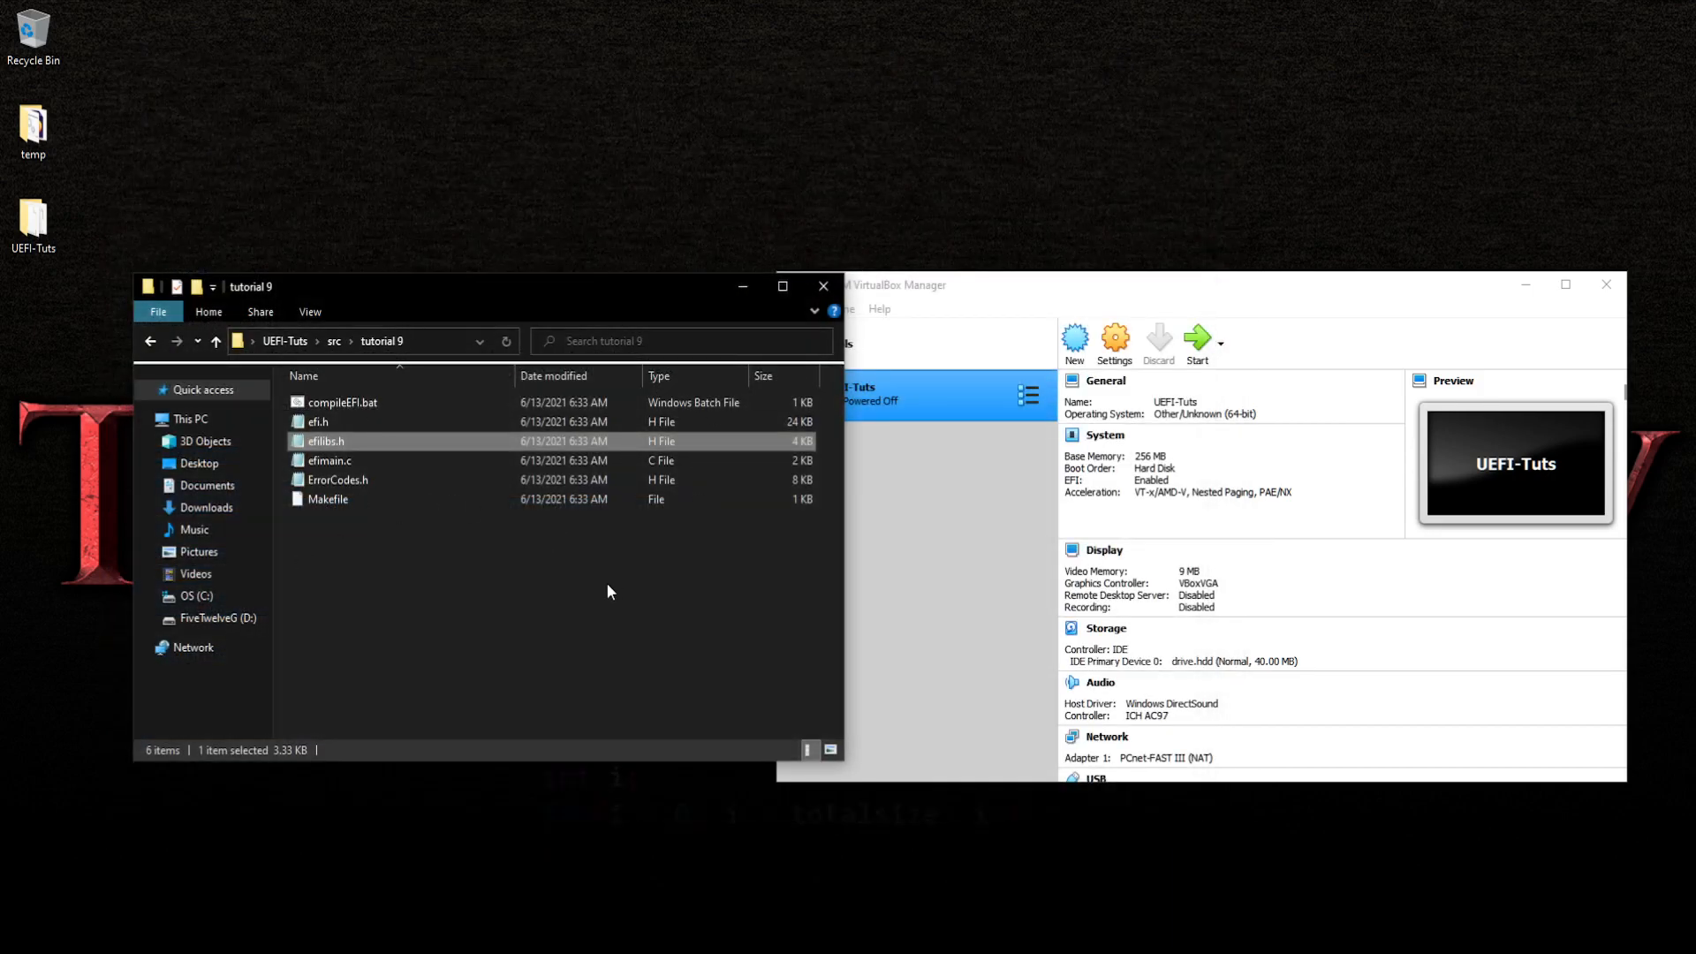
mouse_move(581, 576)
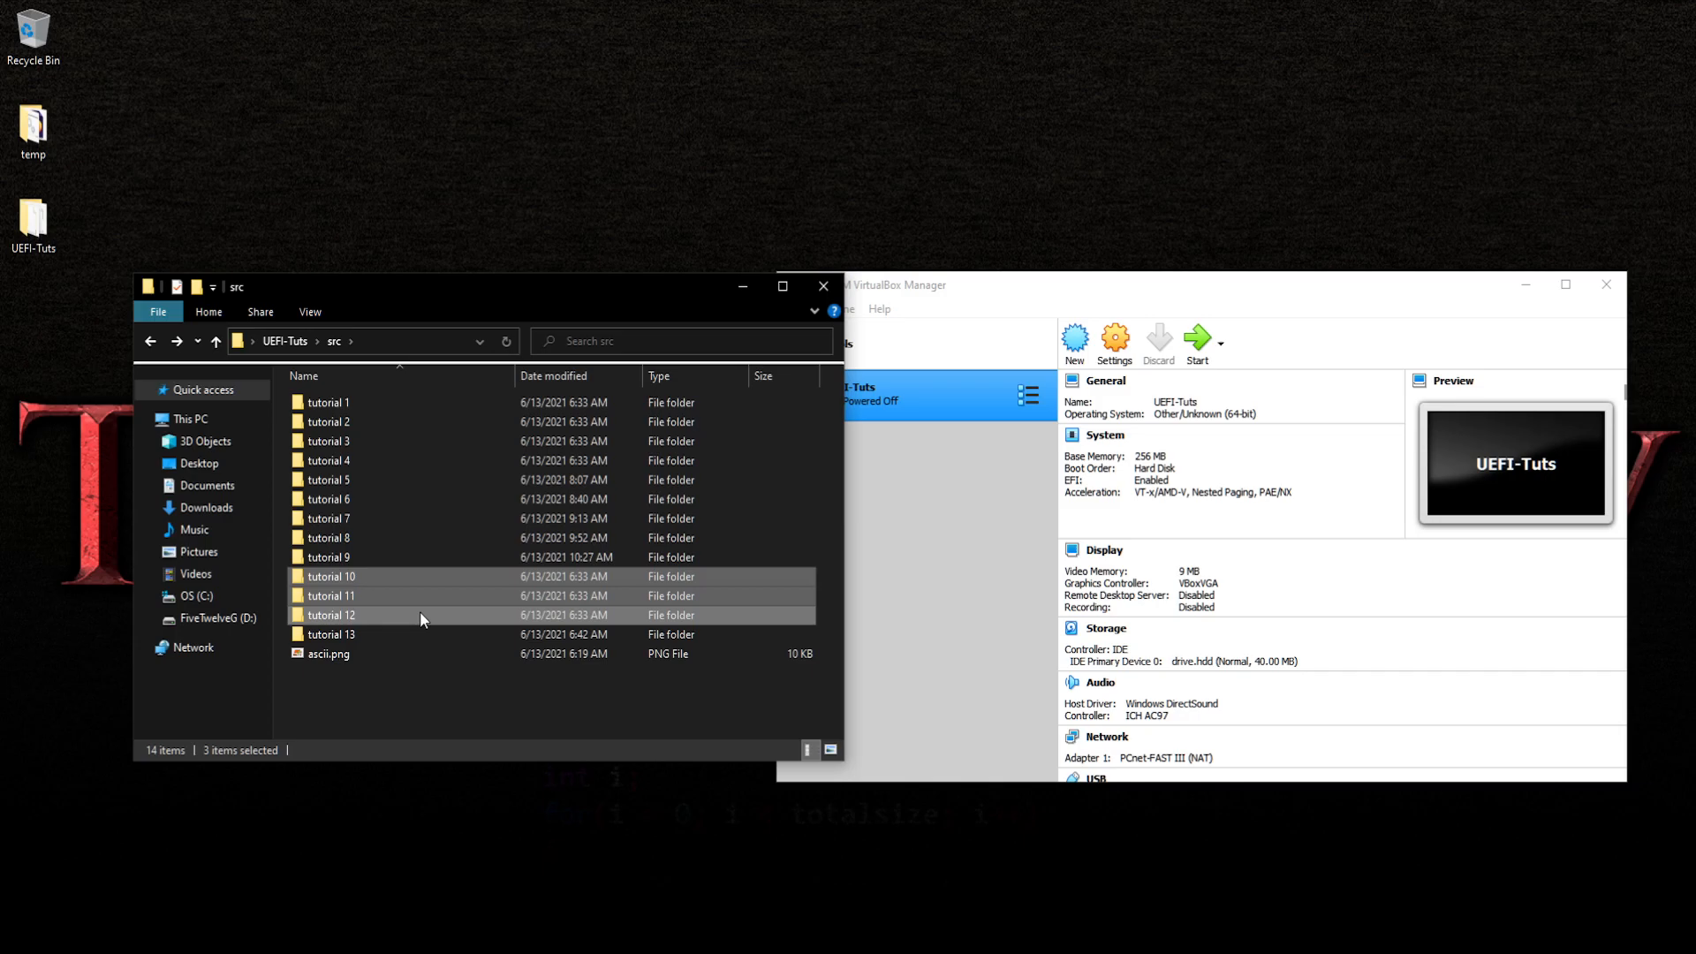
click(332, 634)
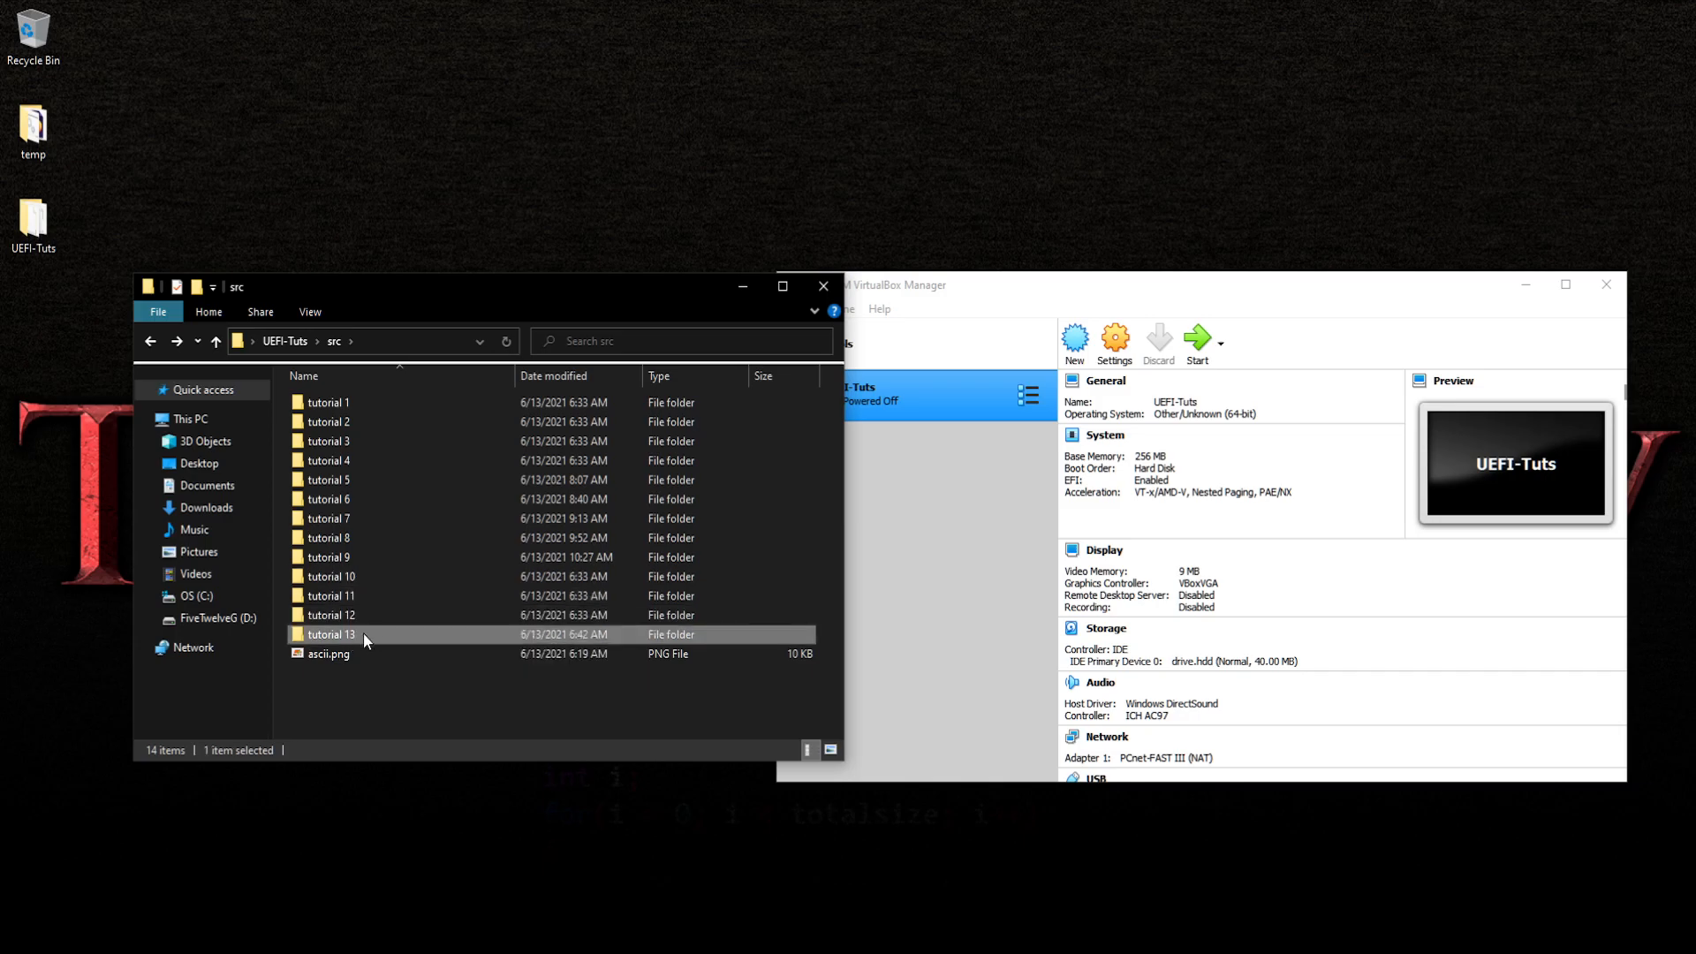
mouse_move(823, 286)
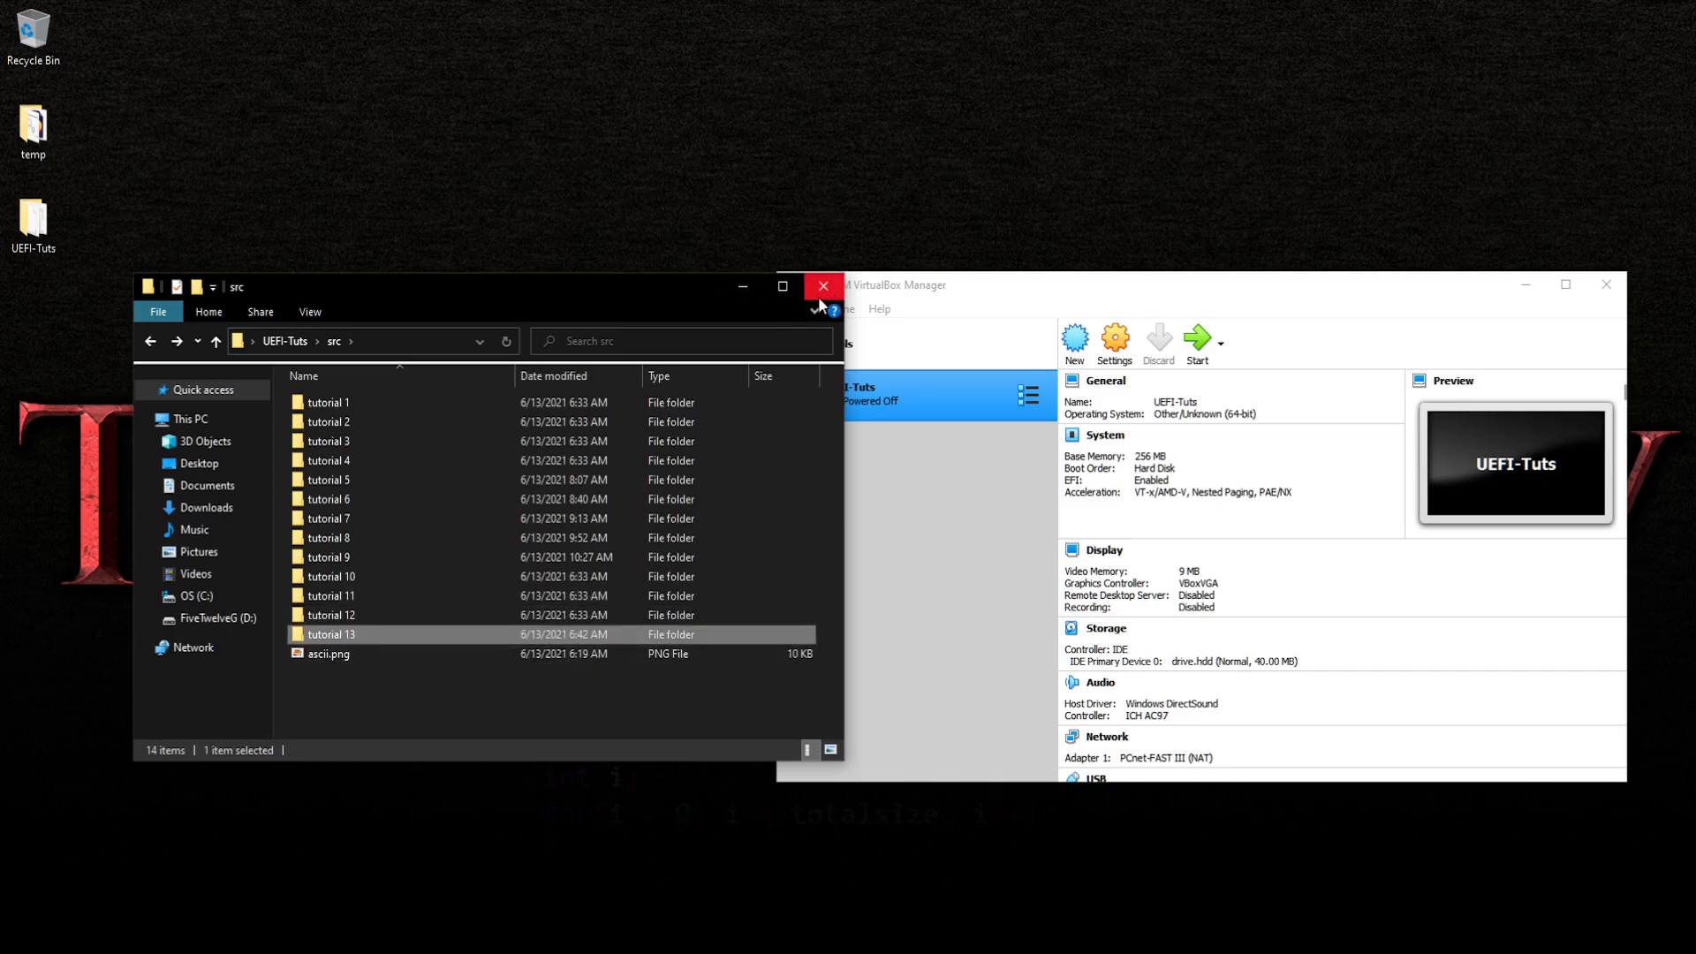
click(823, 286)
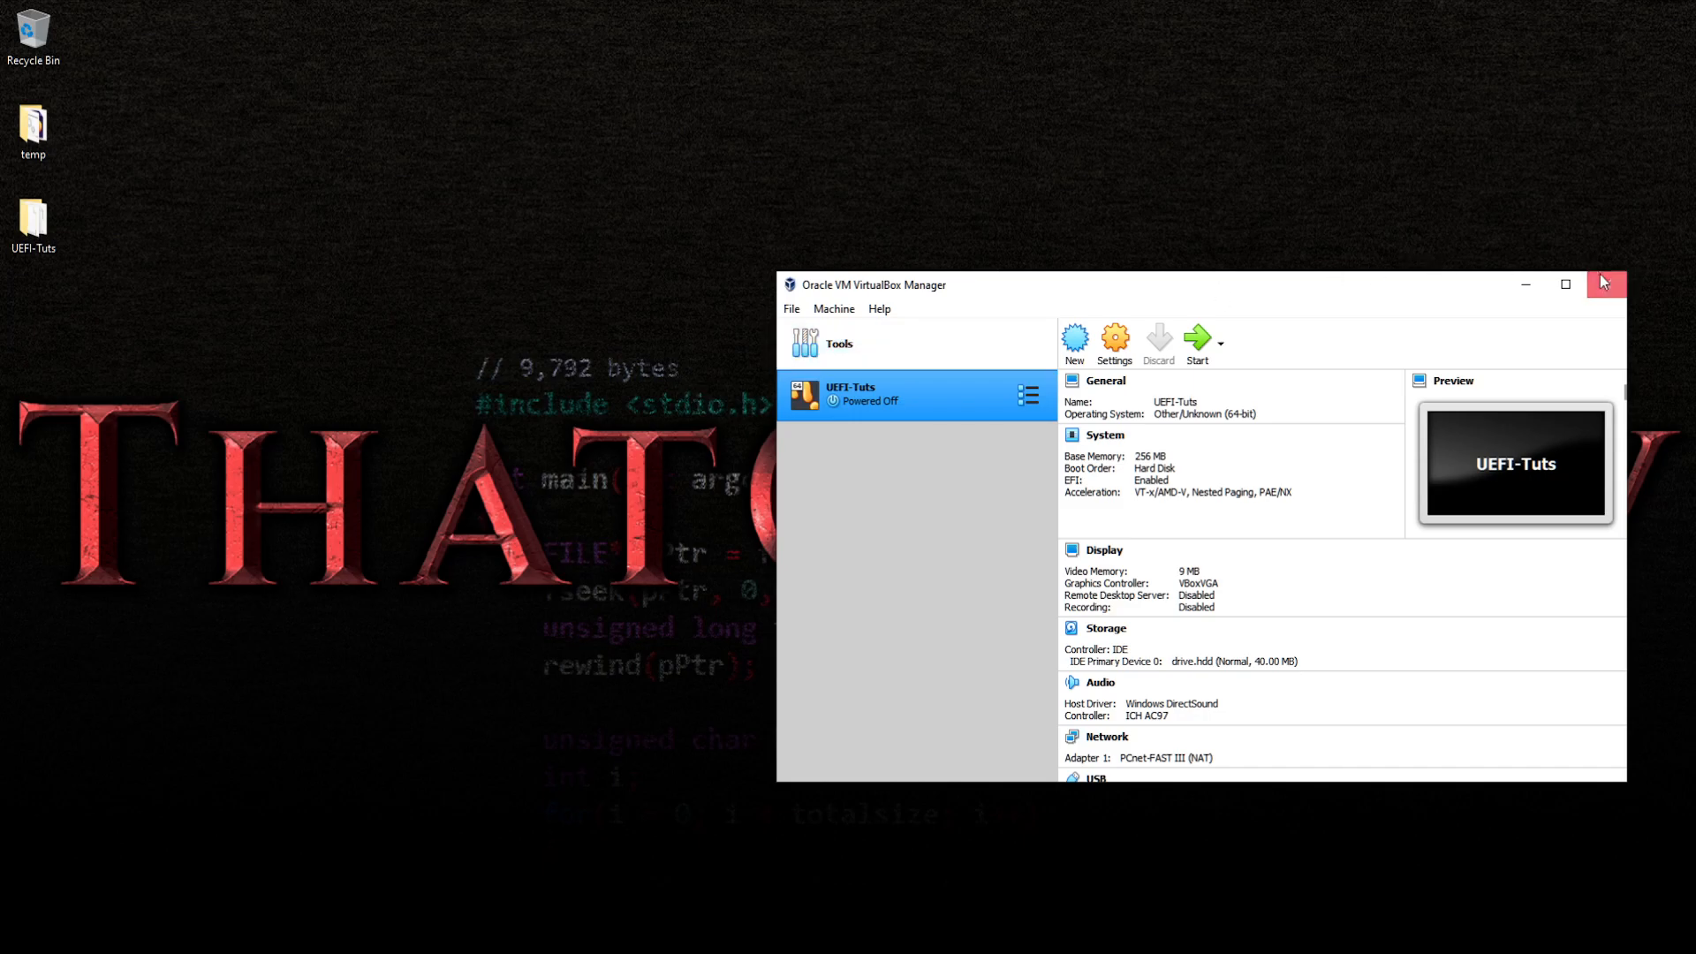